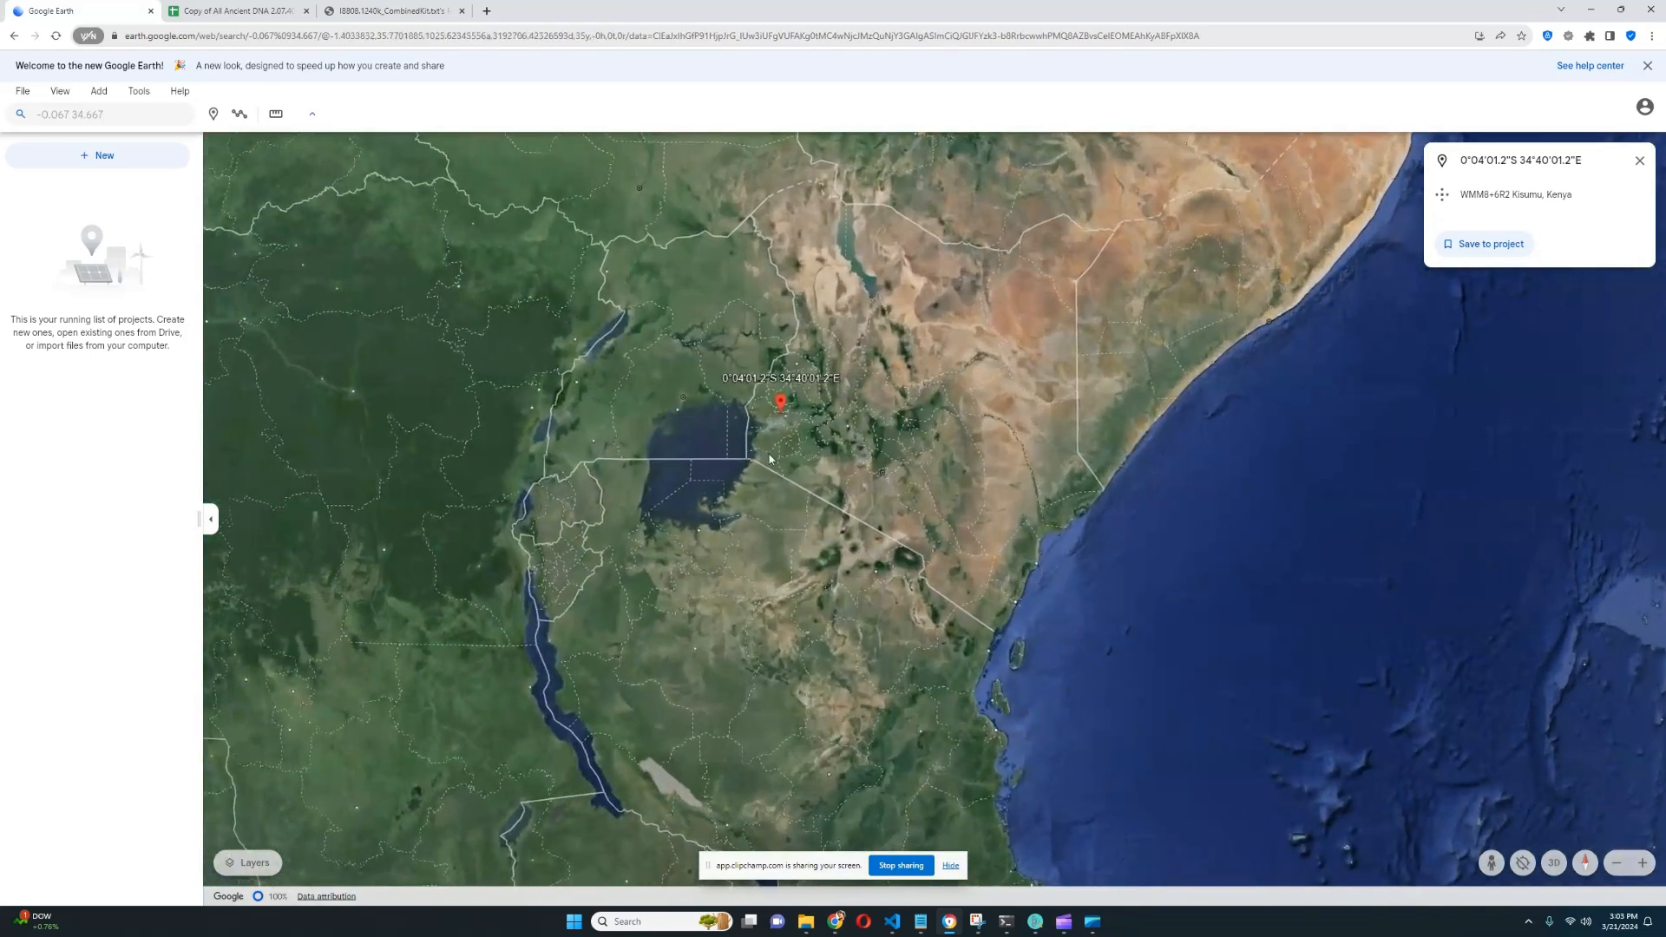
Zoom out from the Kisumu pin to East Africa and Arabia, then show the ancient DNA sheet
{"action": "scroll", "scroll_direction": "down", "scroll_amount": 3}
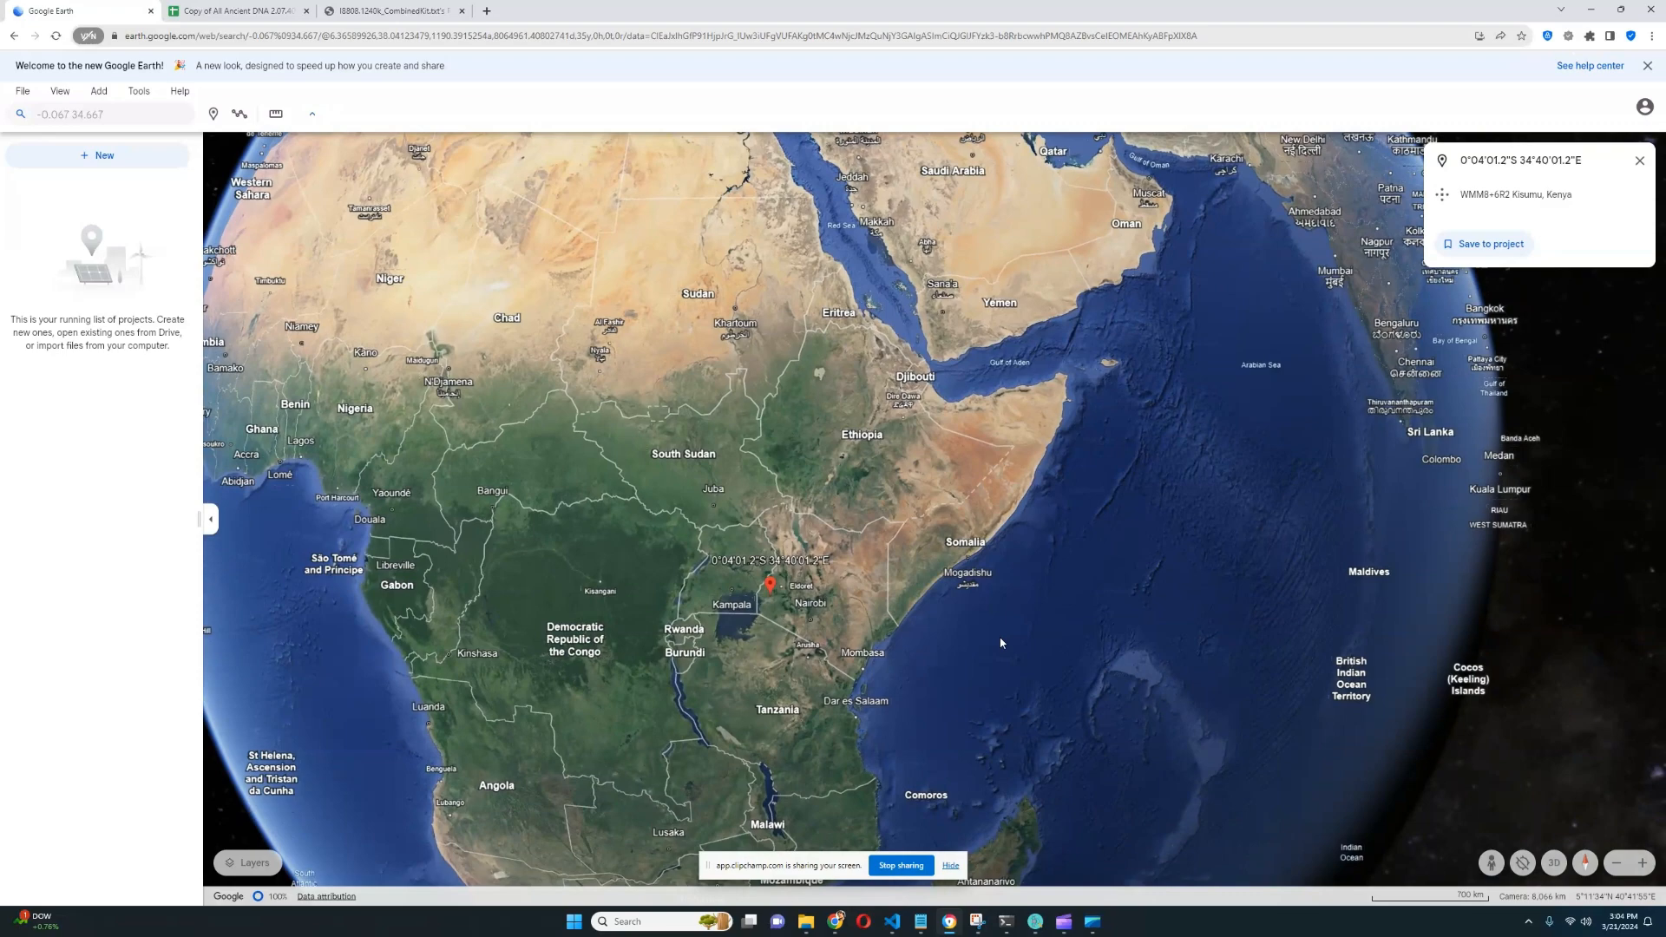
{"action": "left_click", "coordinate": [234, 11]}
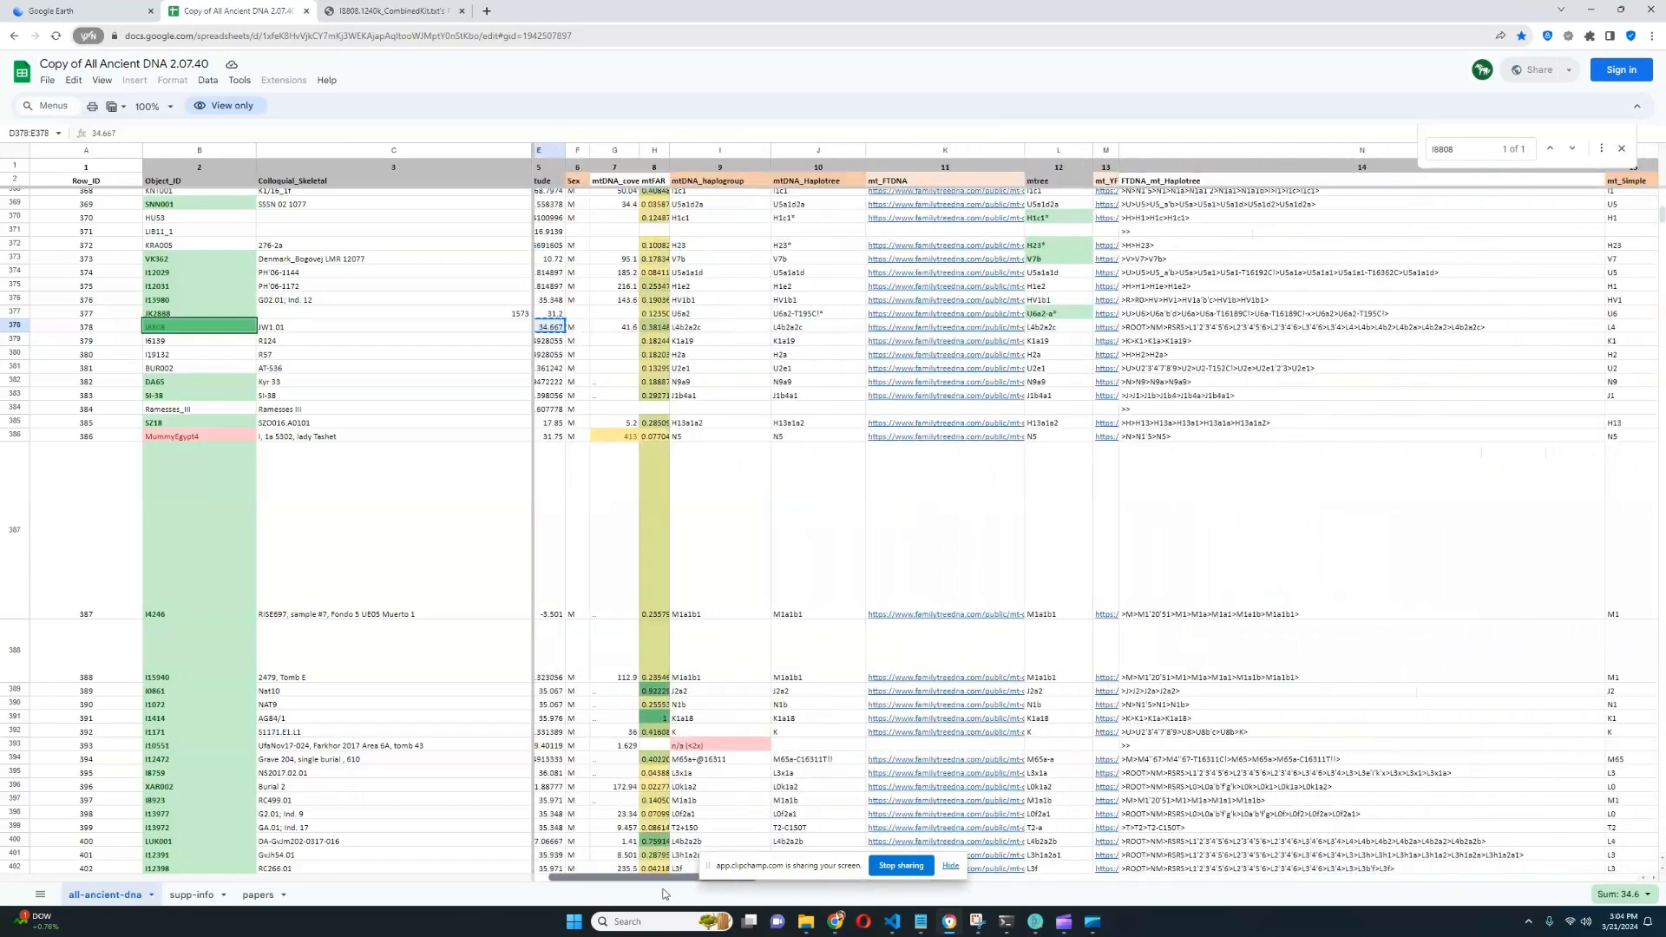
Scroll along sample I8808's row through Y-DNA, dating and Kenya_LSA culture, then return to the map
{"action": "scroll", "scroll_direction": "right", "scroll_amount": 3}
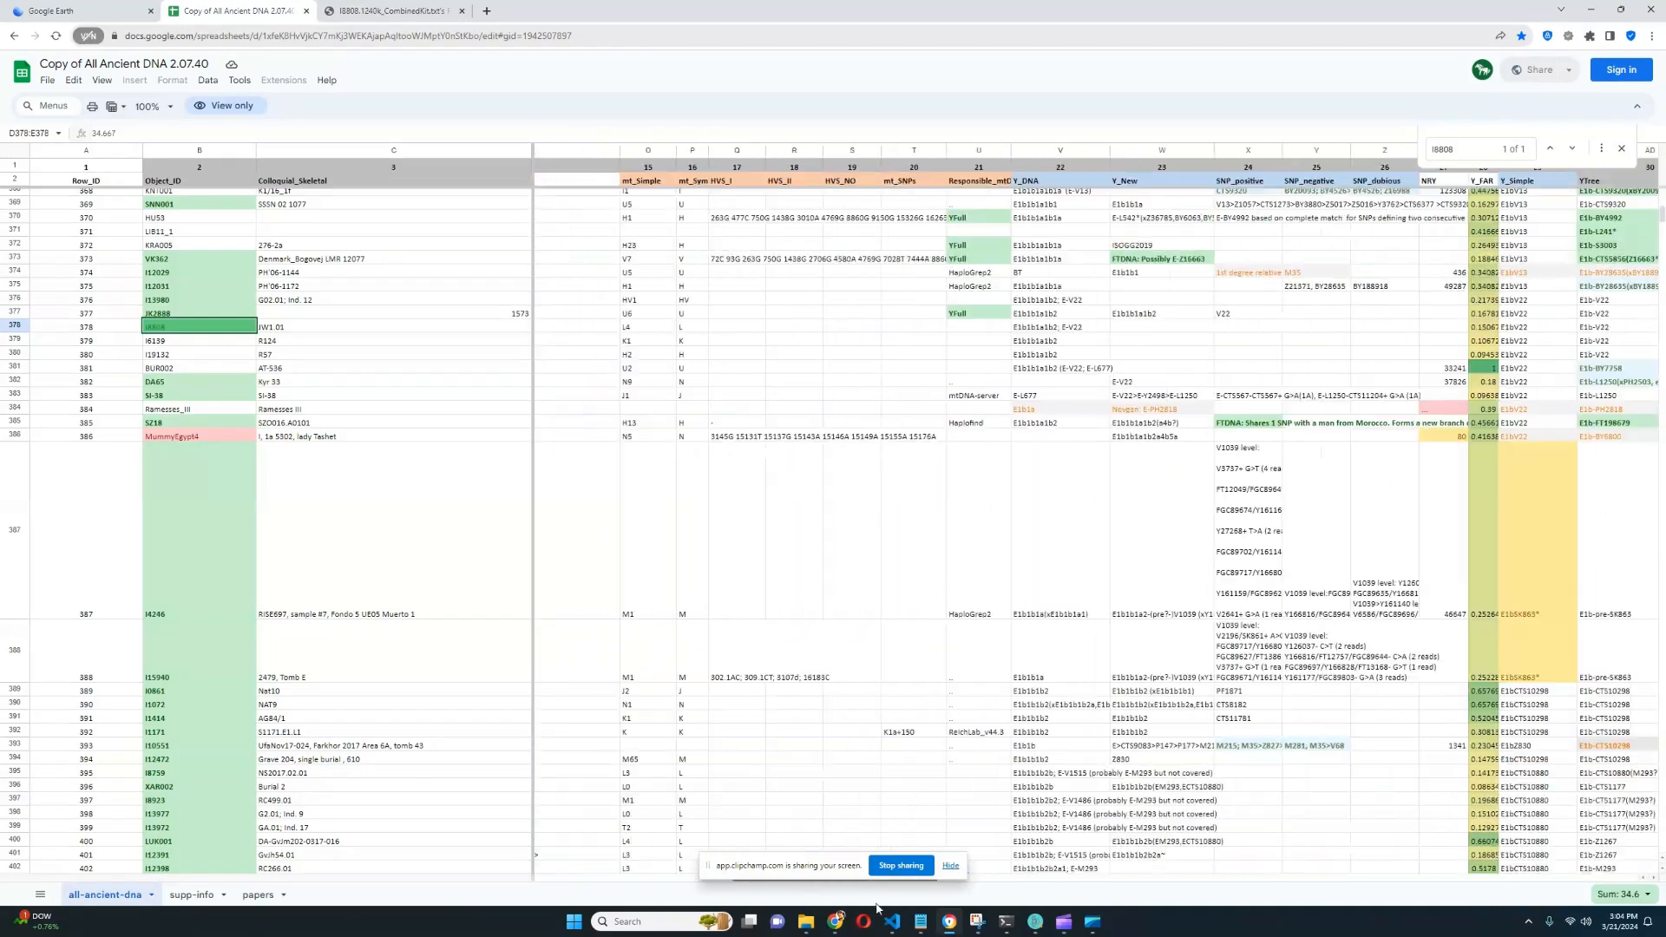
{"action": "scroll", "scroll_direction": "right", "scroll_amount": 3}
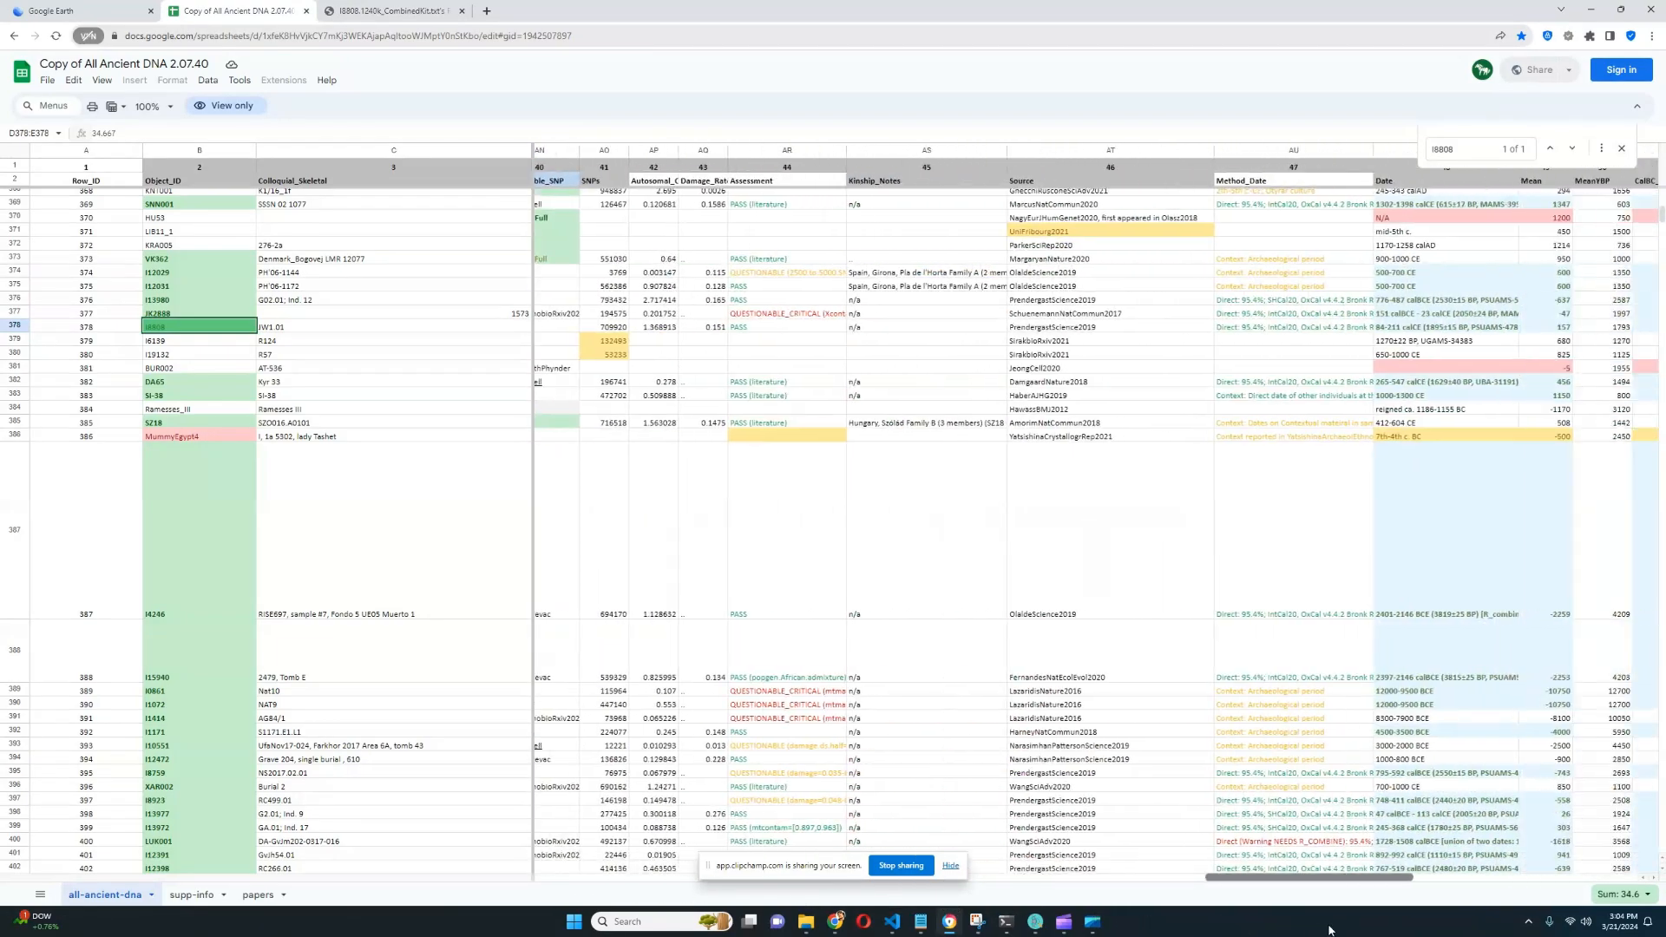
{"action": "scroll", "scroll_direction": "right", "scroll_amount": 3}
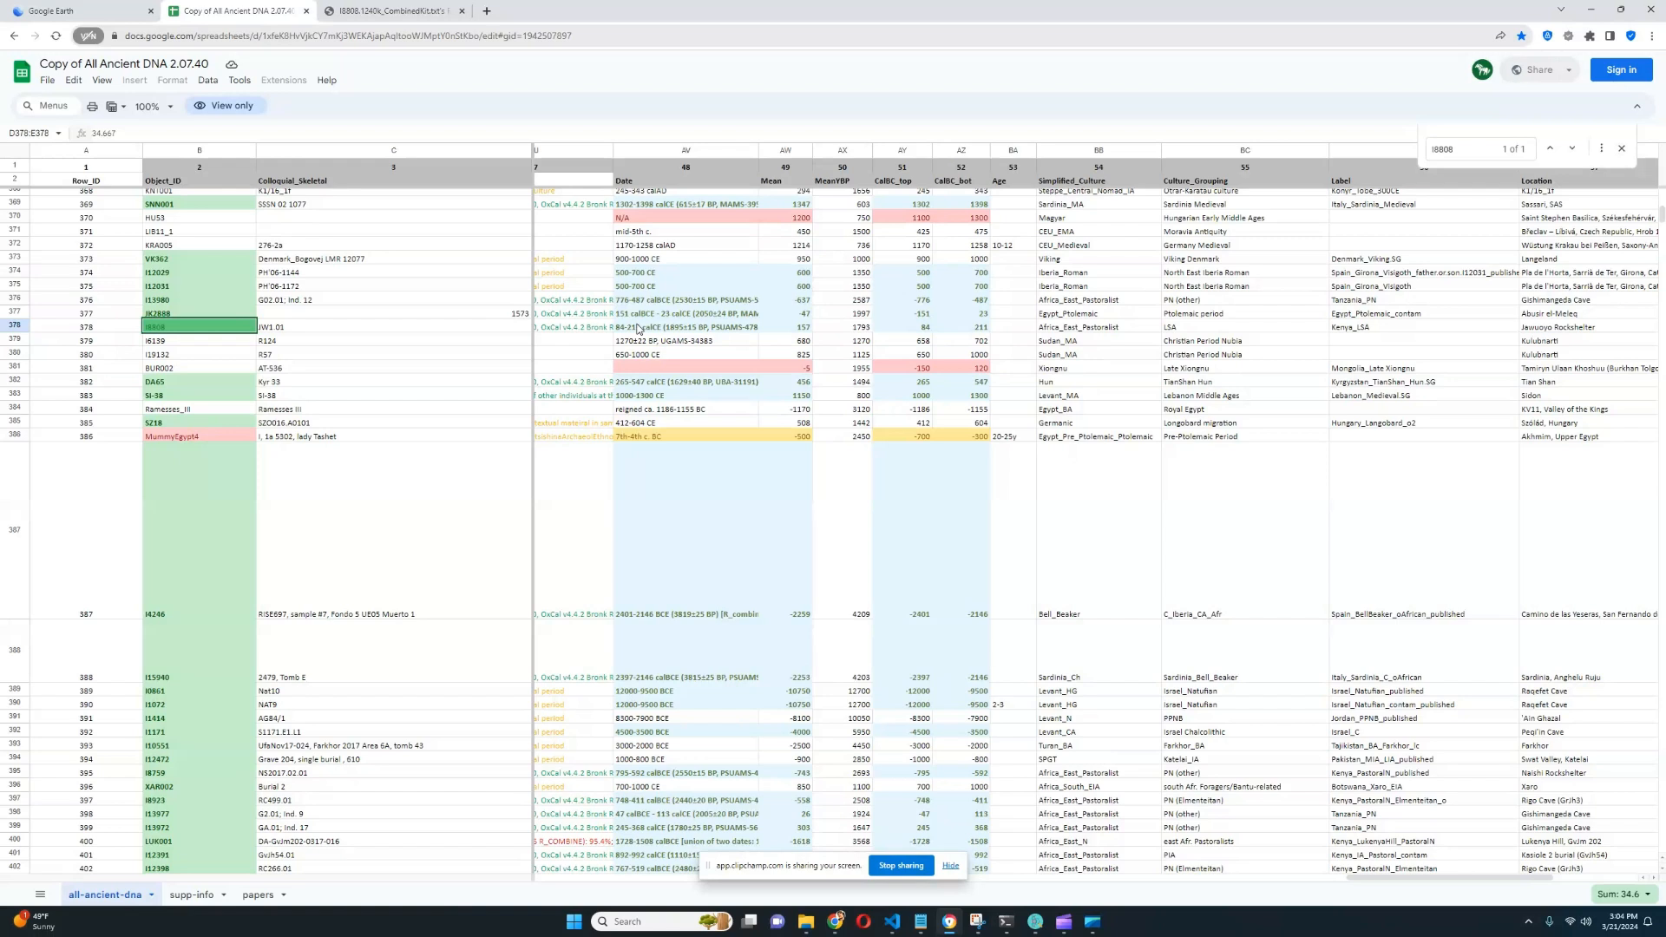
{"action": "mouse_move", "coordinate": [695, 347]}
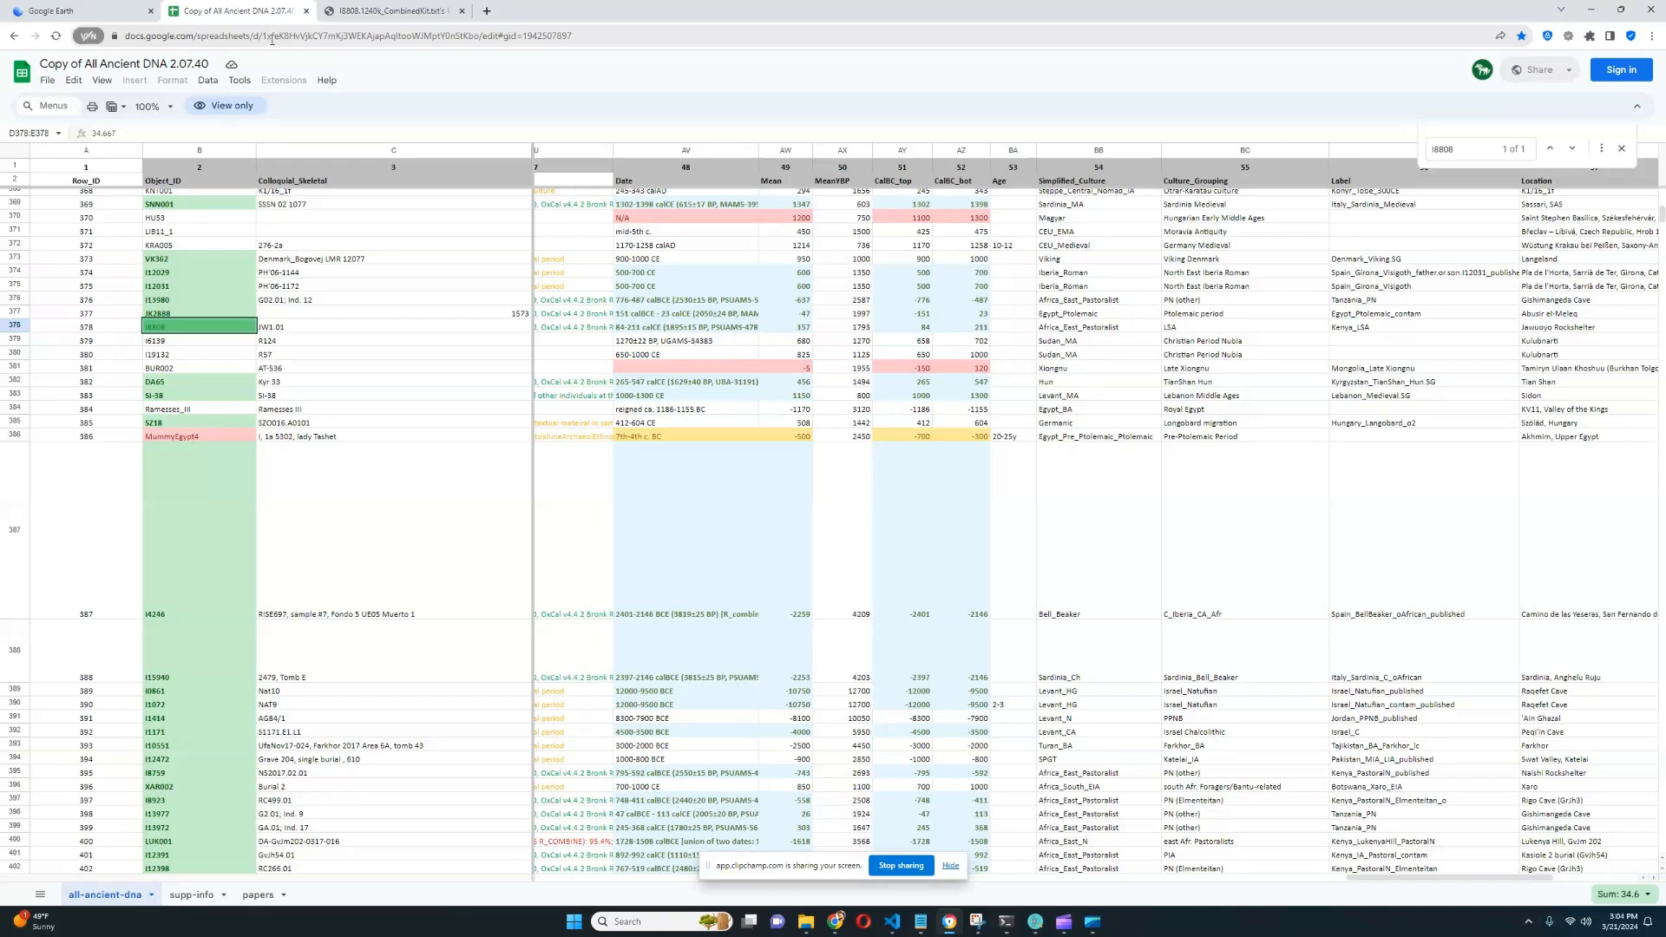
{"action": "left_click", "coordinate": [61, 11]}
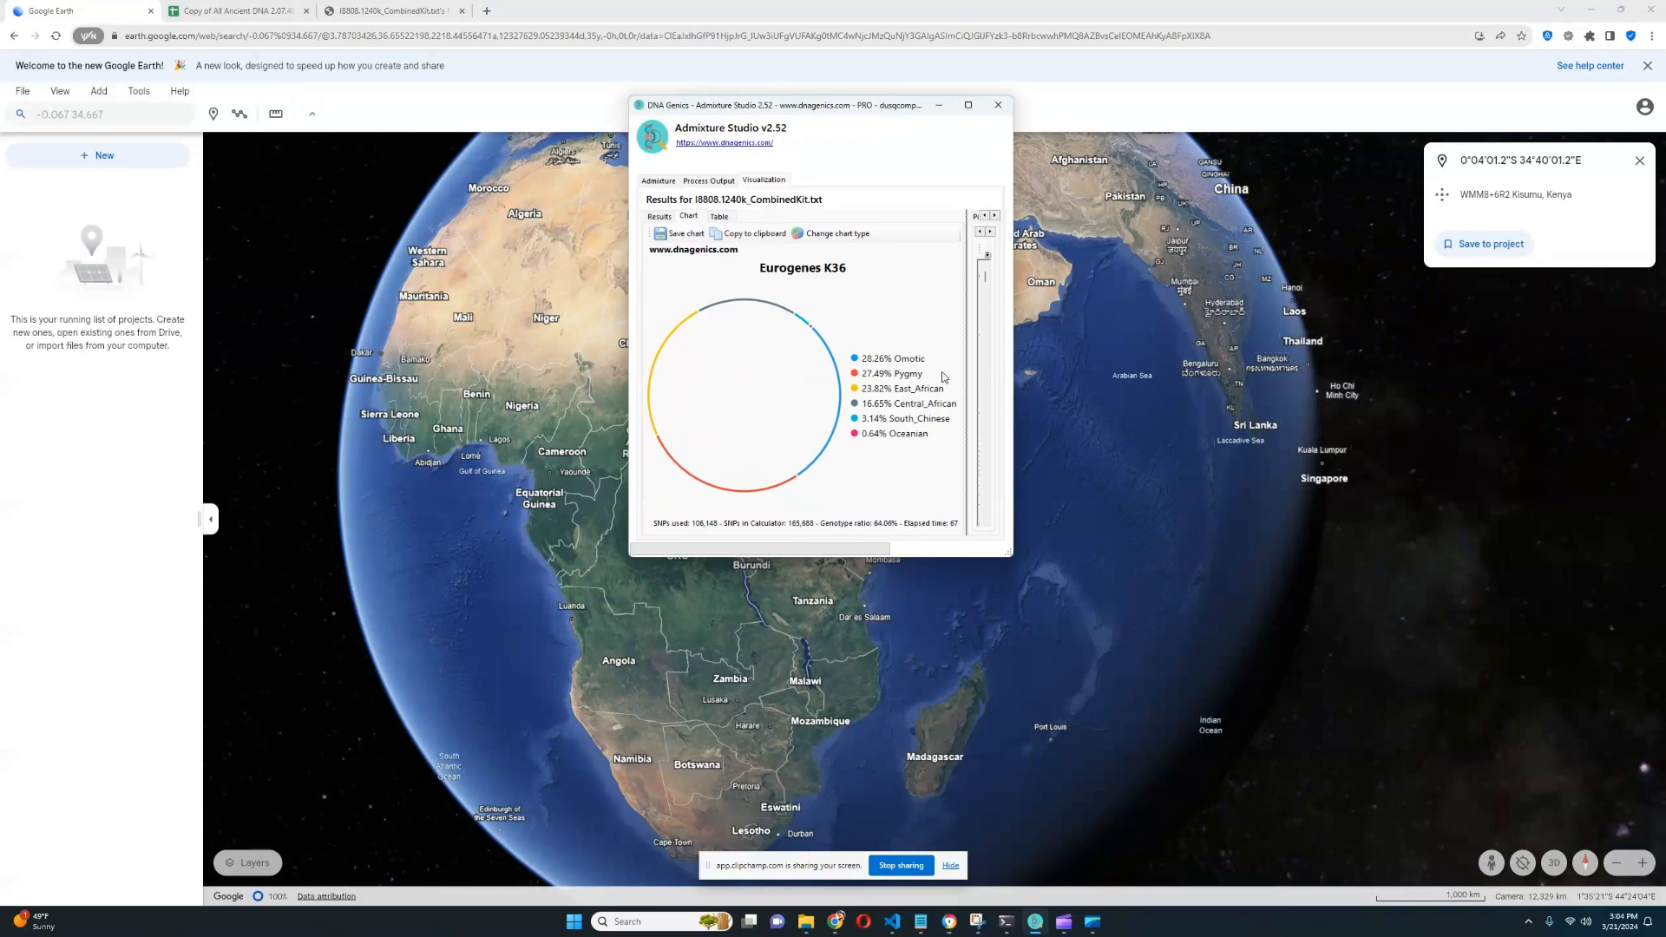
{"action": "mouse_move", "coordinate": [944, 356]}
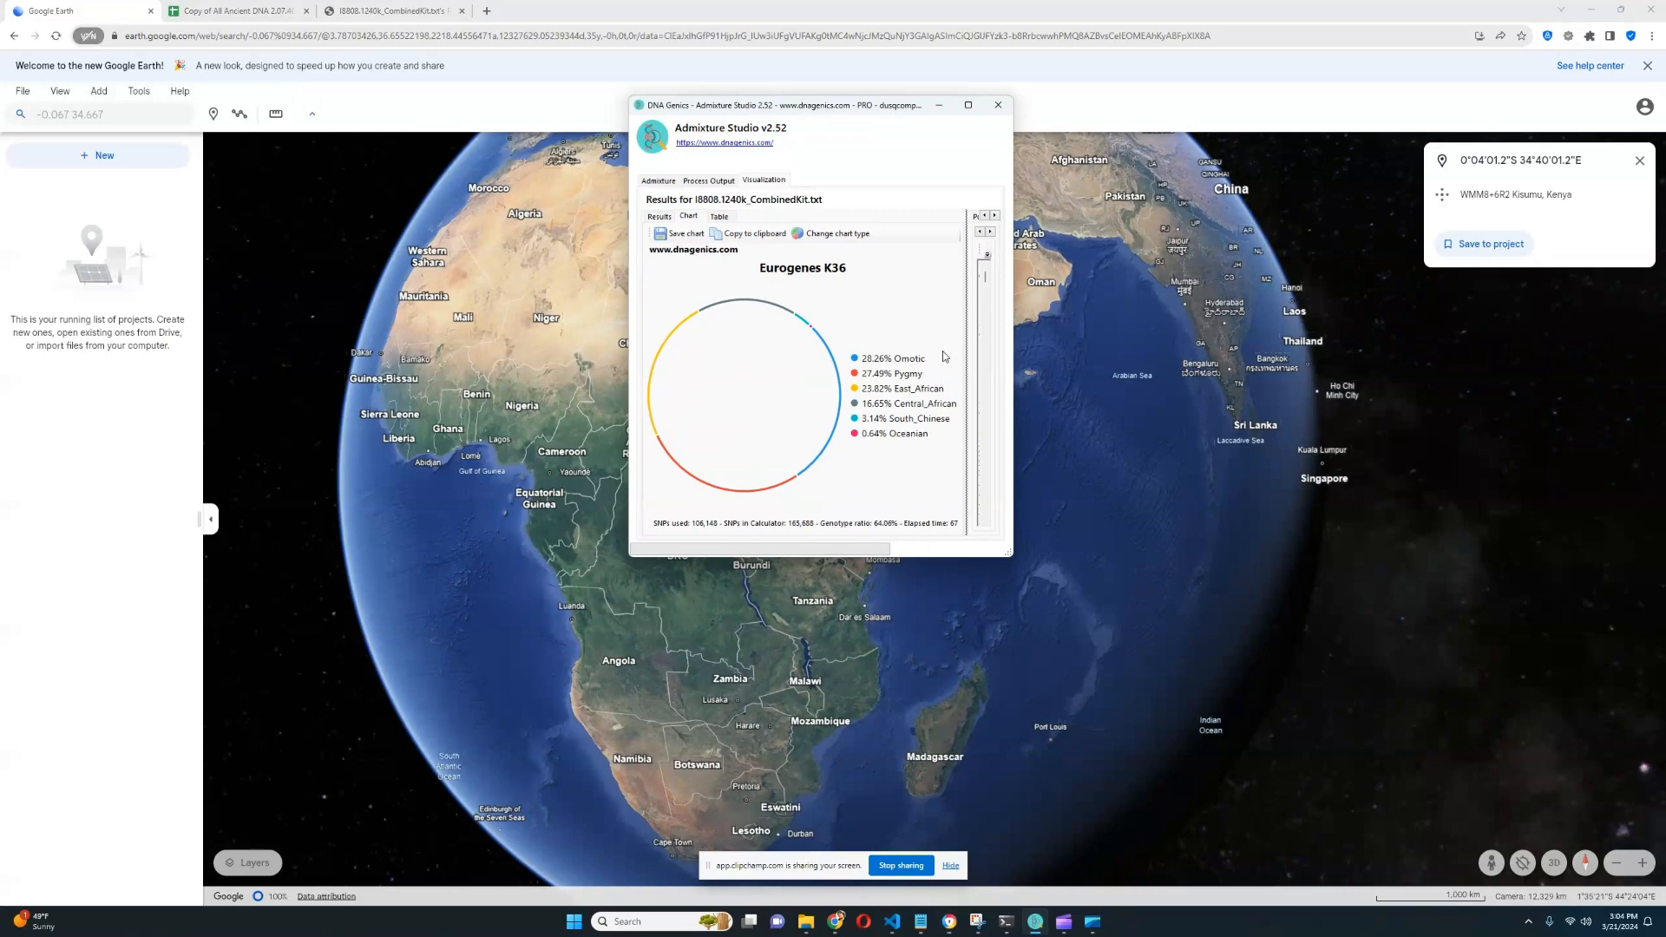
Drag the Eurogenes K36 chart left off the Kenya pin, then open the I8808 report
{"action": "left_click_drag", "start_coordinate": [818, 104], "coordinate": [722, 53]}
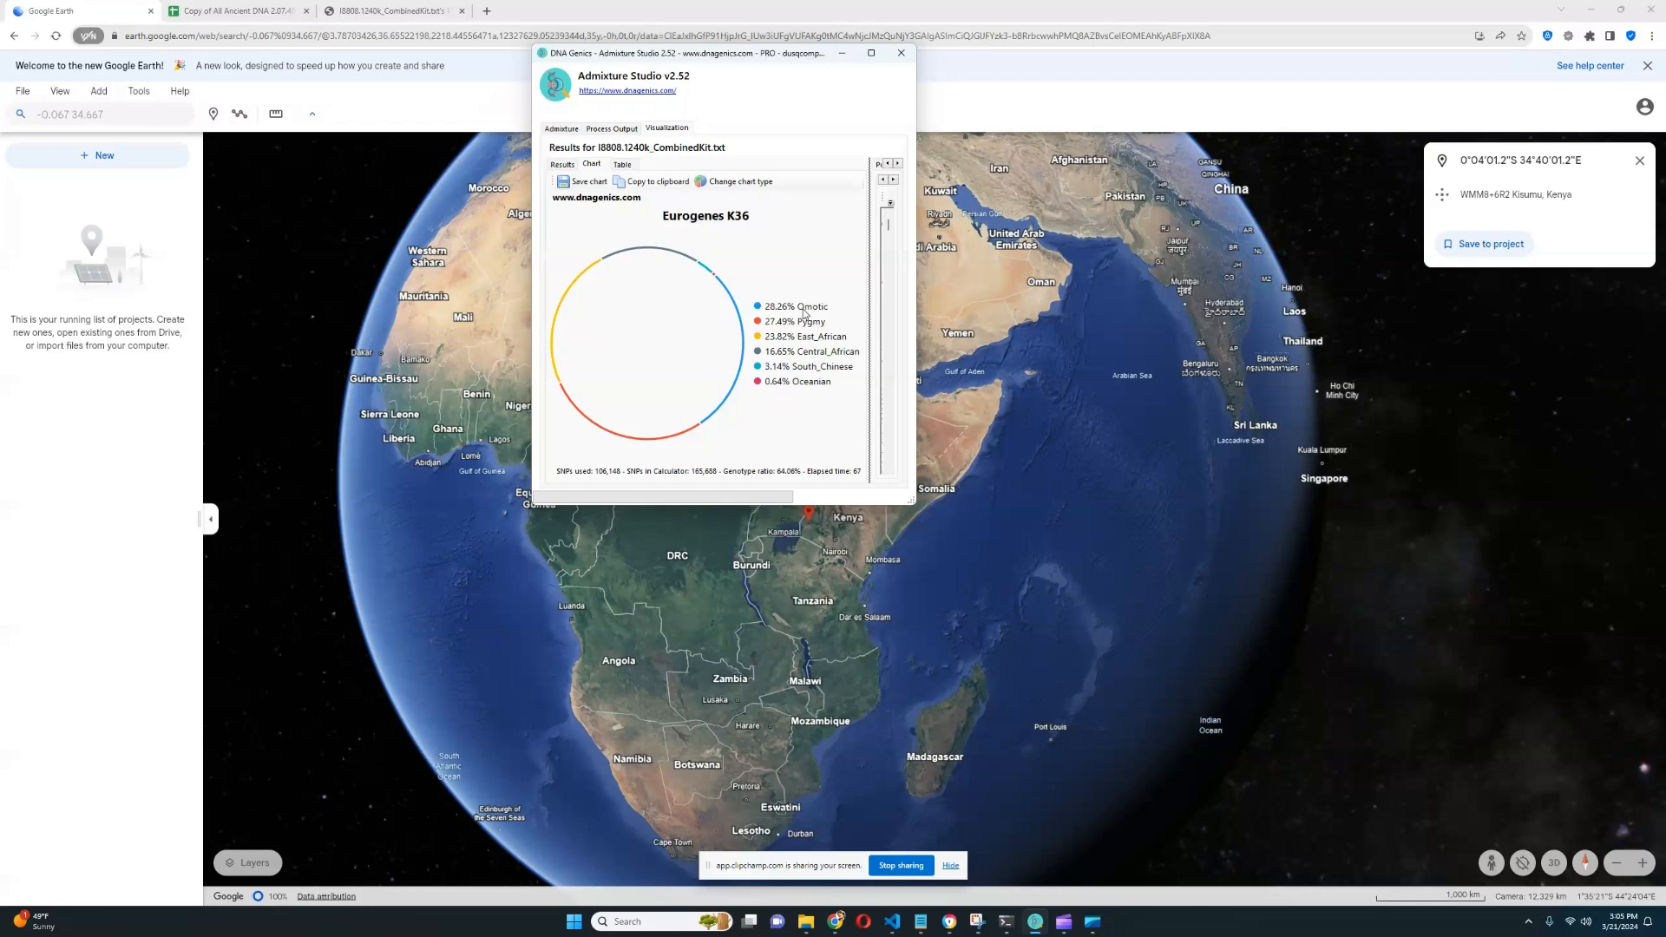
{"action": "mouse_move", "coordinate": [835, 310]}
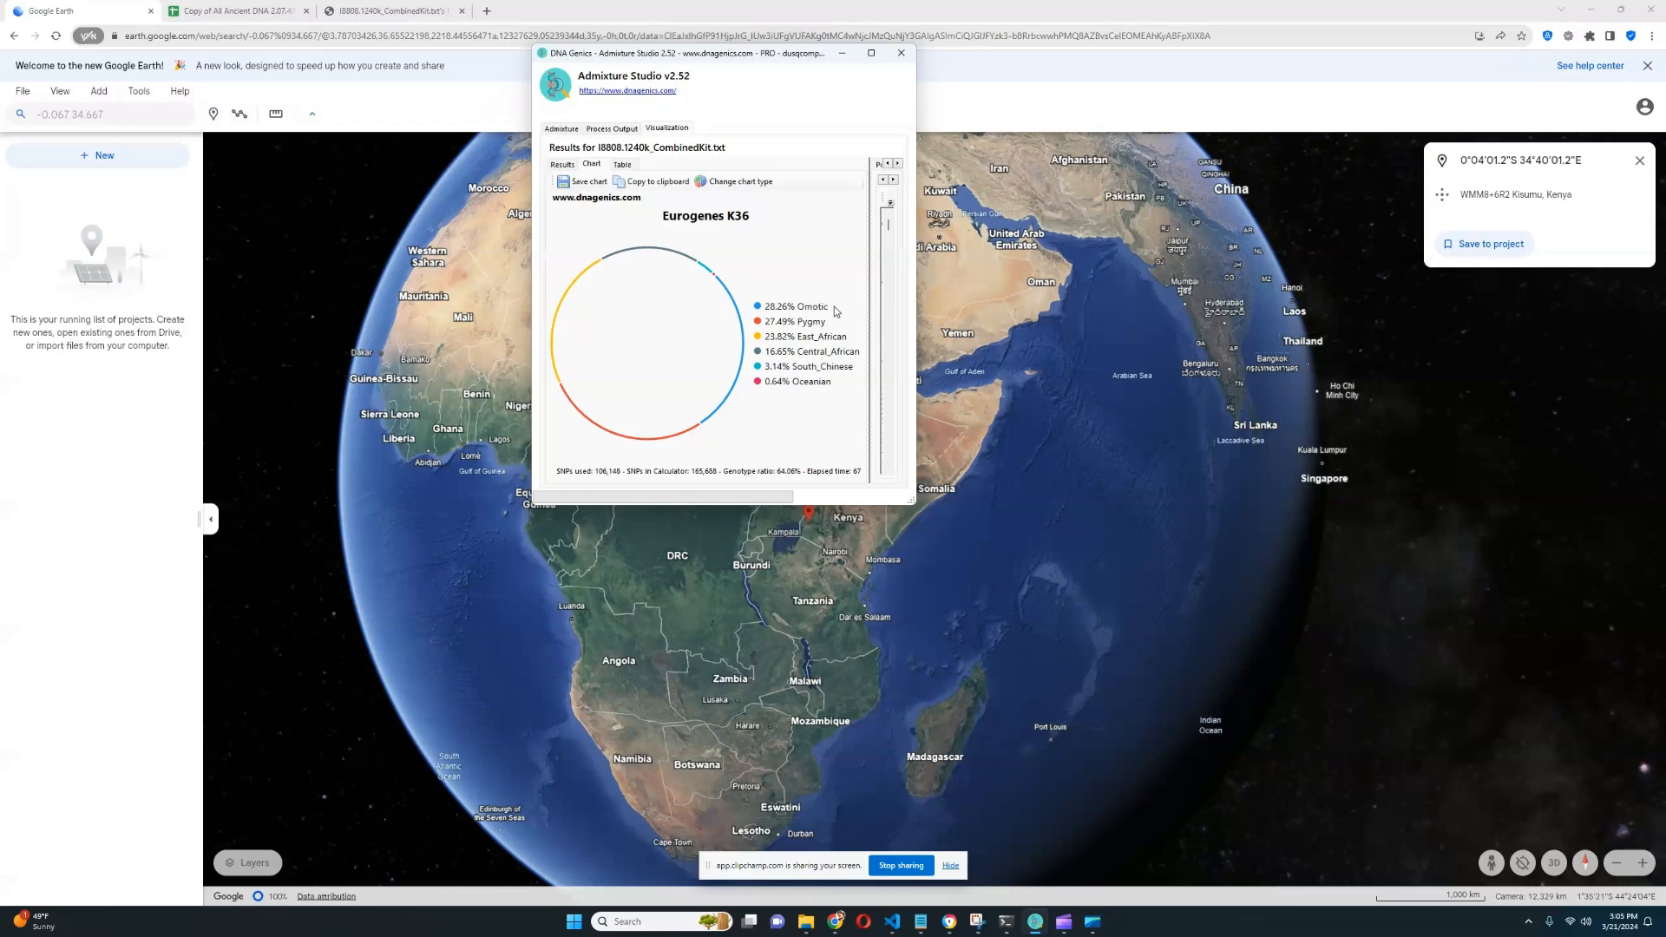
{"action": "left_click_drag", "start_coordinate": [723, 53], "coordinate": [572, 57]}
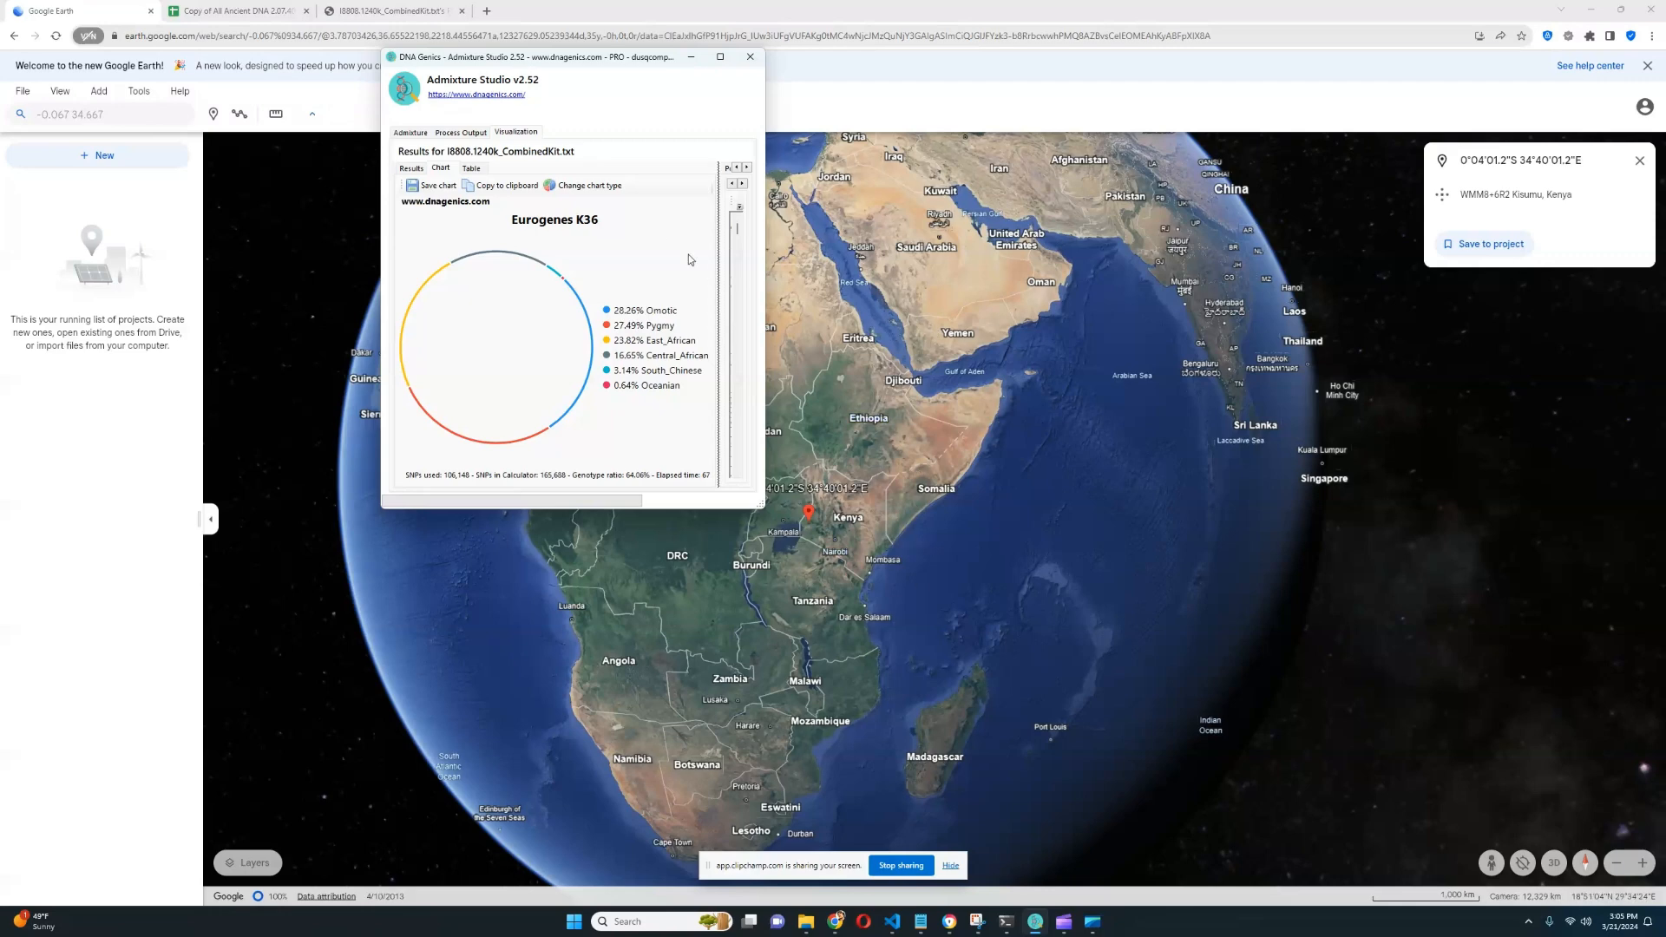
{"action": "mouse_move", "coordinate": [680, 340]}
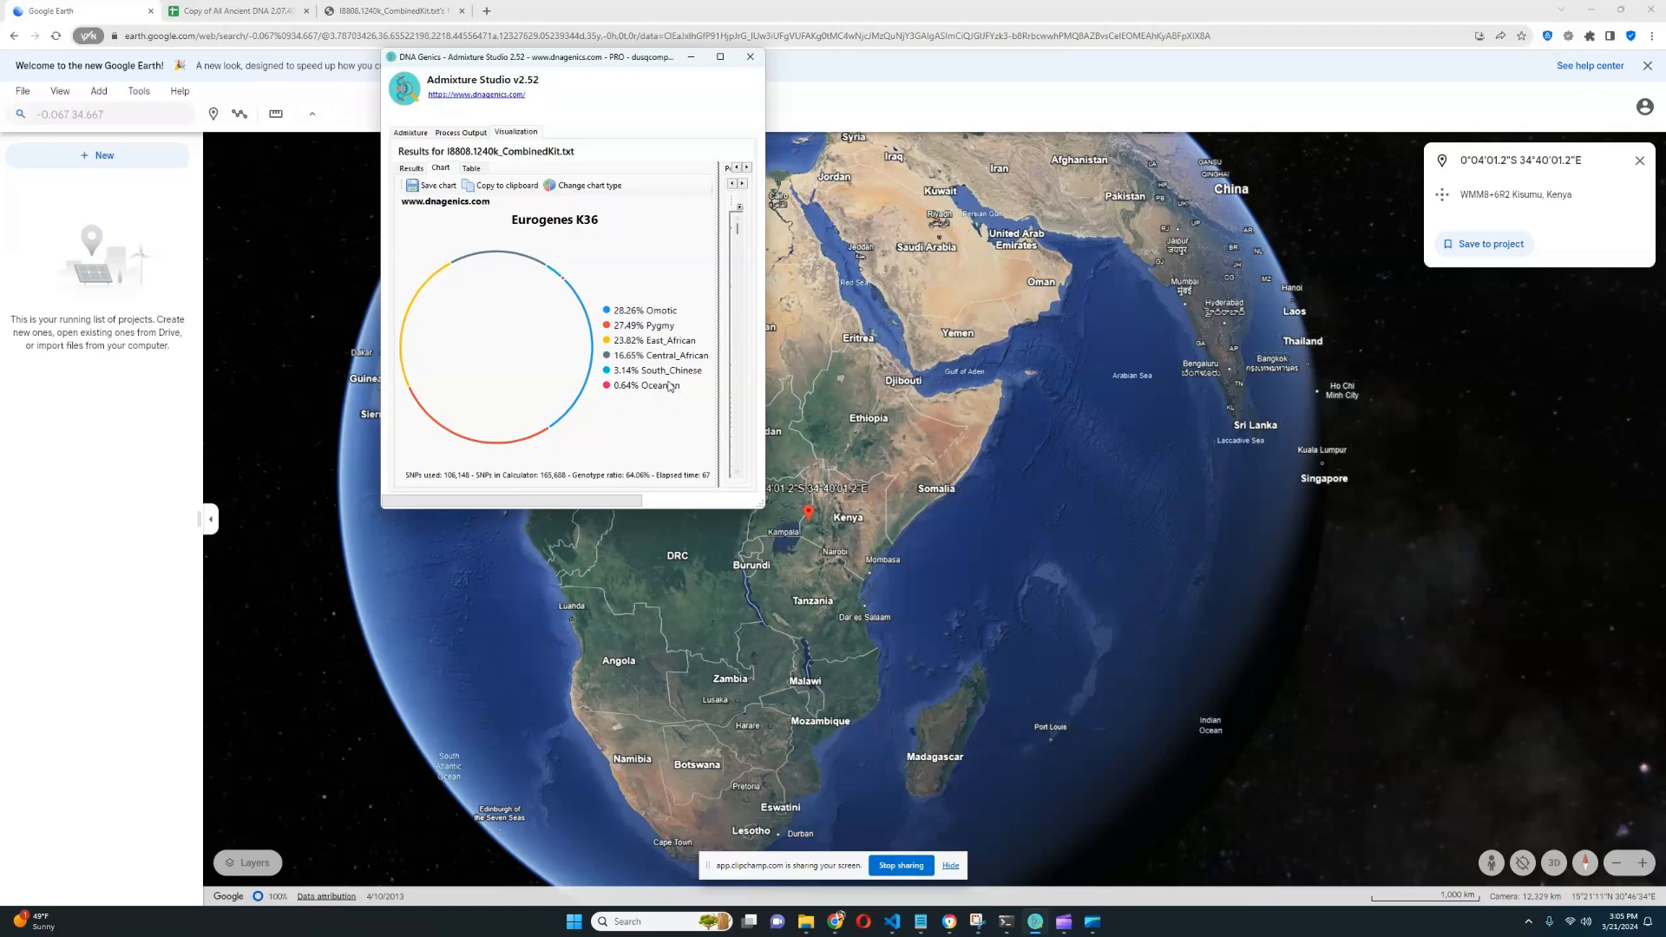
{"action": "mouse_move", "coordinate": [823, 590]}
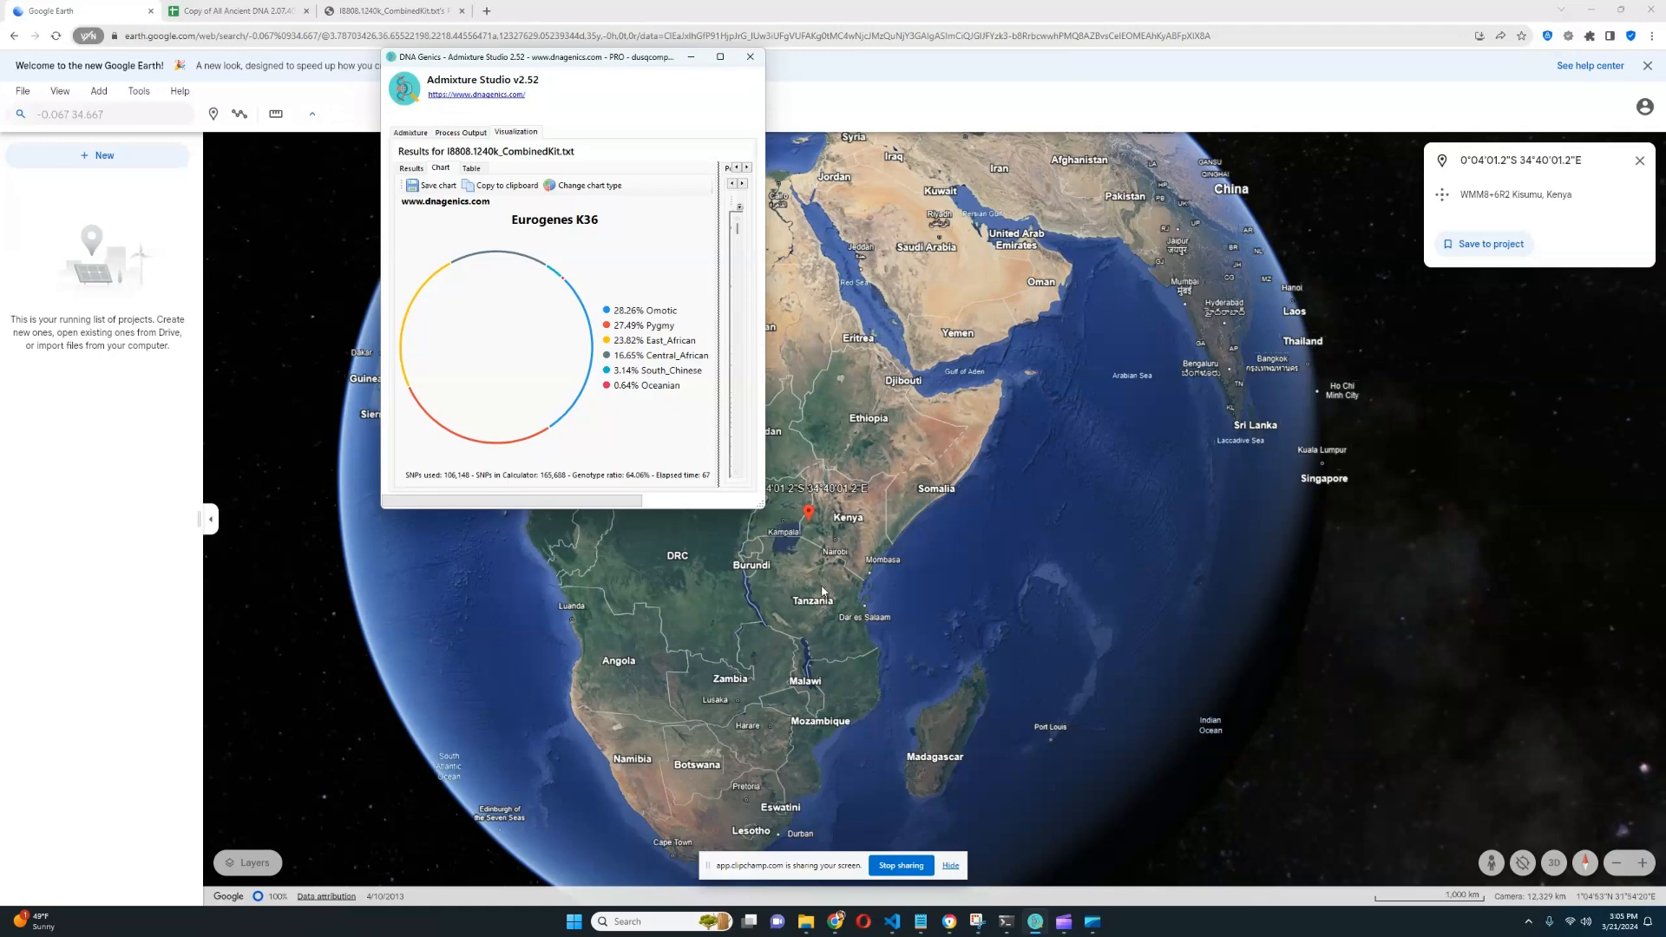
{"action": "left_click", "coordinate": [748, 57]}
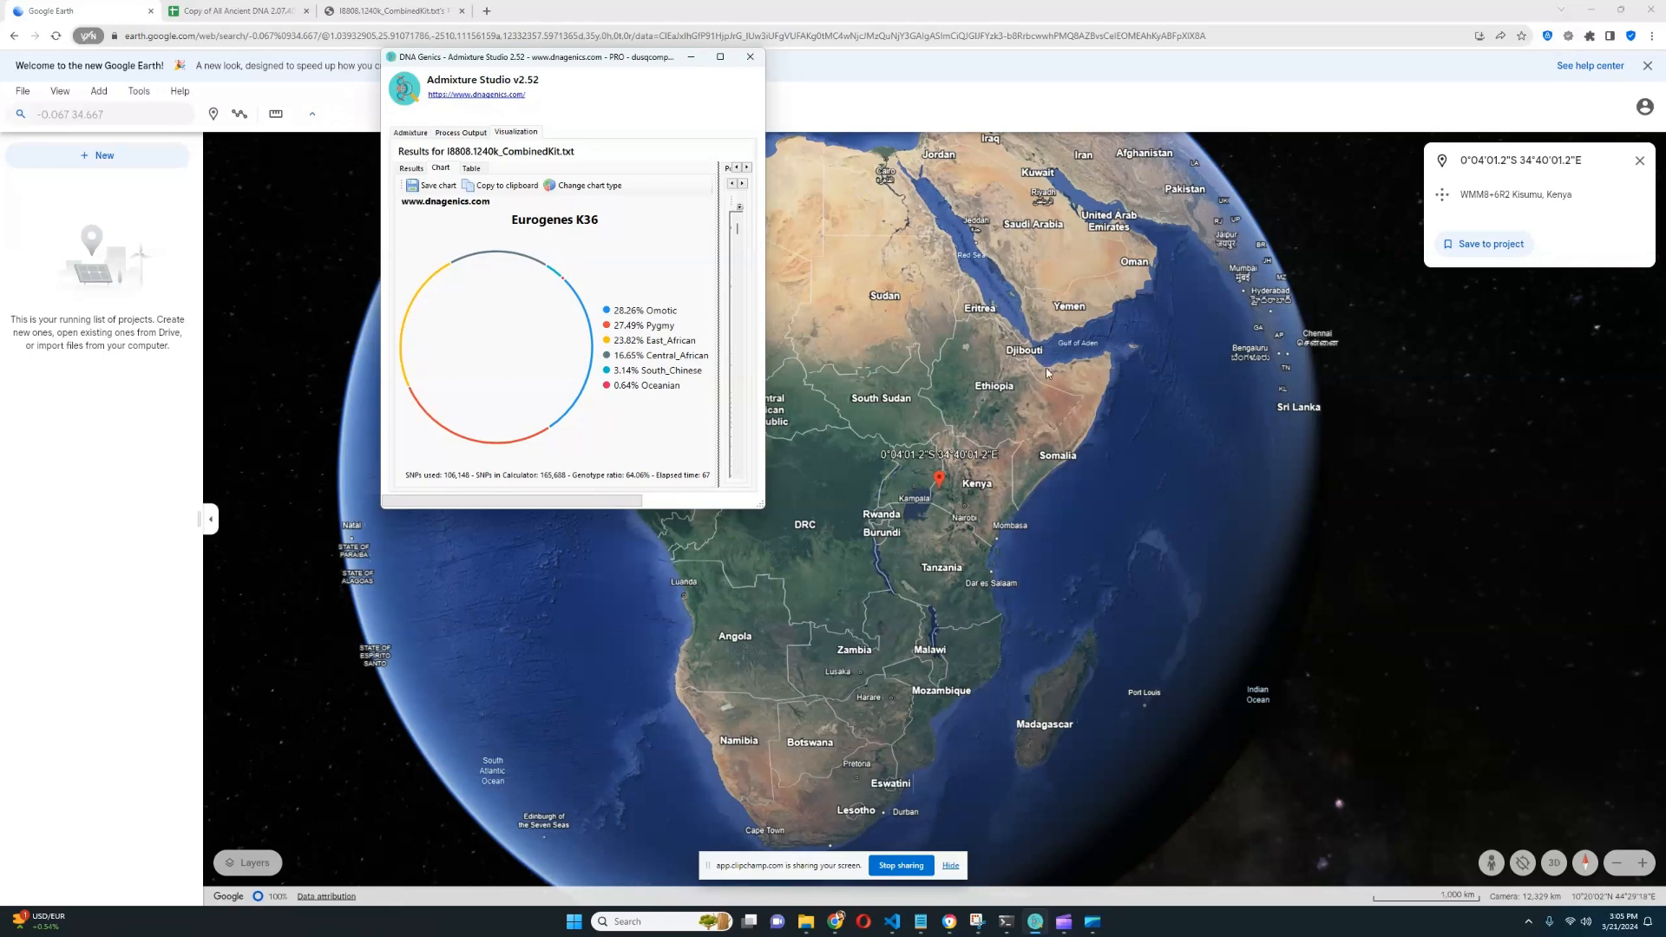
{"action": "mouse_move", "coordinate": [983, 524]}
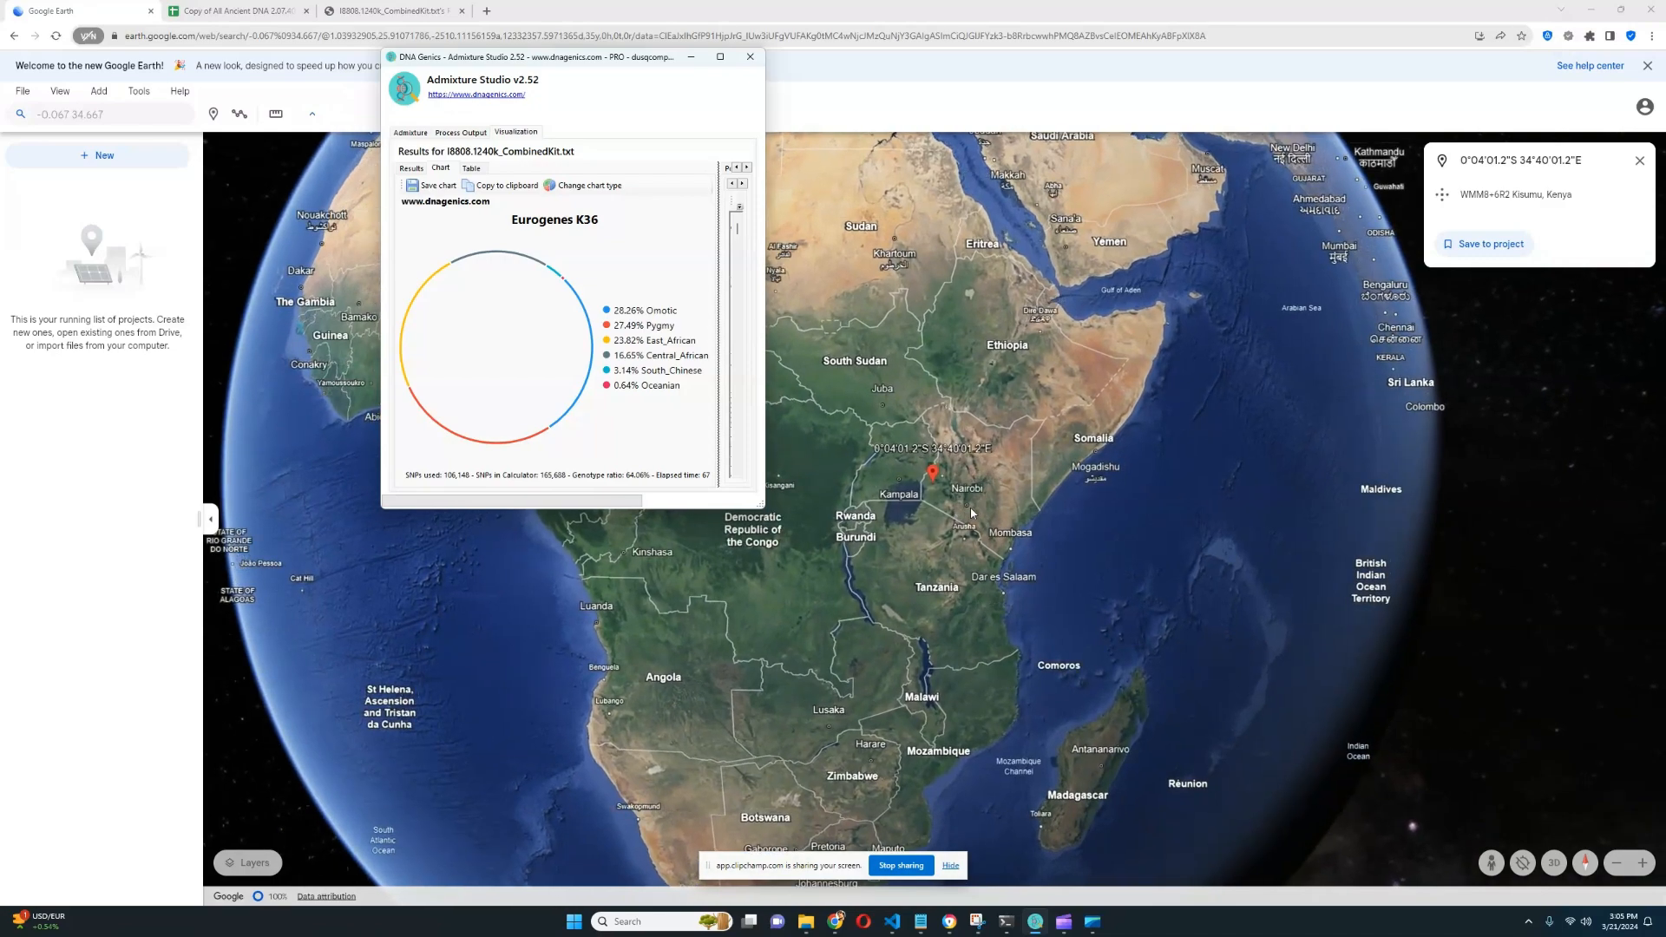
{"action": "left_click", "coordinate": [750, 57]}
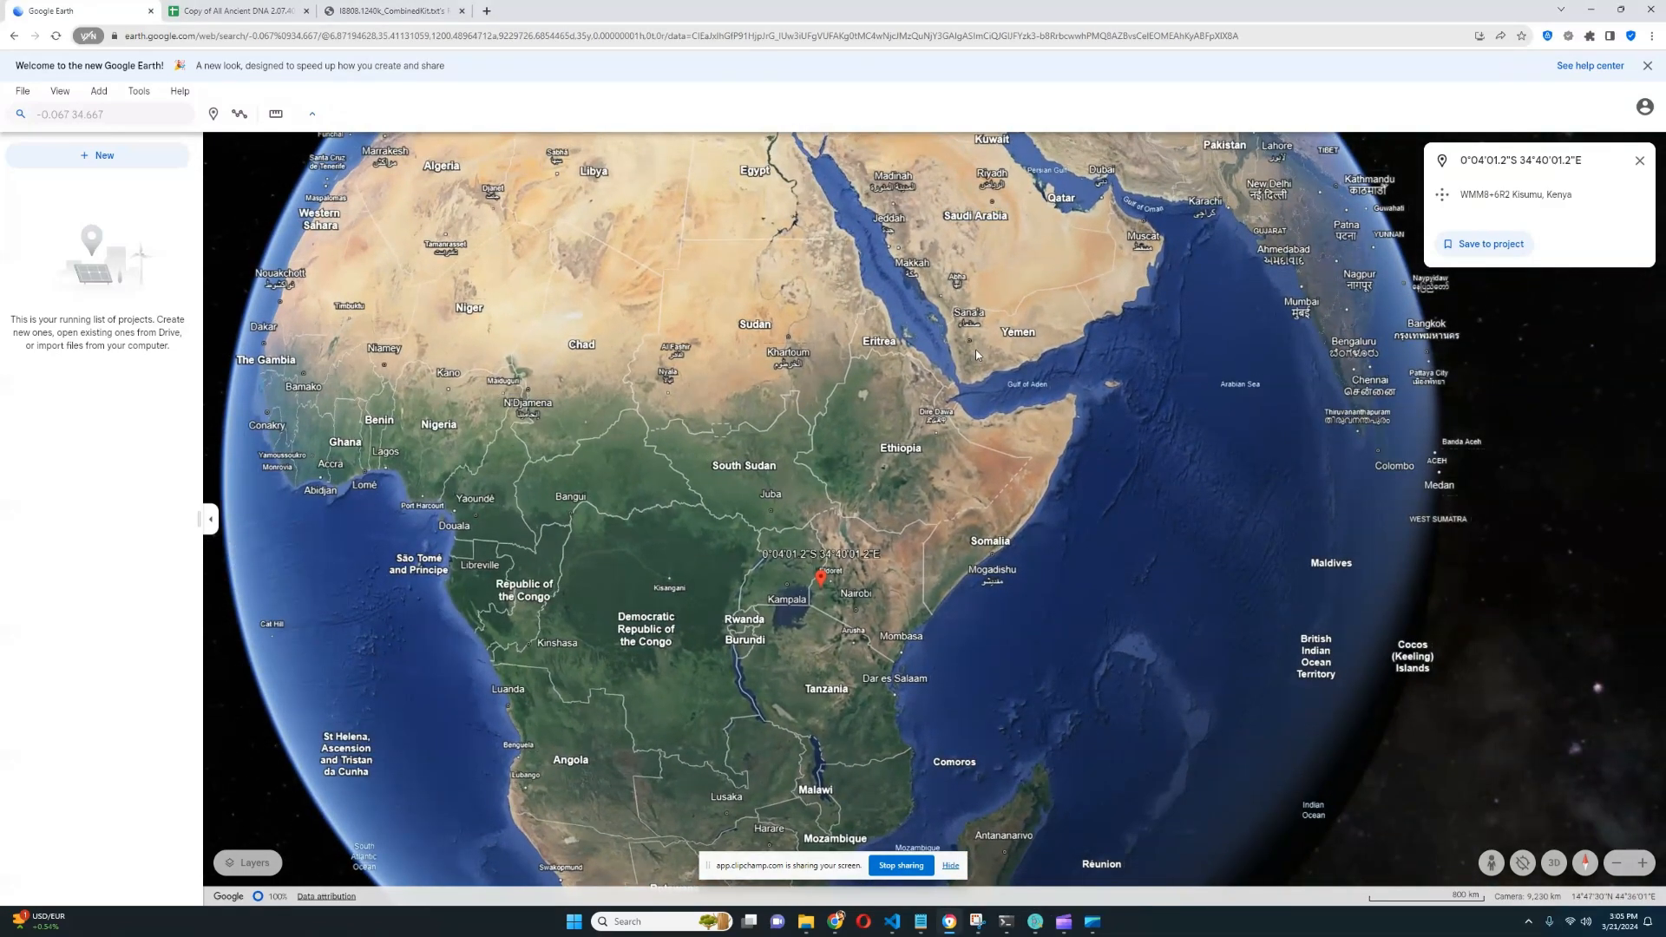
{"action": "left_click", "coordinate": [403, 11]}
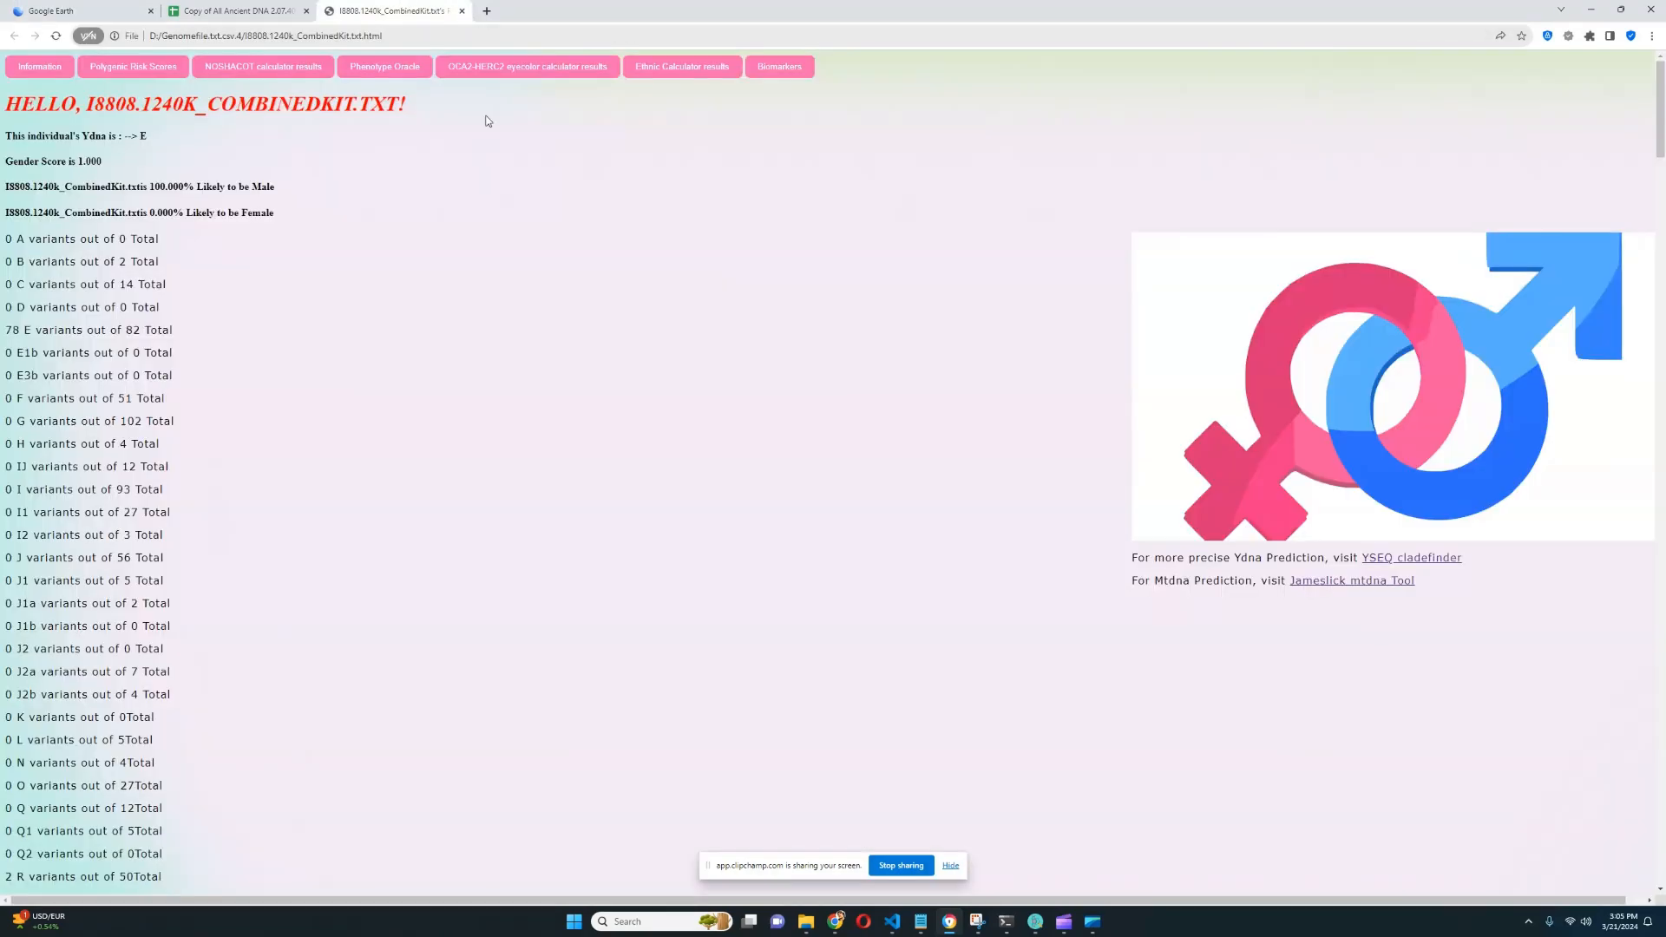
{"action": "mouse_move", "coordinate": [554, 225]}
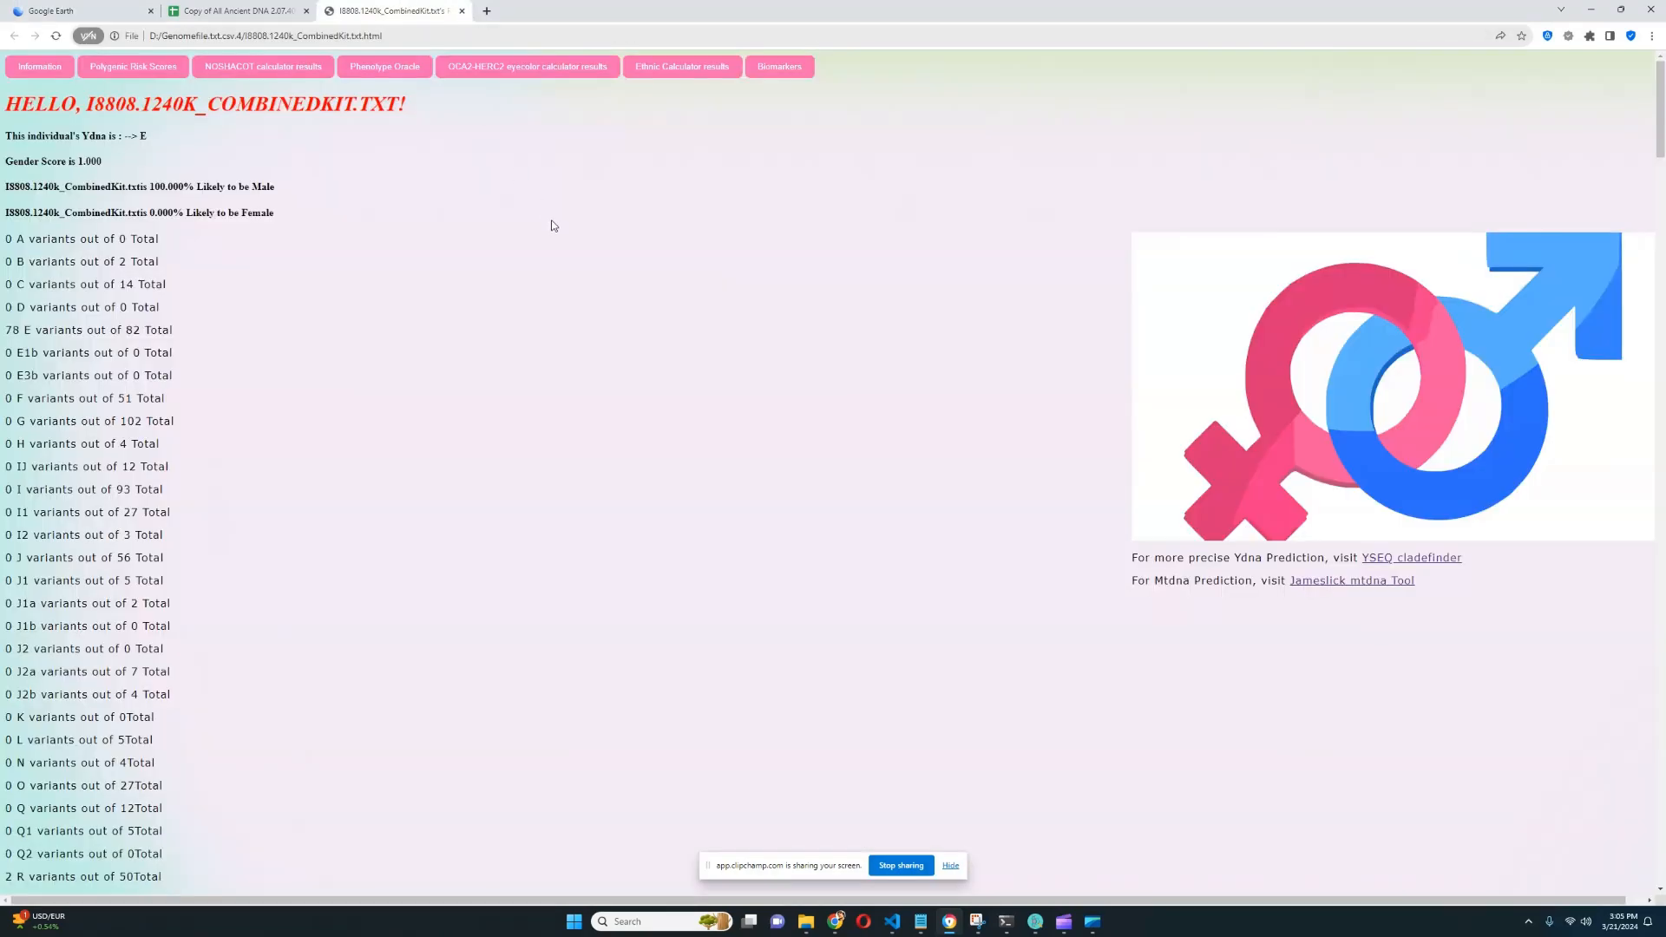
{"action": "mouse_move", "coordinate": [692, 208]}
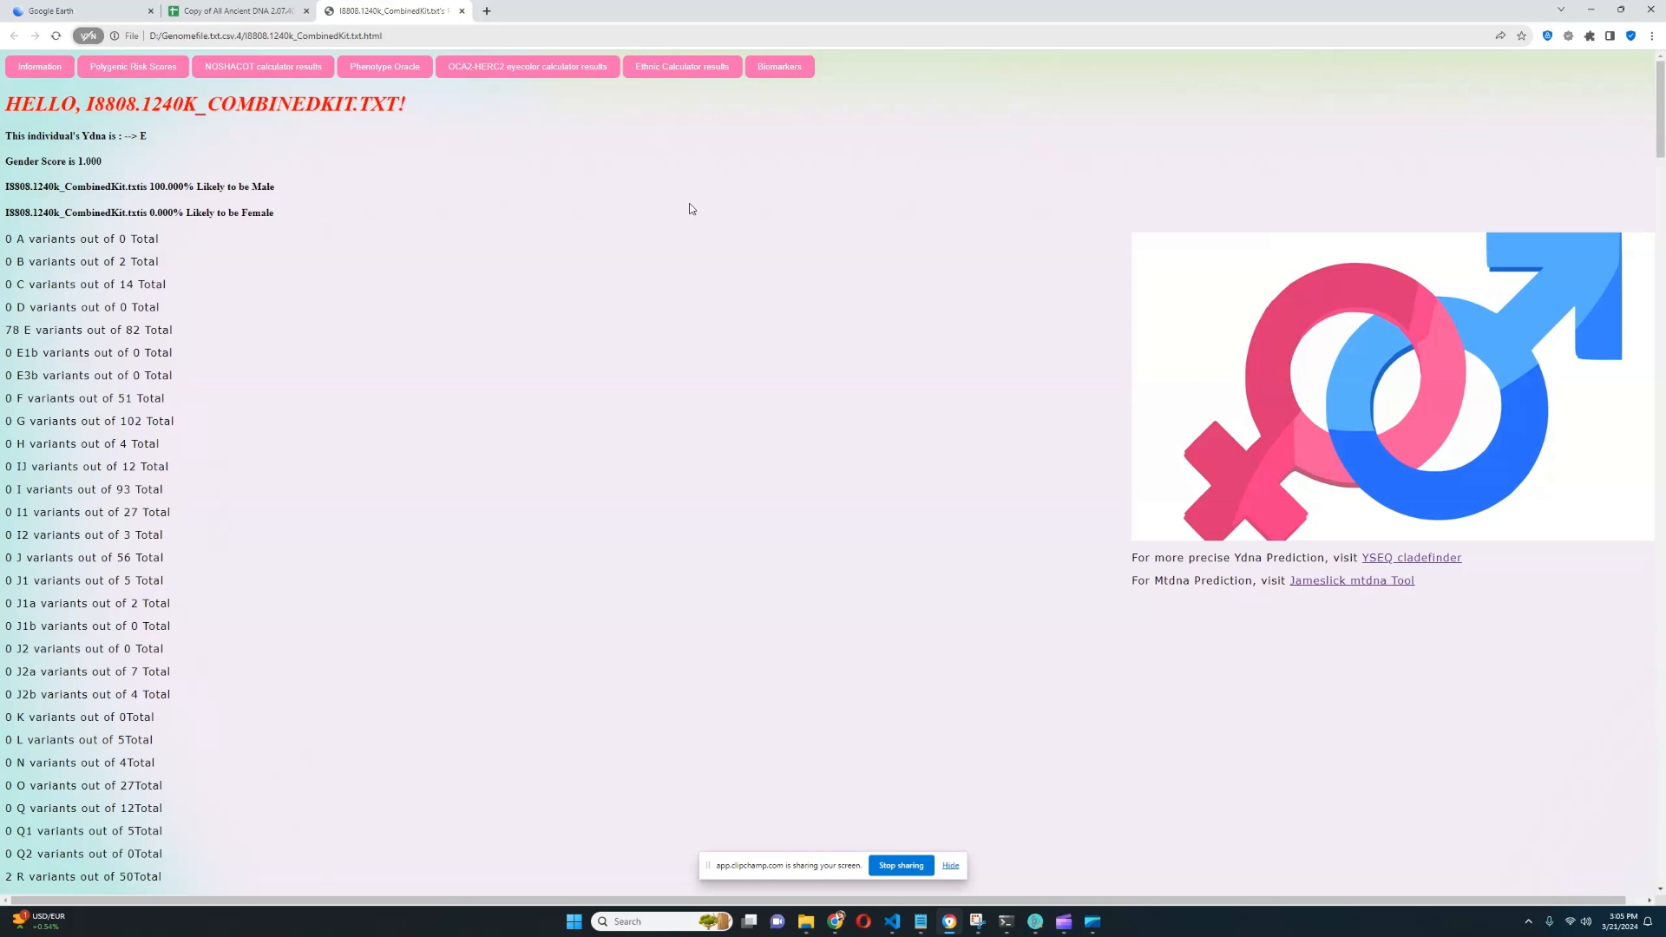
Open the Ethnic Calculator results for kit I8808, with Shum Laka ranked first
{"action": "left_click", "coordinate": [682, 67]}
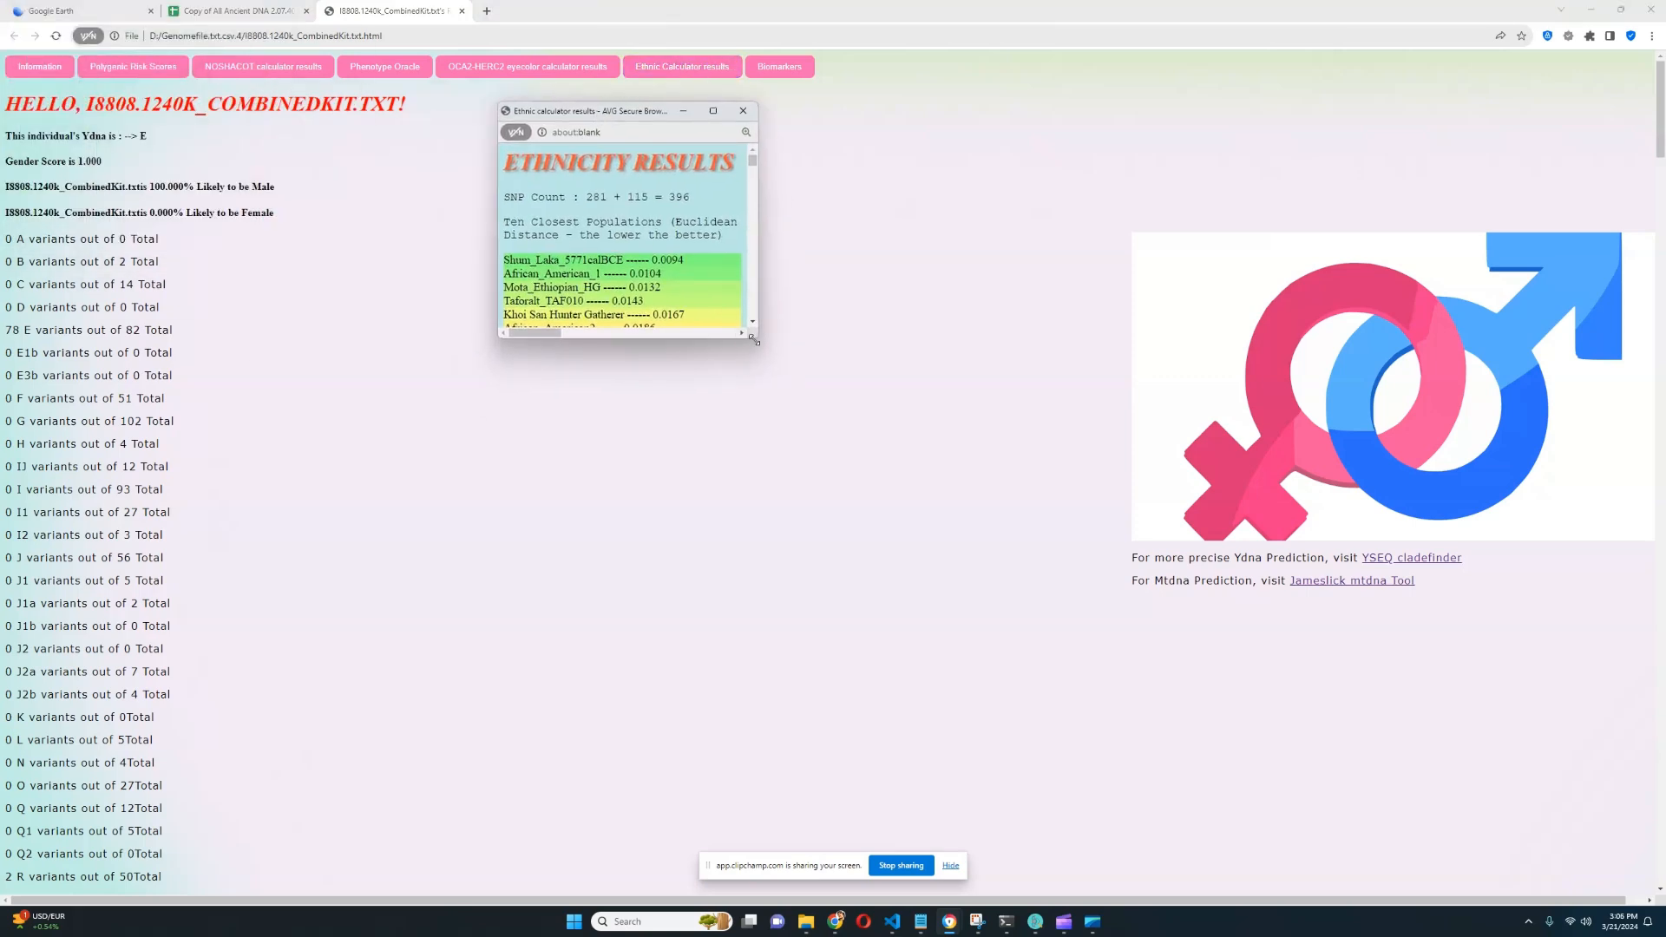
Enlarge the results, highlight matches from African_American_1 to Kenya_Pastoralist_Neolithic_I12533, then close them
{"action": "left_click", "coordinate": [712, 110]}
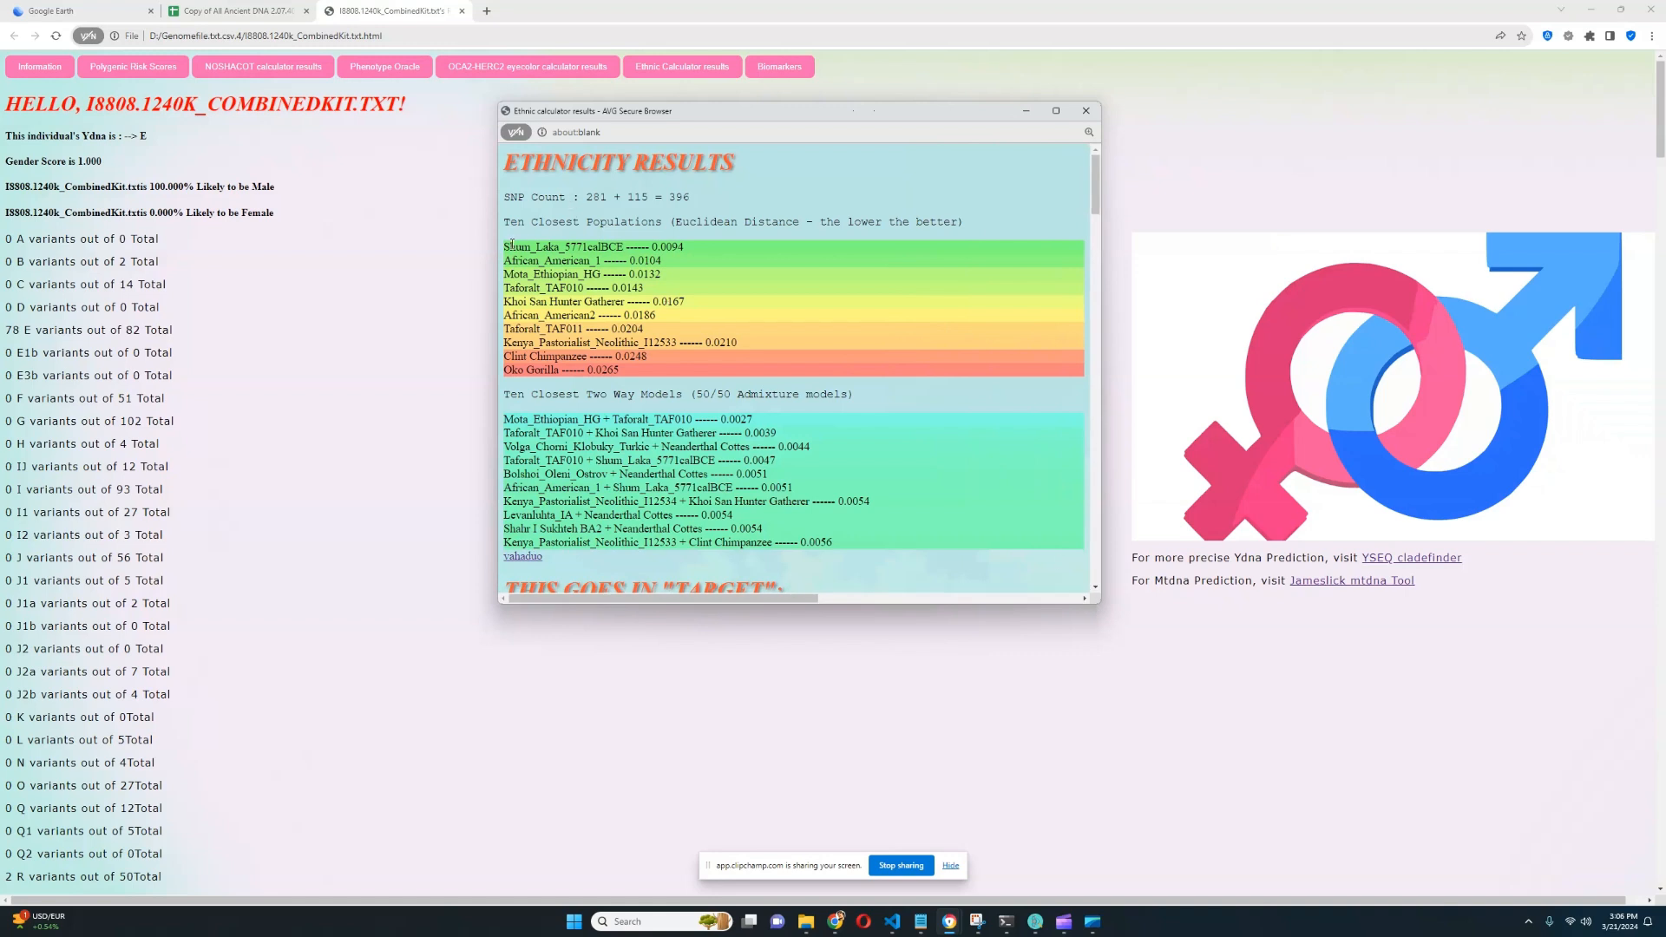
{"action": "double_click", "coordinate": [536, 260]}
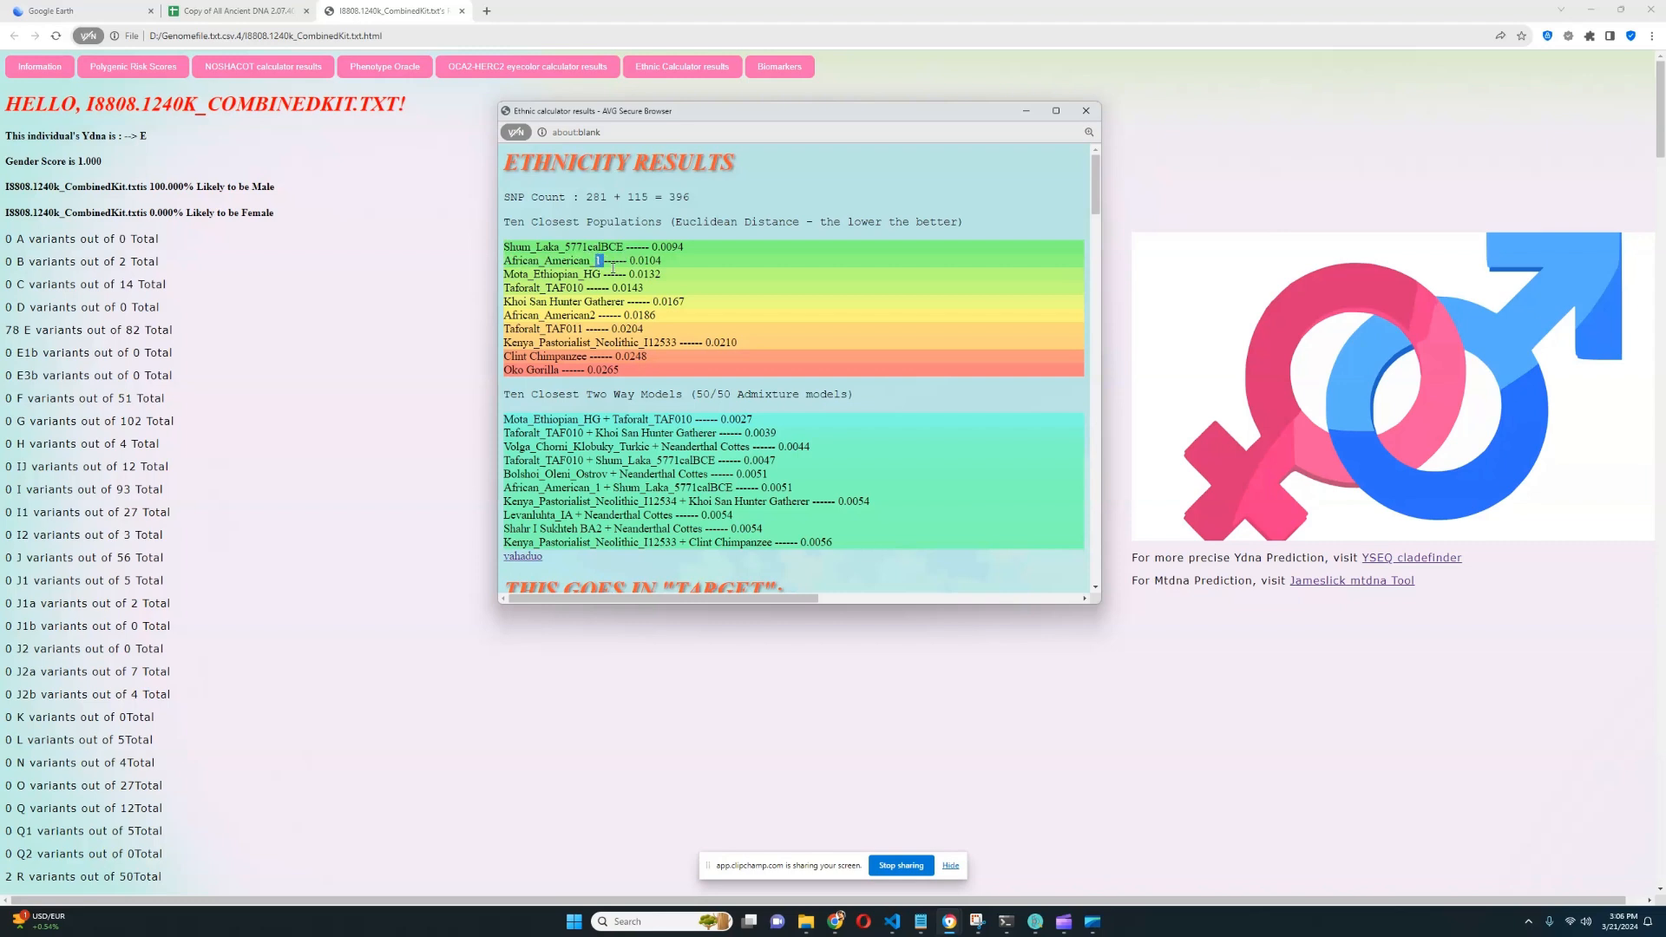
{"action": "double_click", "coordinate": [551, 274]}
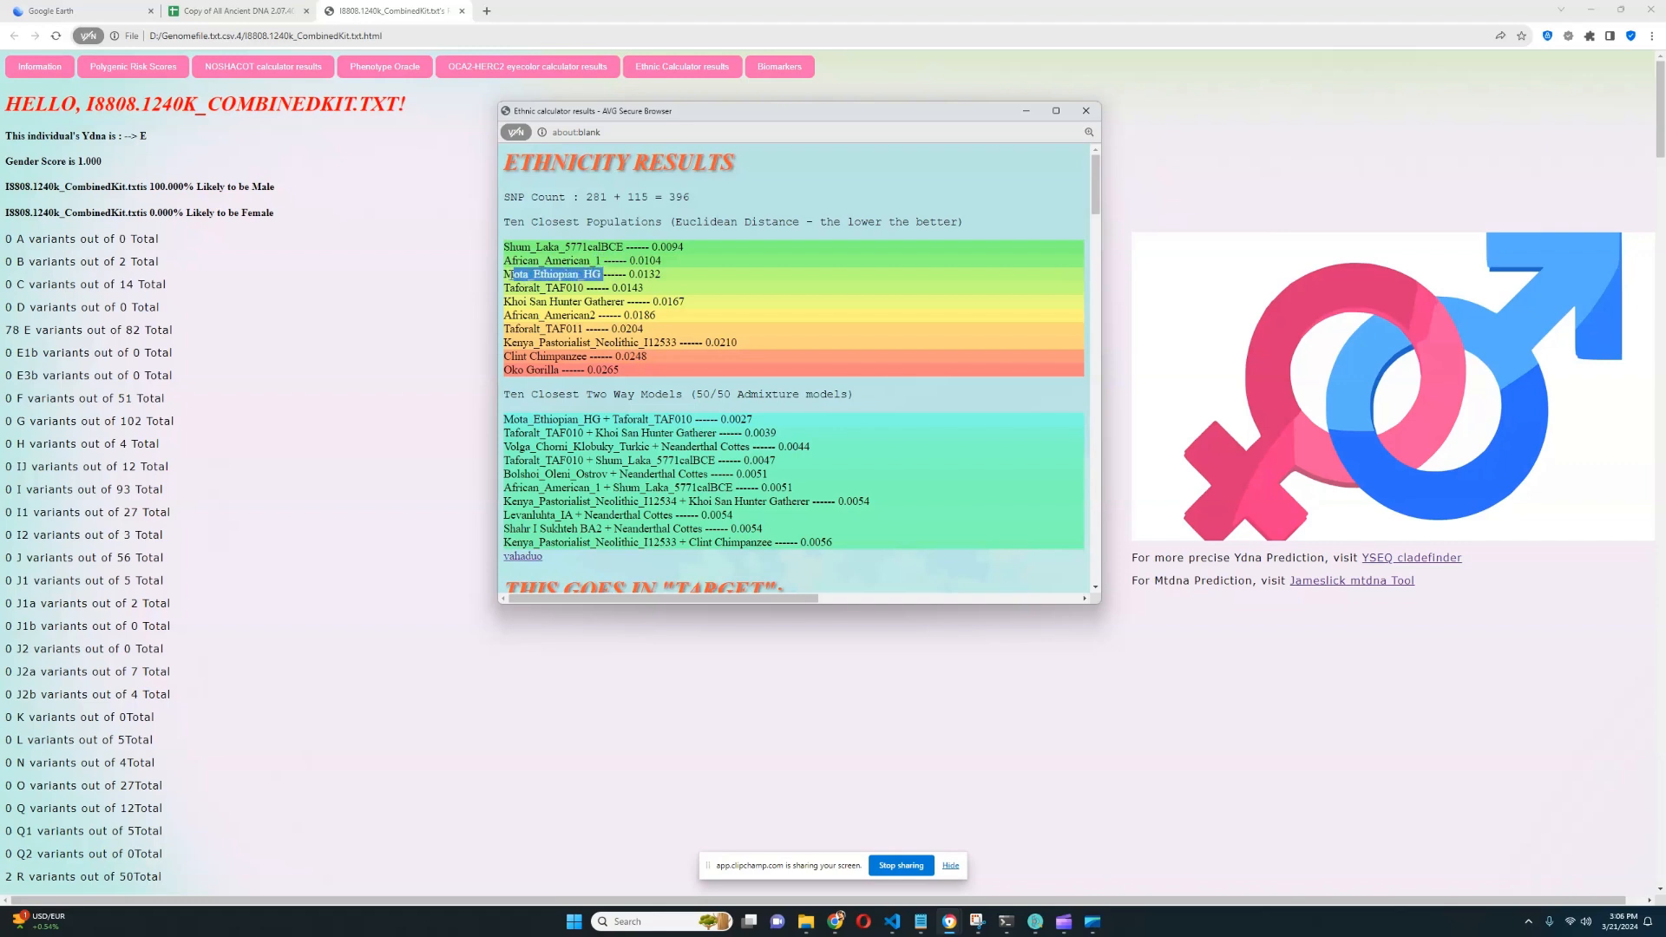
{"action": "double_click", "coordinate": [543, 287]}
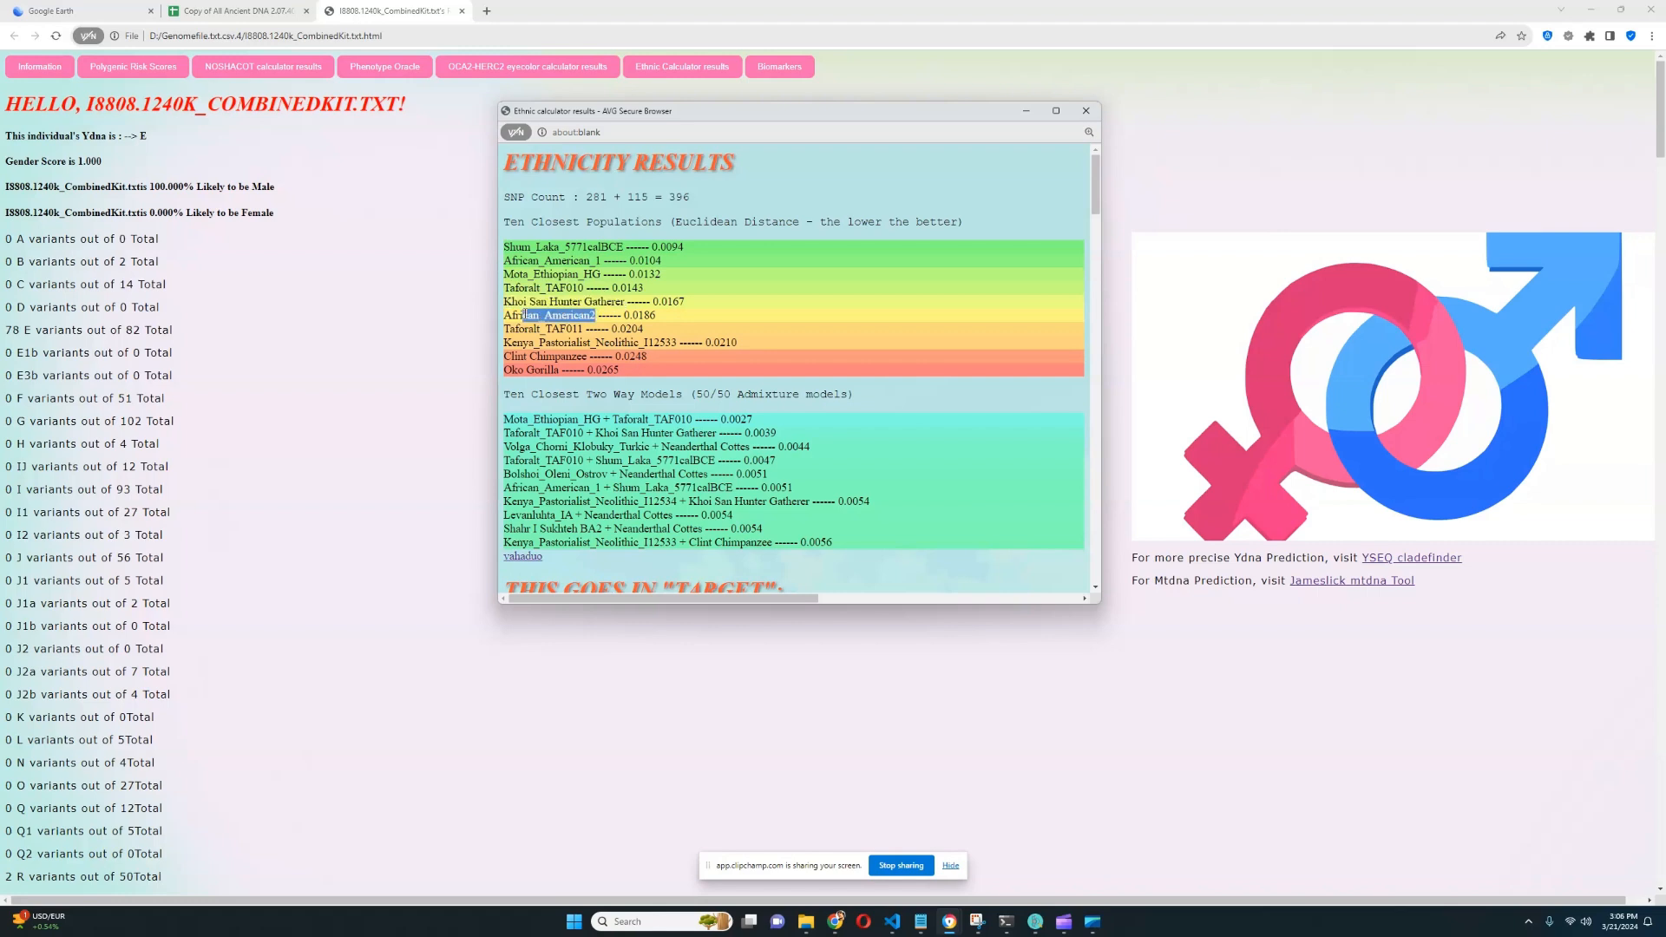
{"action": "double_click", "coordinate": [550, 315]}
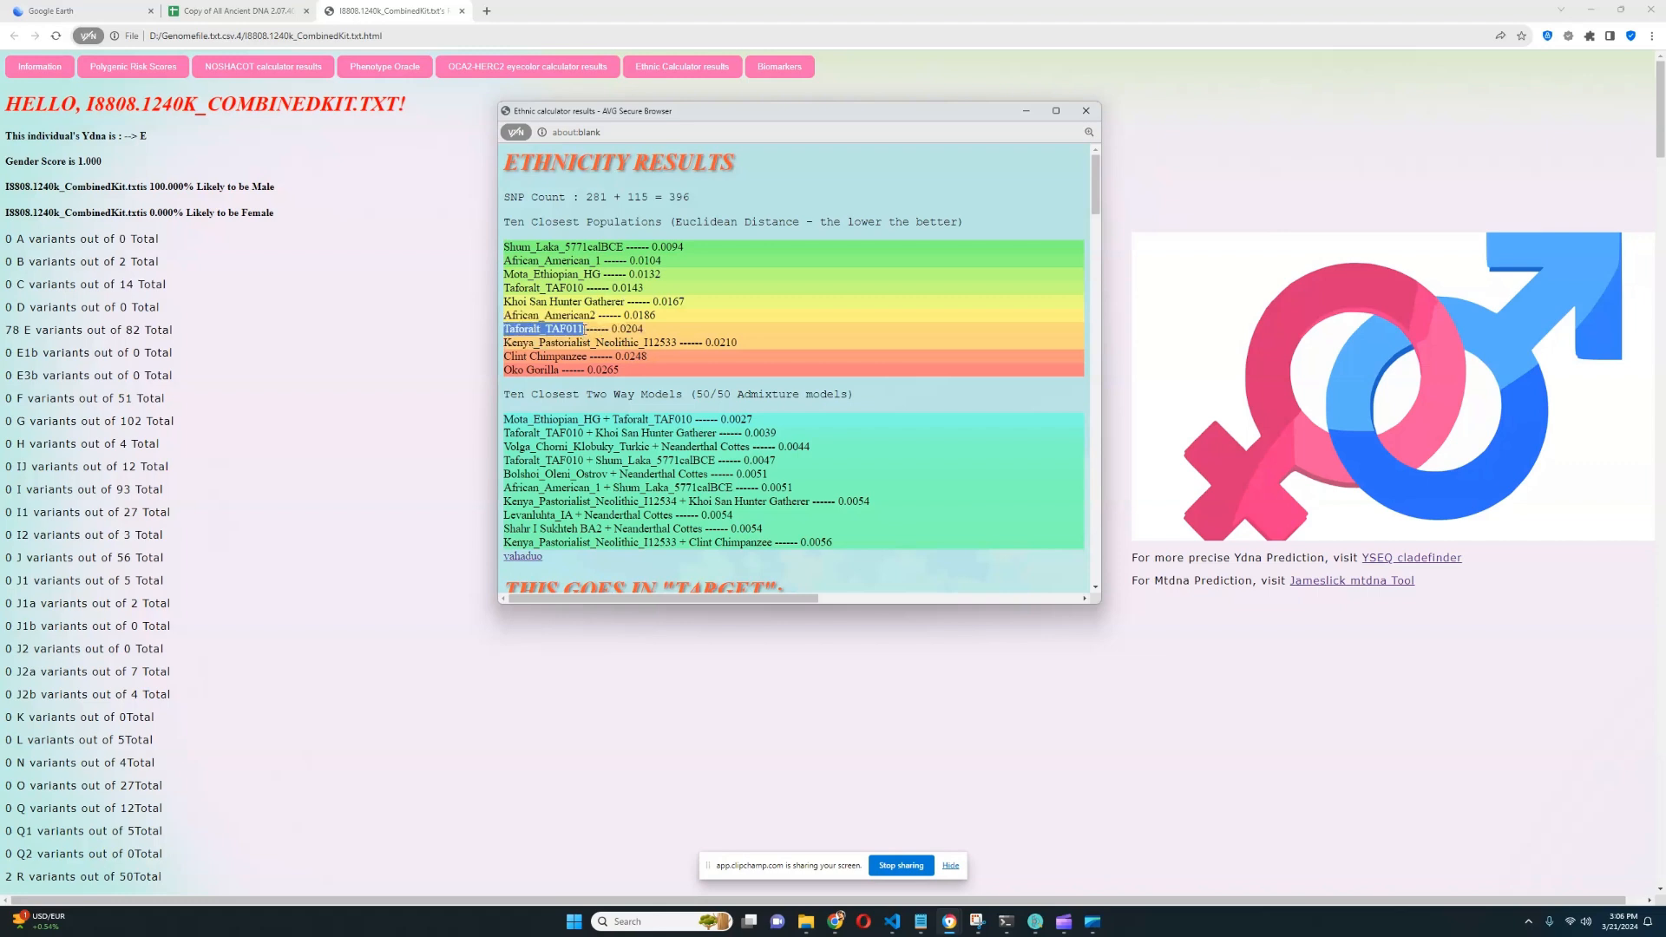
{"action": "double_click", "coordinate": [568, 342]}
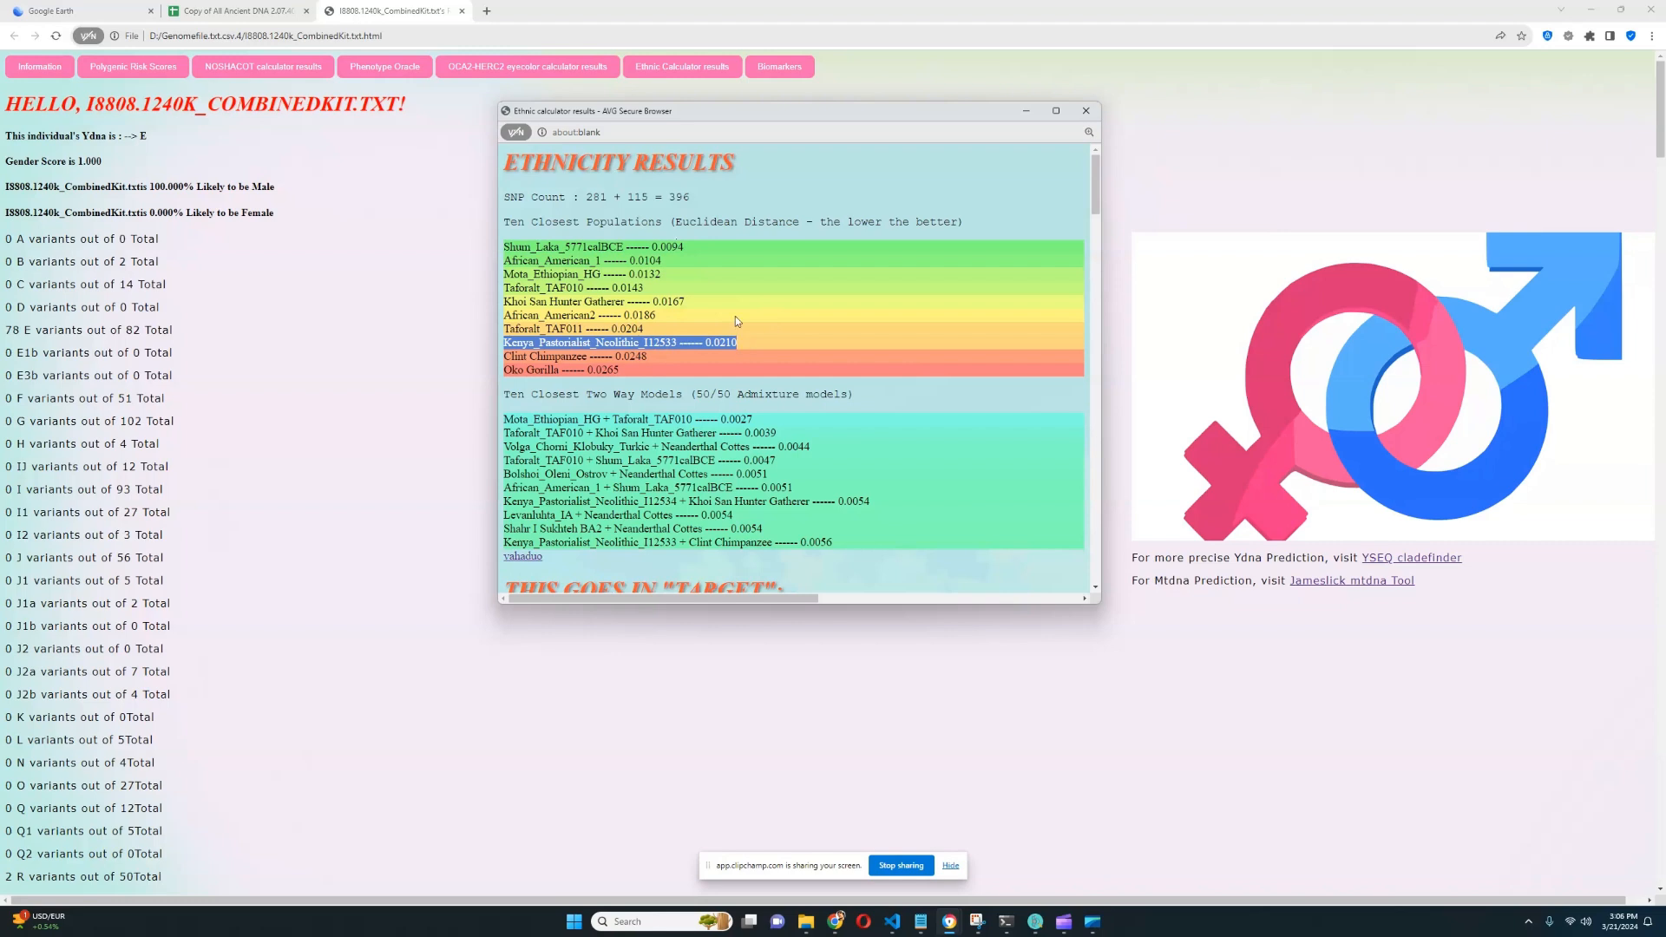
{"action": "left_click", "coordinate": [1086, 110]}
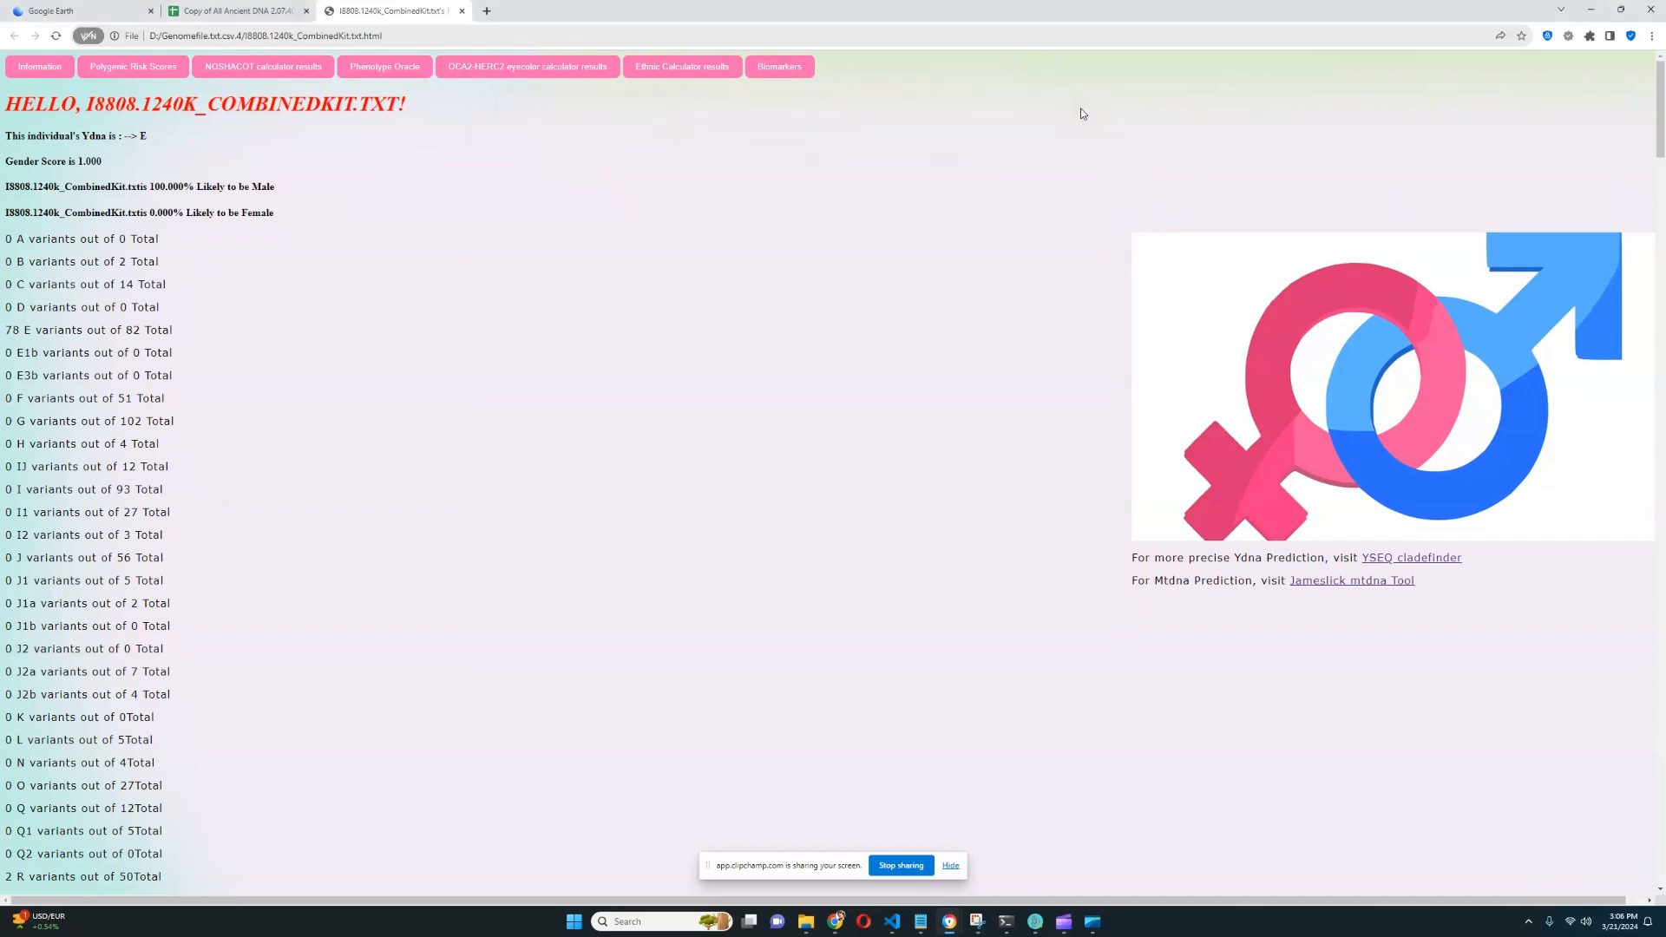
{"action": "mouse_move", "coordinate": [325, 91]}
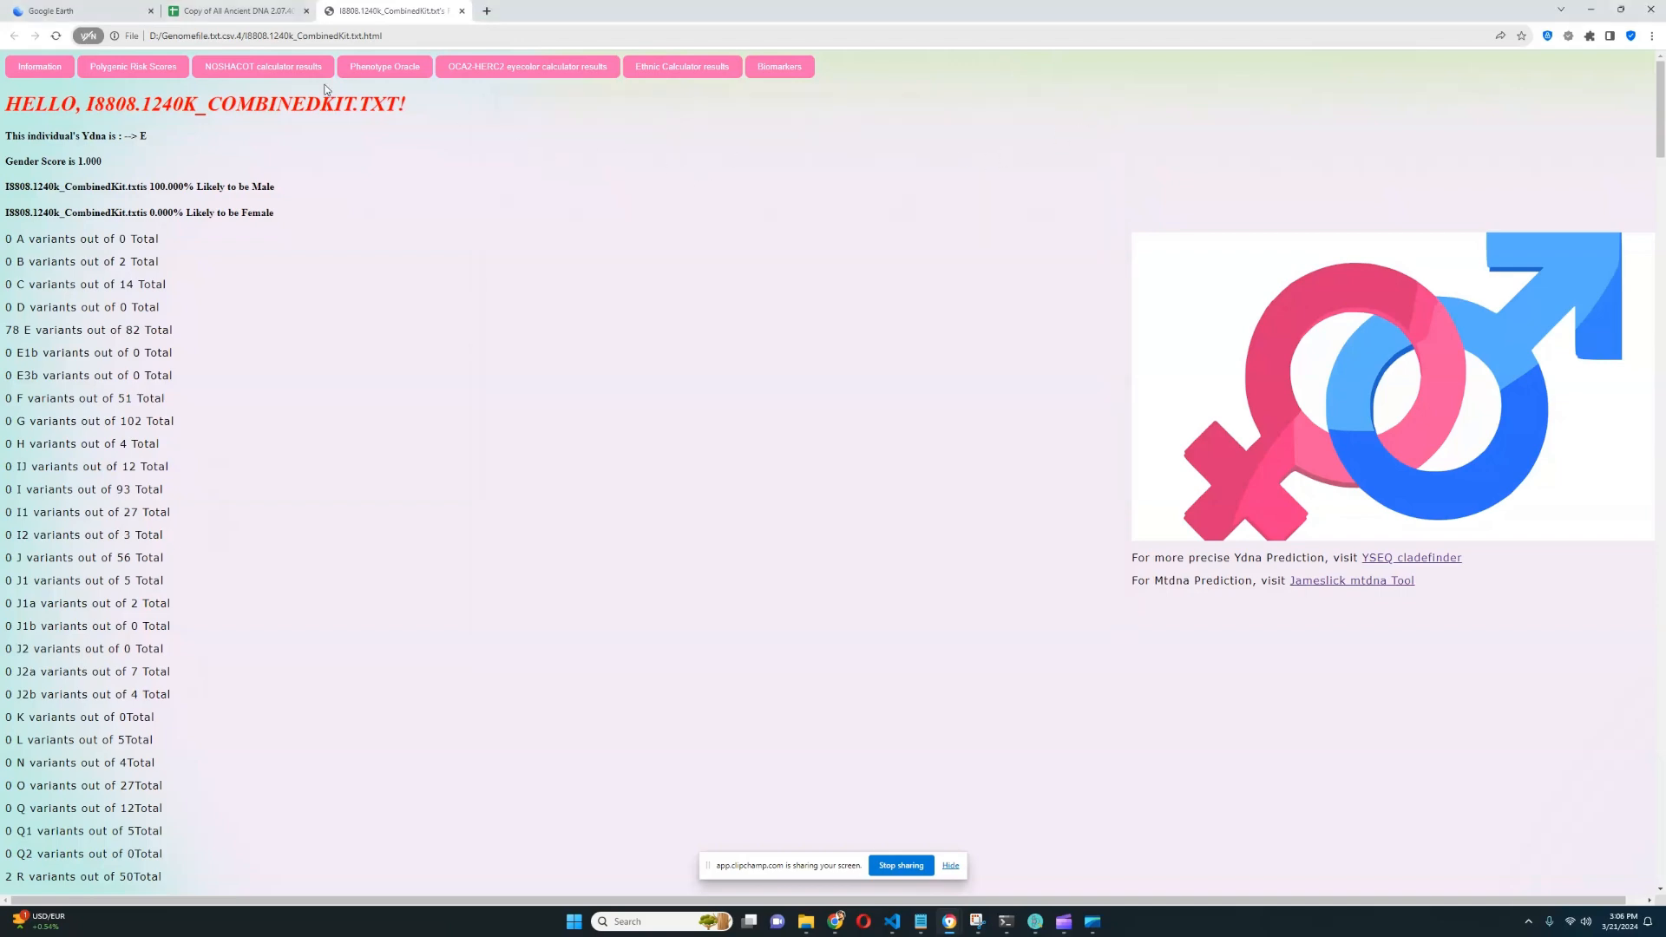
Open the NOSHACOT phenotype predictor, showing darkest brown eyes at 63.355%
{"action": "left_click", "coordinate": [267, 66]}
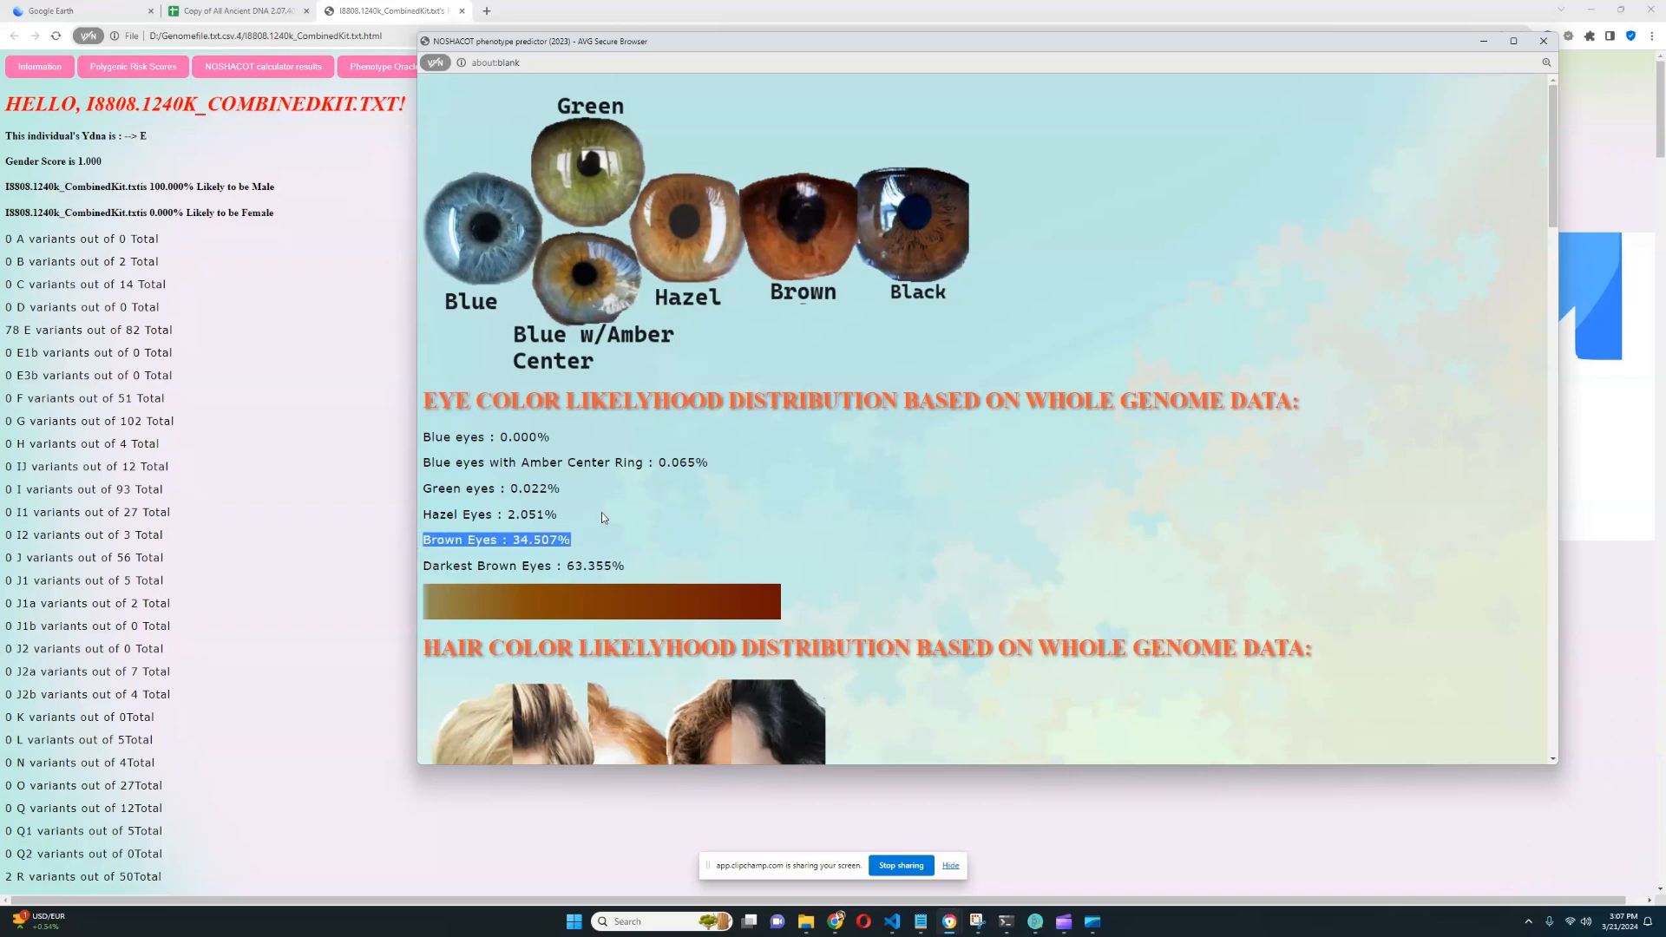
Highlight the Hazel Eyes percentage and review hair colour down to the kinky hair value
{"action": "left_click_drag", "start_coordinate": [423, 488], "coordinate": [557, 513]}
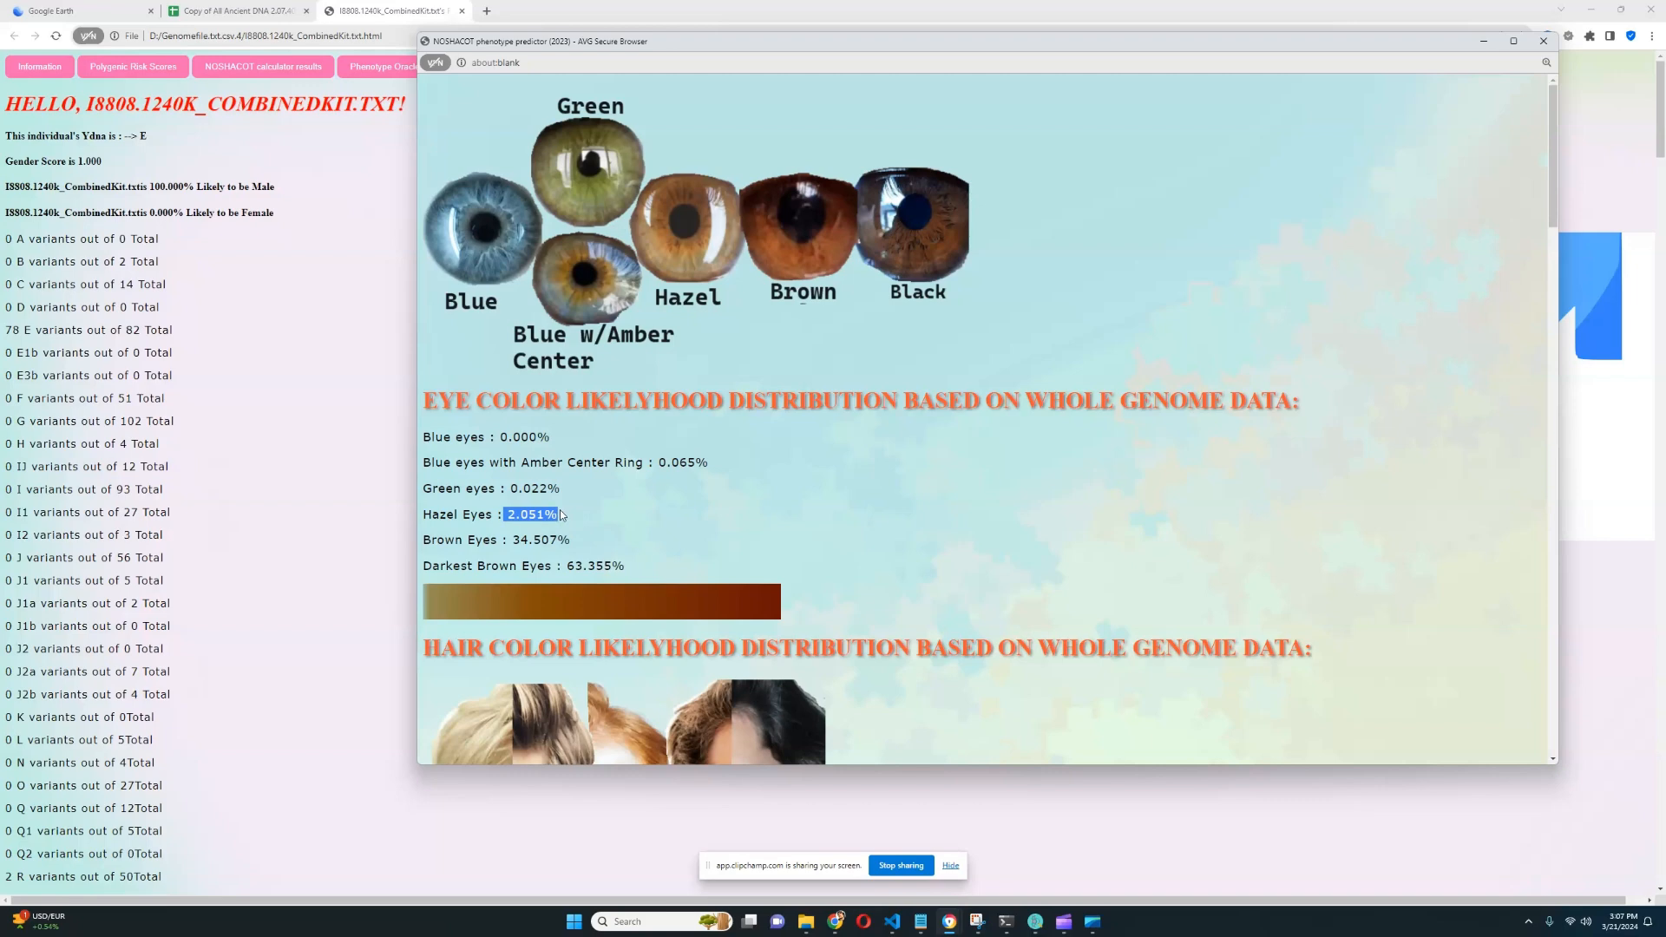
{"action": "scroll", "scroll_direction": "down", "scroll_amount": 3}
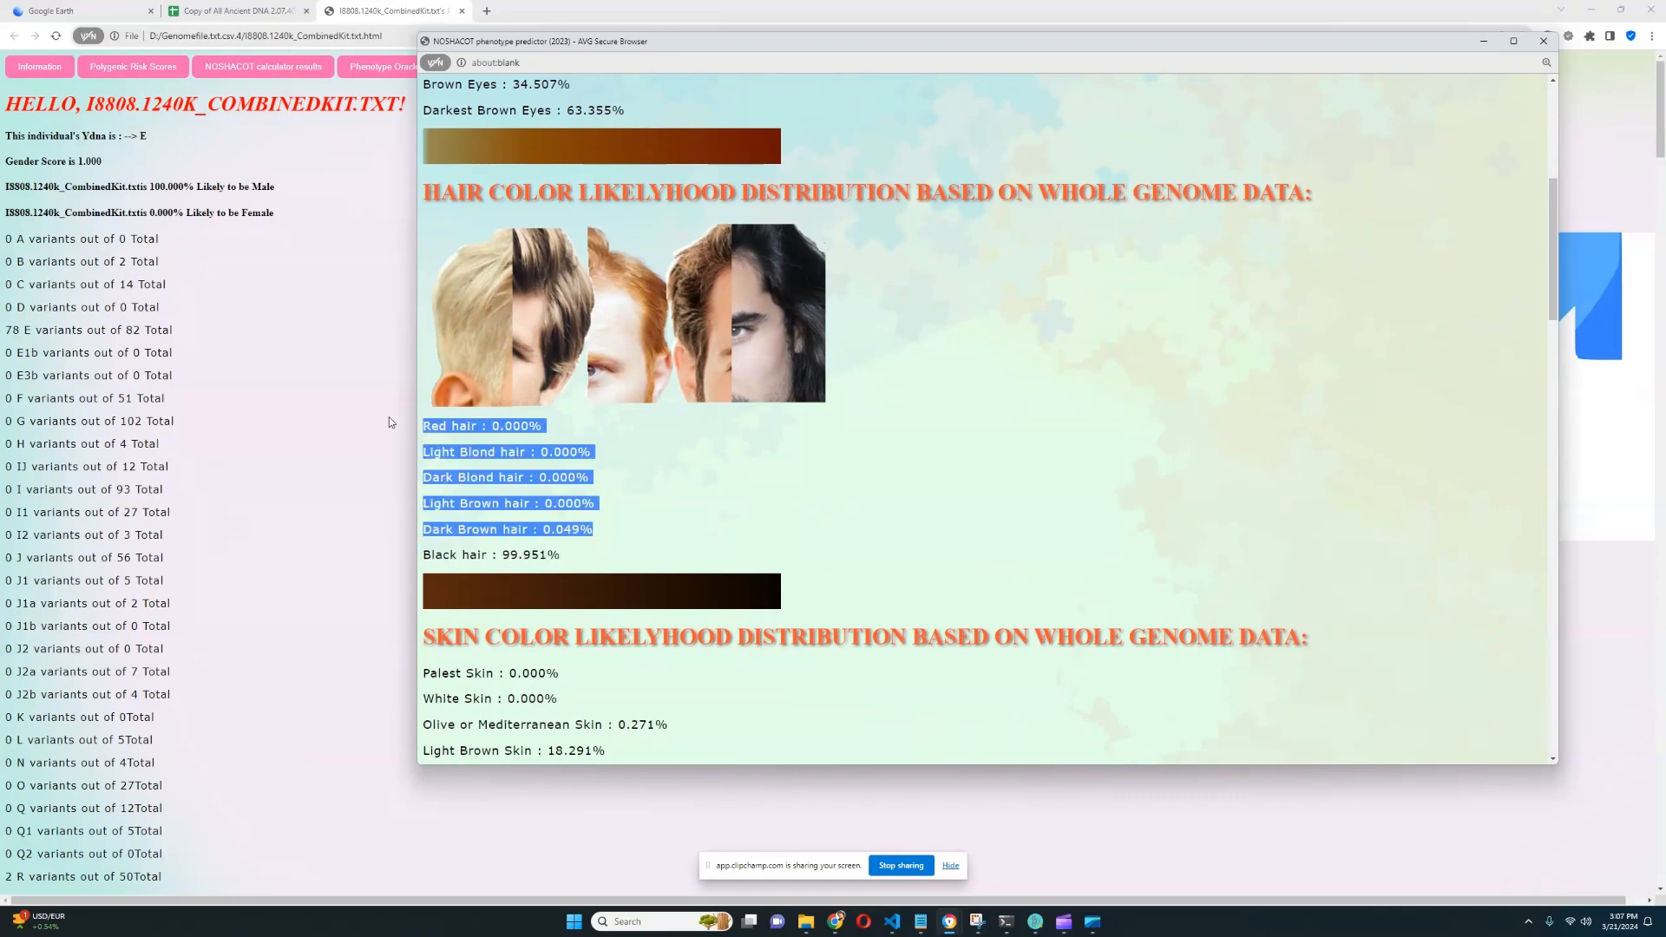
{"action": "left_click", "coordinate": [699, 471]}
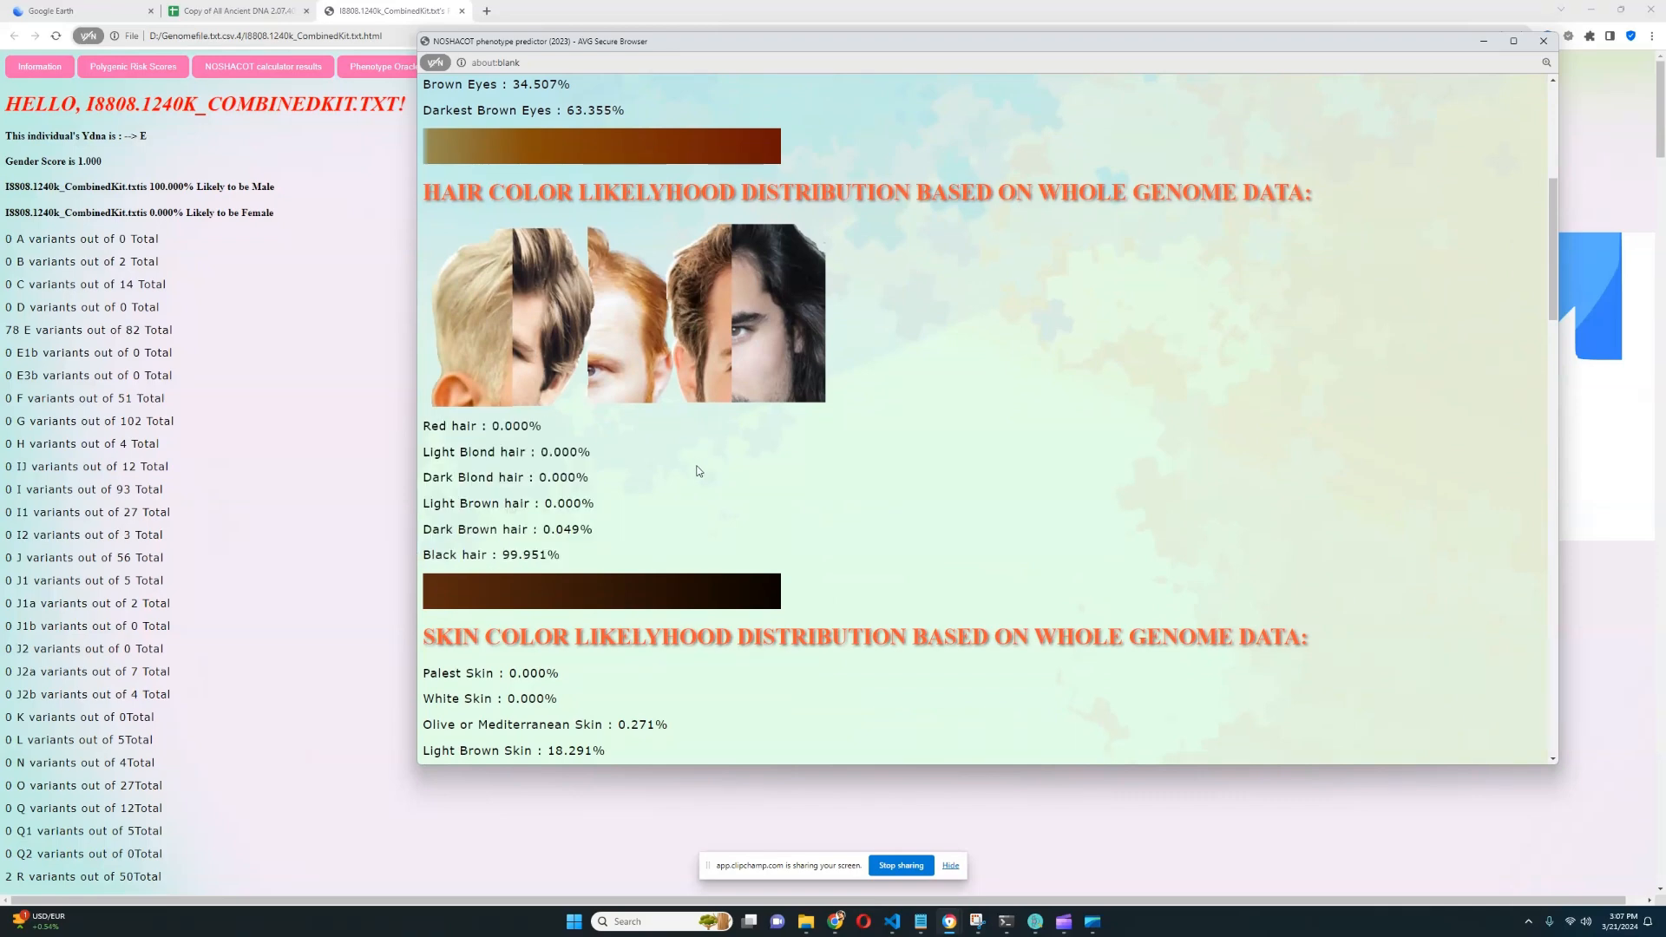
{"action": "scroll", "scroll_direction": "down", "scroll_amount": 3}
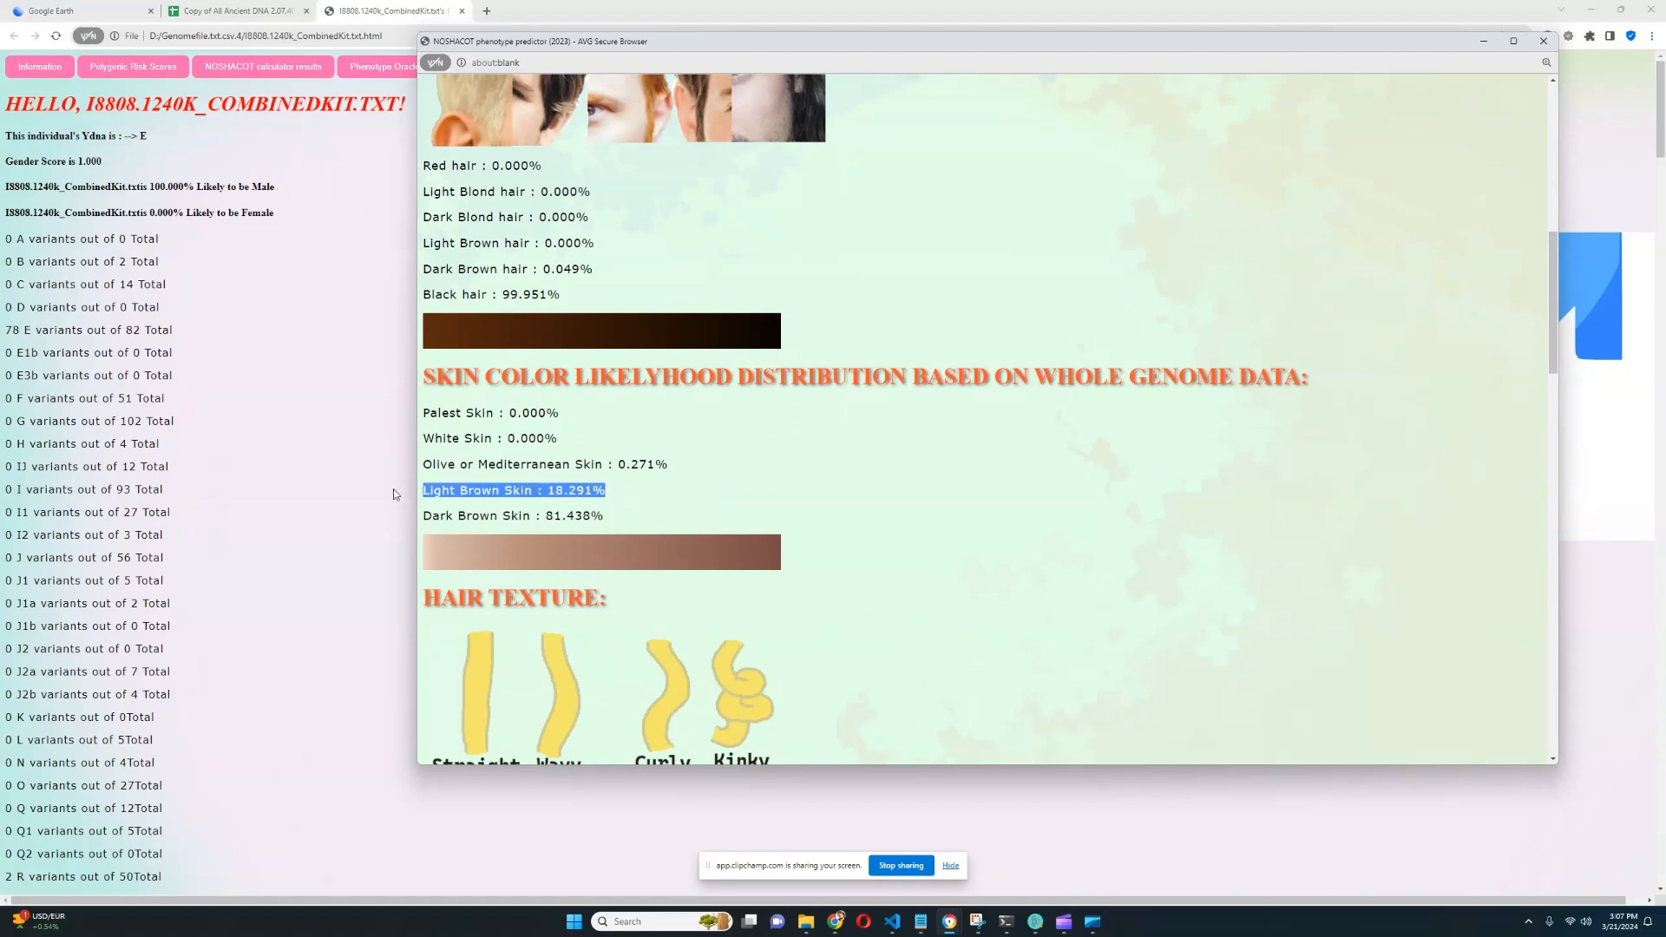
{"action": "mouse_move", "coordinate": [700, 461]}
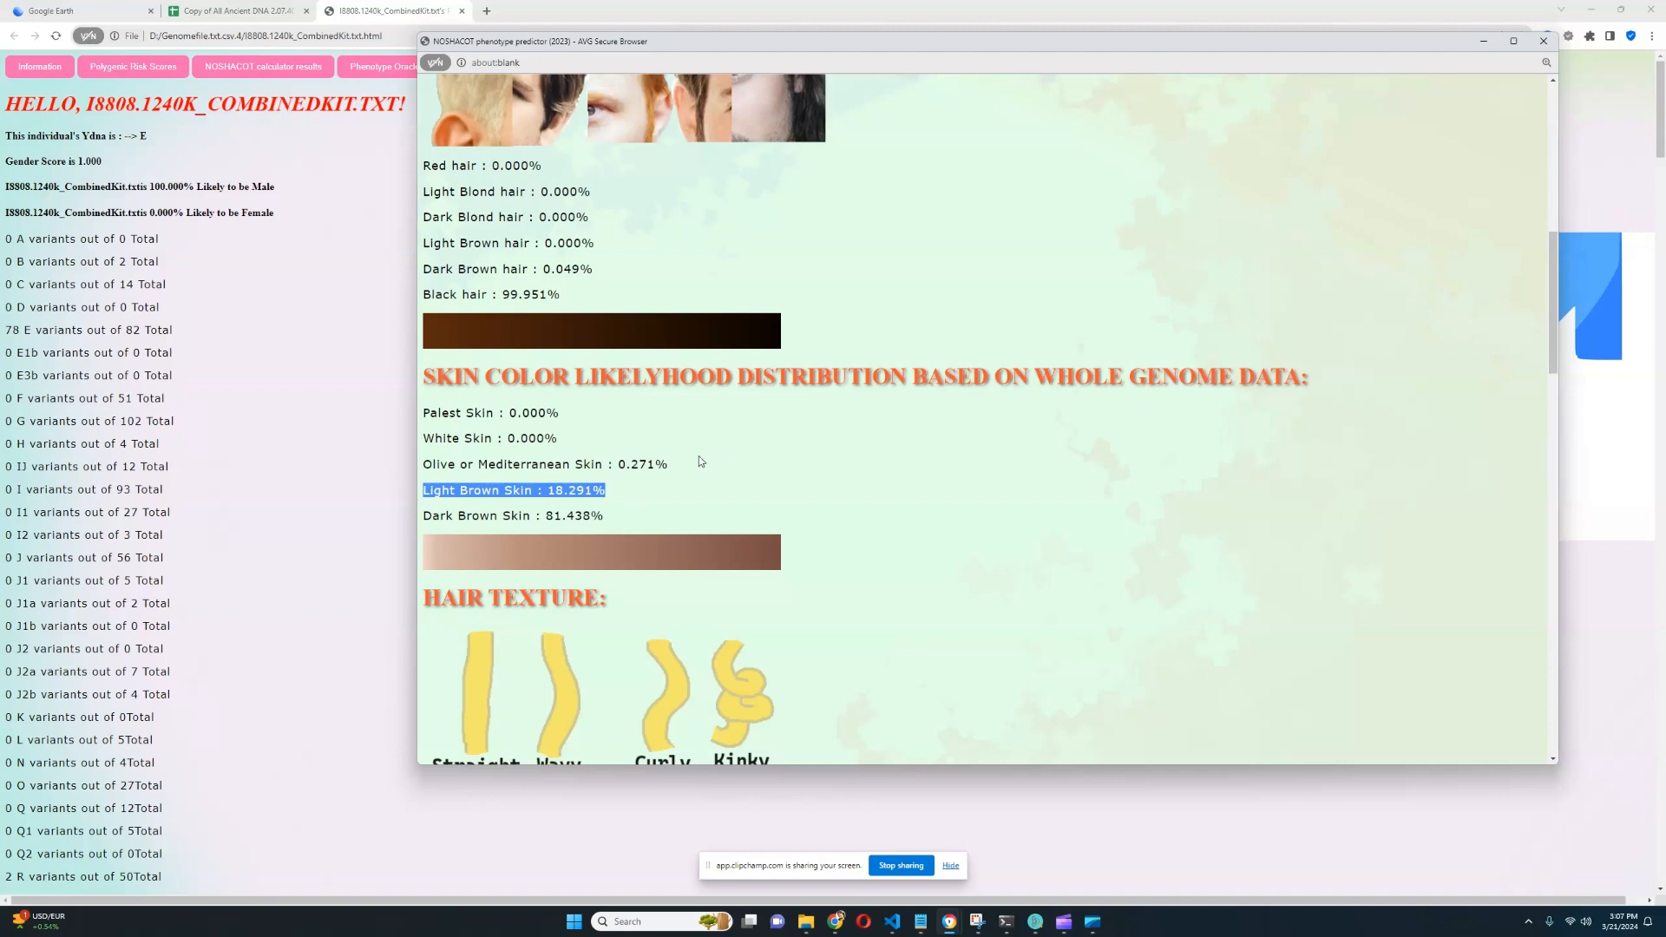
{"action": "scroll", "scroll_direction": "down", "scroll_amount": 3}
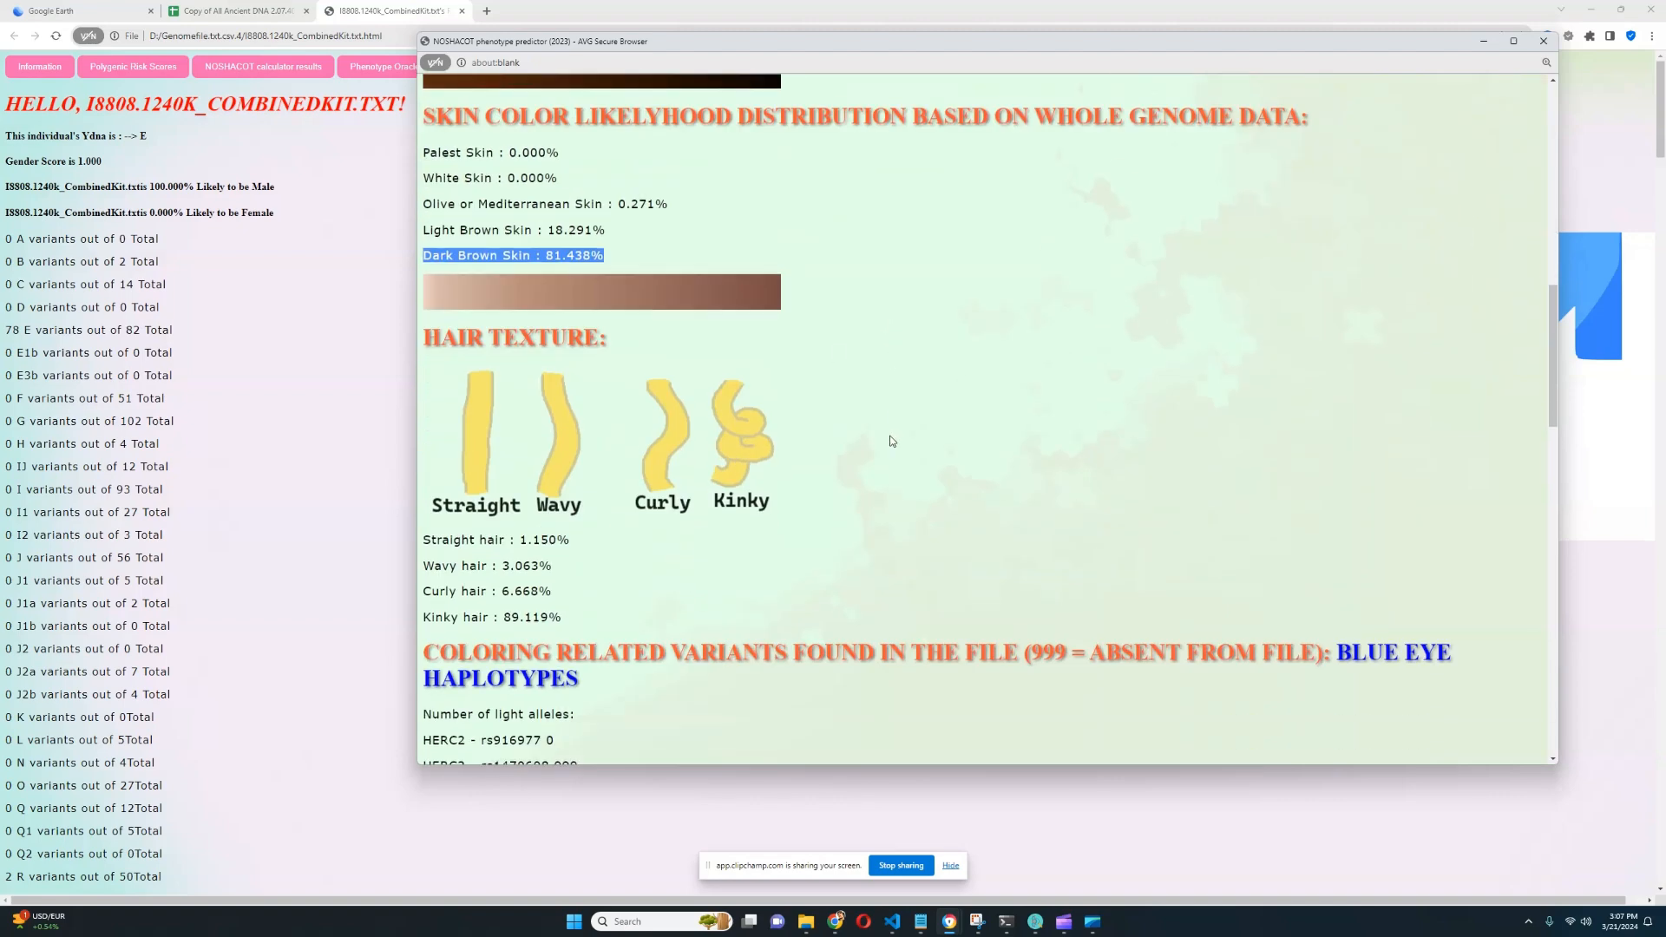
{"action": "scroll", "scroll_direction": "down", "scroll_amount": 3}
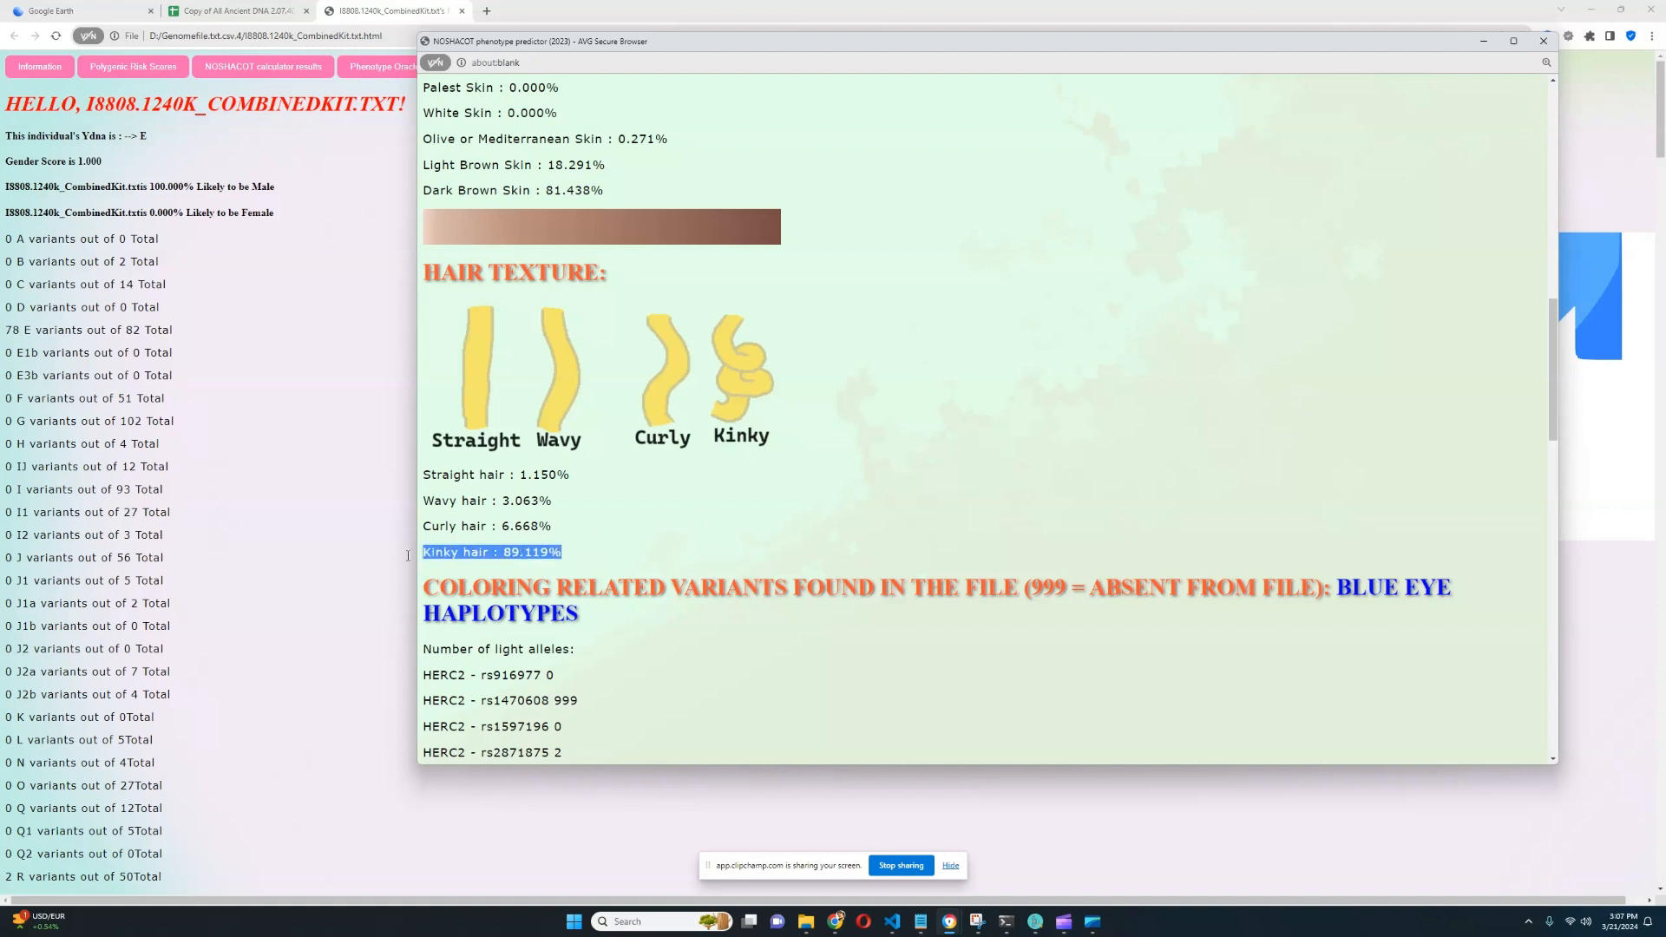
{"action": "left_click", "coordinate": [629, 535]}
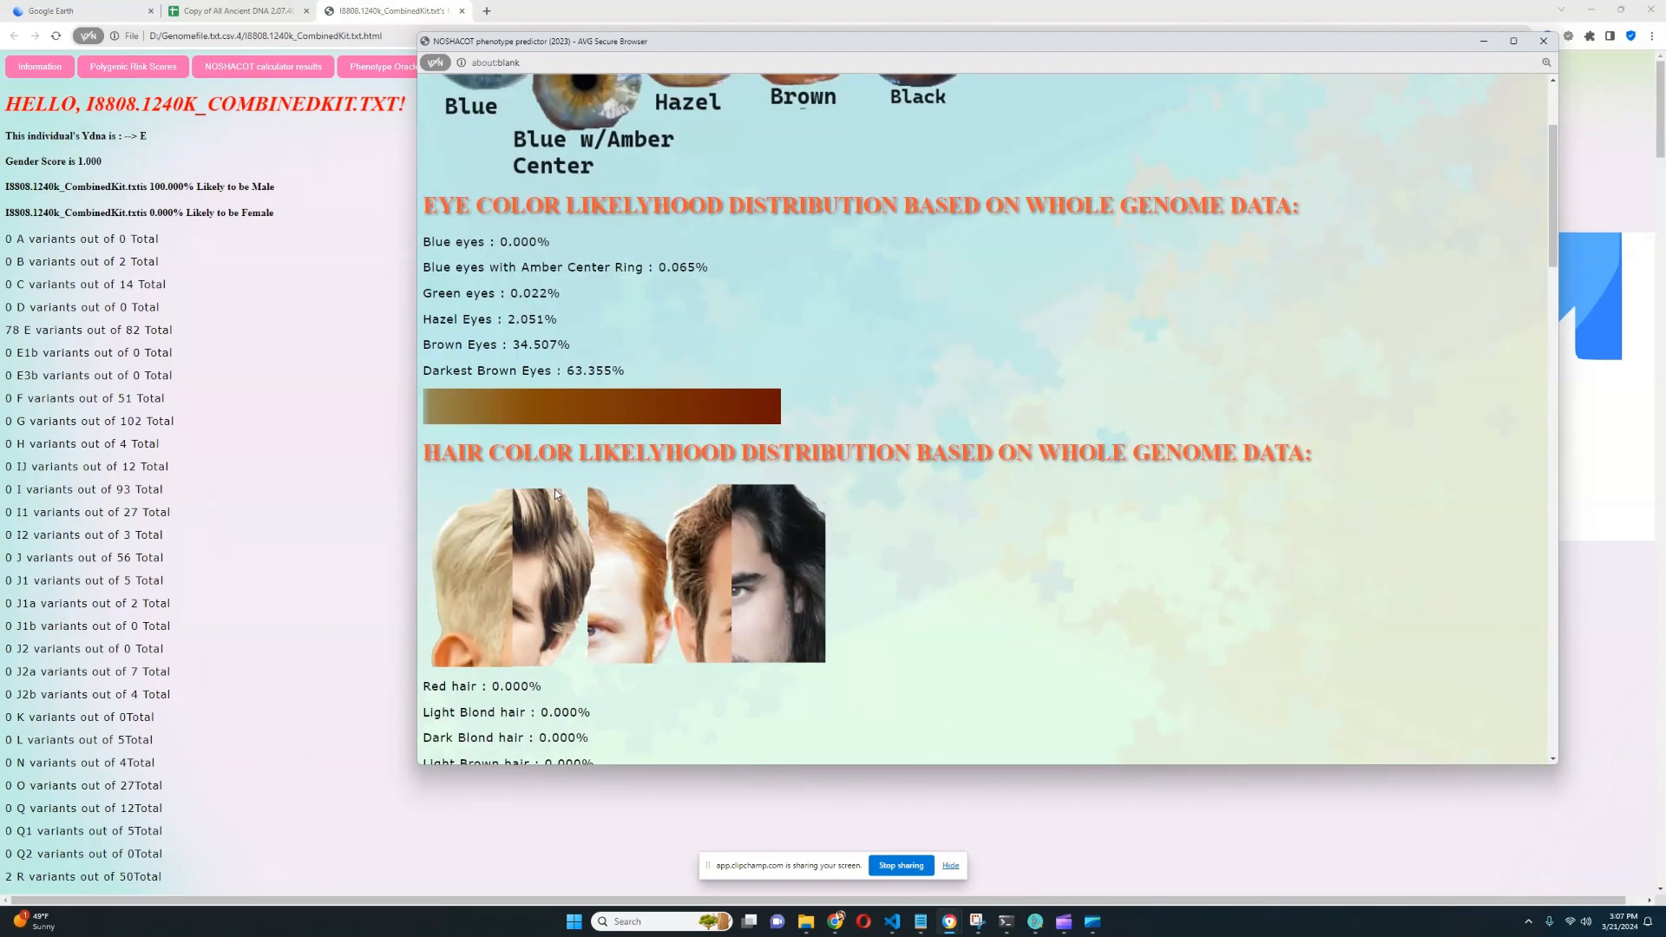
Scroll through the remaining skin and pigmentation variant predictions, then close the predictor window
{"action": "scroll", "scroll_direction": "down", "scroll_amount": 3}
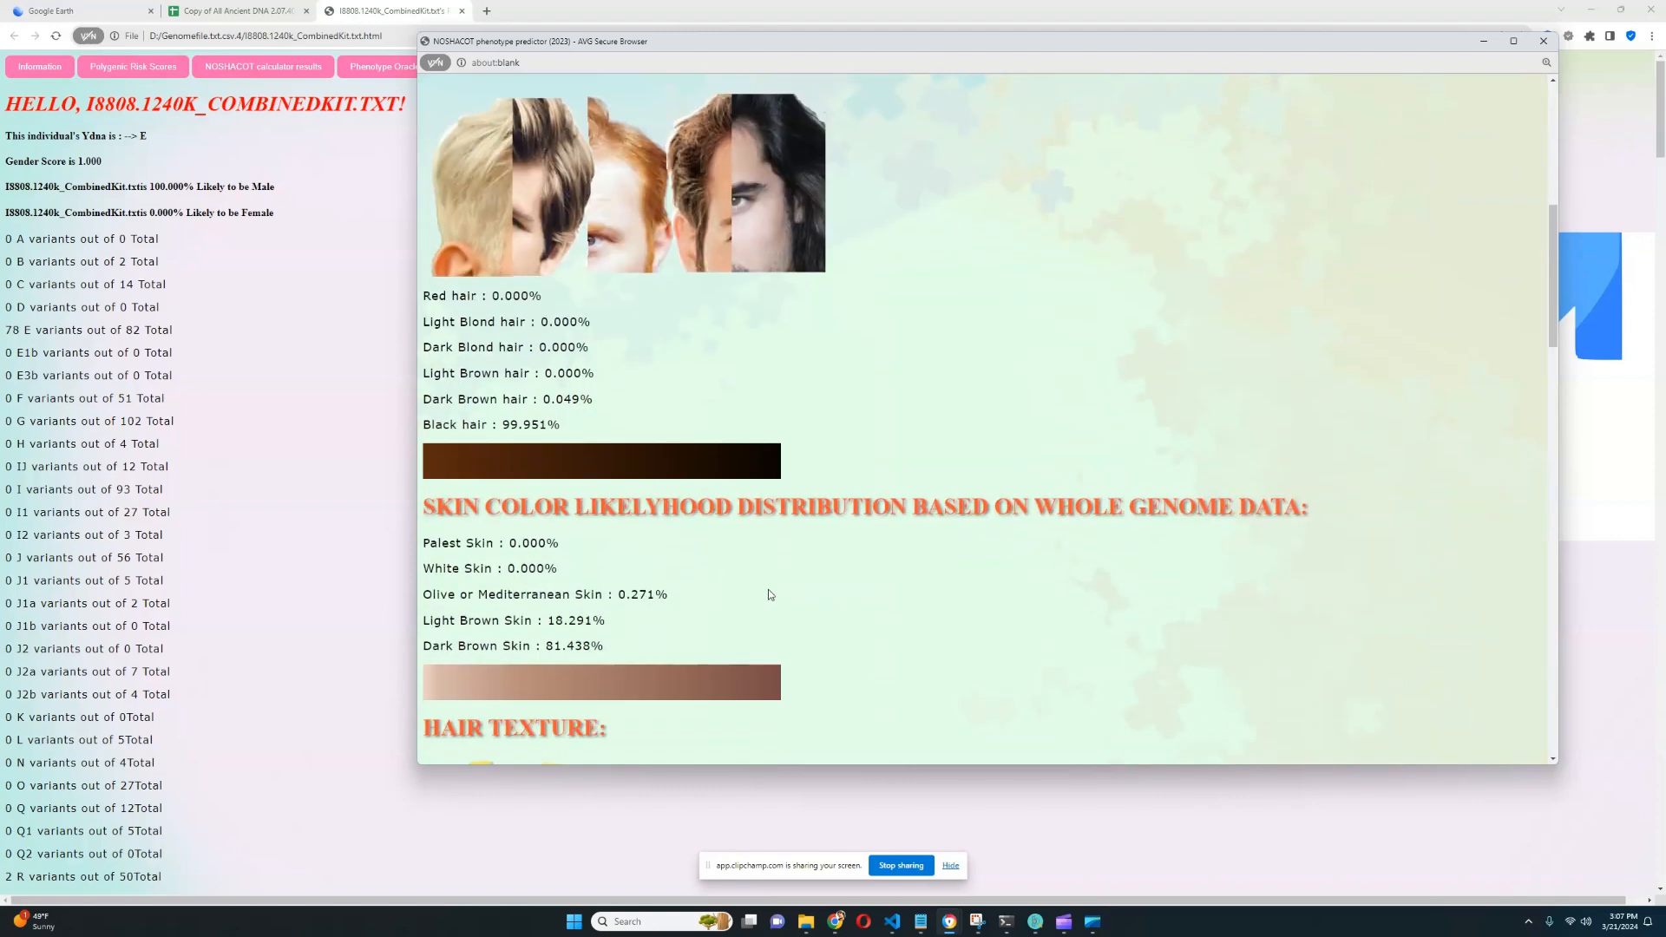
{"action": "scroll", "scroll_direction": "down", "scroll_amount": 3}
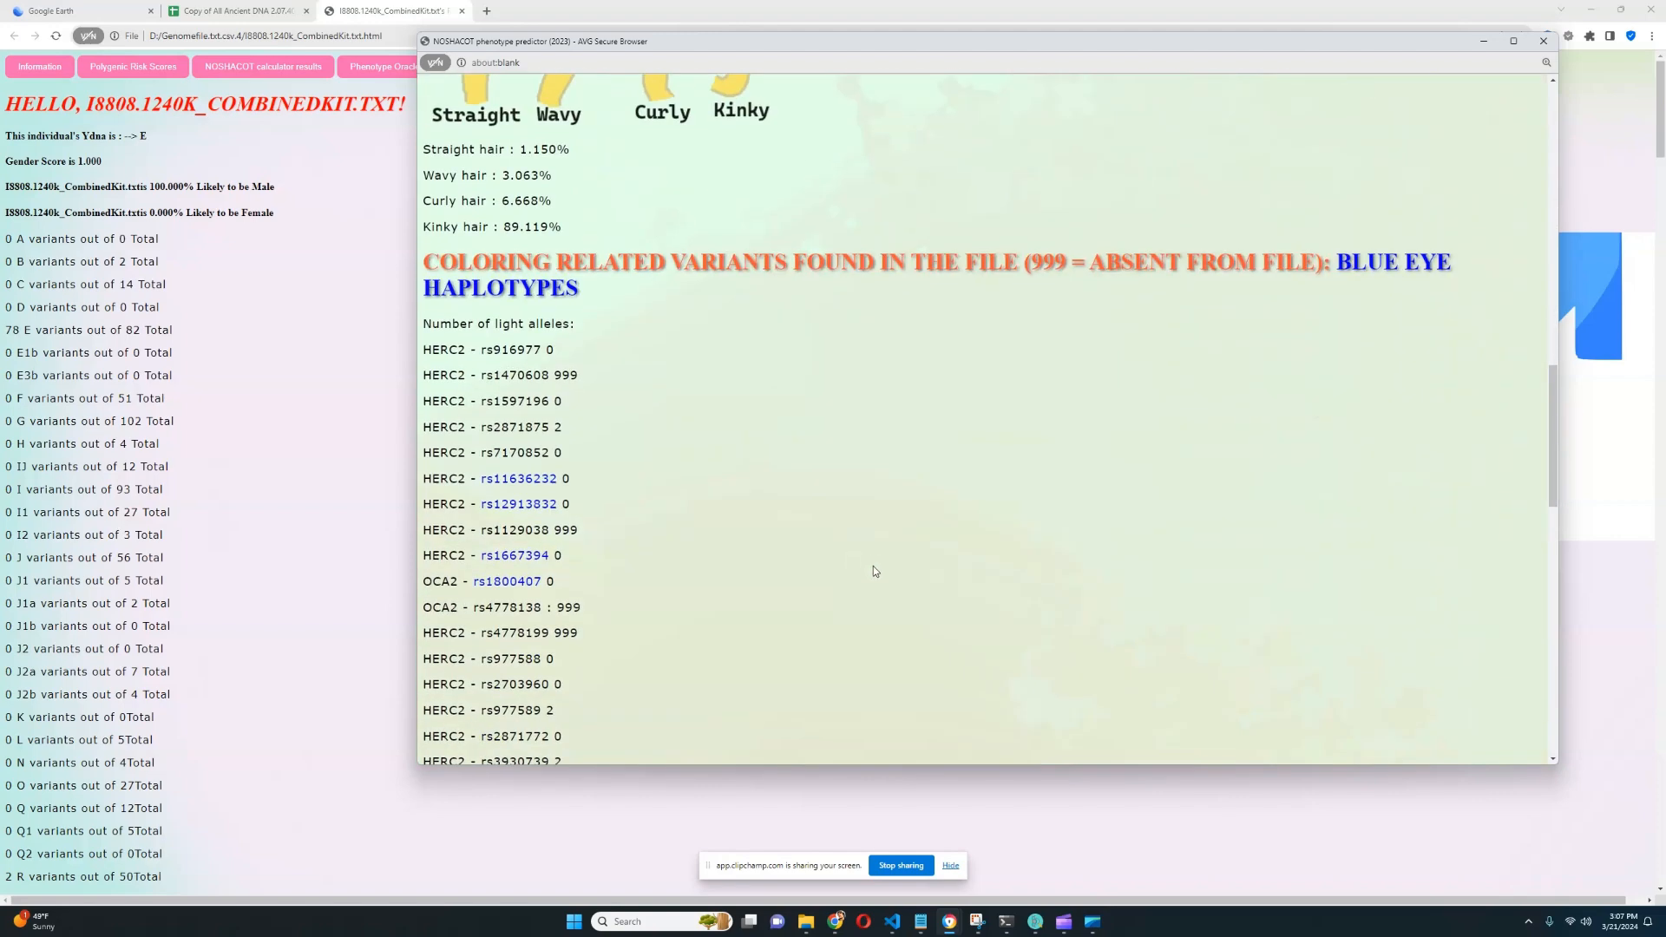
{"action": "scroll", "scroll_direction": "down", "scroll_amount": 3}
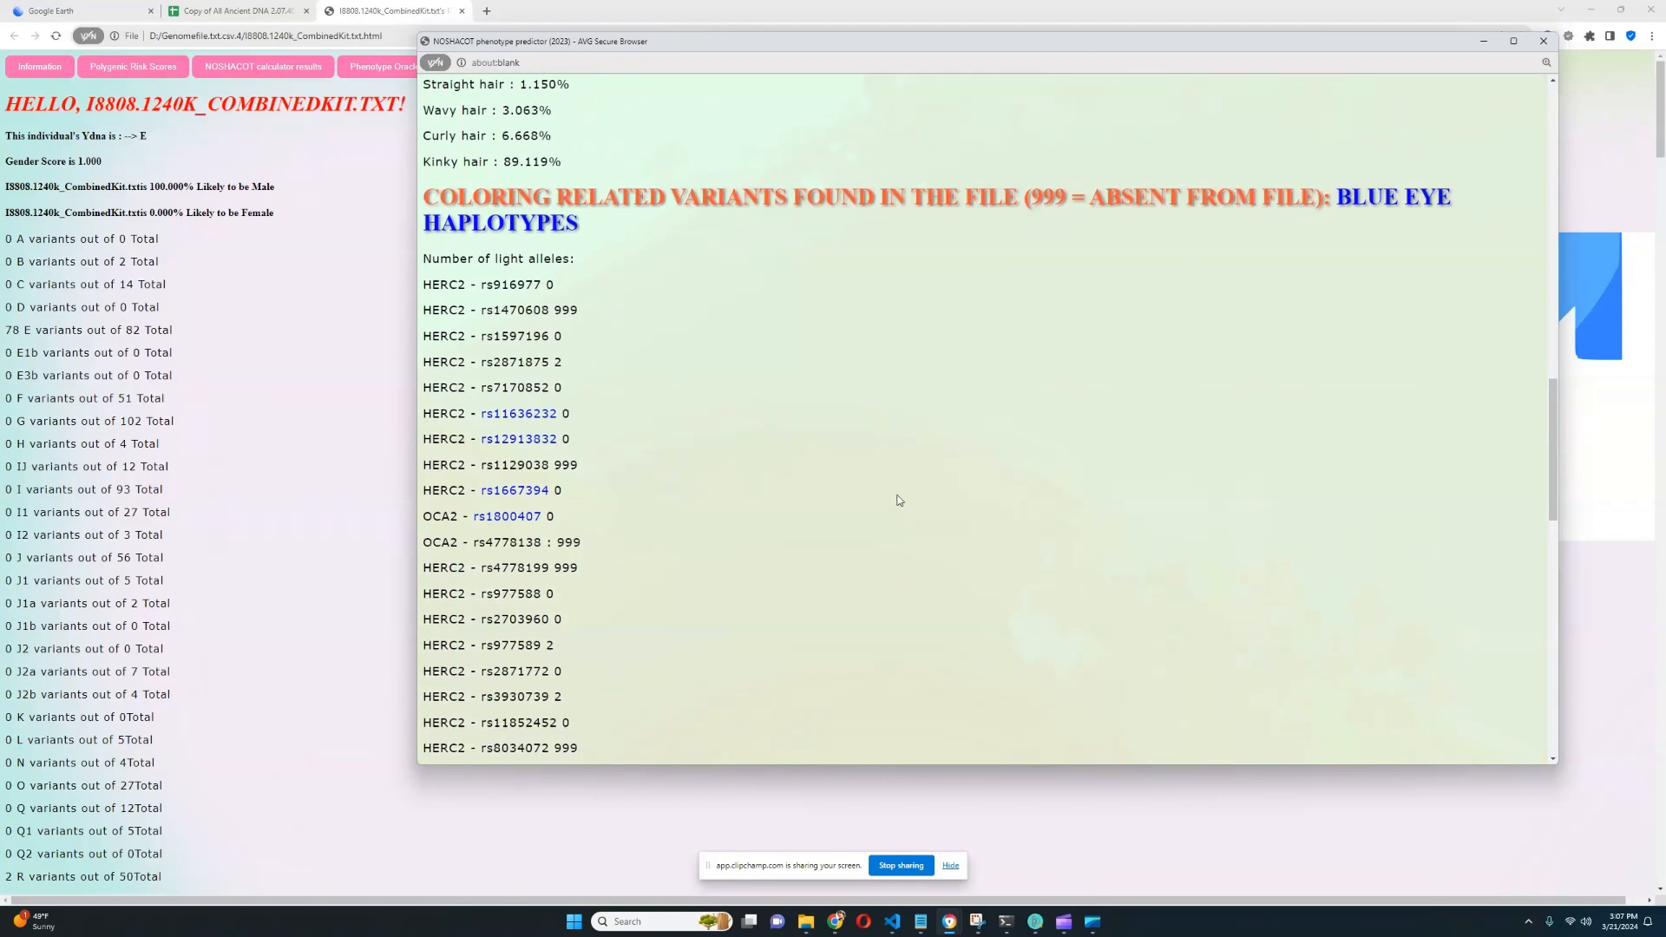
{"action": "mouse_move", "coordinate": [911, 415]}
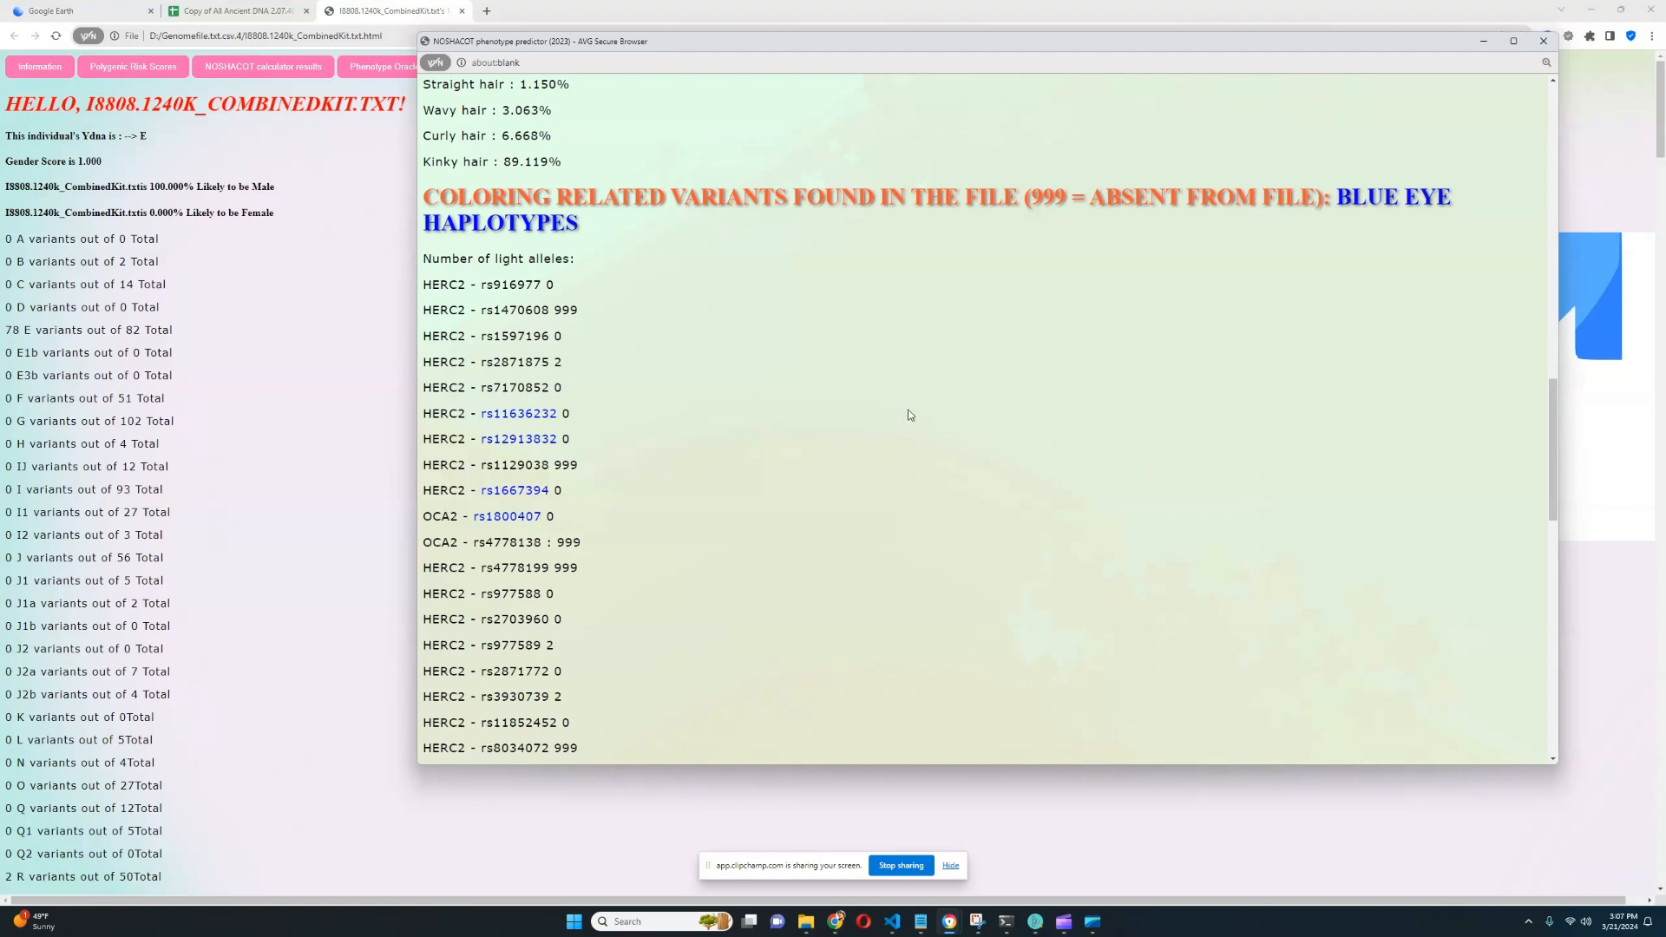
{"action": "mouse_move", "coordinate": [788, 416]}
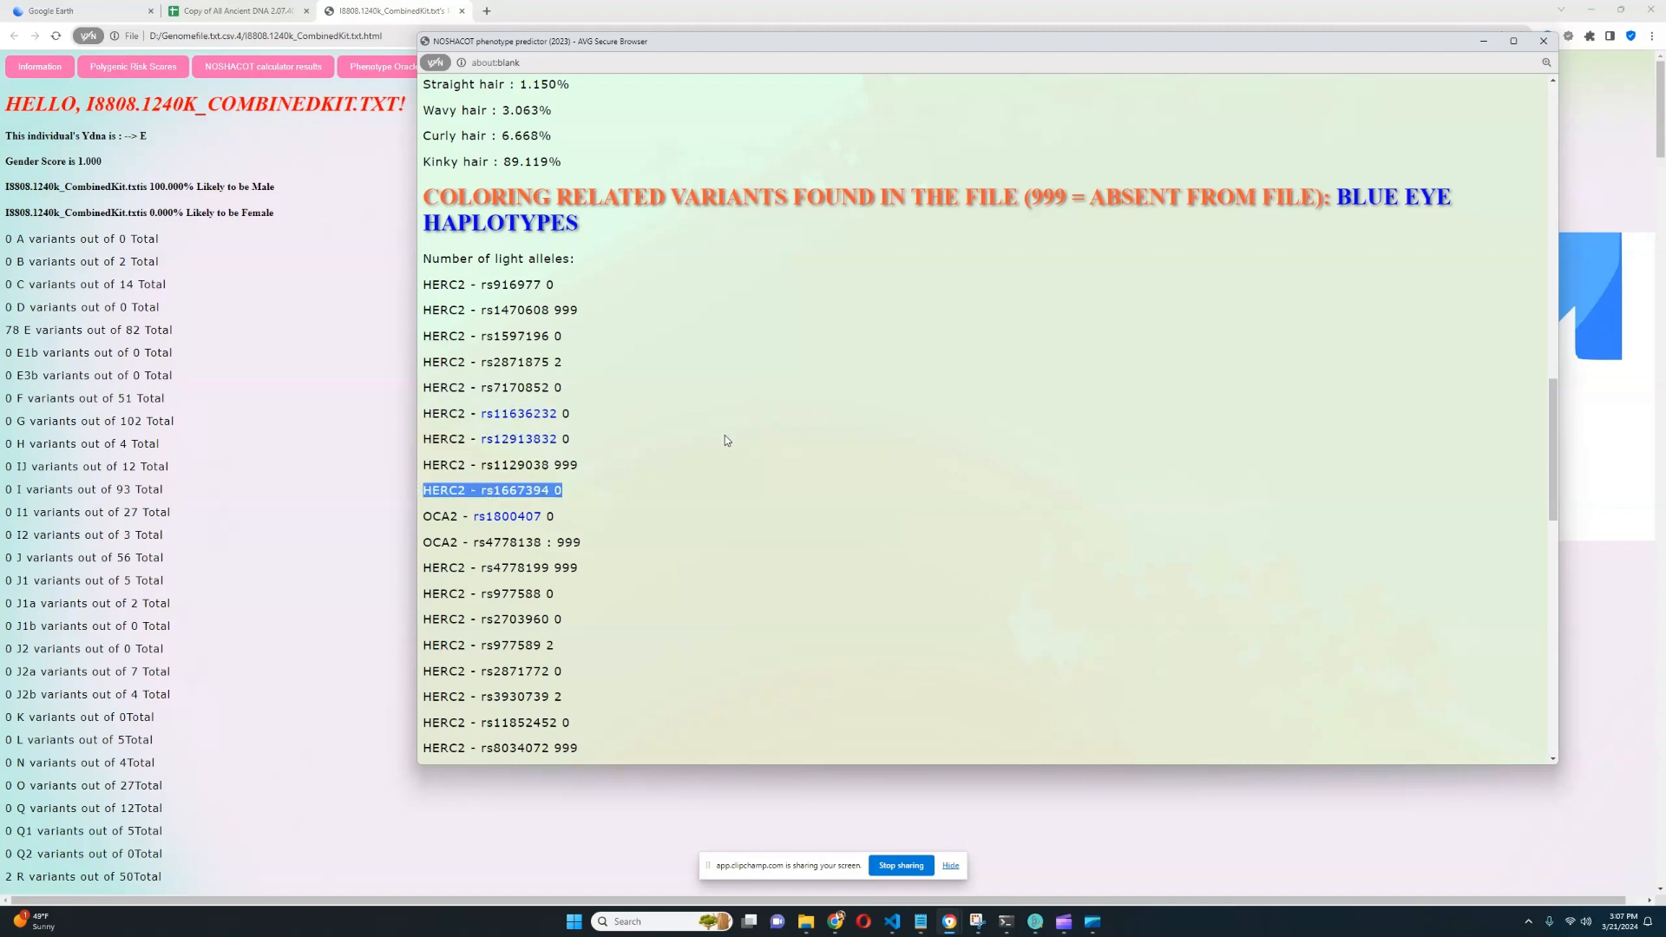
{"action": "scroll", "scroll_direction": "down", "scroll_amount": 3}
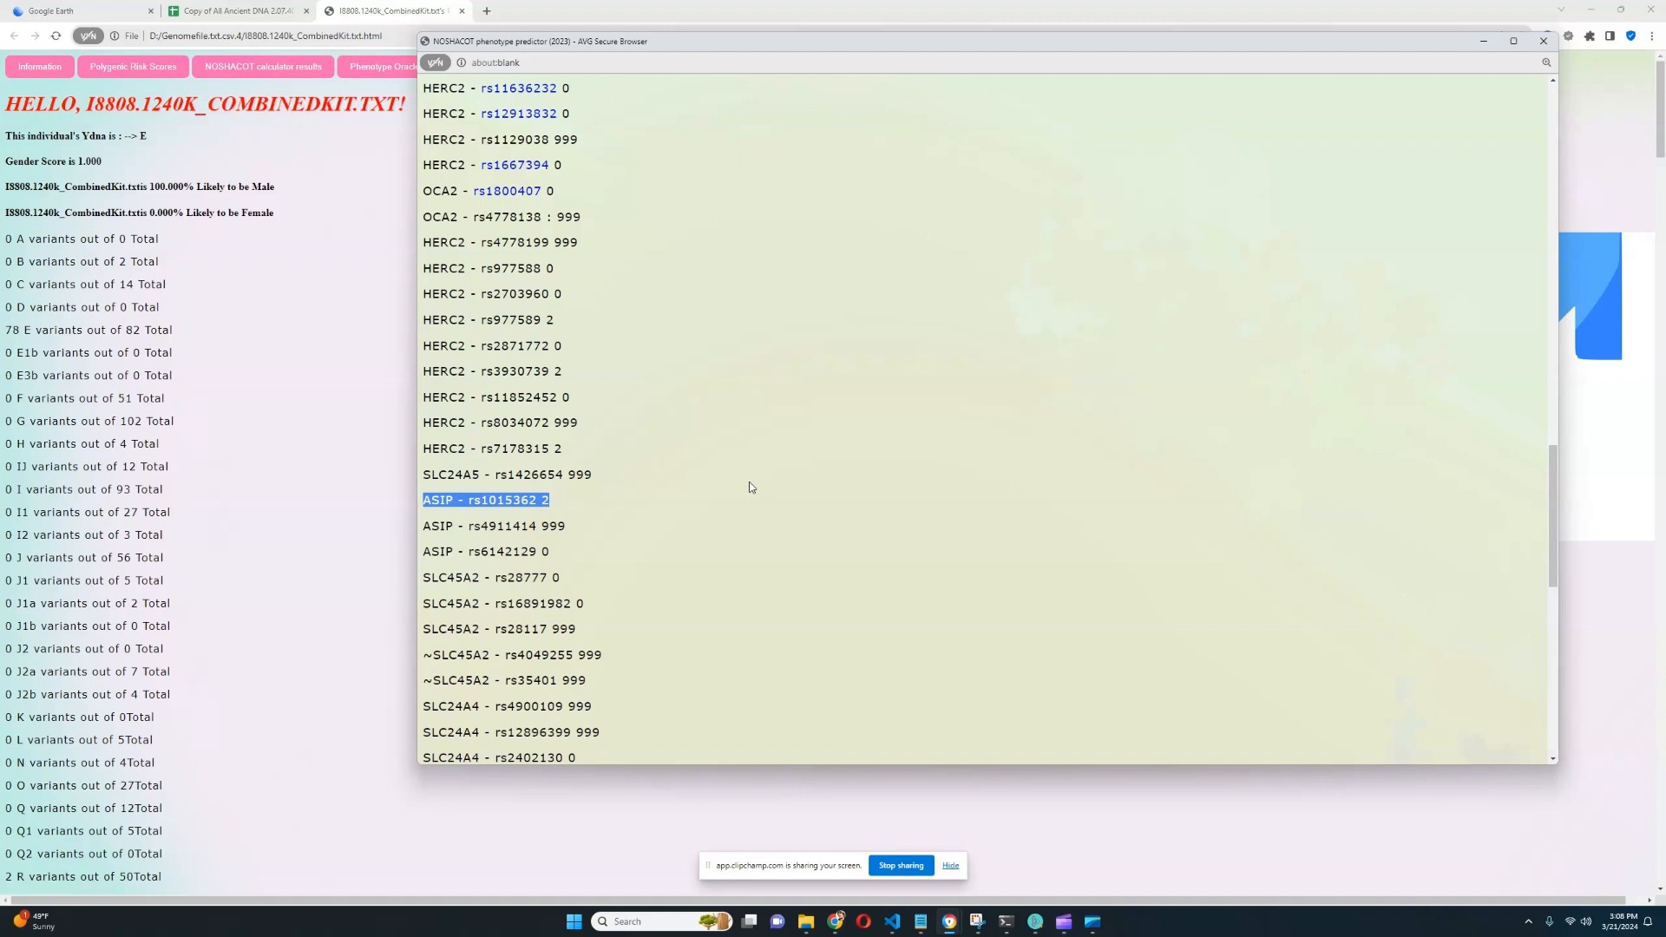
{"action": "scroll", "scroll_direction": "down", "scroll_amount": 3}
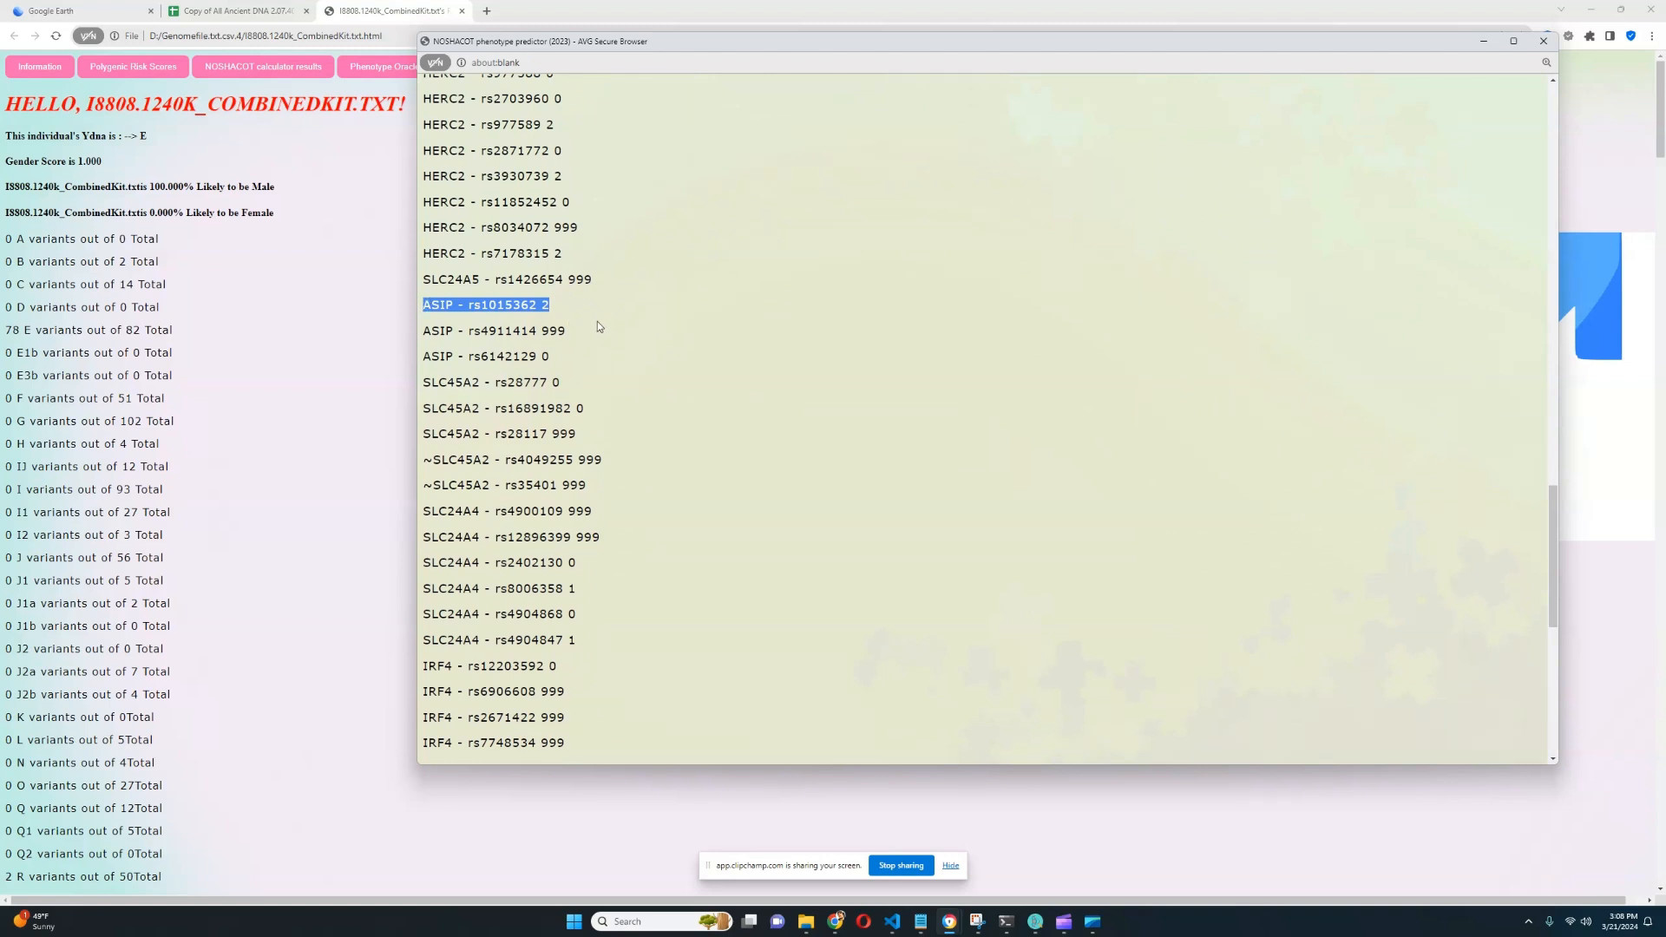
{"action": "mouse_move", "coordinate": [686, 358]}
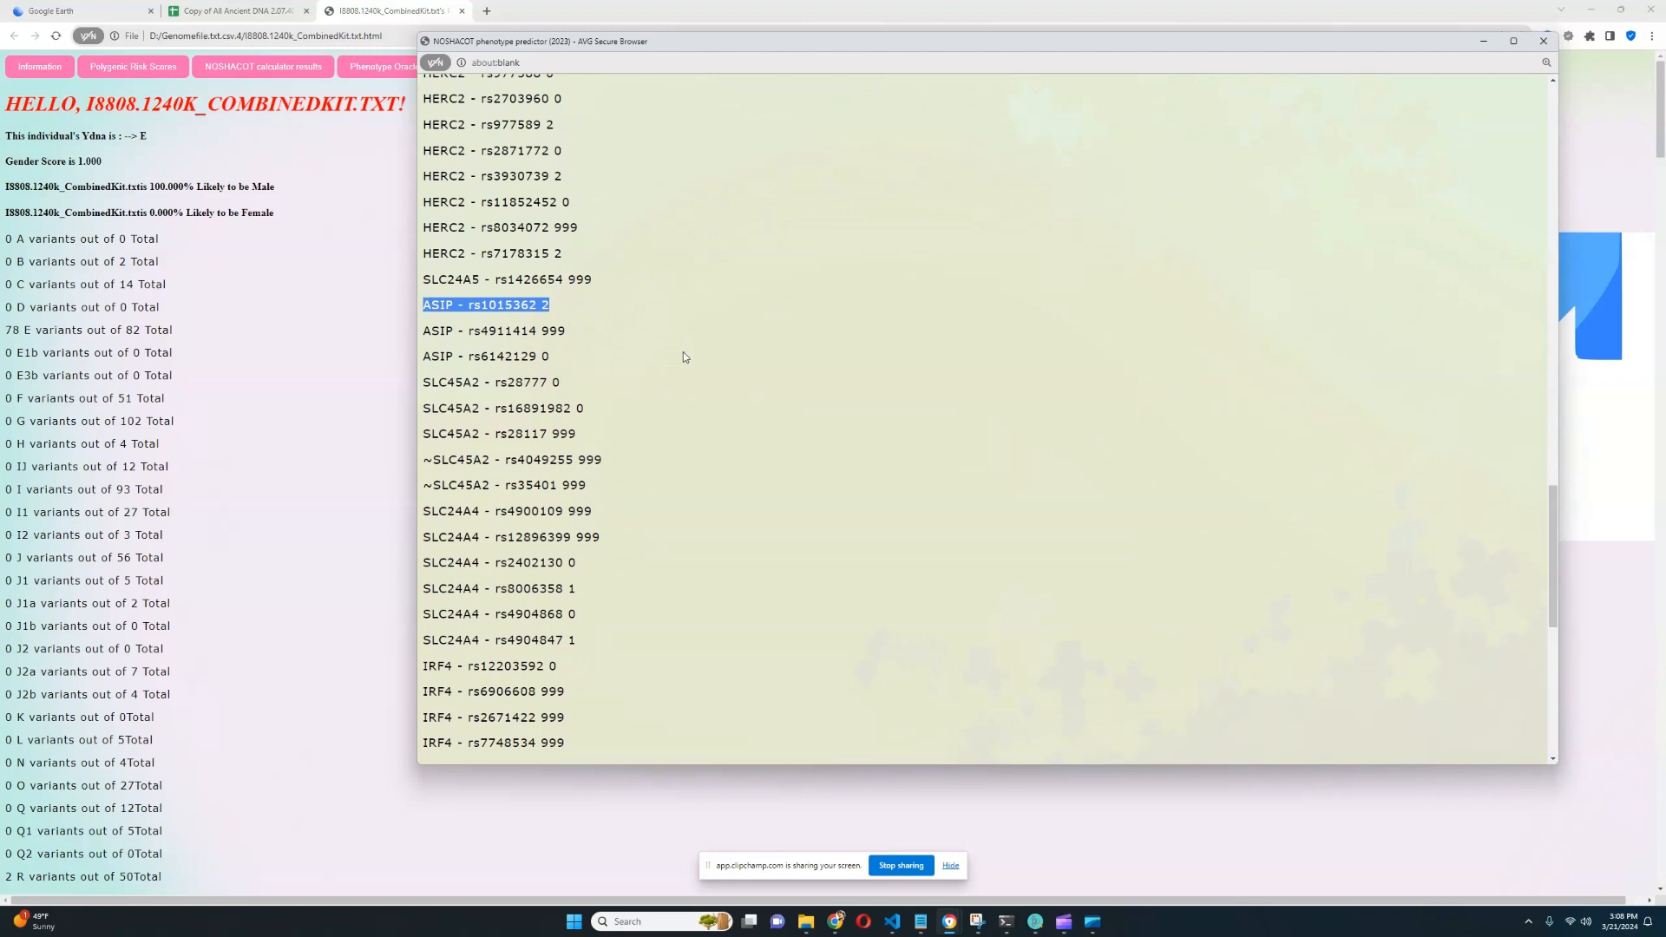
{"action": "scroll", "scroll_direction": "down", "scroll_amount": 3}
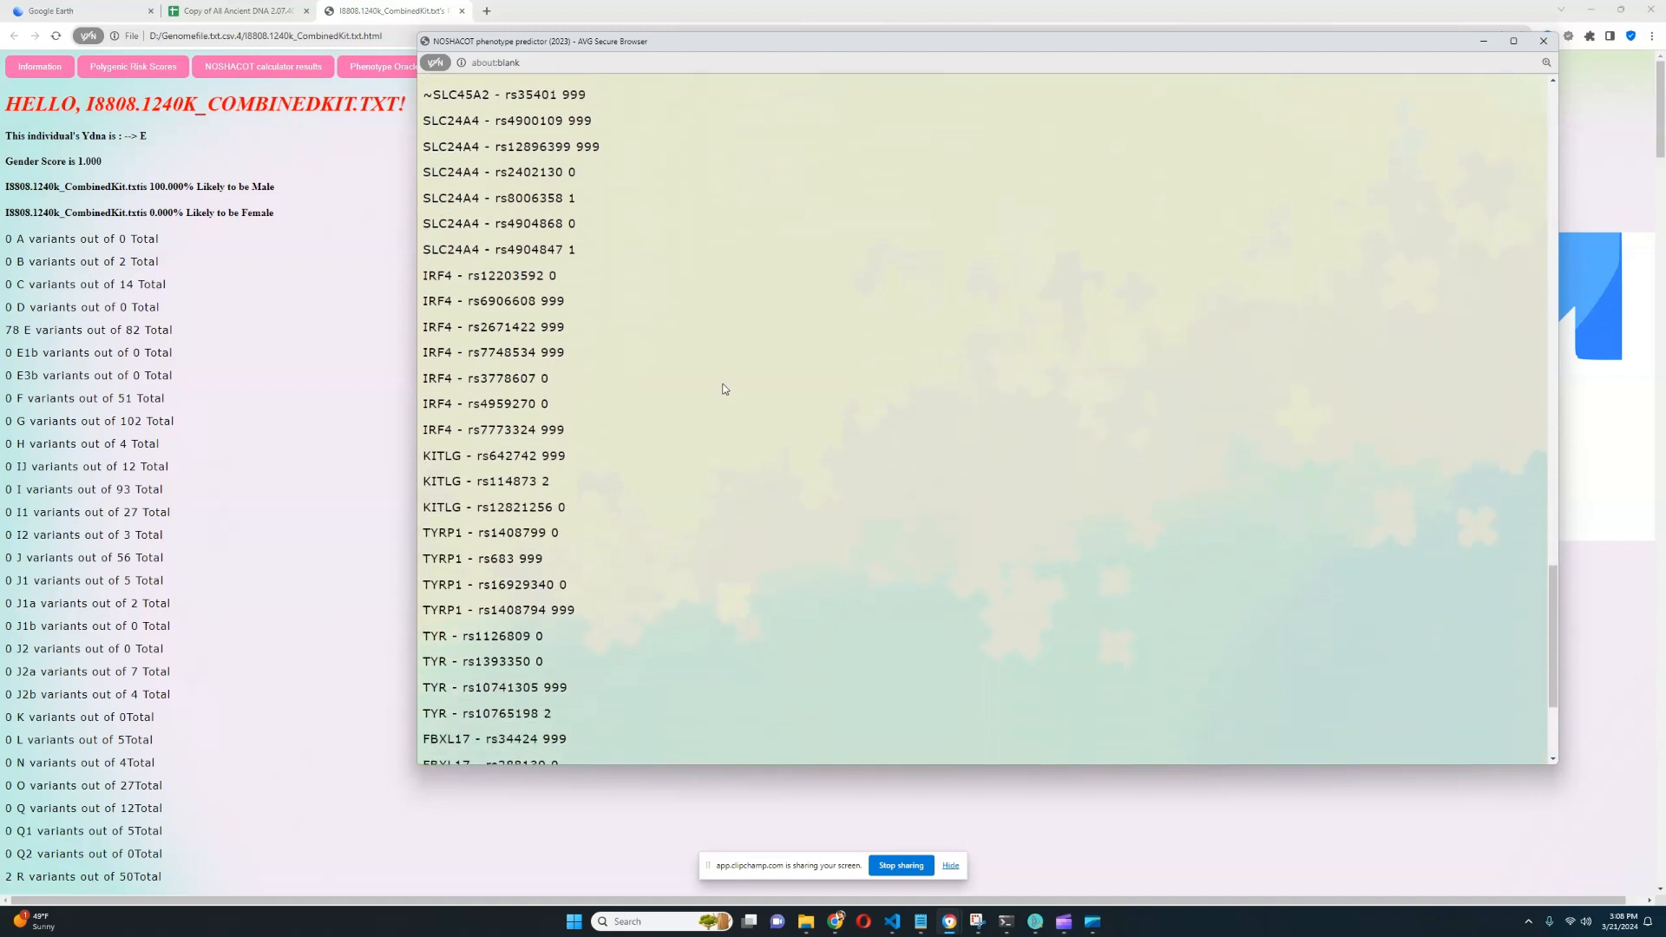
{"action": "scroll", "scroll_direction": "down", "scroll_amount": 3}
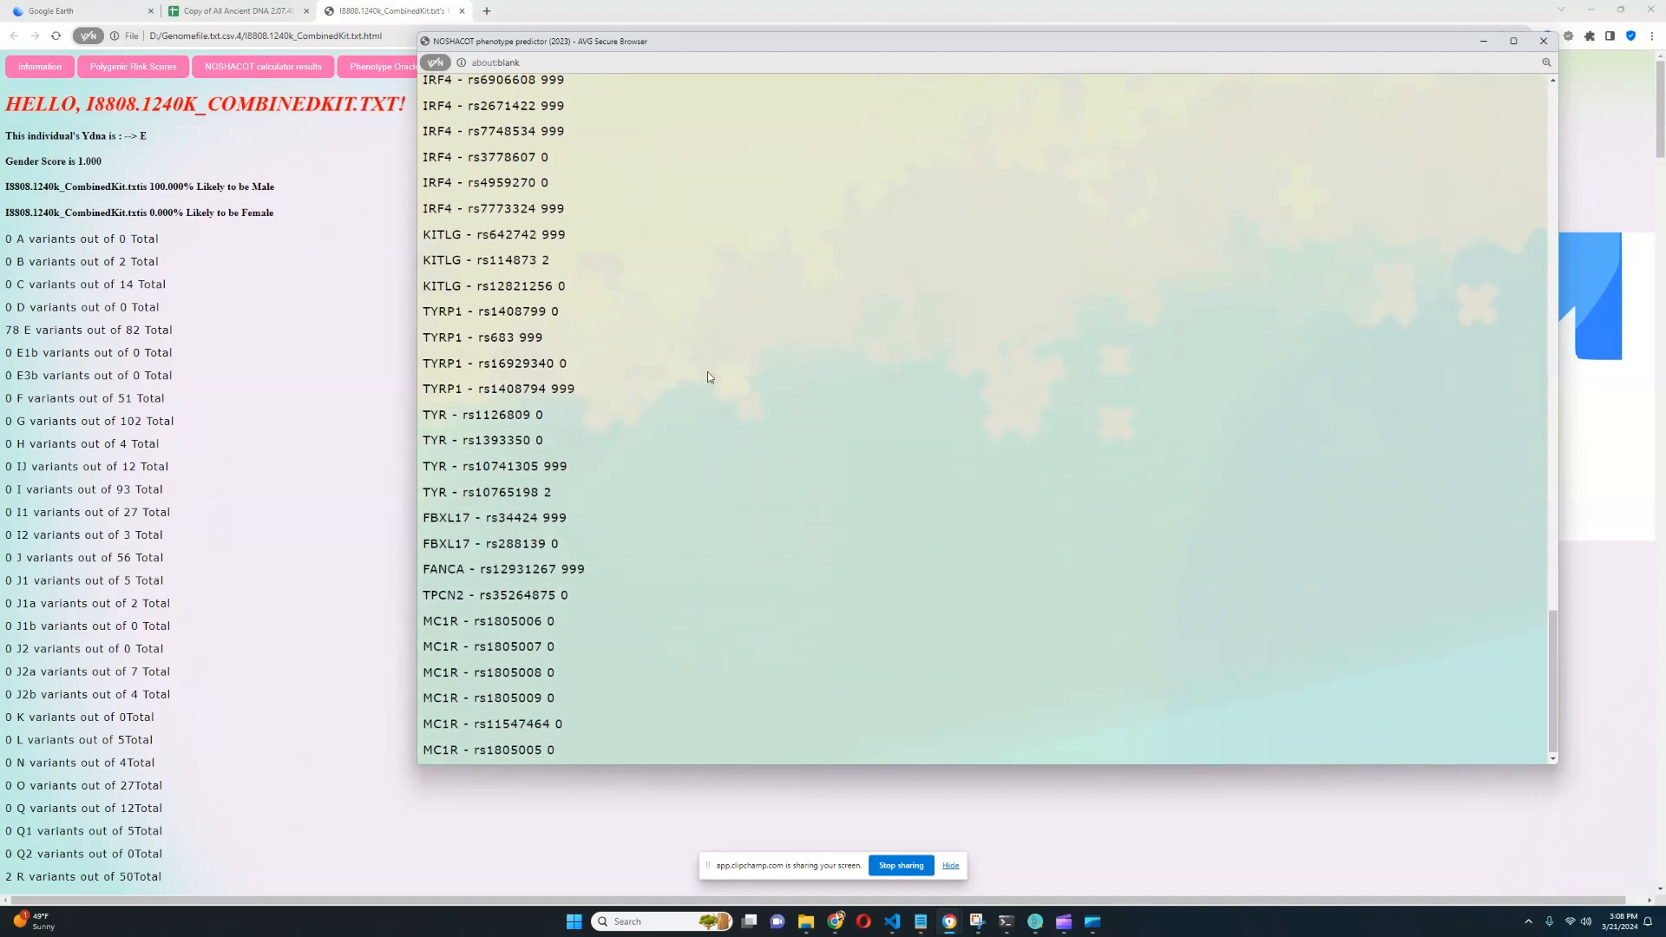
{"action": "scroll", "scroll_direction": "down", "scroll_amount": 3}
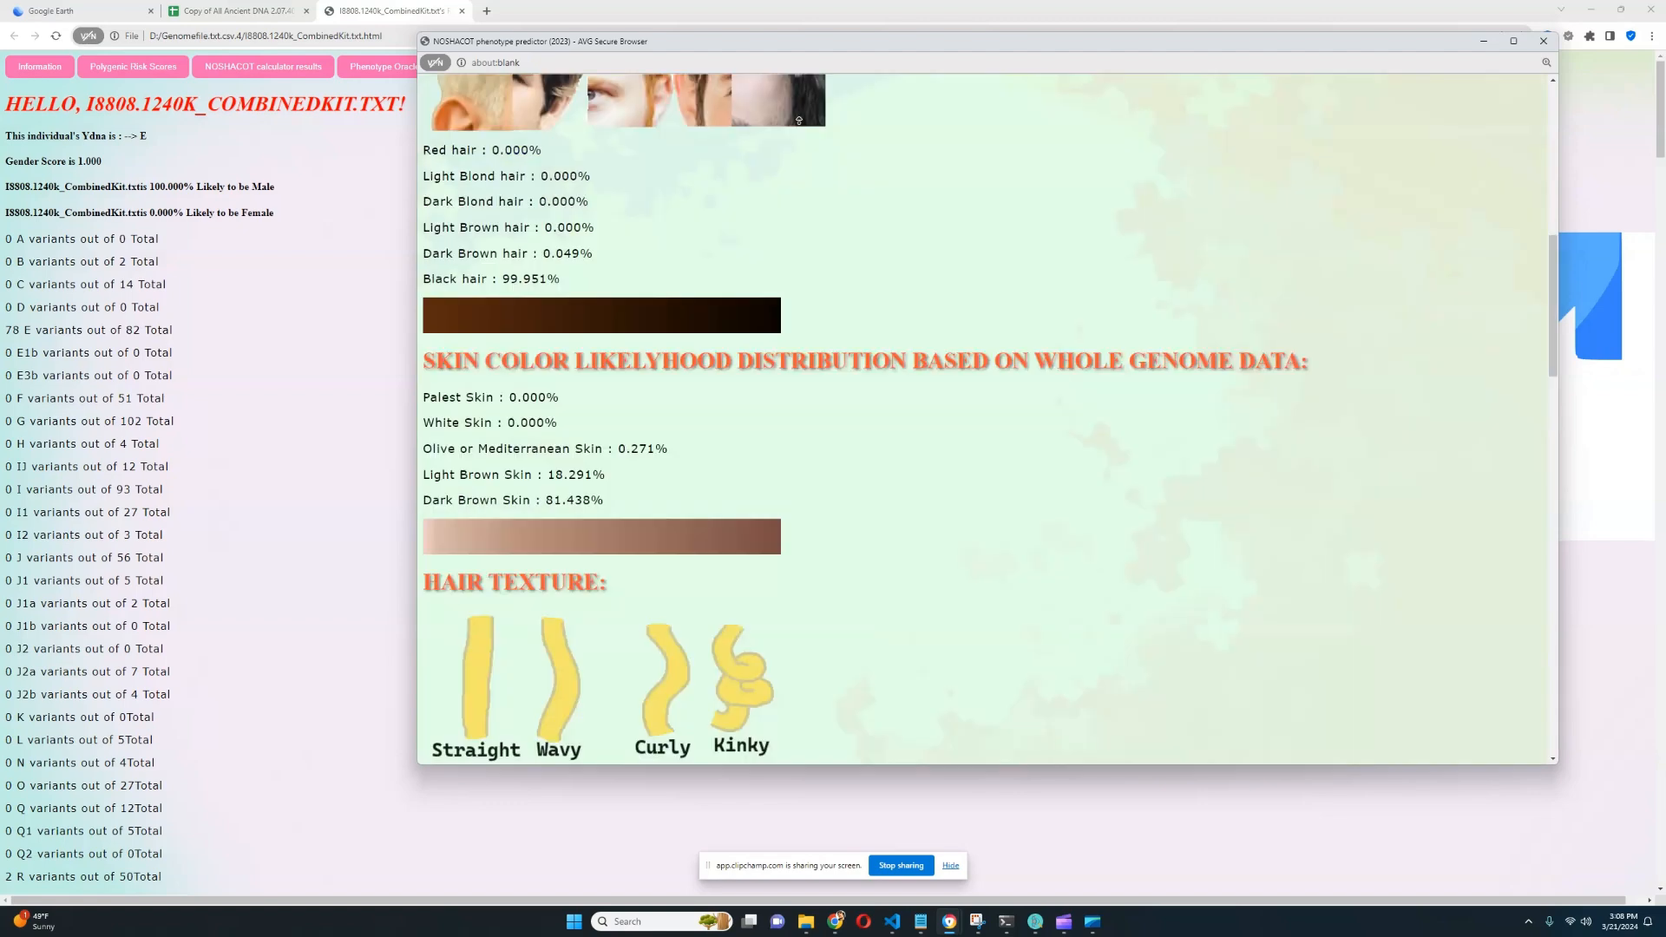
{"action": "left_click", "coordinate": [1540, 40]}
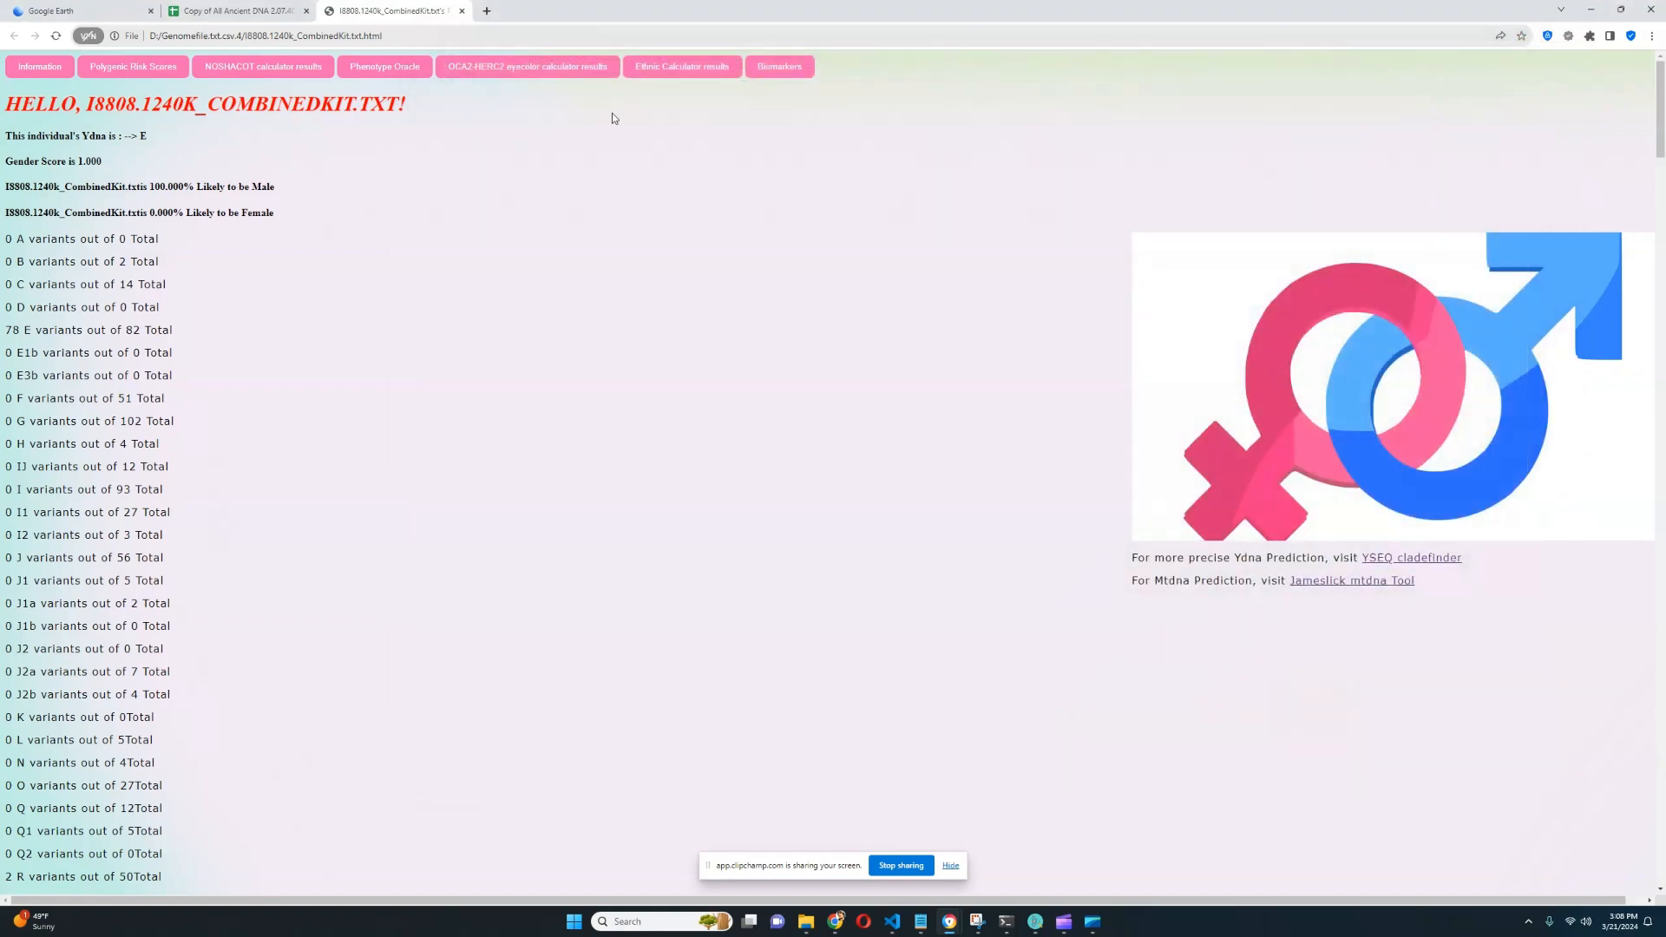
Open Phenotype Oracle and browse closest phenotypes by distance and 50/50 face mixes
{"action": "left_click", "coordinate": [384, 66]}
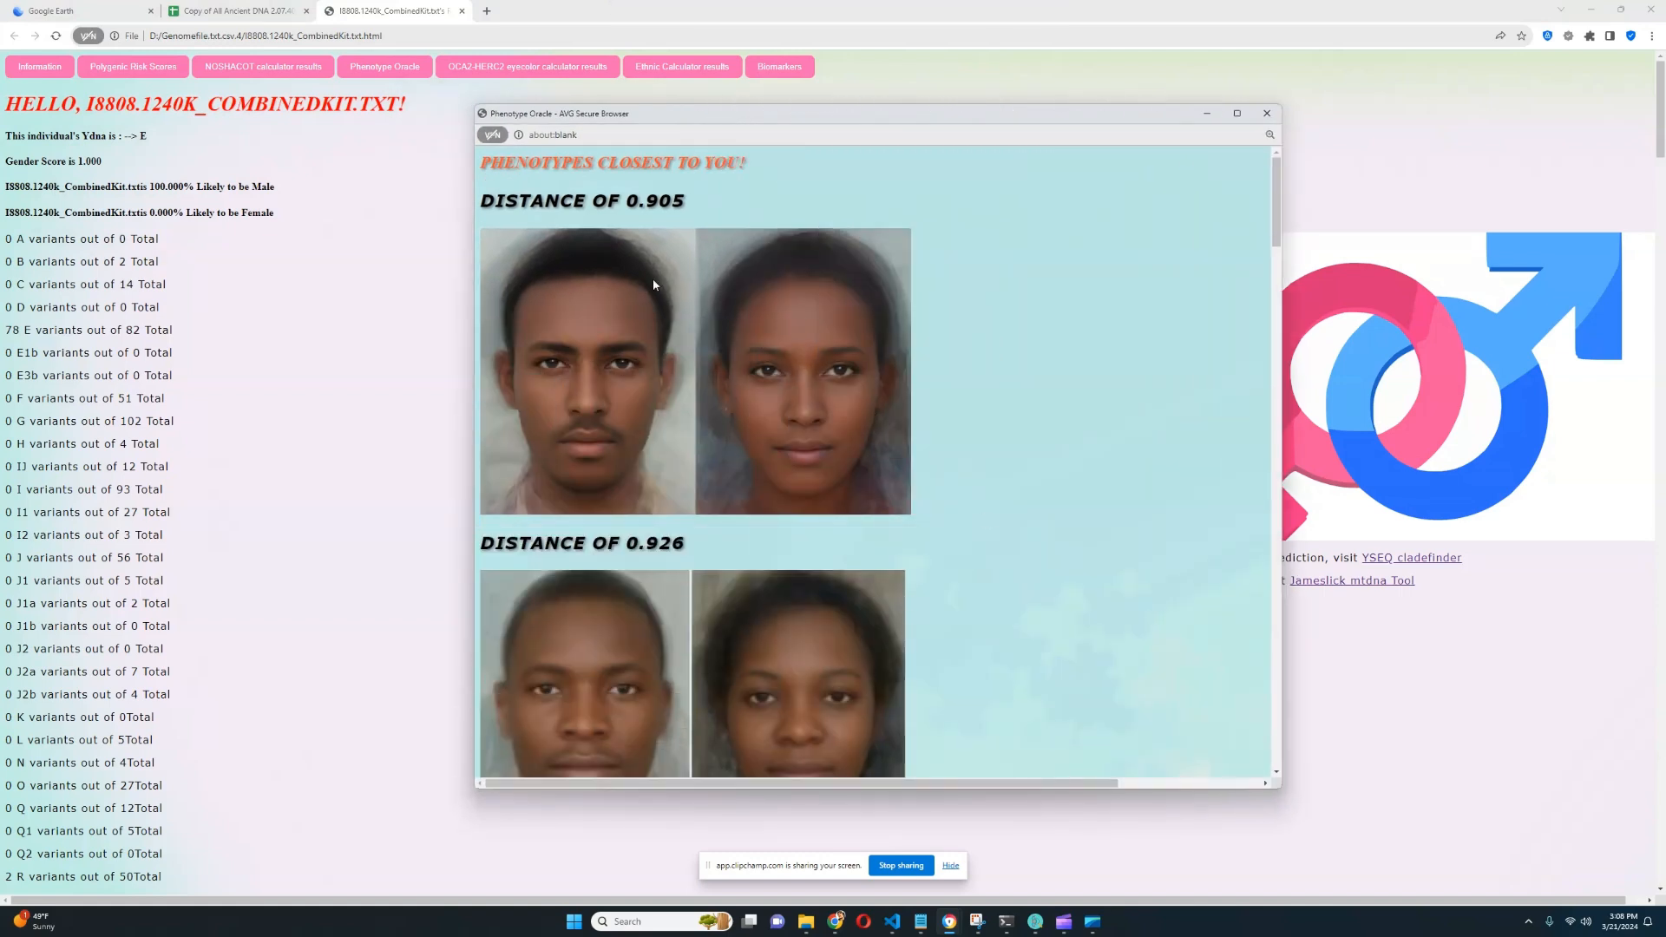
{"action": "scroll", "scroll_direction": "down", "scroll_amount": 3}
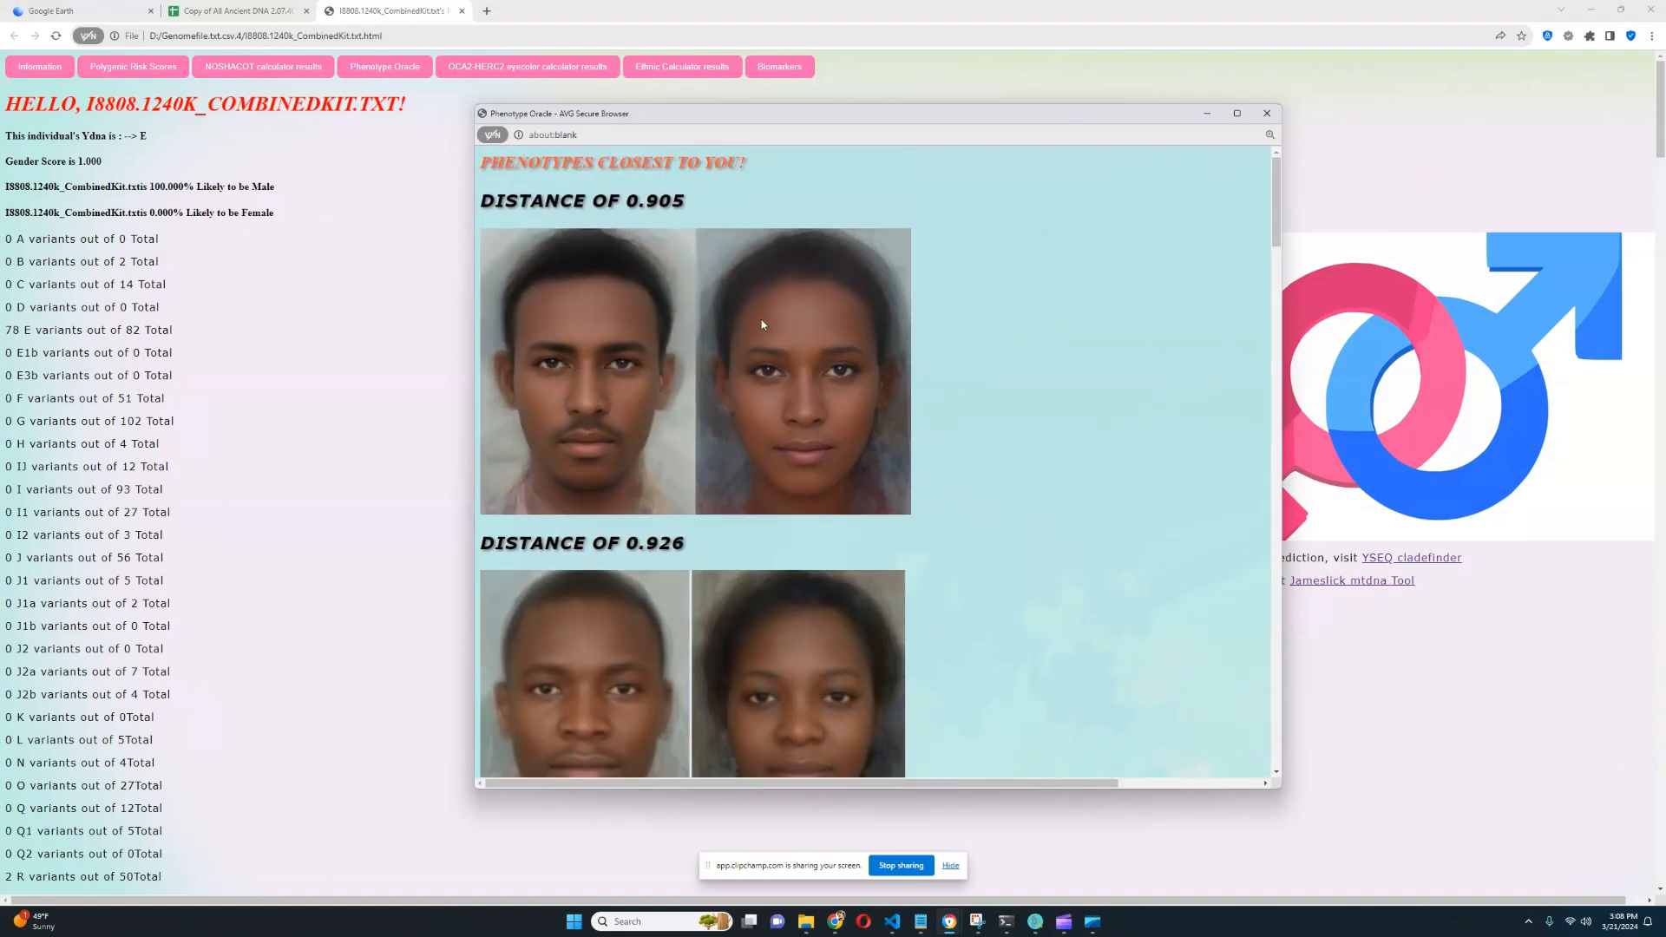
{"action": "mouse_move", "coordinate": [835, 325]}
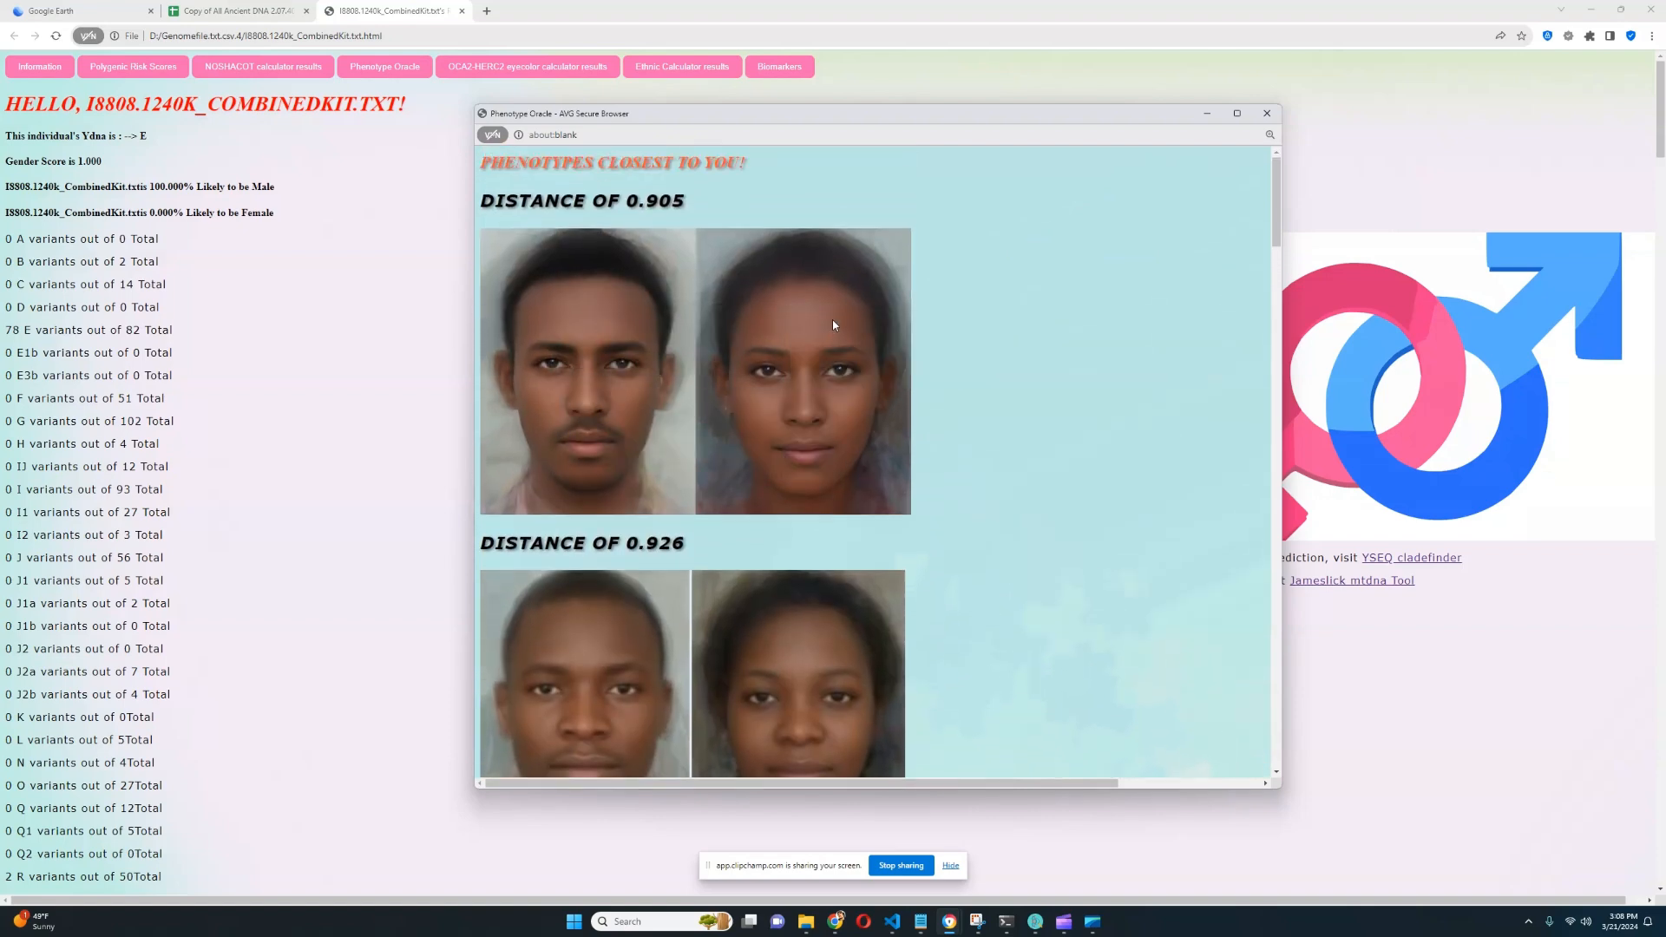
{"action": "scroll", "scroll_direction": "down", "scroll_amount": 3}
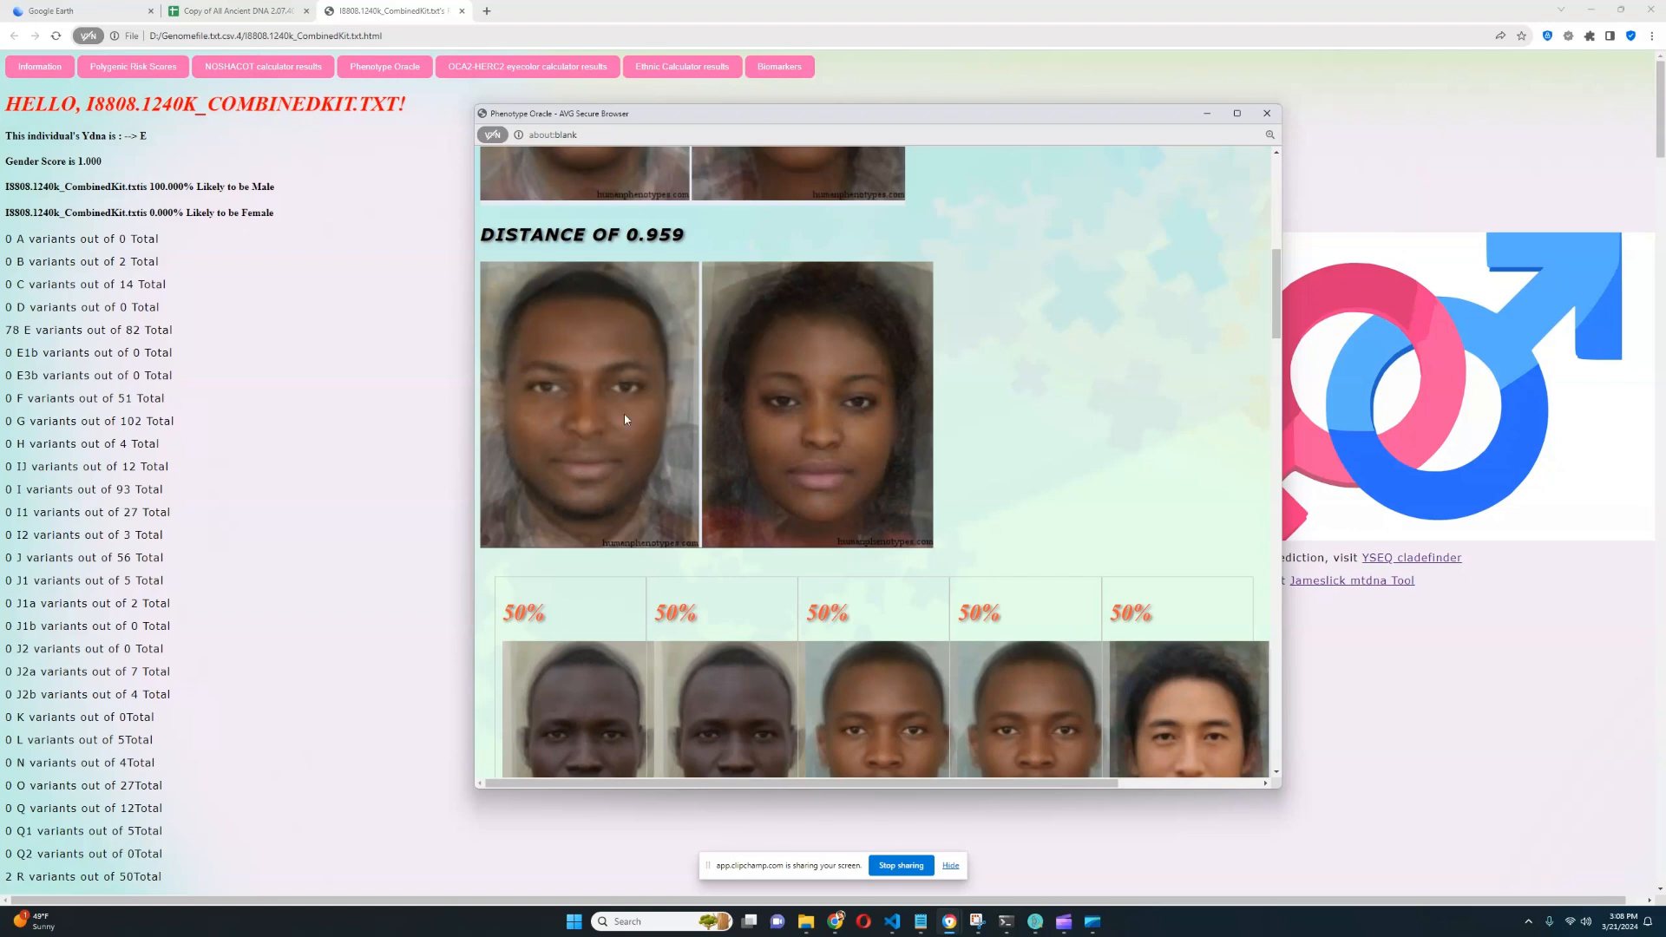
{"action": "scroll", "scroll_direction": "down", "scroll_amount": 3}
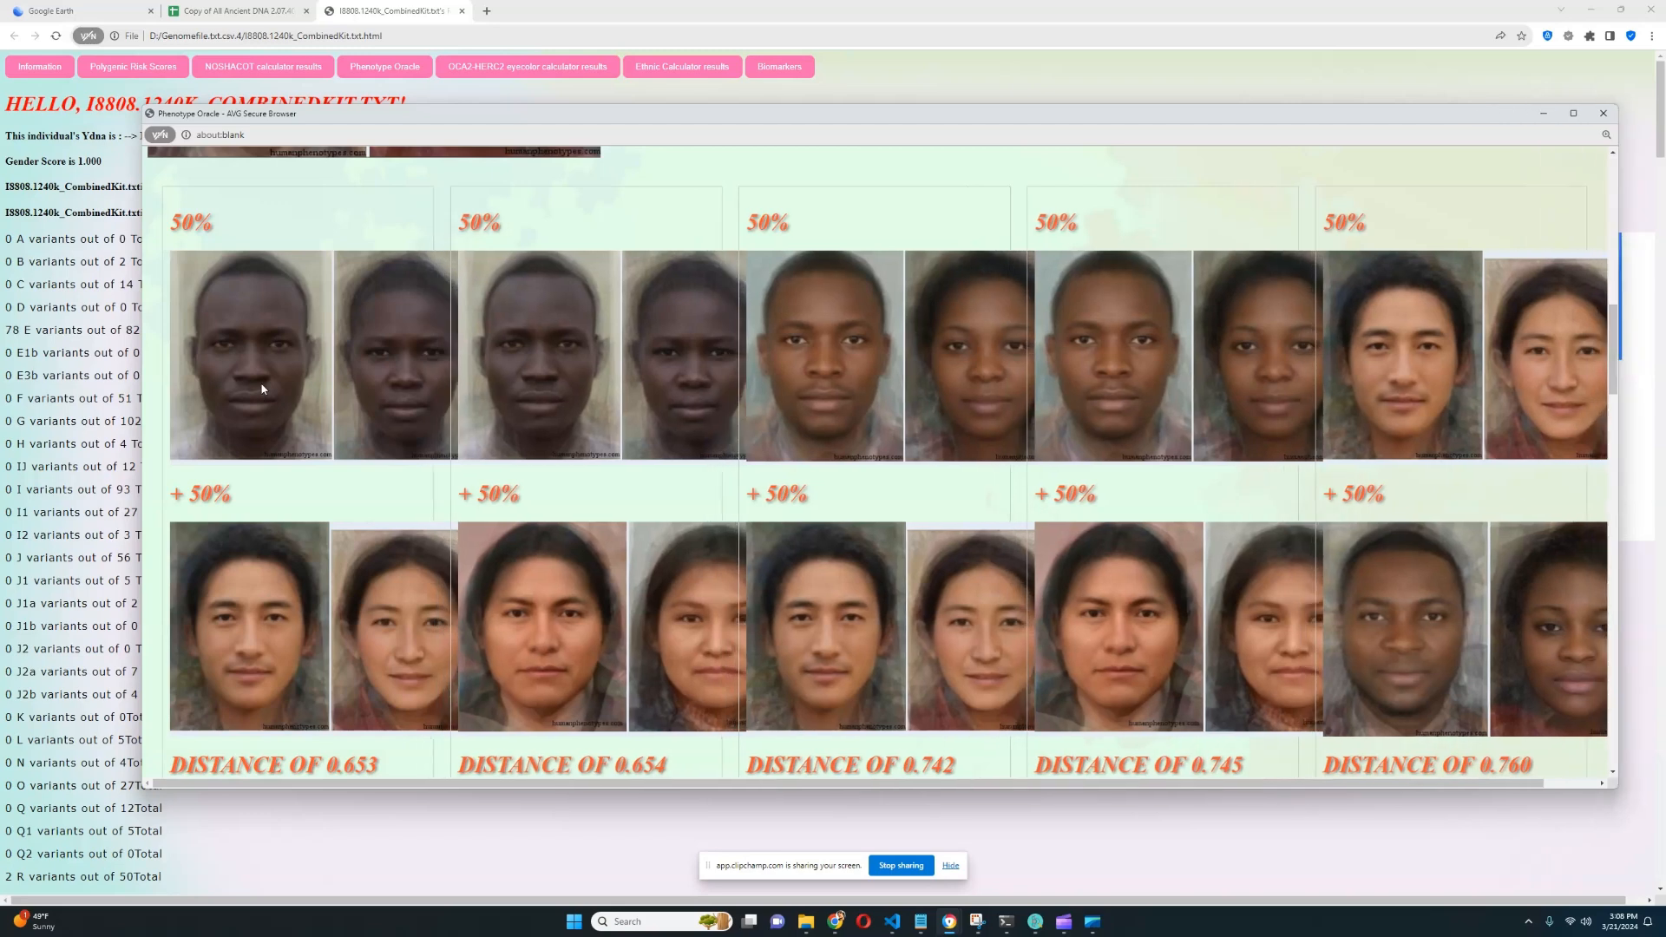
{"action": "mouse_move", "coordinate": [517, 371]}
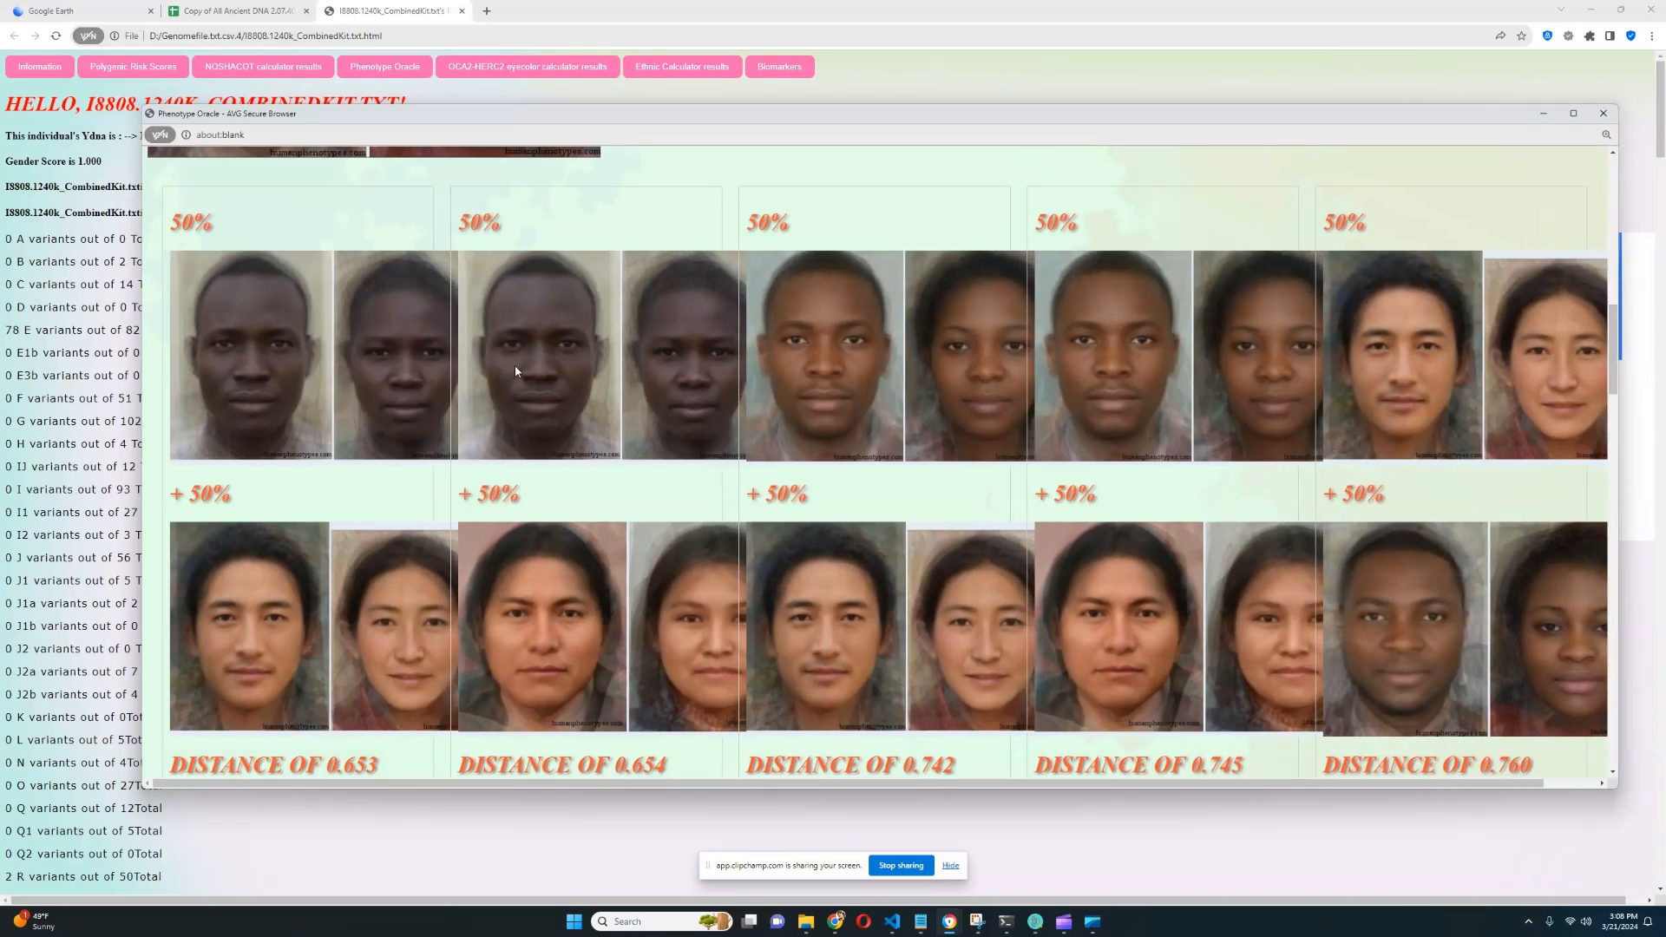
{"action": "mouse_move", "coordinate": [530, 380]}
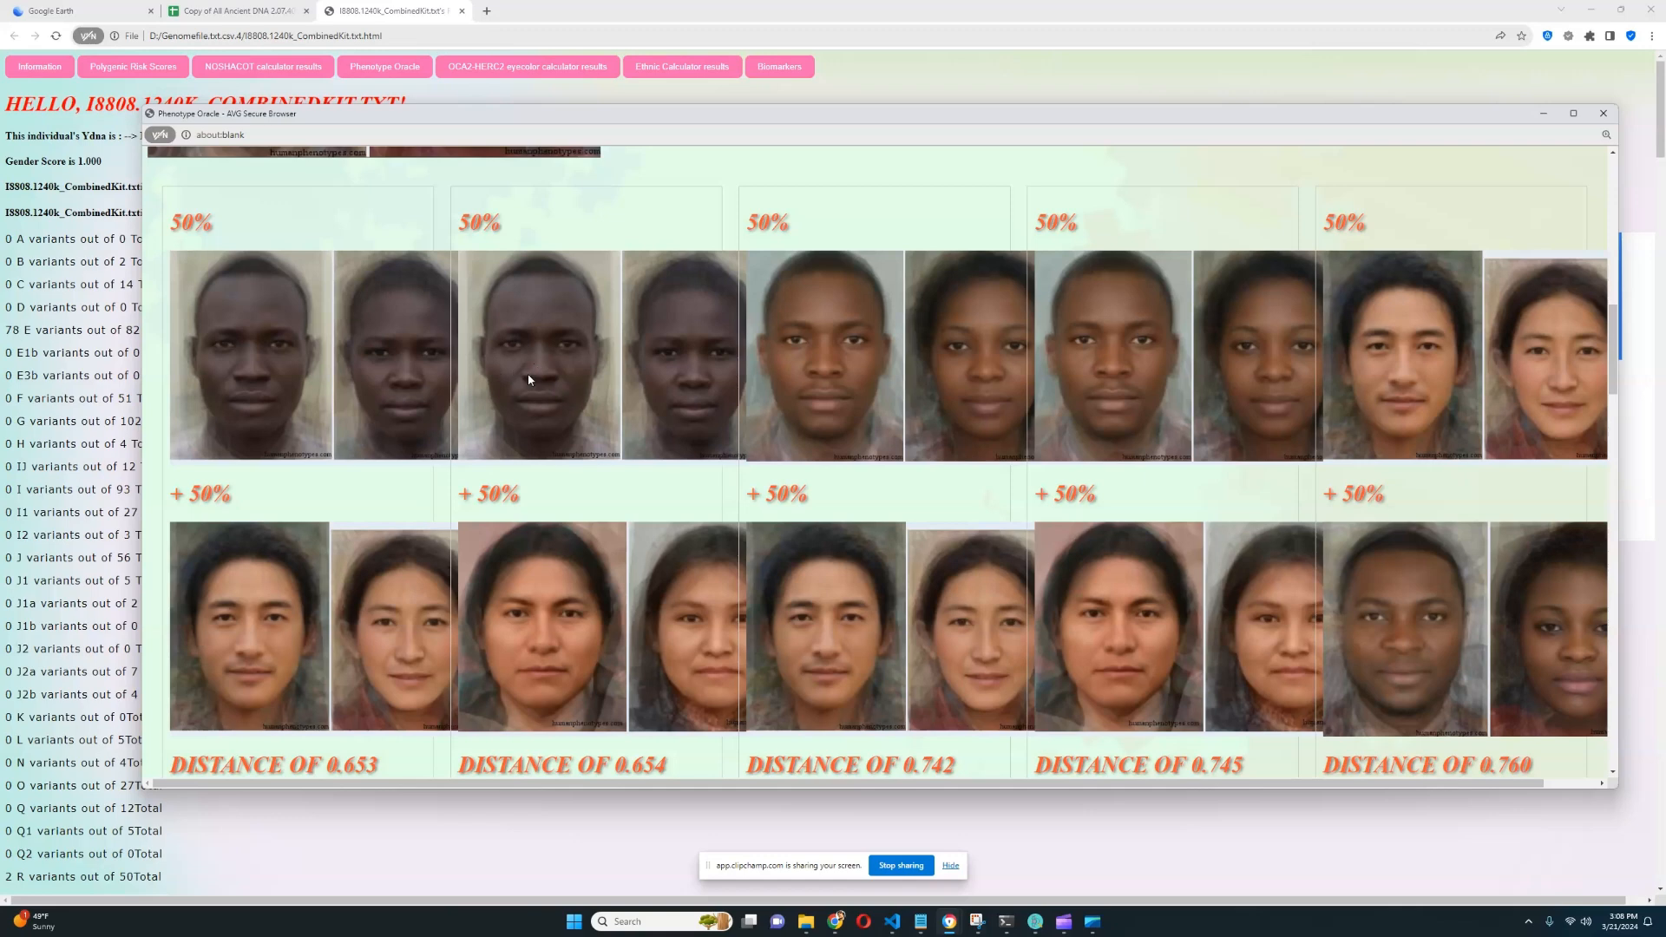
{"action": "mouse_move", "coordinate": [222, 403]}
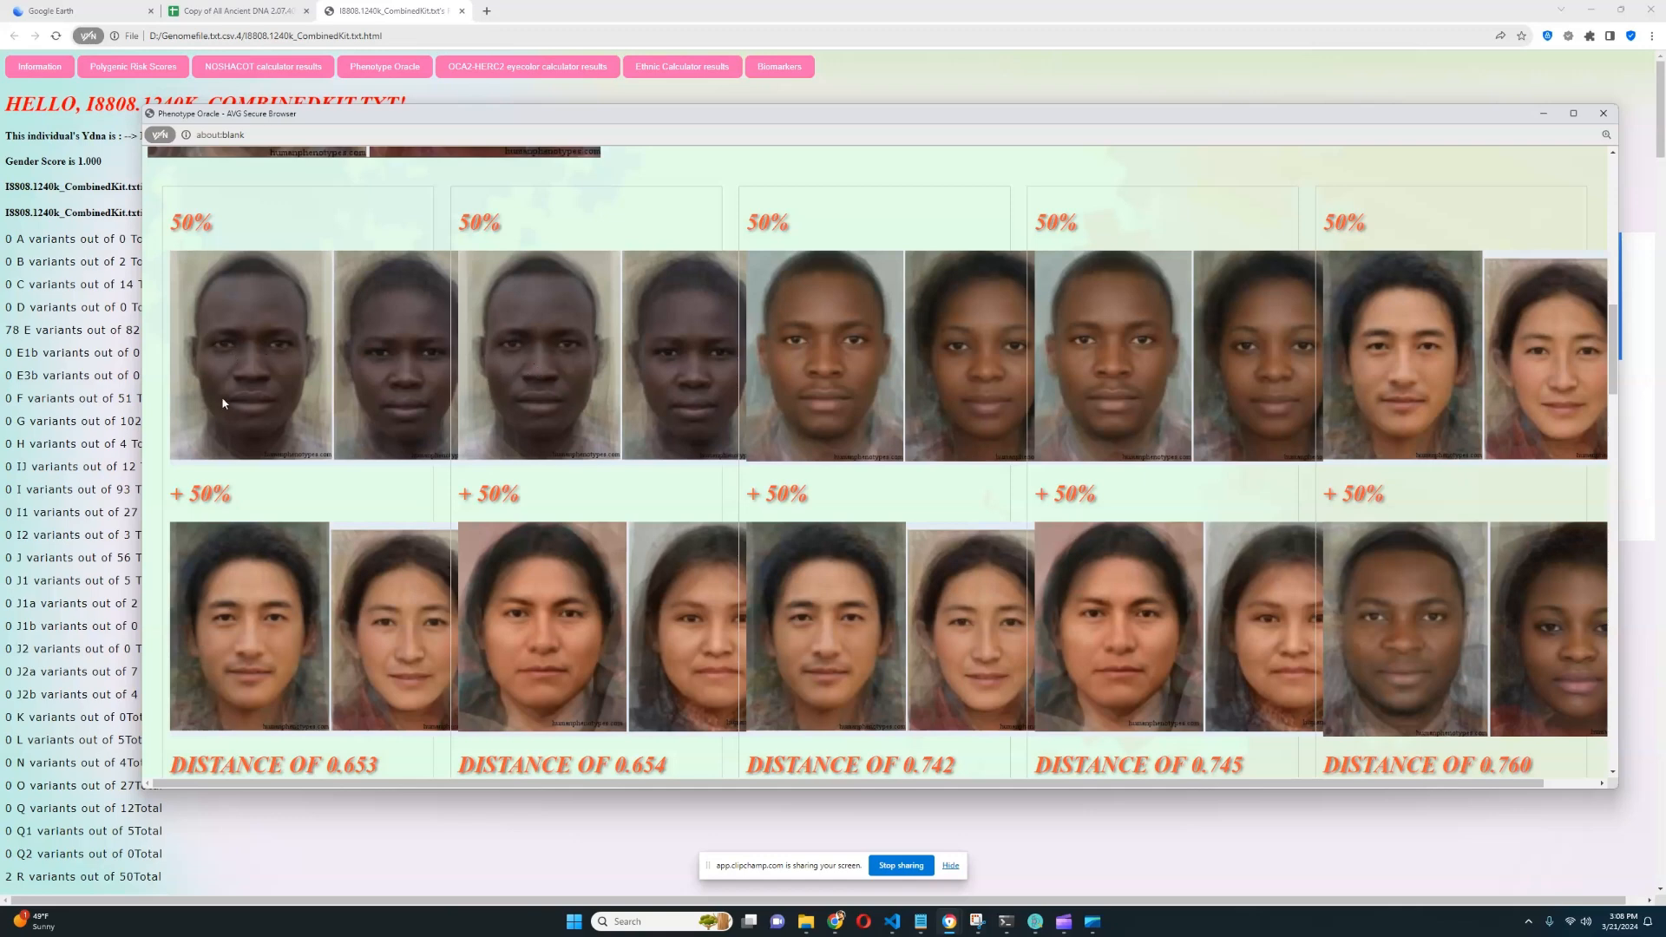
{"action": "mouse_move", "coordinate": [847, 435]}
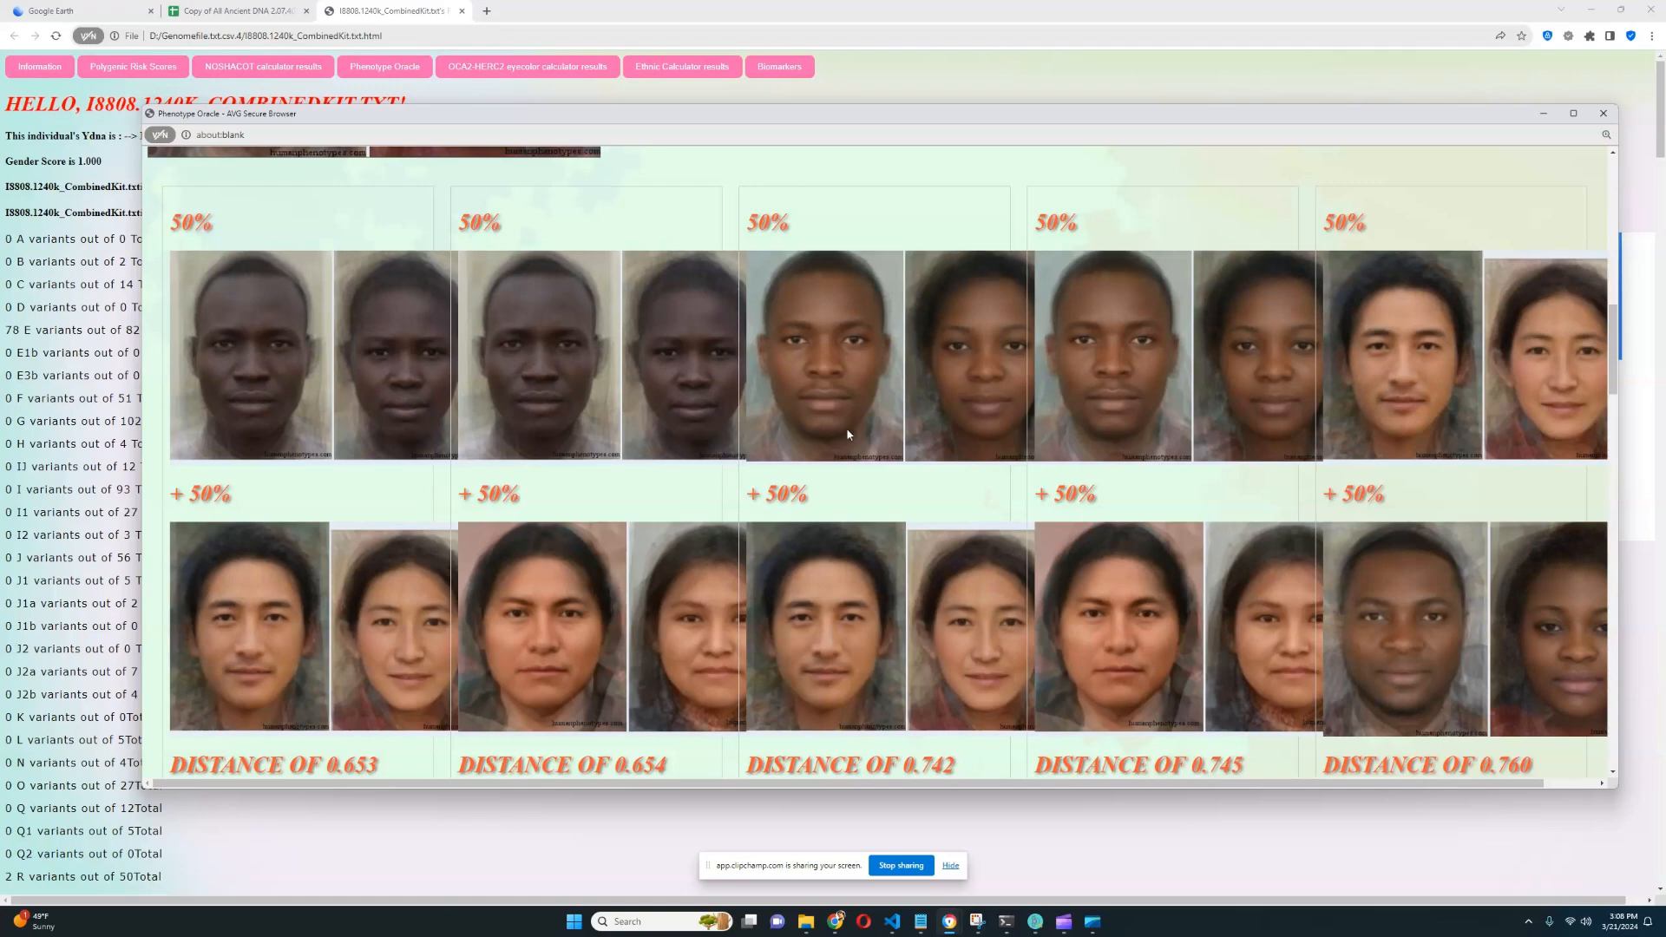
Scroll to the five 50/50 face-mix models with distances 0.653 to 0.760
{"action": "scroll", "scroll_direction": "down", "scroll_amount": 3}
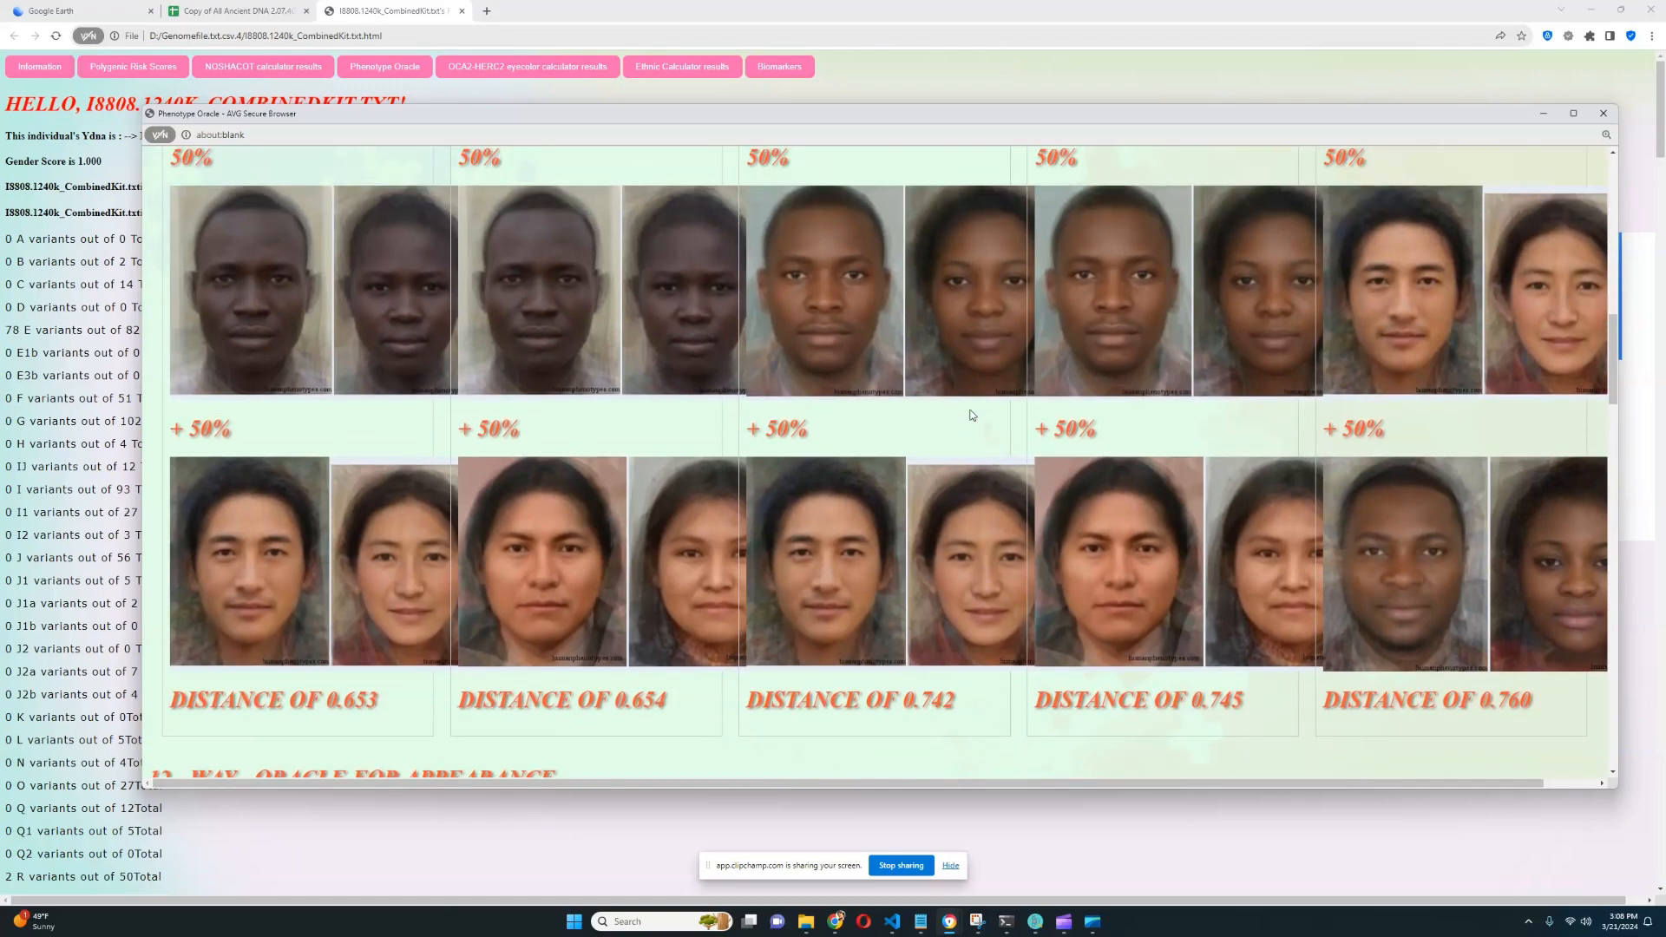
Scroll through the 12-WAY ORACLE FOR APPEARANCE faces and their percentages
{"action": "scroll", "scroll_direction": "down", "scroll_amount": 3}
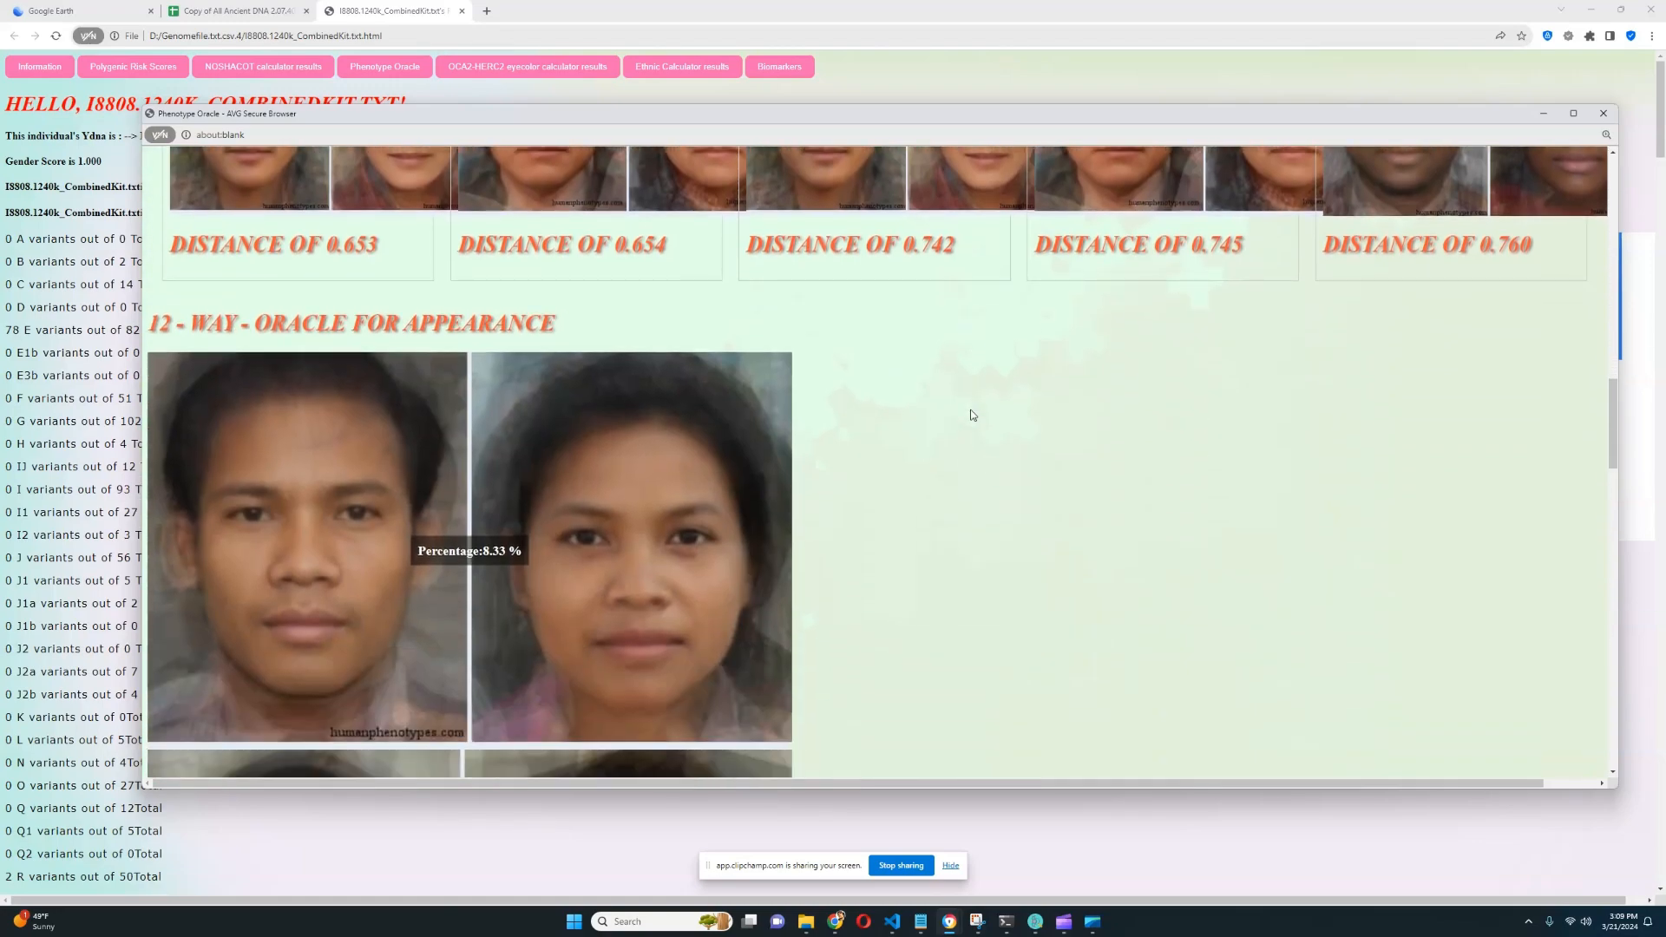
{"action": "scroll", "scroll_direction": "down", "scroll_amount": 3}
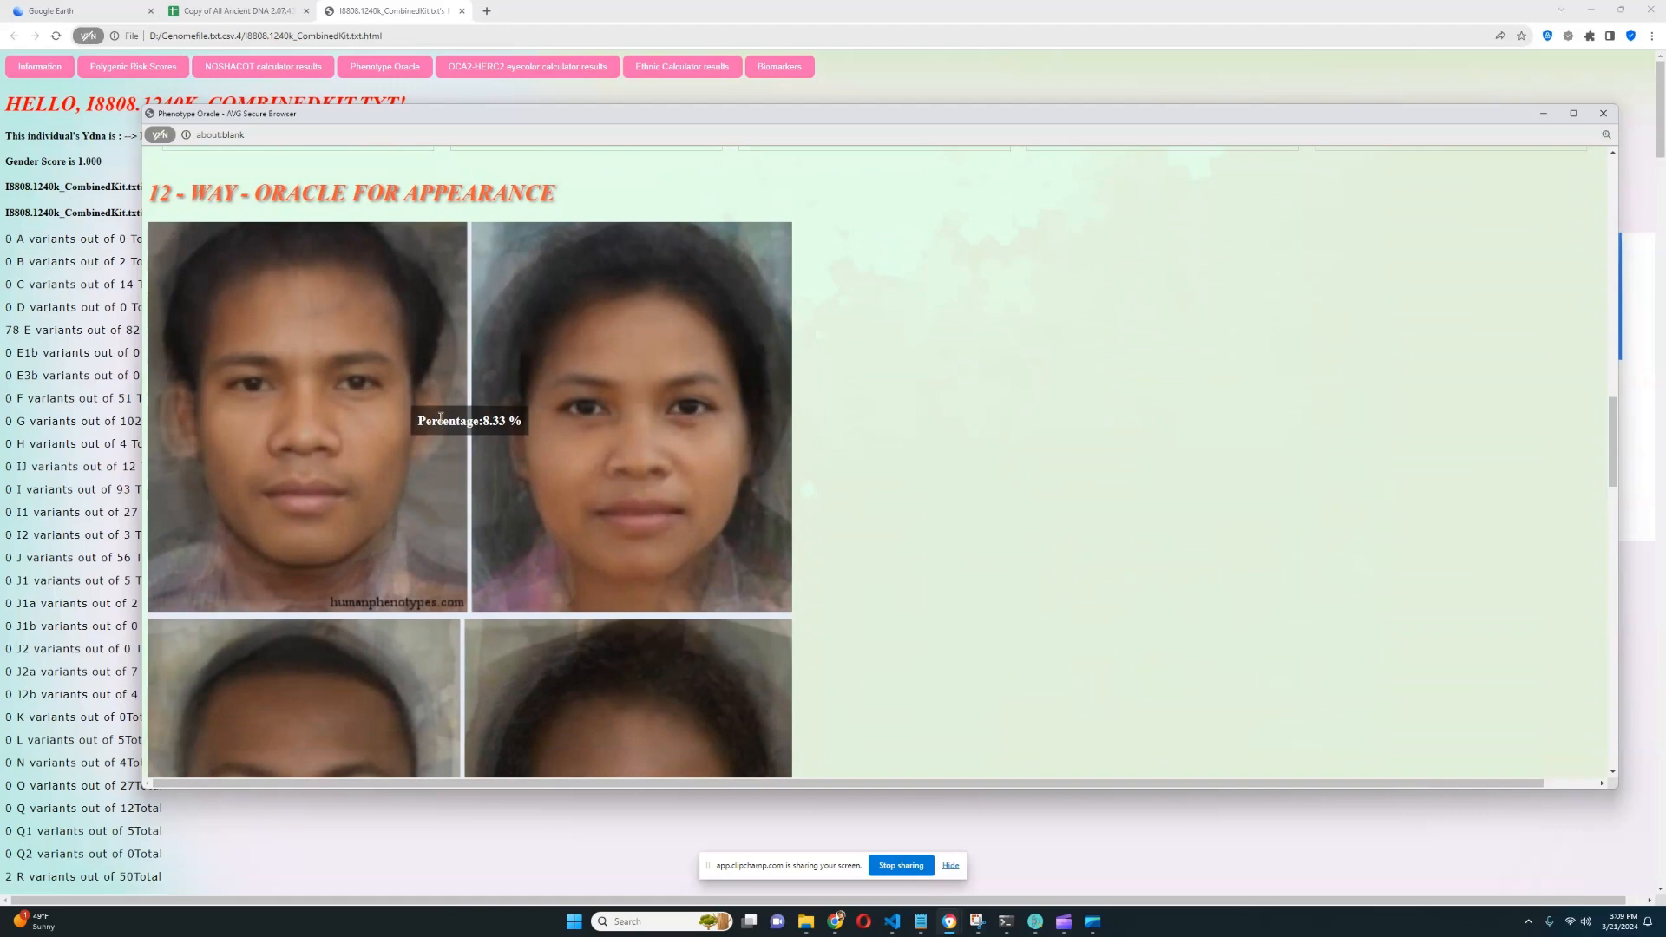
{"action": "scroll", "scroll_direction": "down", "scroll_amount": 3}
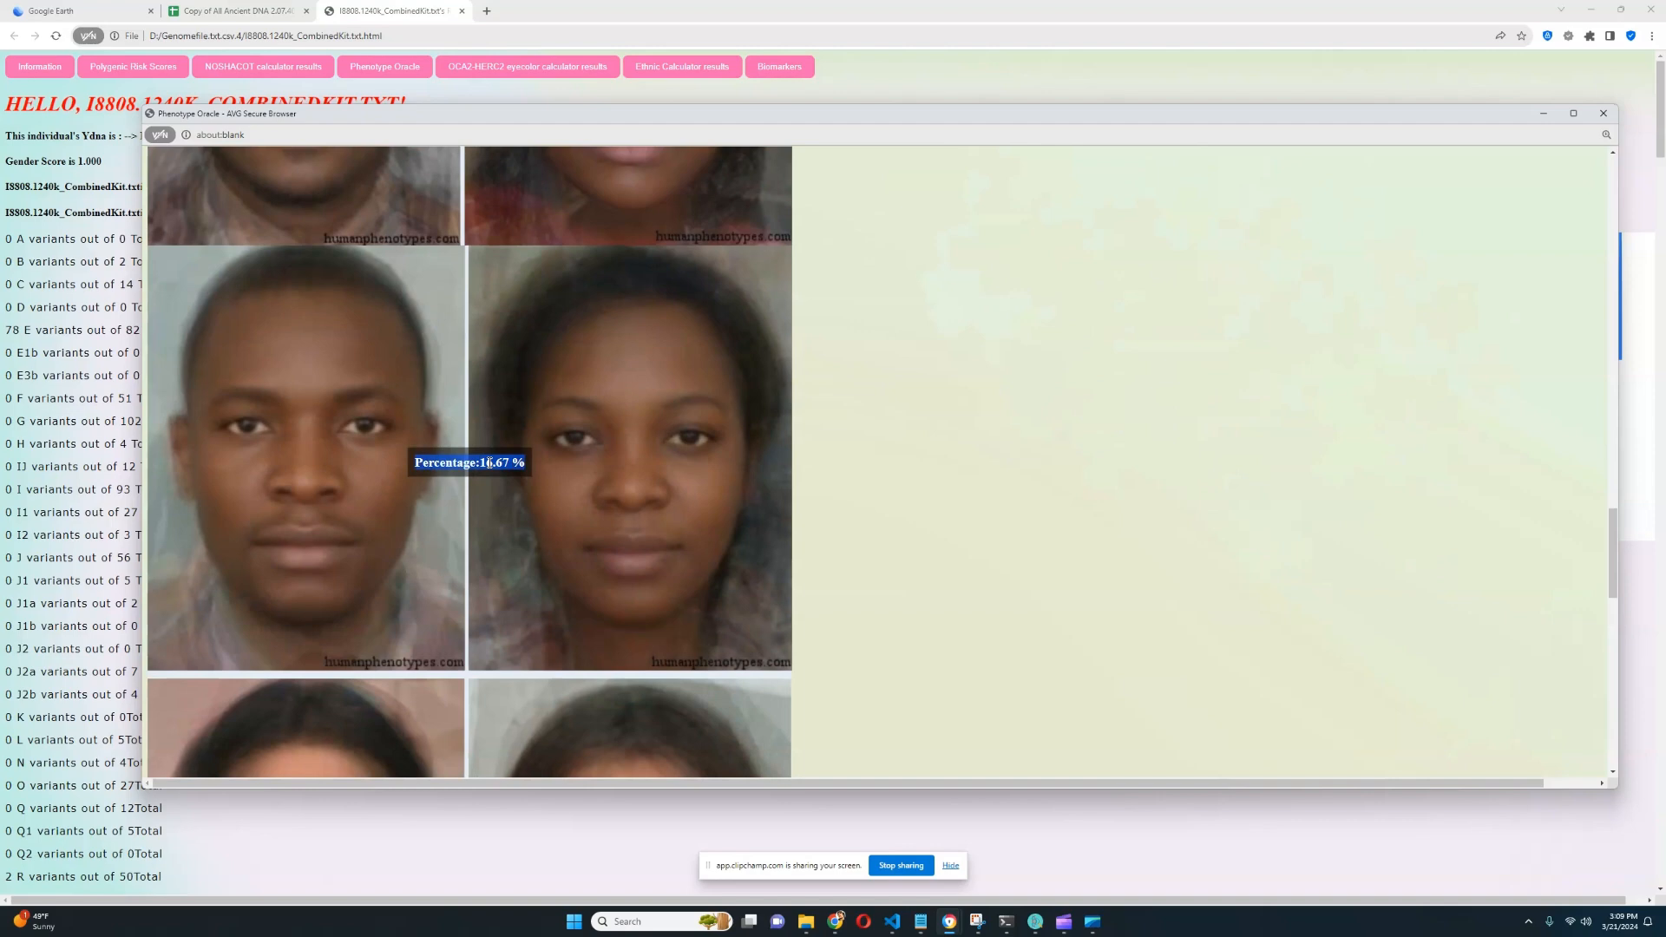
{"action": "scroll", "scroll_direction": "down", "scroll_amount": 3}
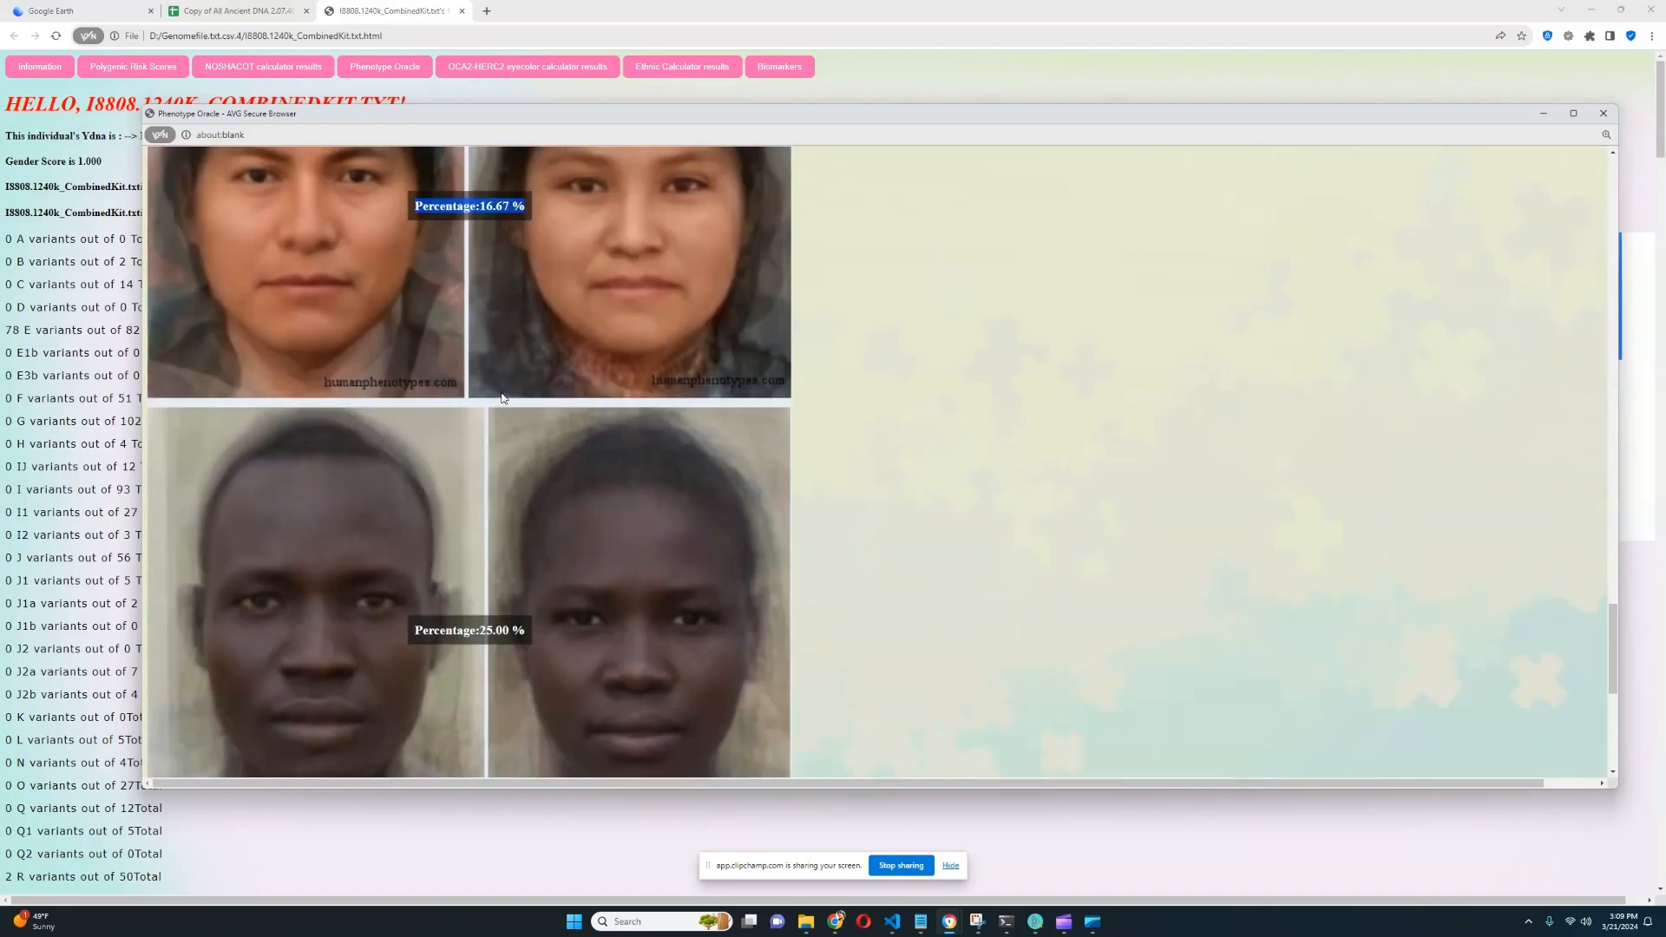
{"action": "scroll", "scroll_direction": "down", "scroll_amount": 3}
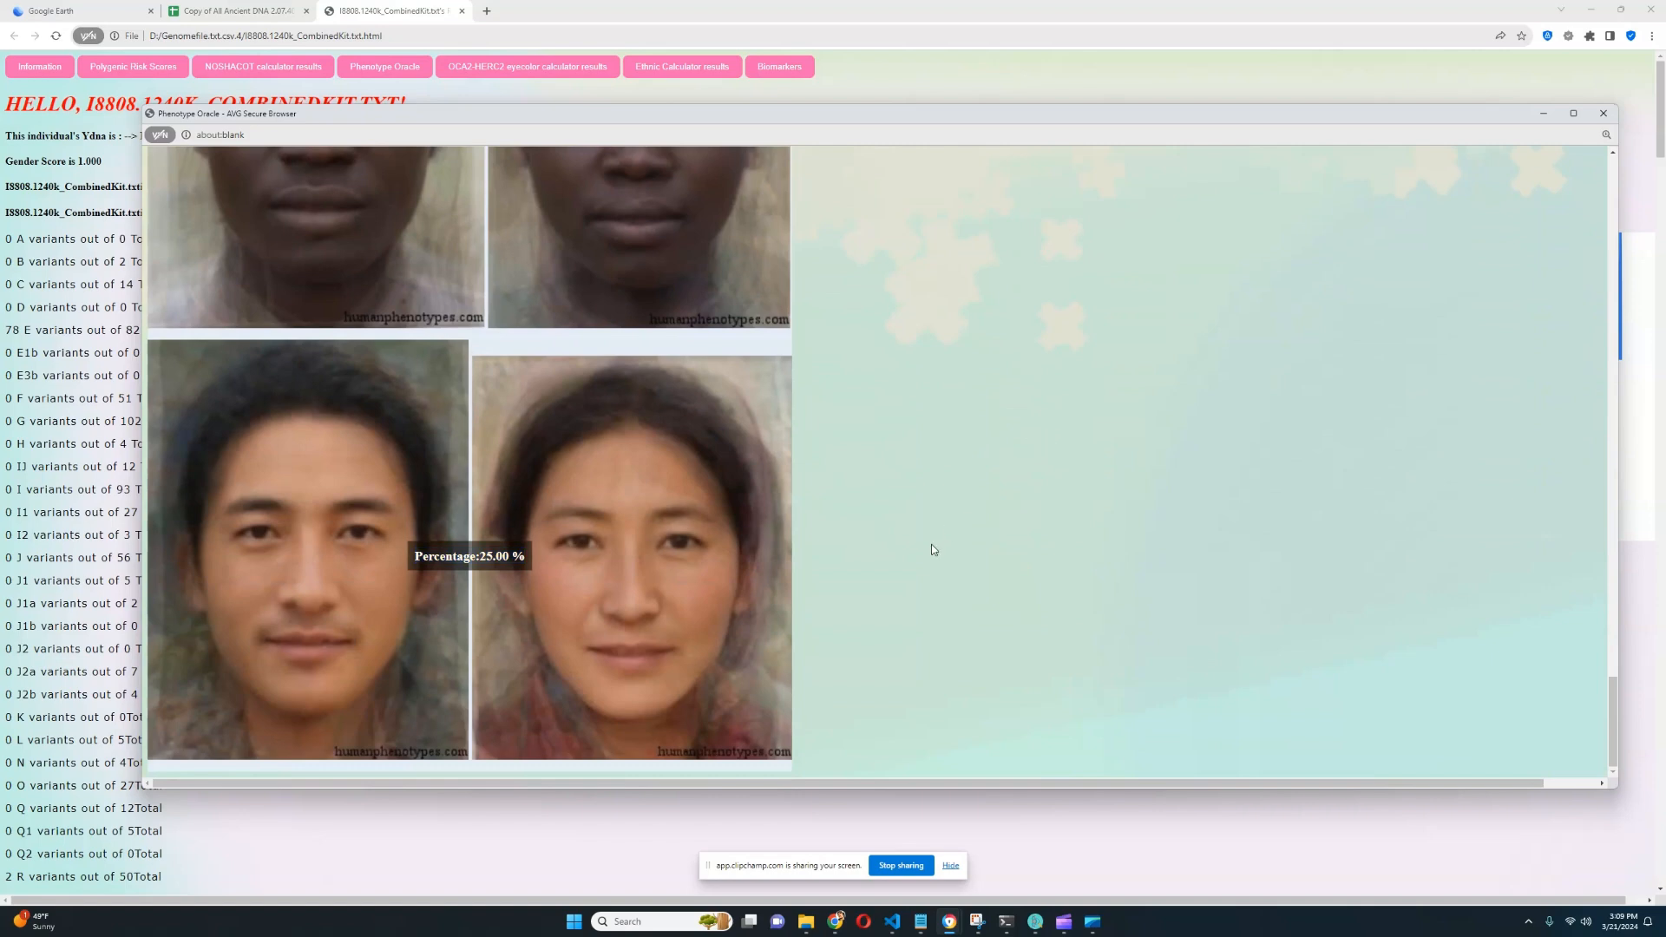
{"action": "scroll", "scroll_direction": "down", "scroll_amount": 3}
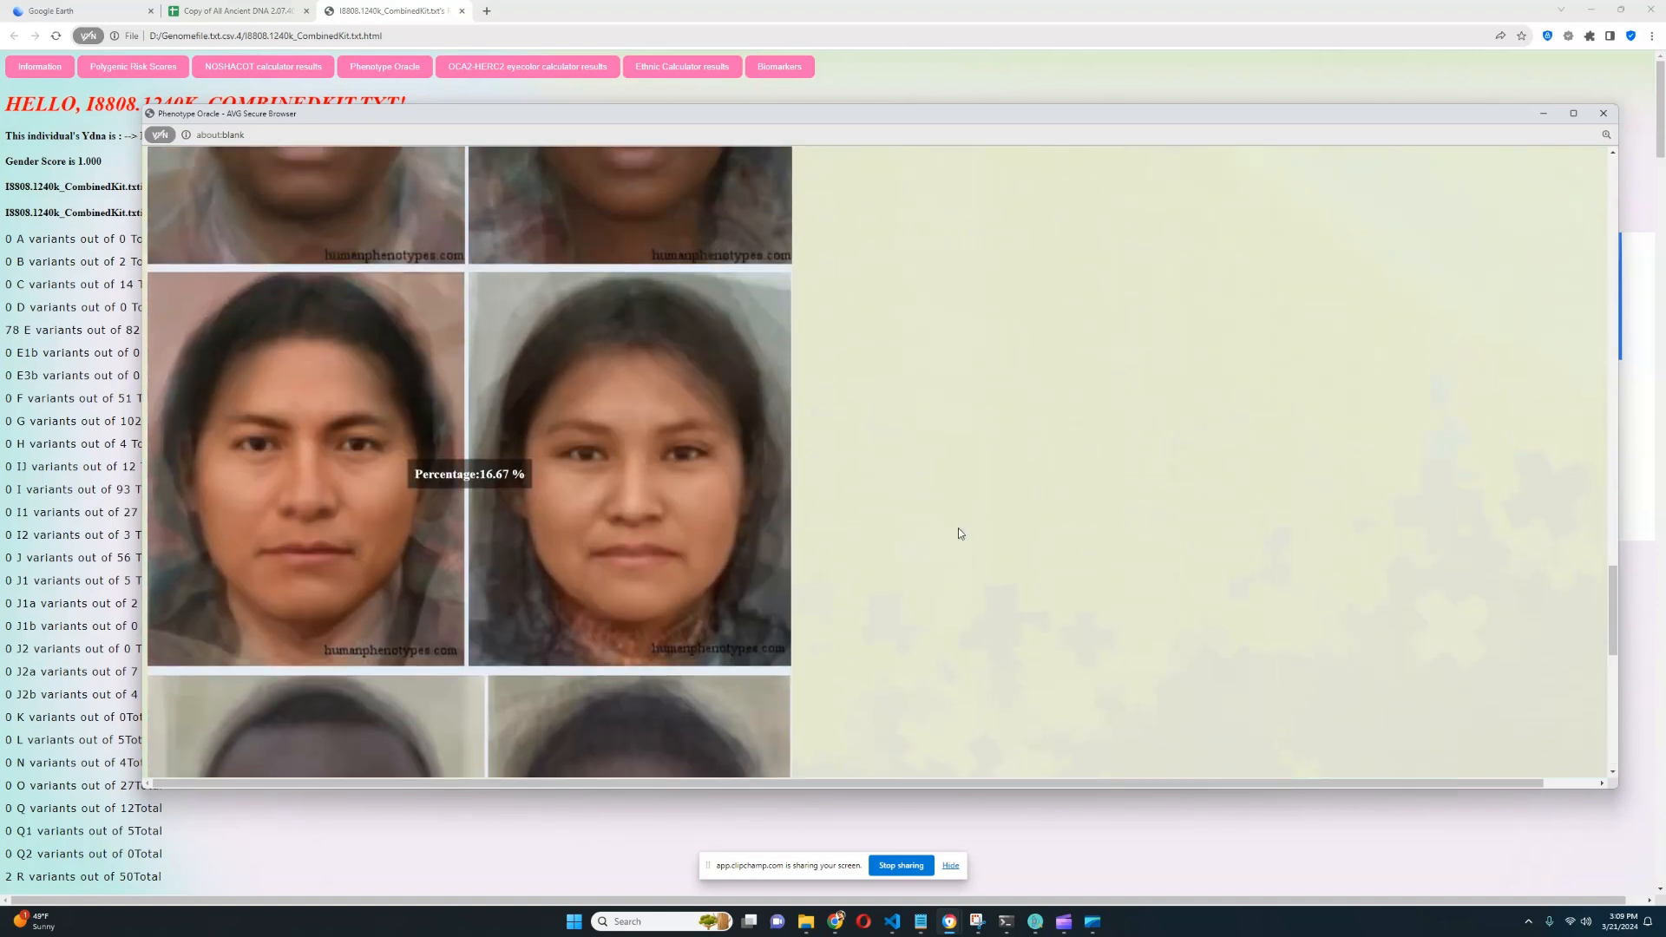
{"action": "scroll", "scroll_direction": "down", "scroll_amount": 3}
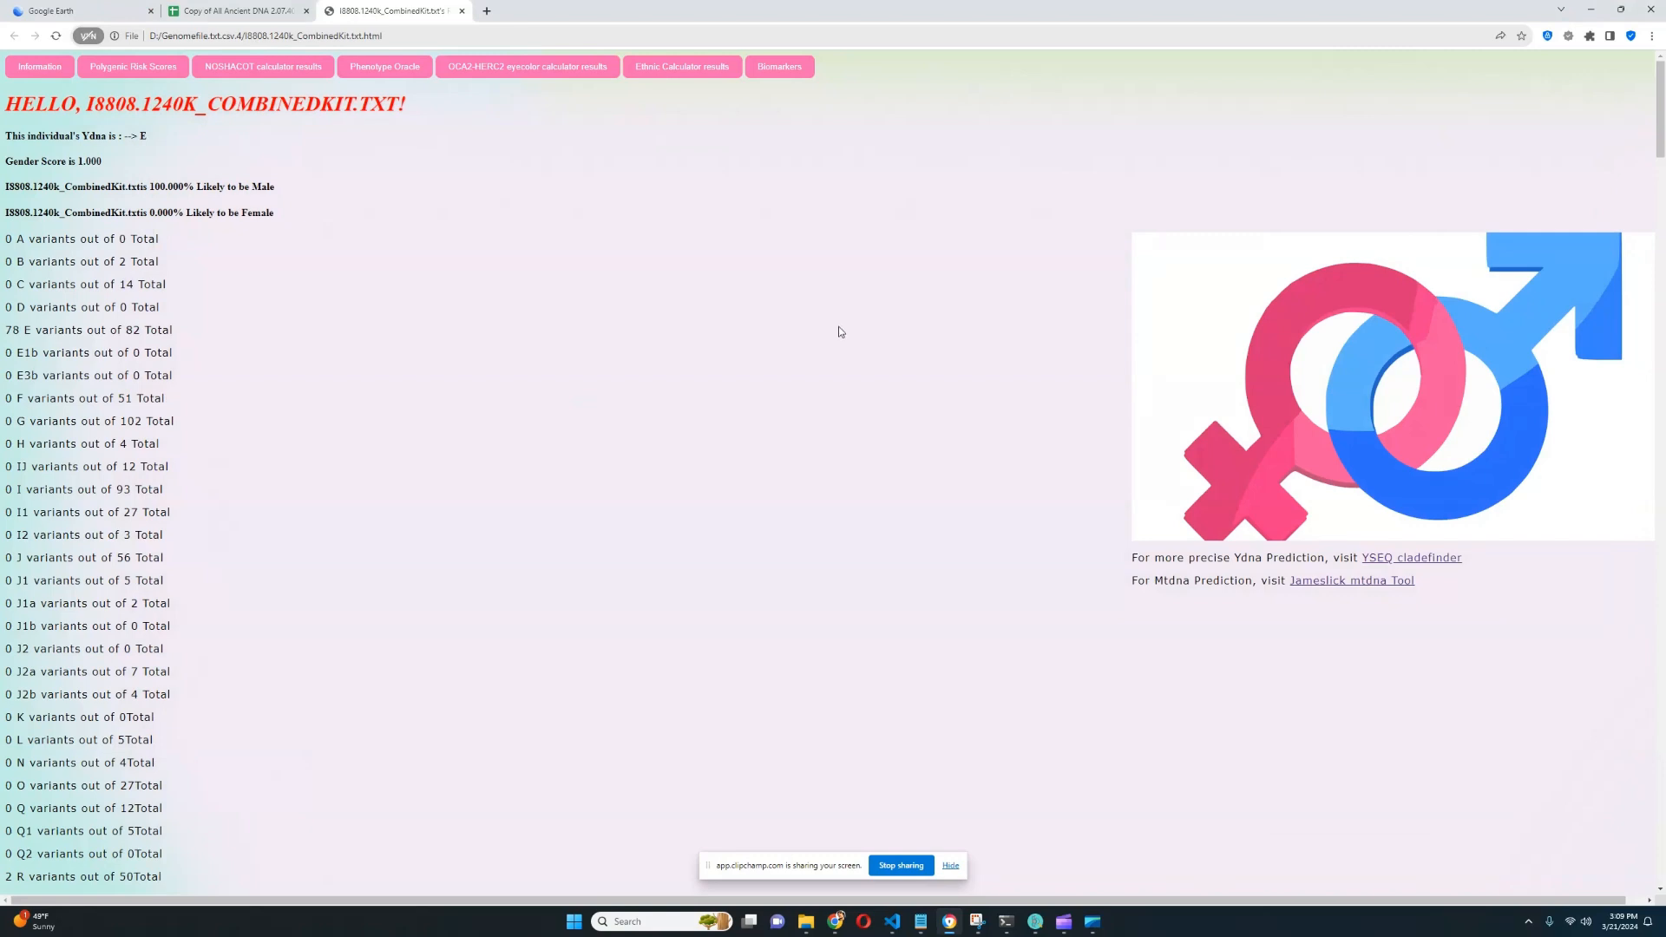
{"action": "mouse_move", "coordinate": [547, 186]}
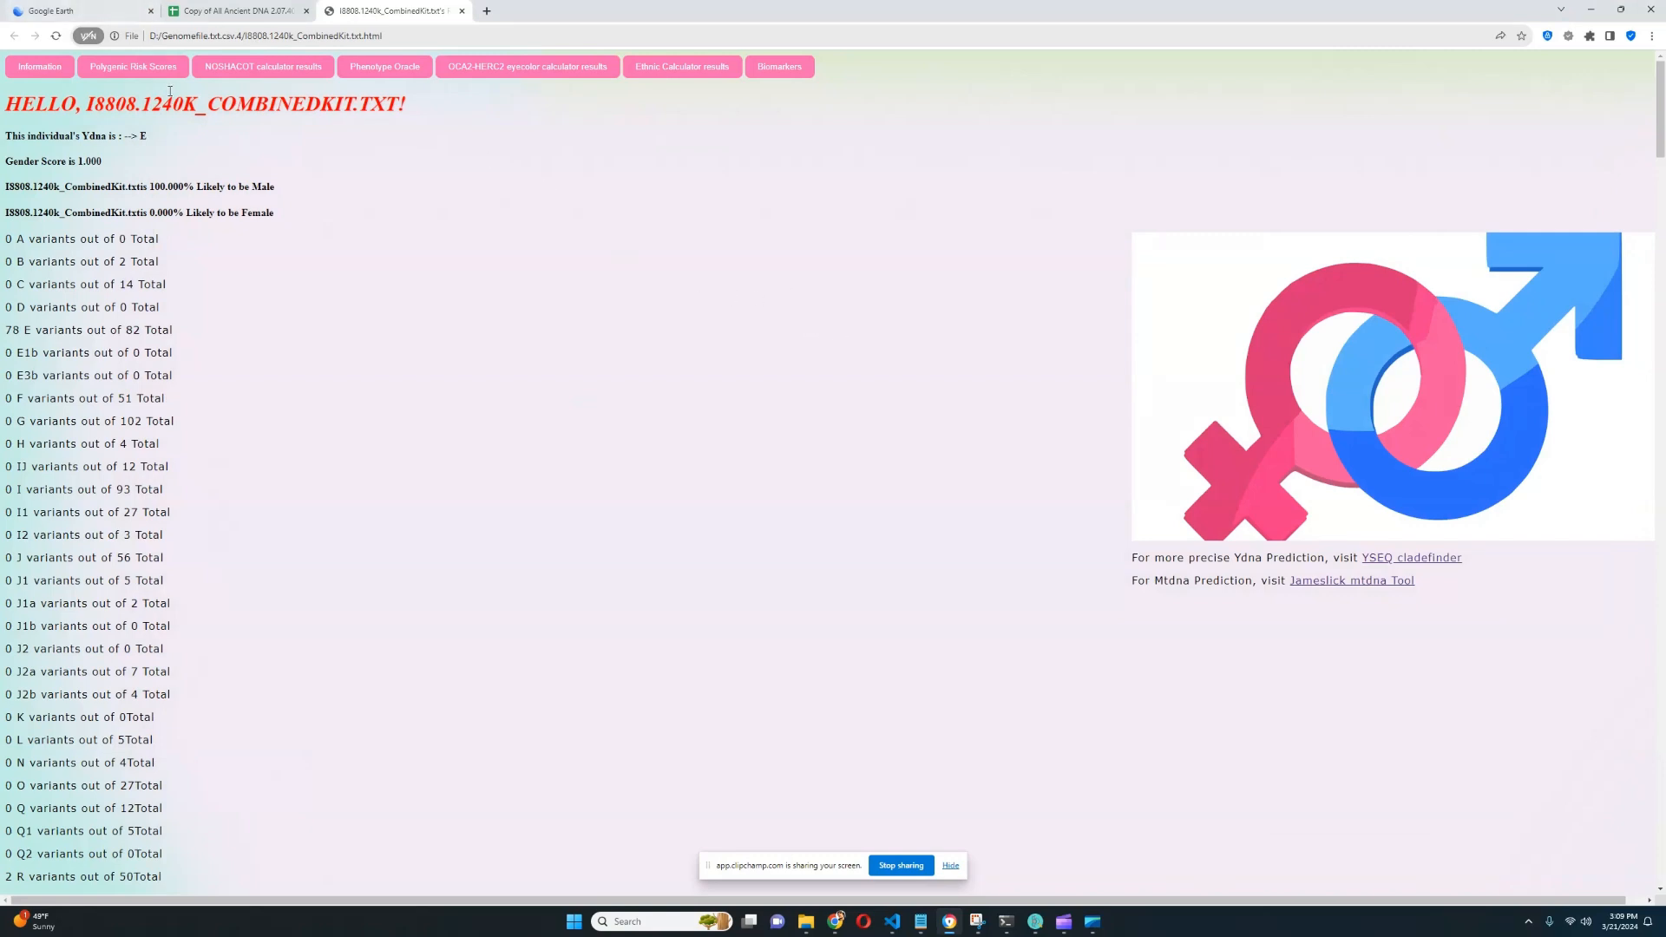
{"action": "left_click", "coordinate": [133, 66]}
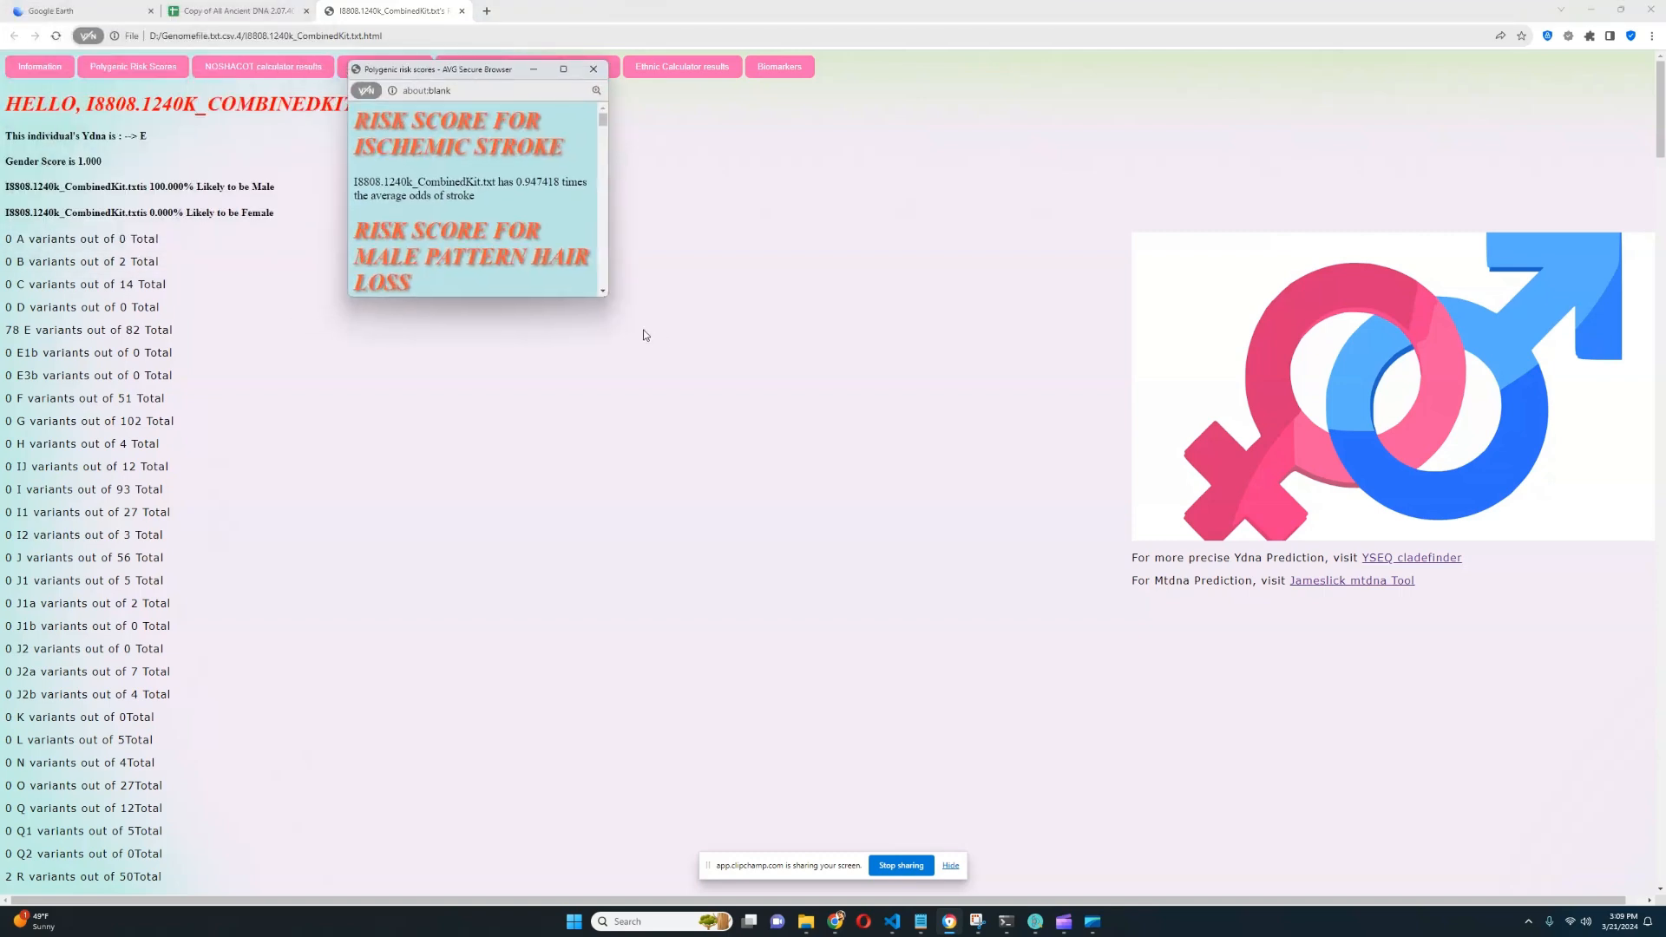
{"action": "left_click", "coordinate": [562, 69]}
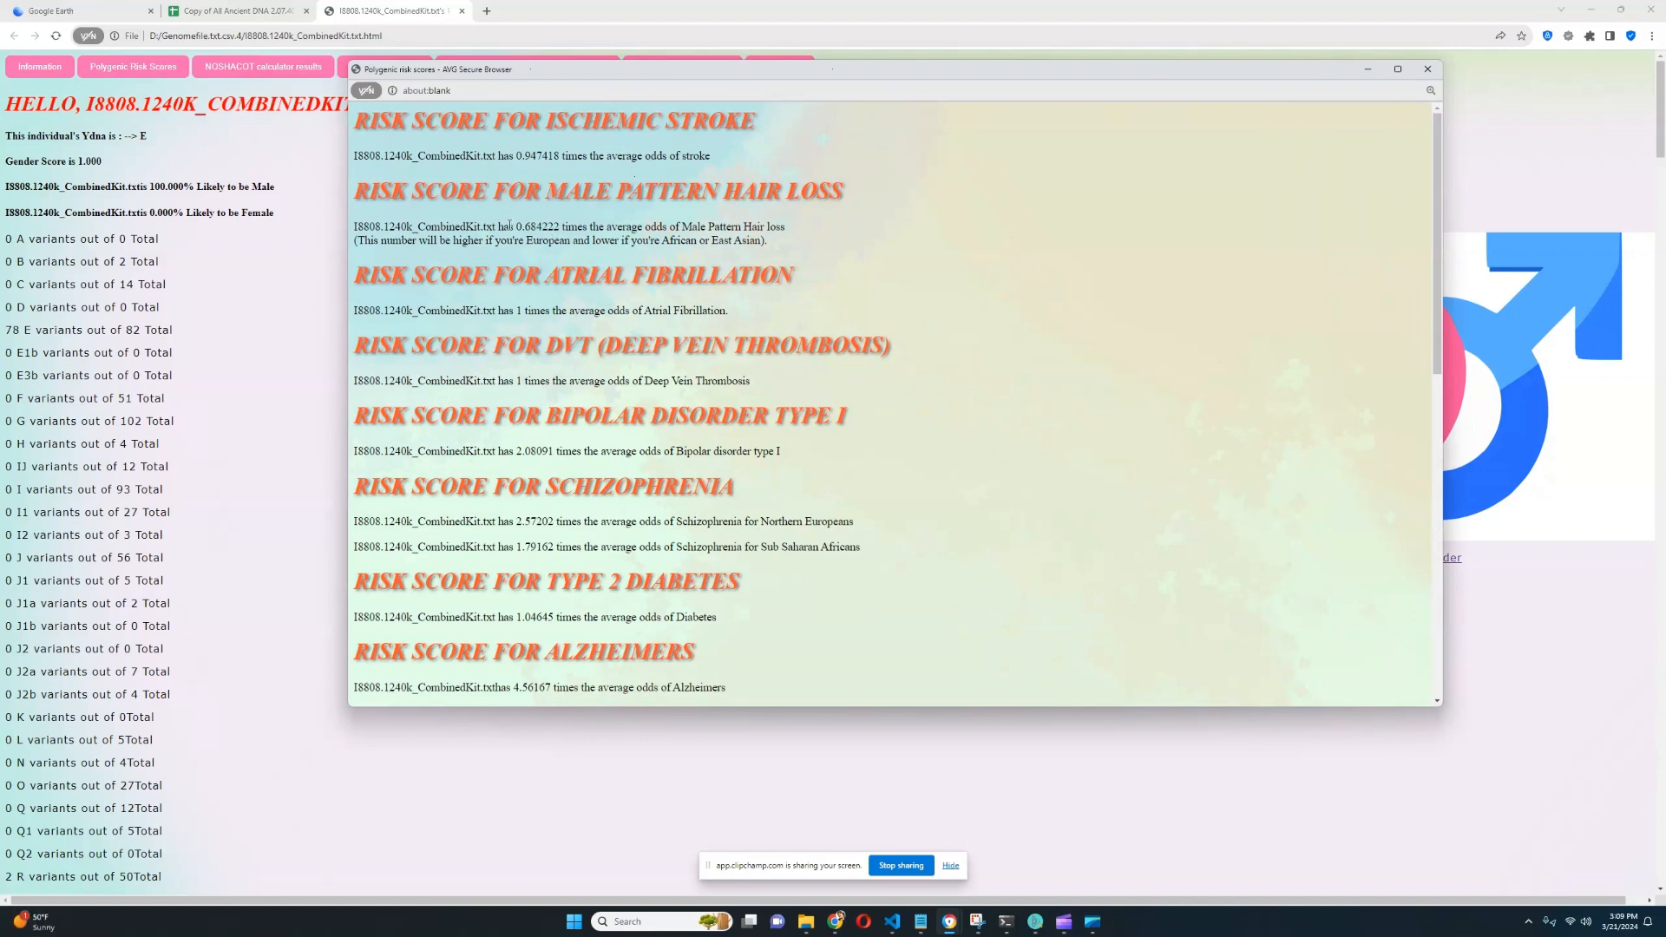
{"action": "left_click_drag", "start_coordinate": [510, 227], "coordinate": [584, 226]}
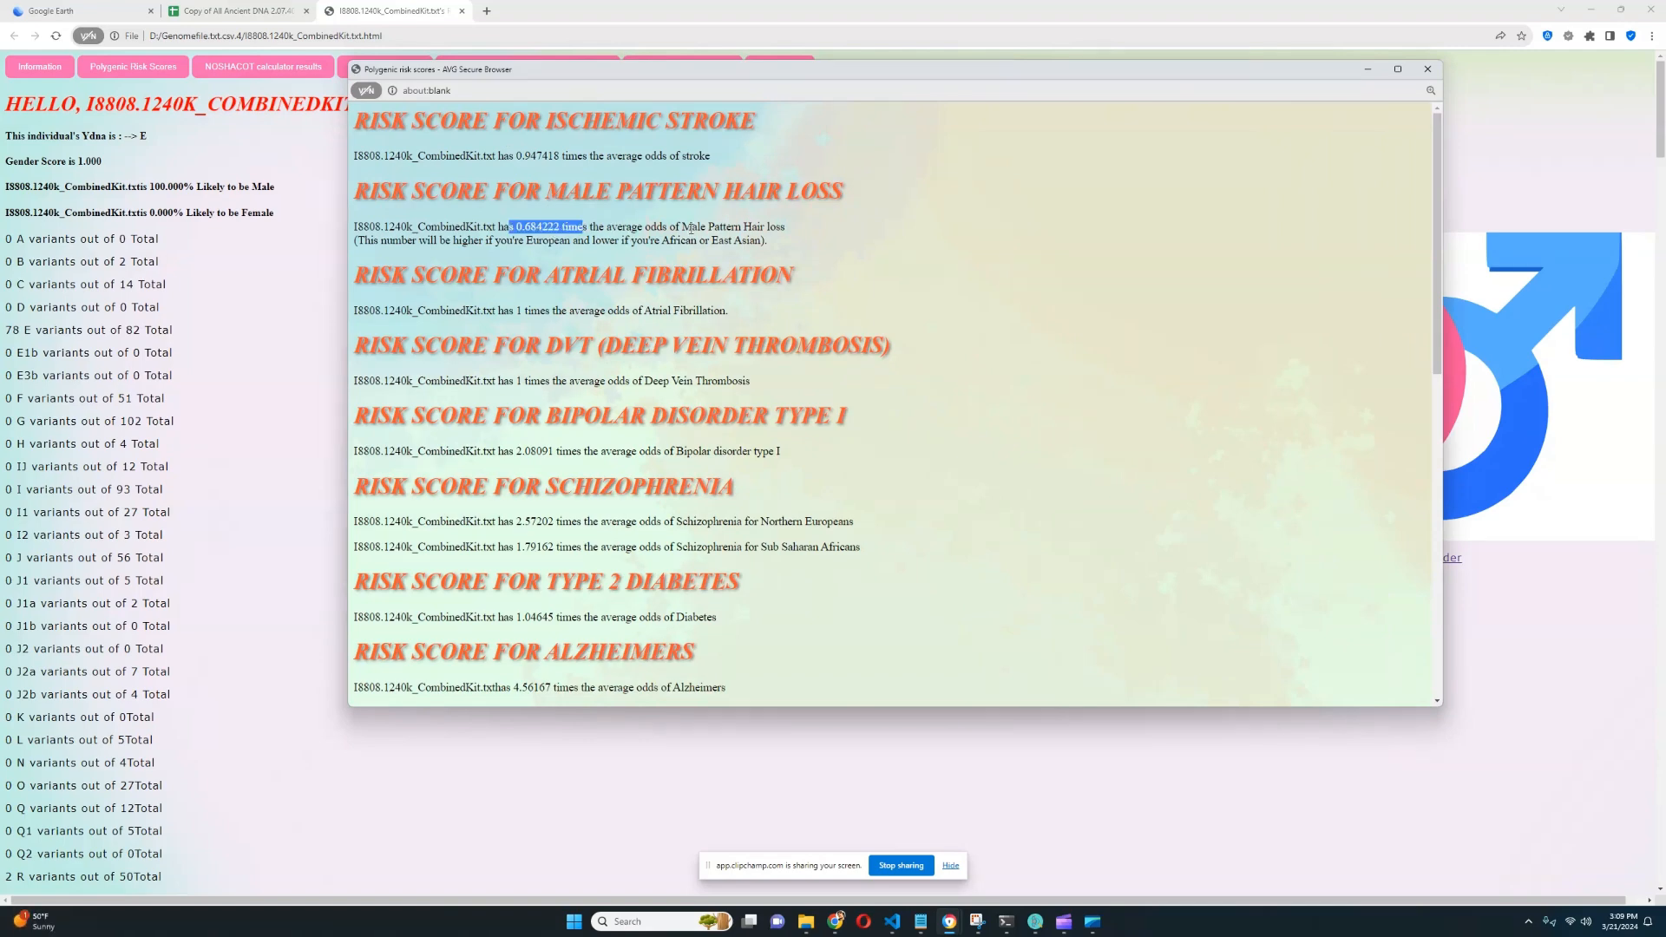
{"action": "mouse_move", "coordinate": [698, 210]}
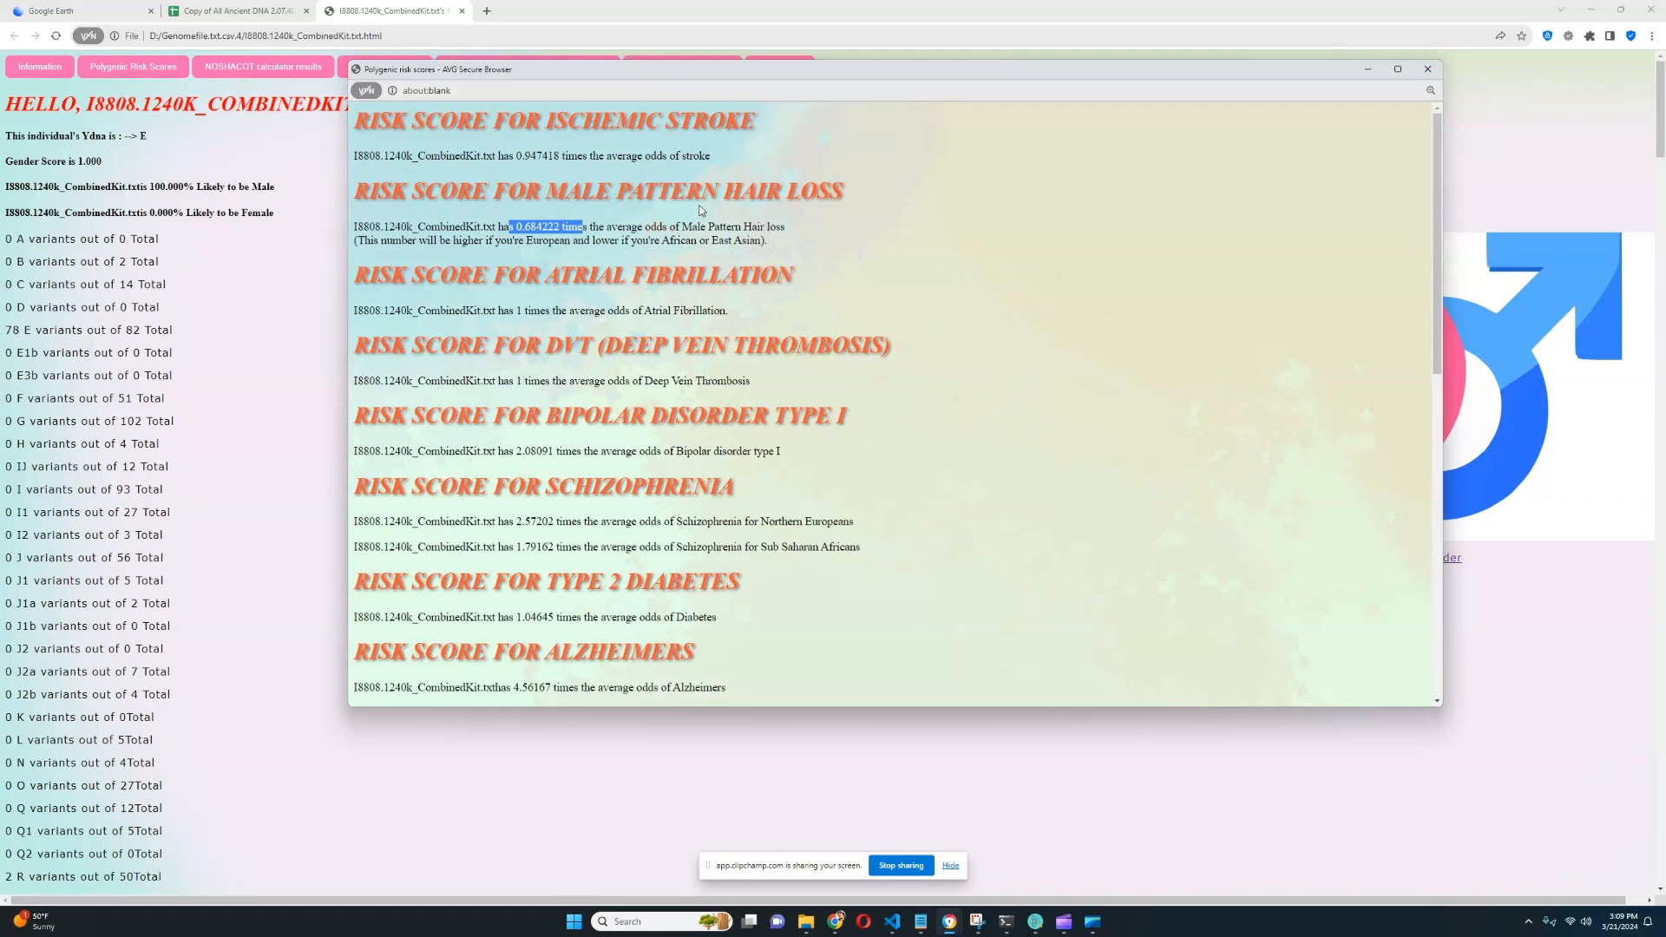
{"action": "mouse_move", "coordinate": [769, 250]}
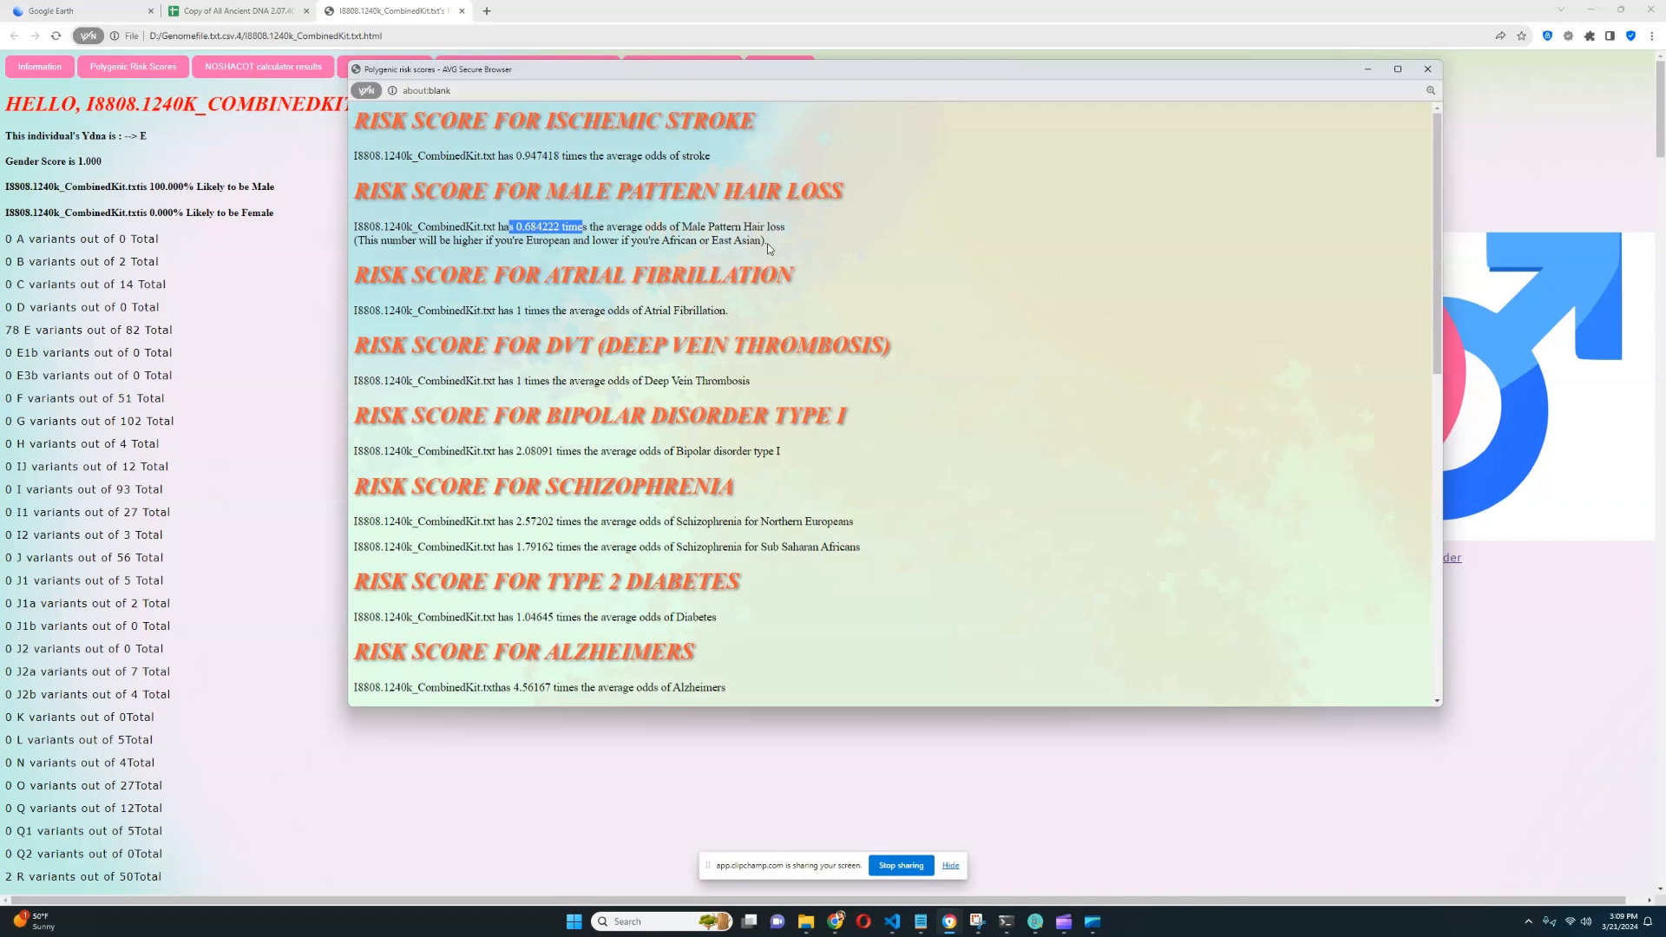
{"action": "mouse_move", "coordinate": [648, 249]}
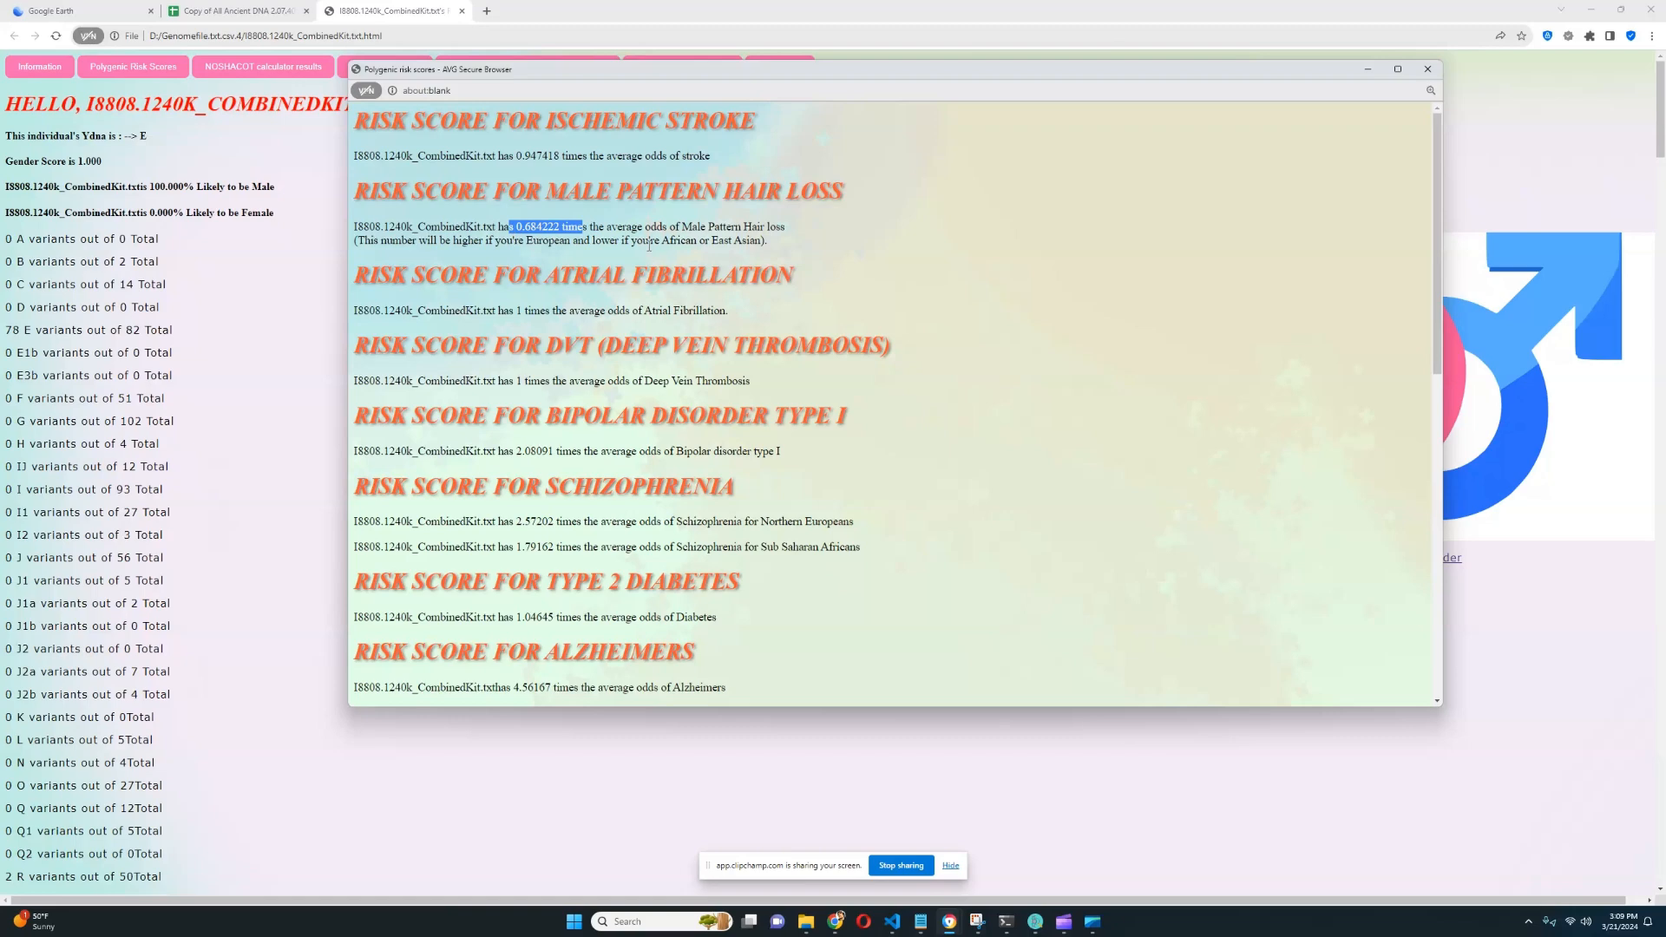
{"action": "mouse_move", "coordinate": [527, 309]}
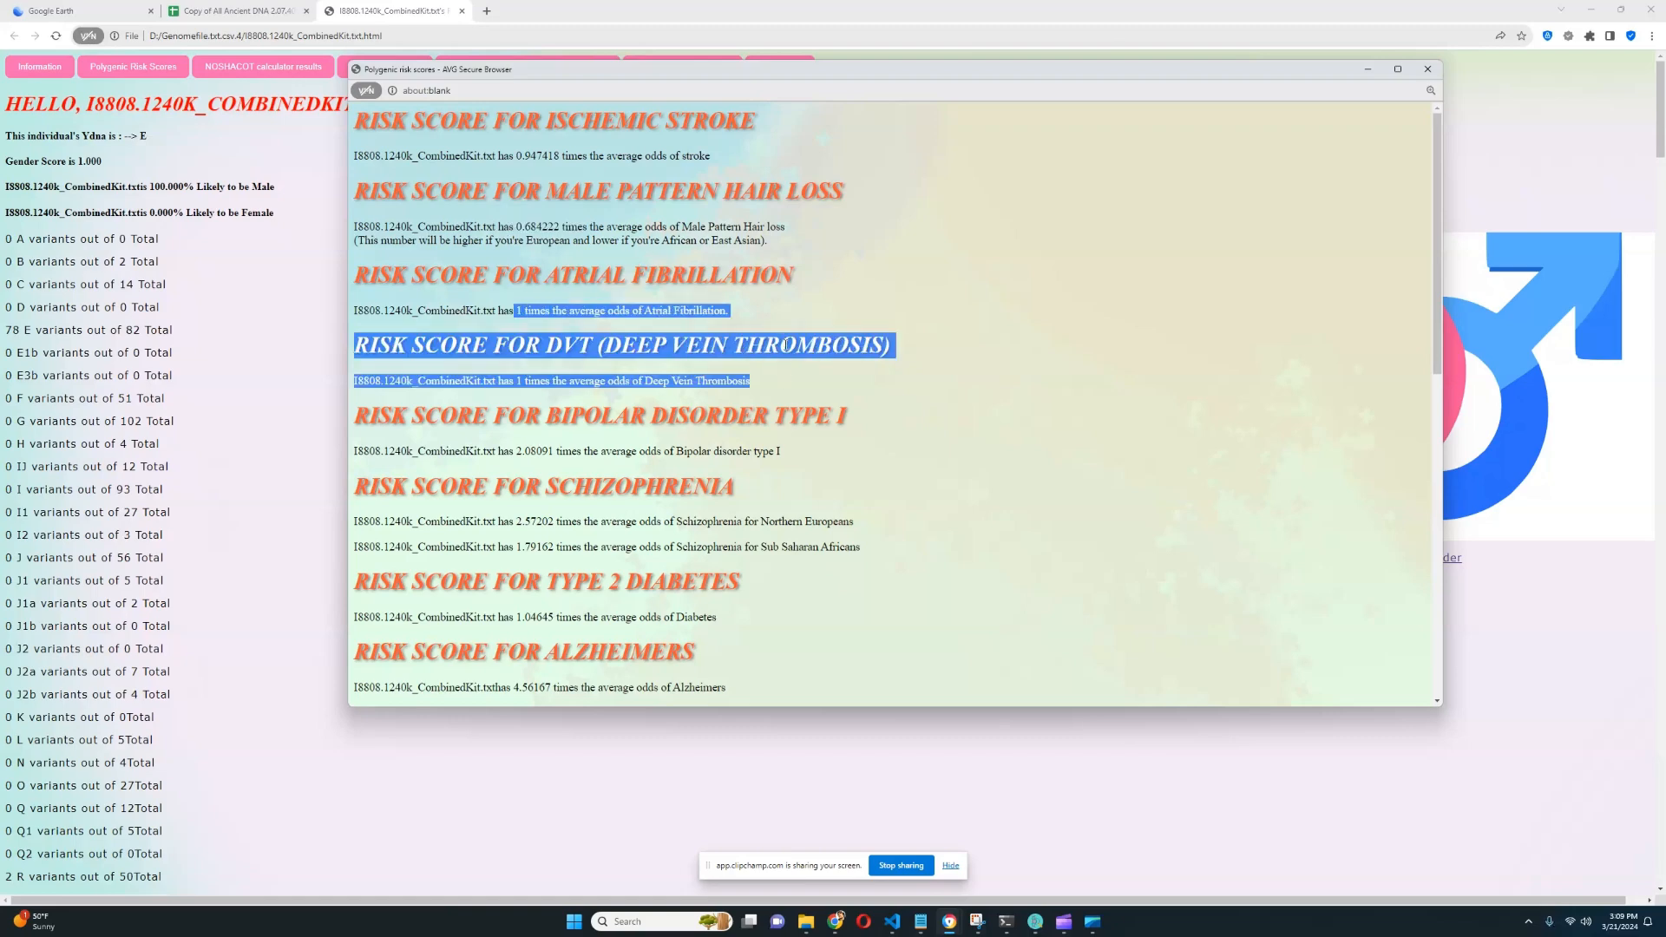
{"action": "scroll", "scroll_direction": "down", "scroll_amount": 3}
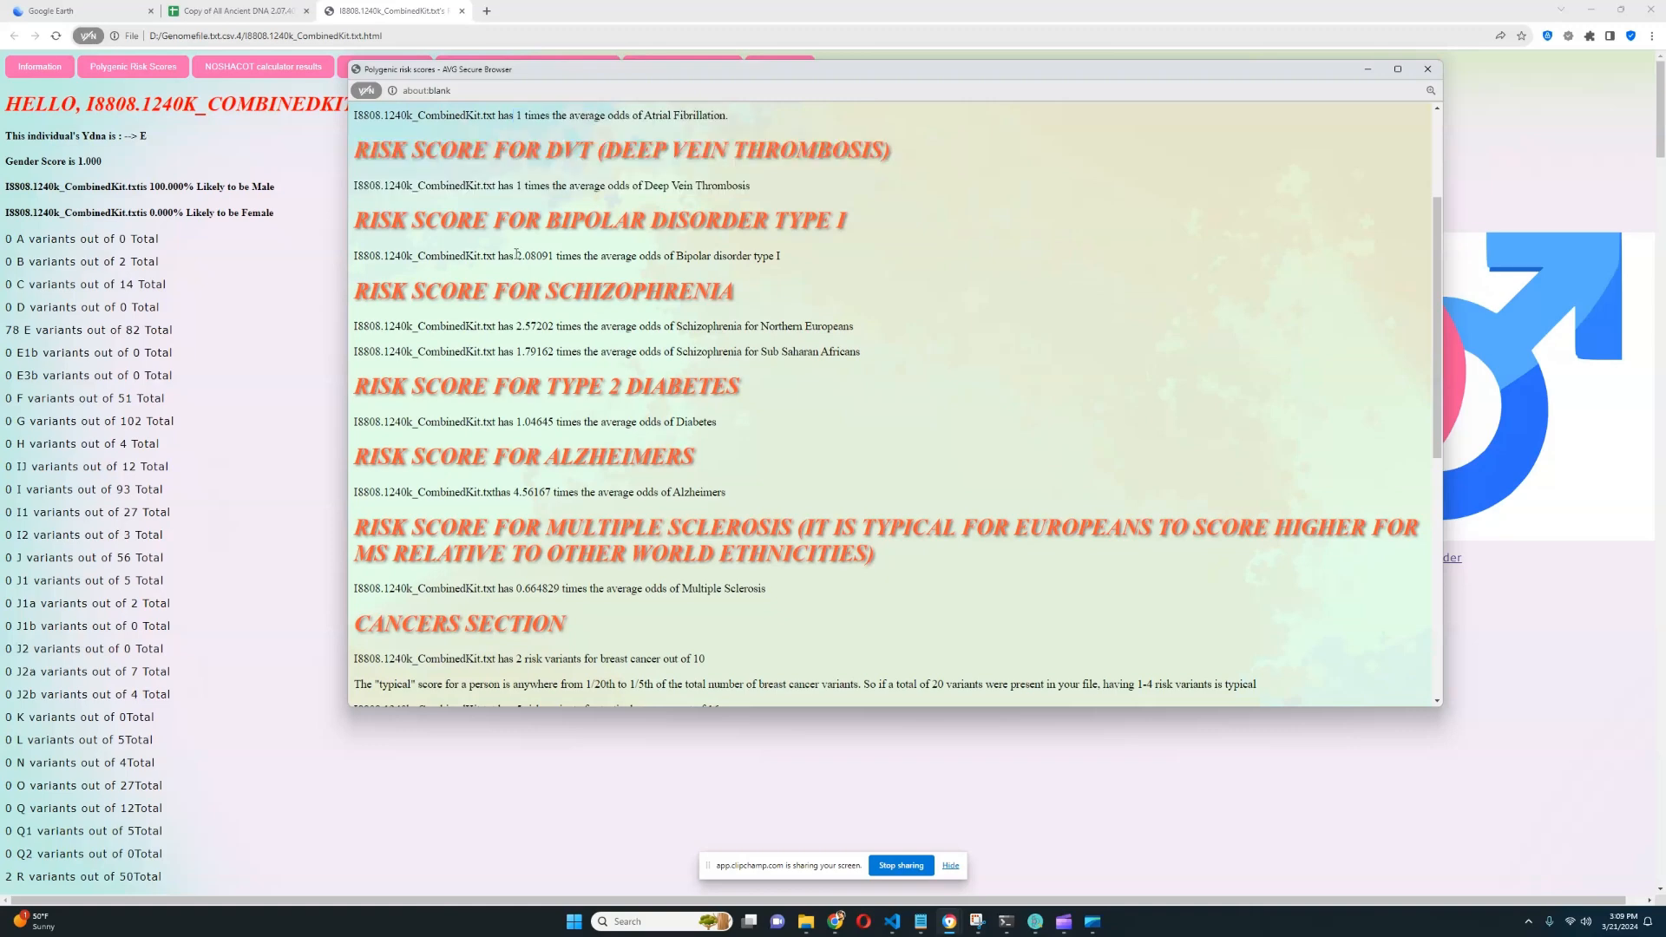
{"action": "left_click_drag", "start_coordinate": [516, 255], "coordinate": [635, 255]}
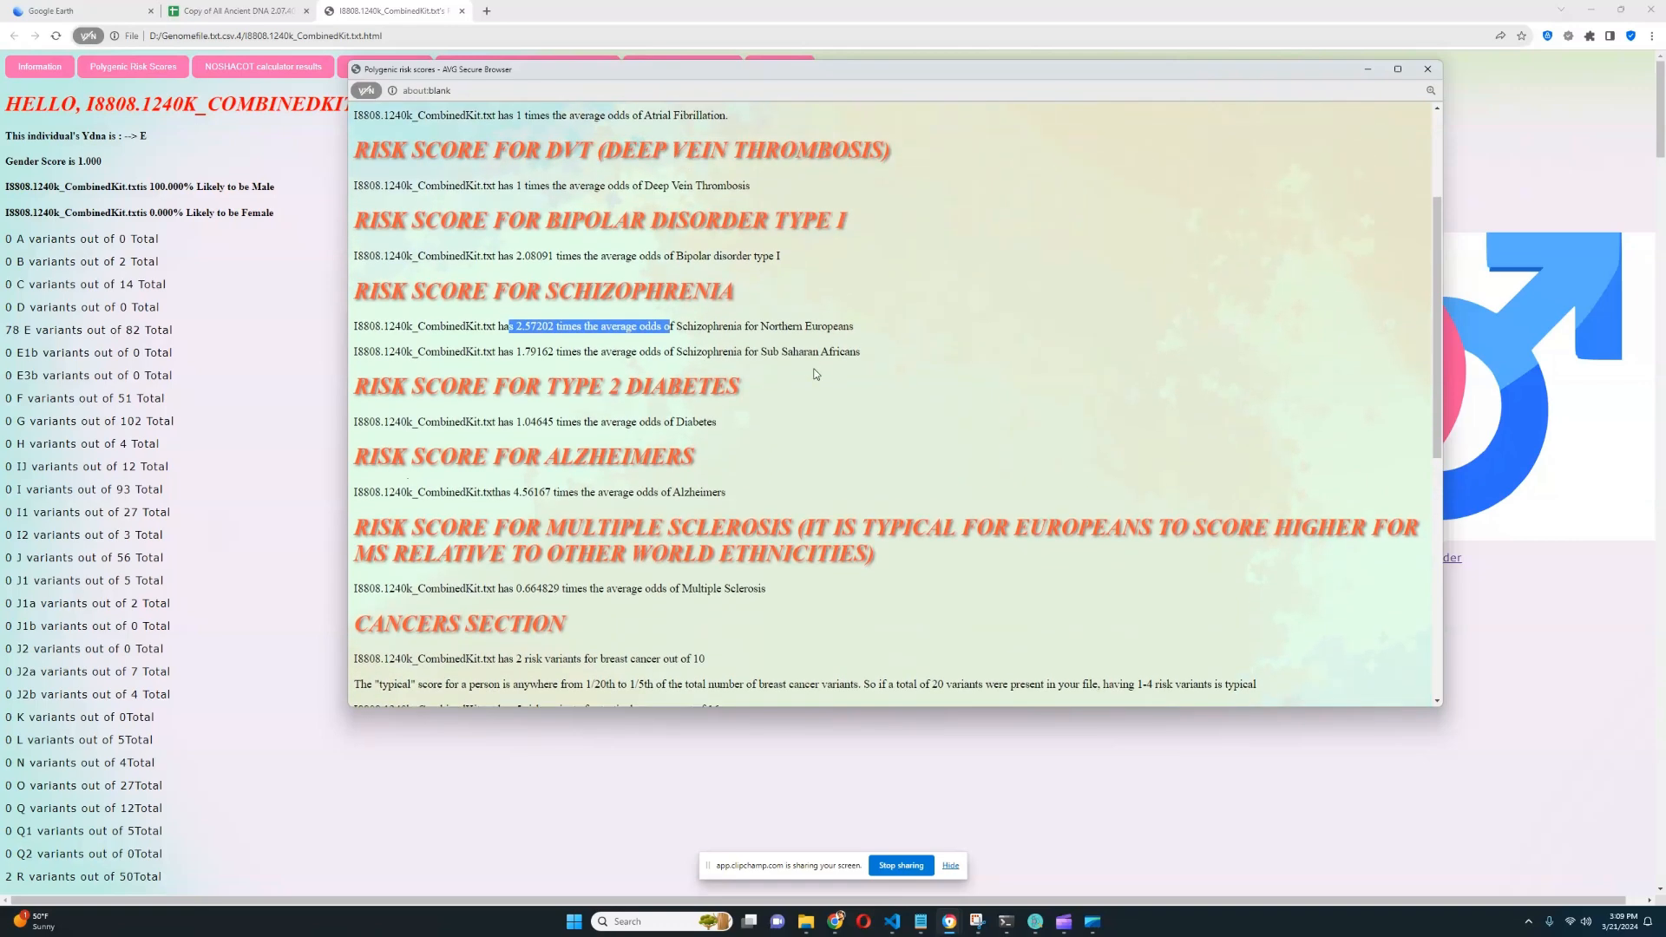
{"action": "scroll", "scroll_direction": "down", "scroll_amount": 3}
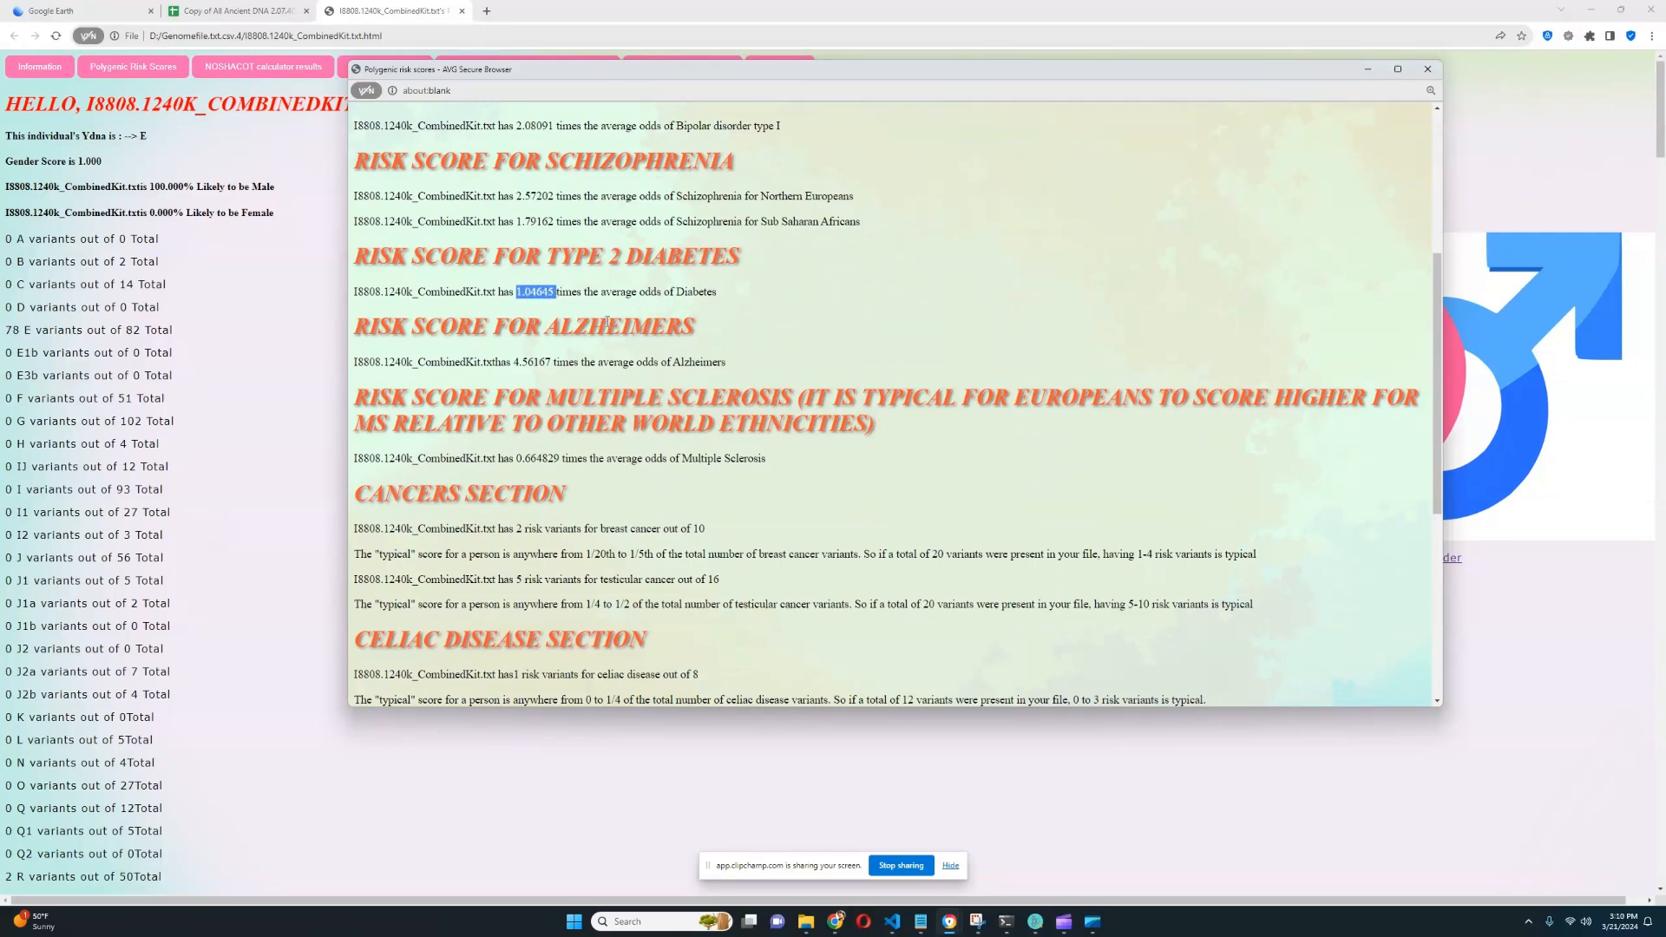
{"action": "double_click", "coordinate": [531, 362]}
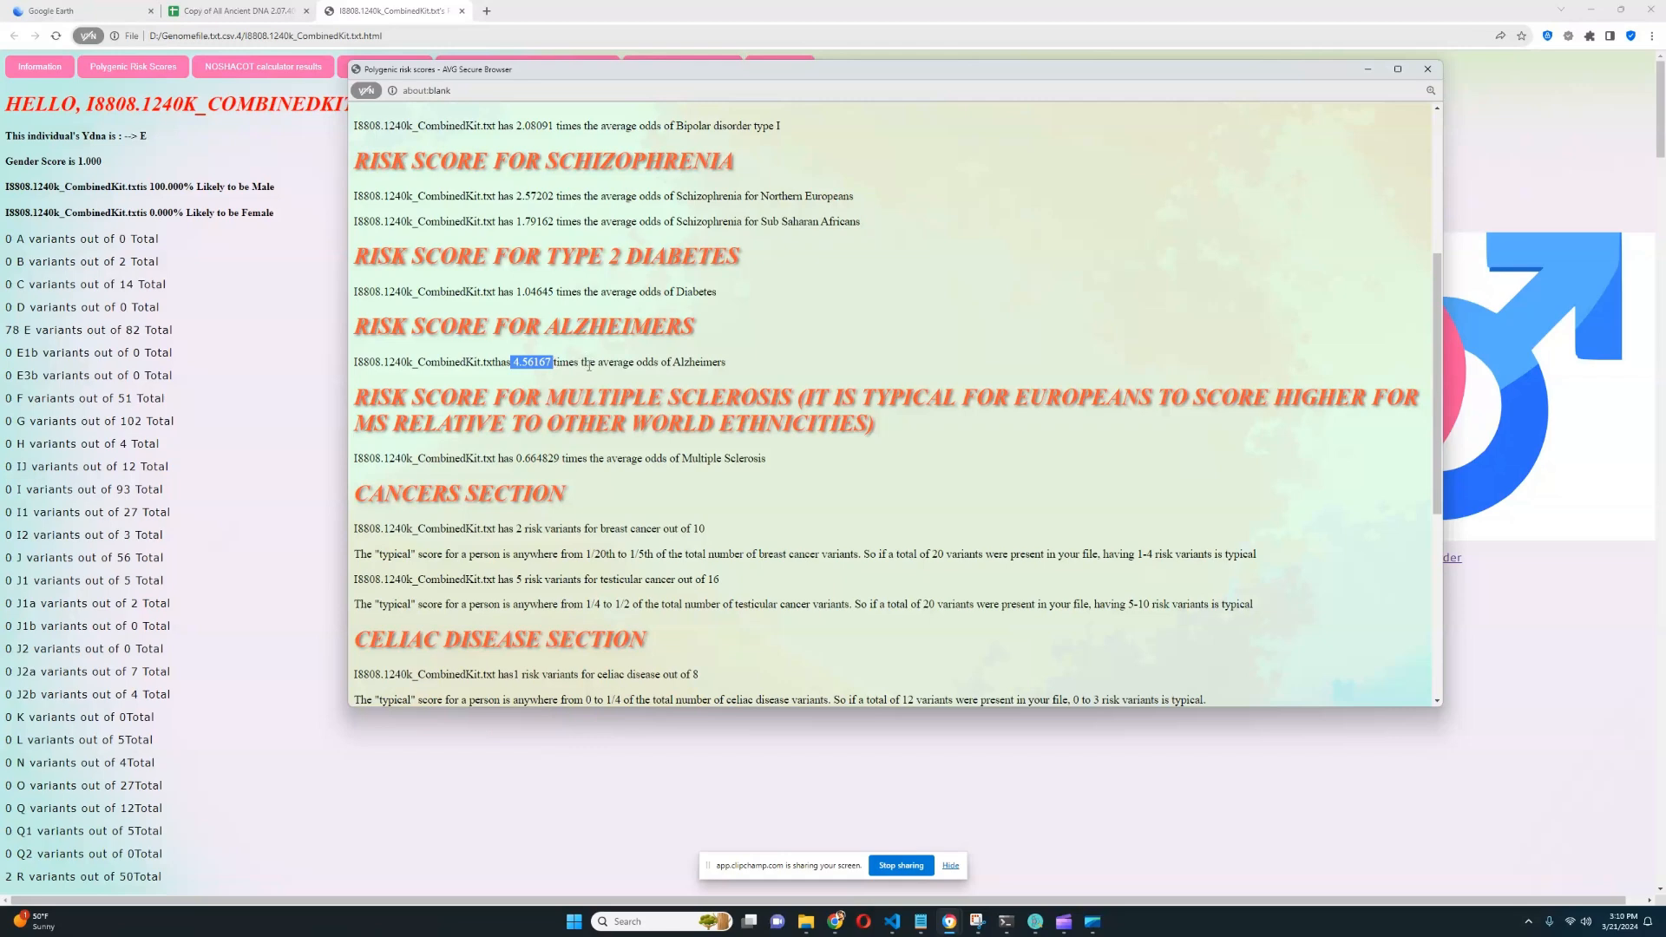
{"action": "scroll", "scroll_direction": "down", "scroll_amount": 3}
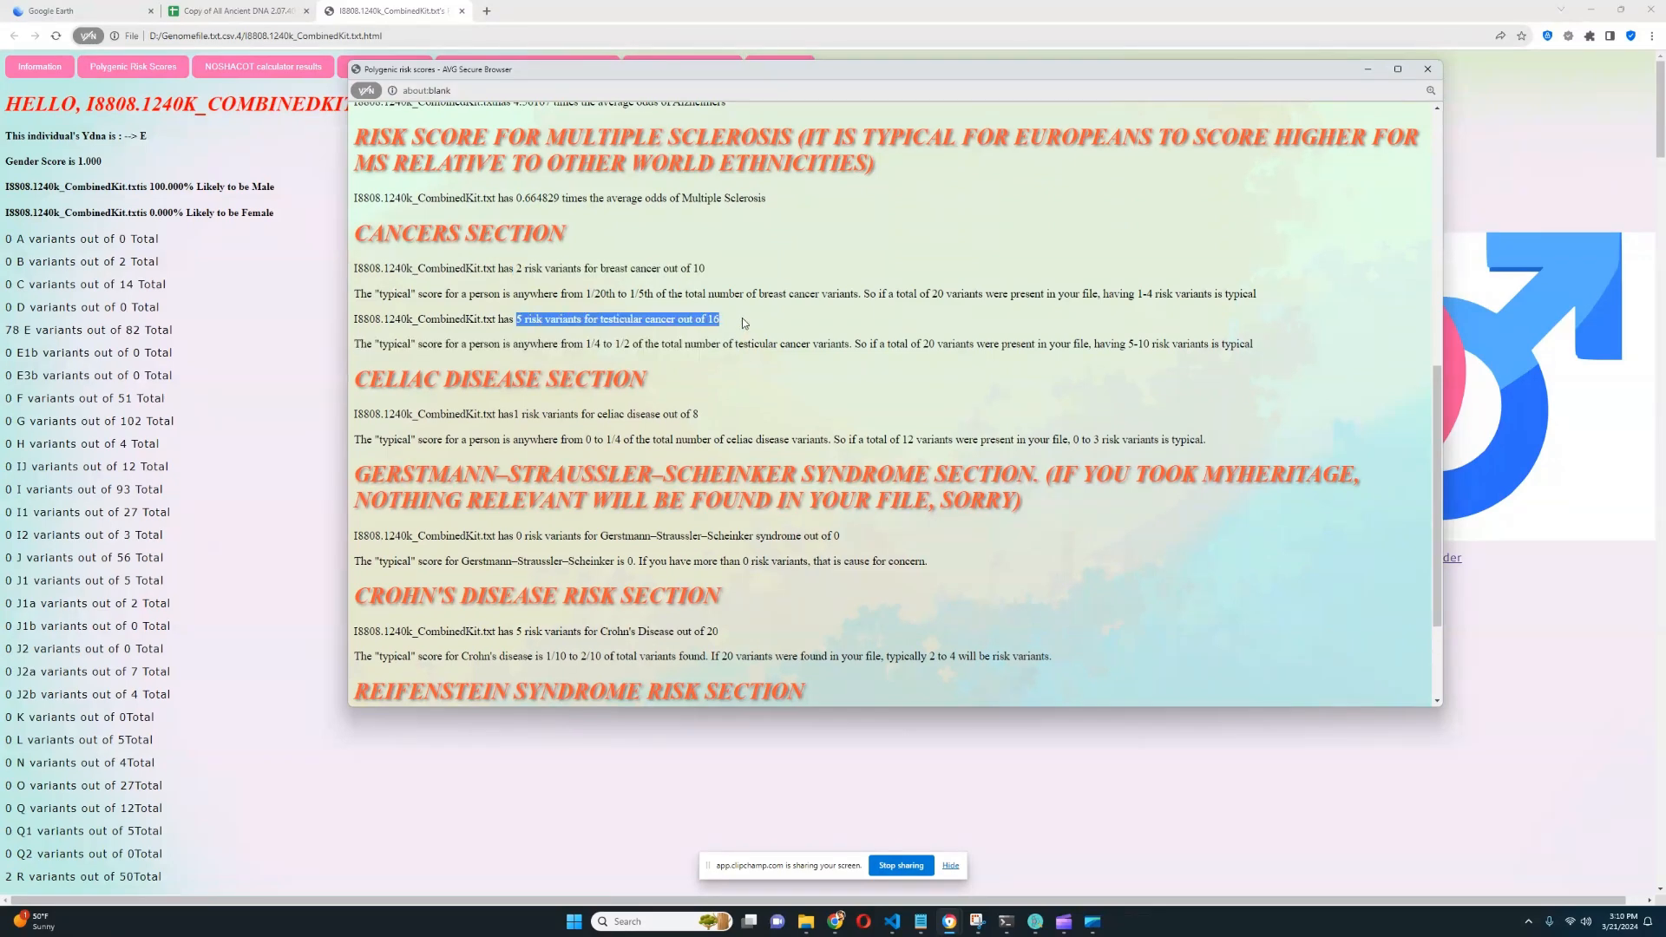
{"action": "scroll", "scroll_direction": "down", "scroll_amount": 3}
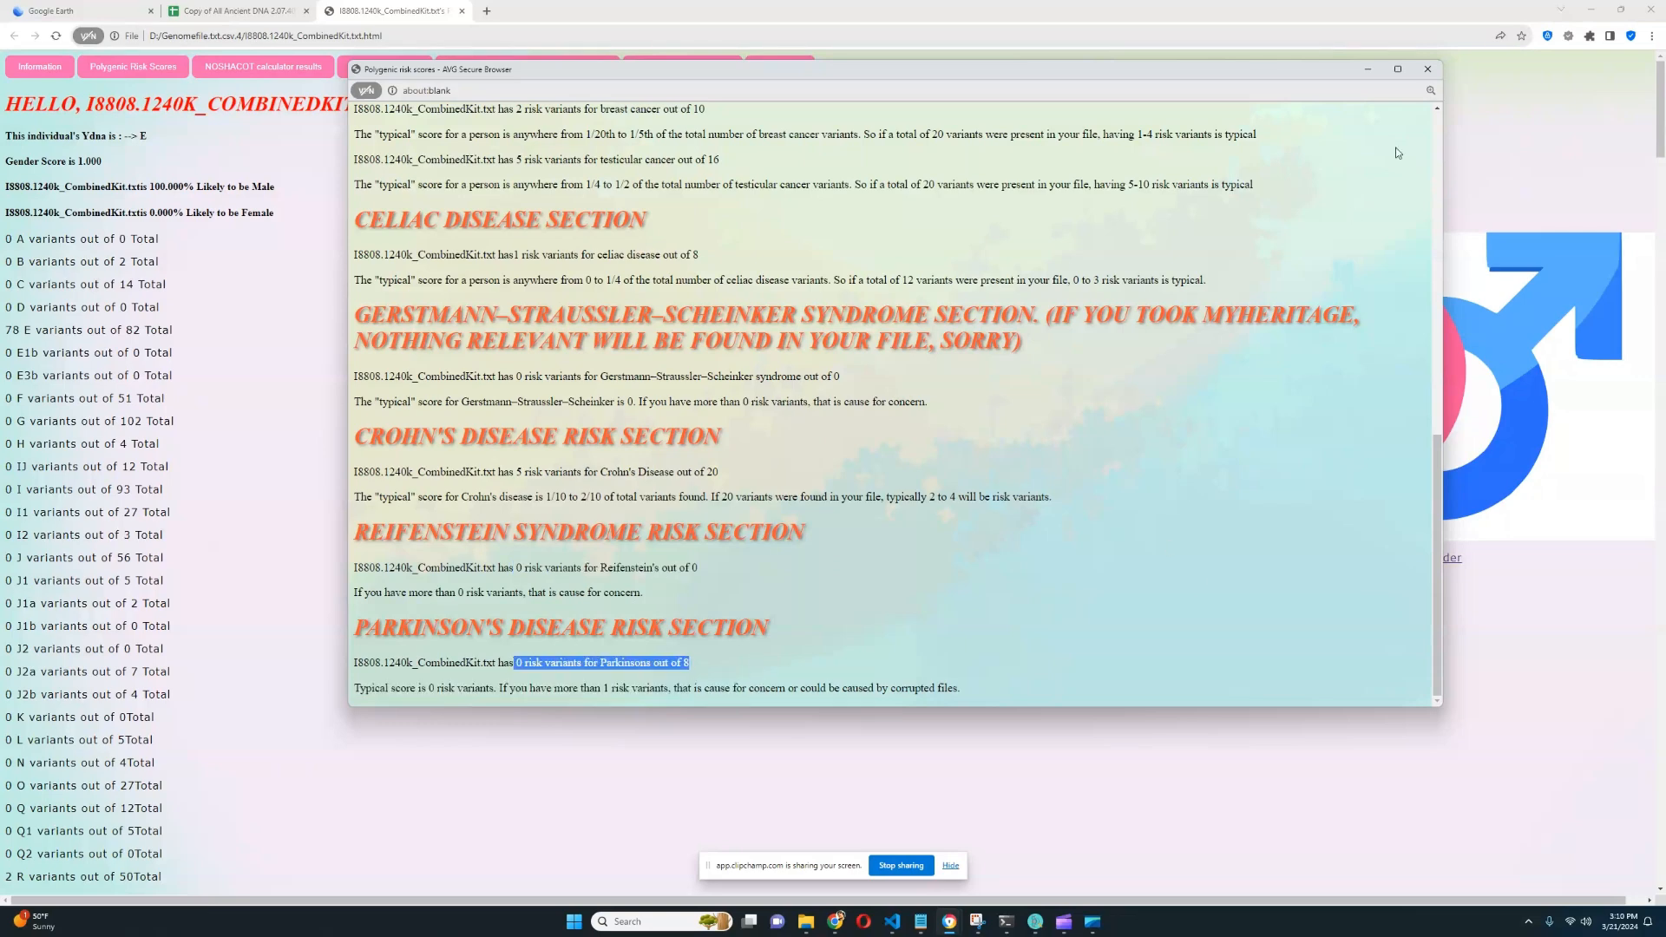
{"action": "left_click", "coordinate": [1427, 68]}
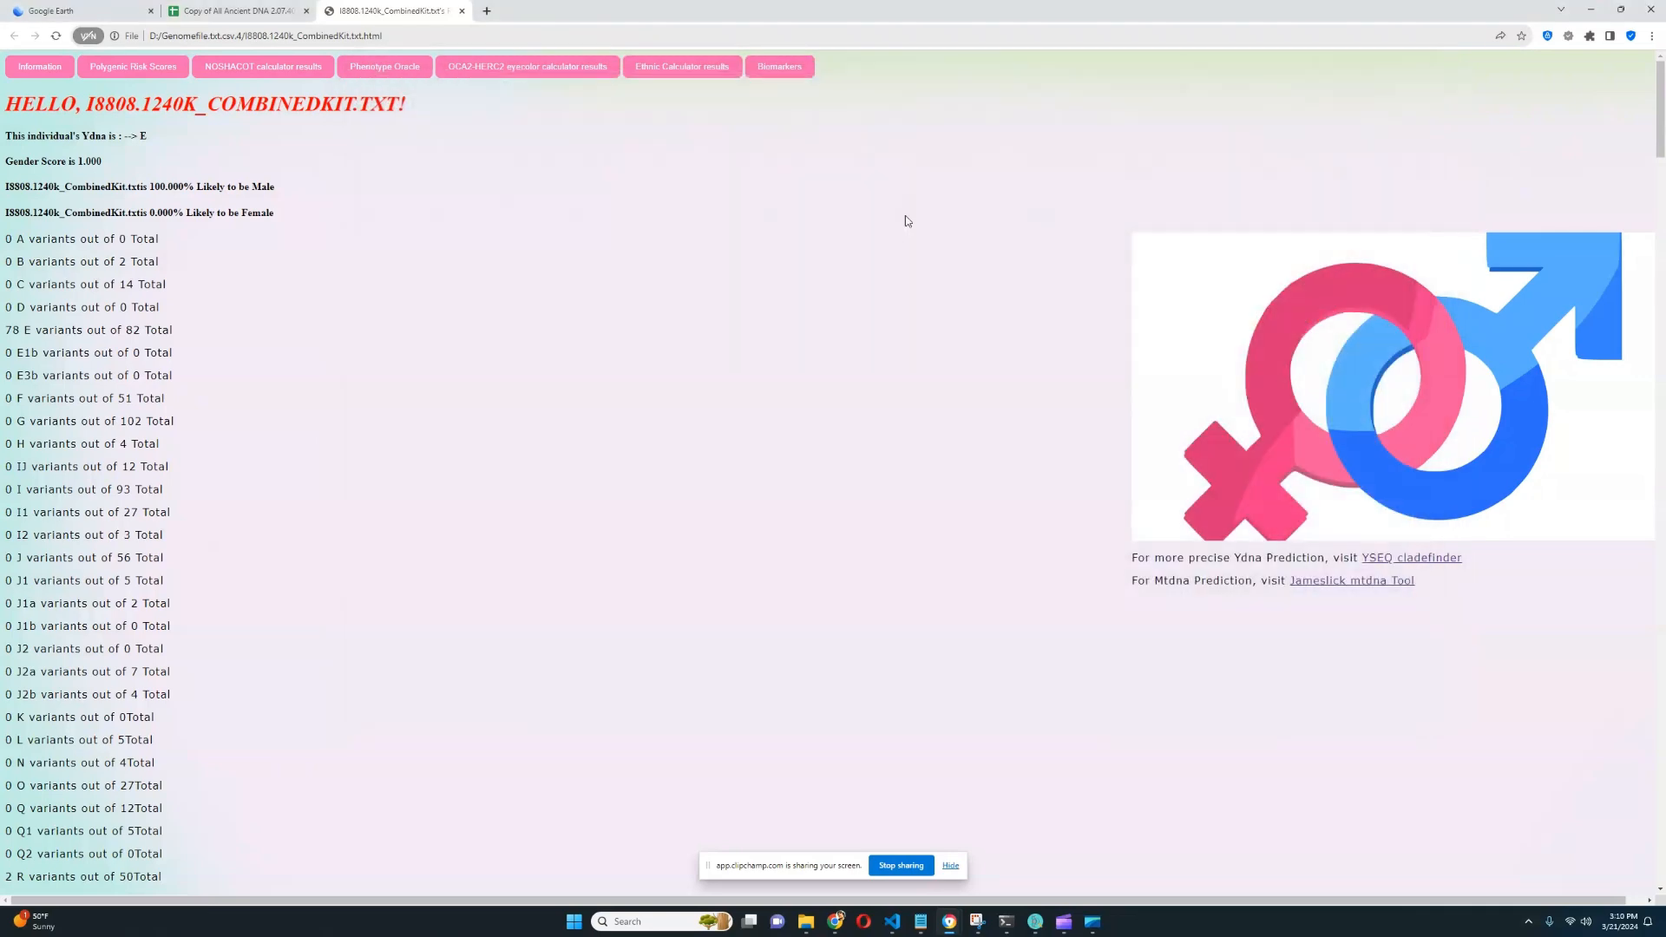
{"action": "mouse_move", "coordinate": [923, 212]}
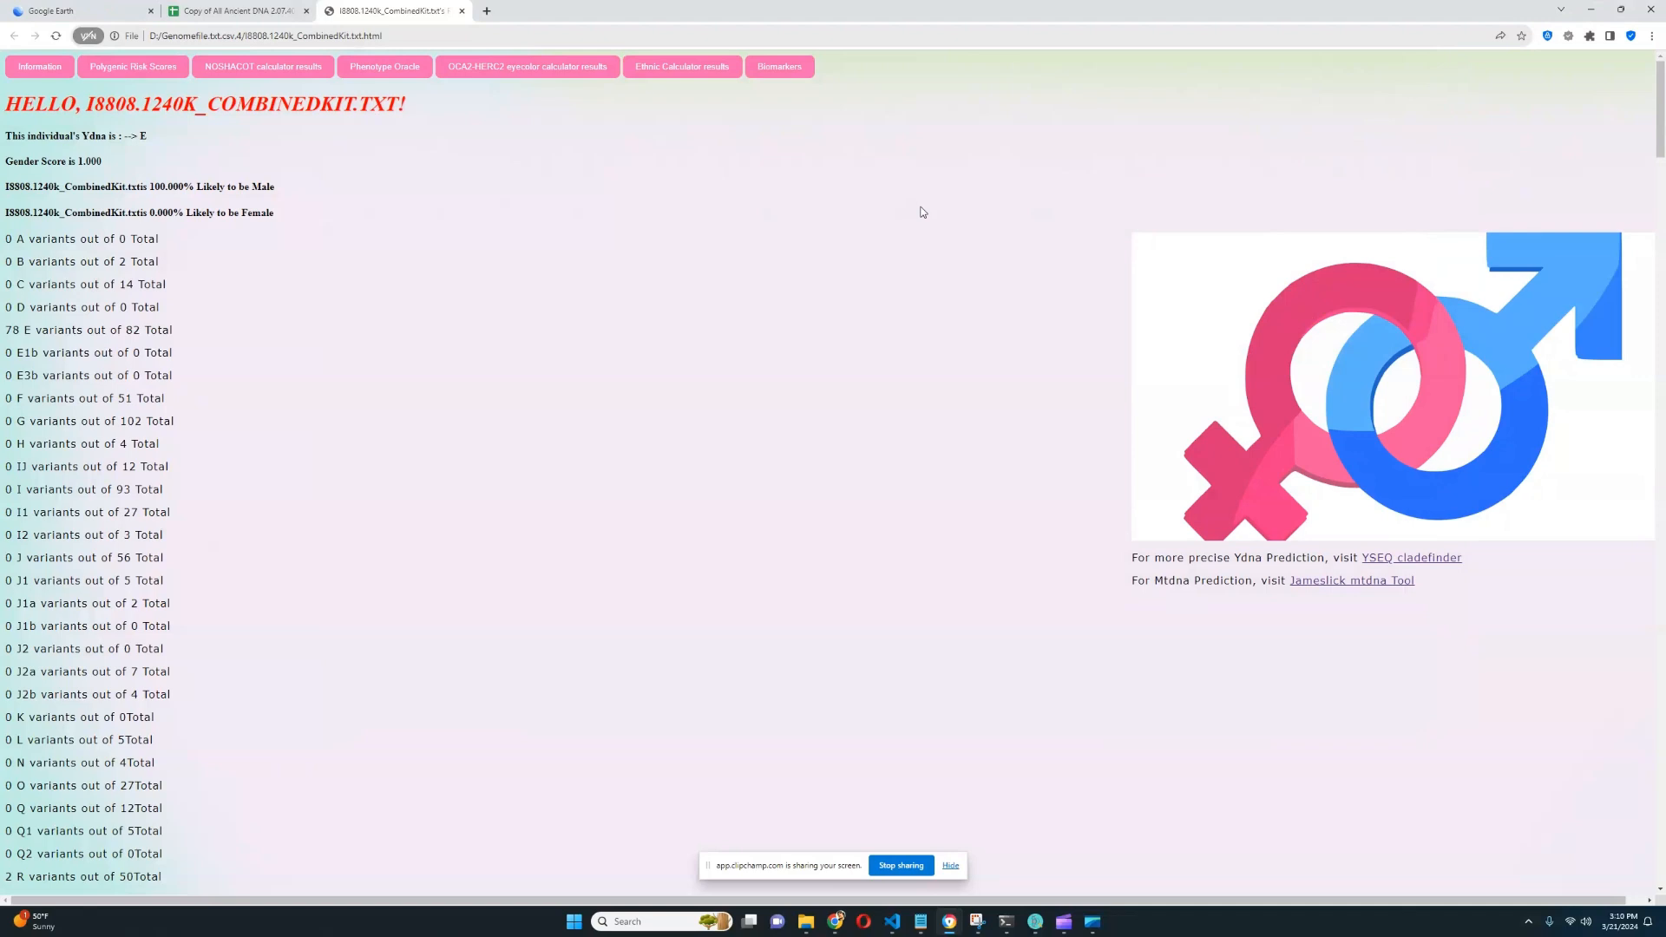
{"action": "left_click", "coordinate": [779, 66]}
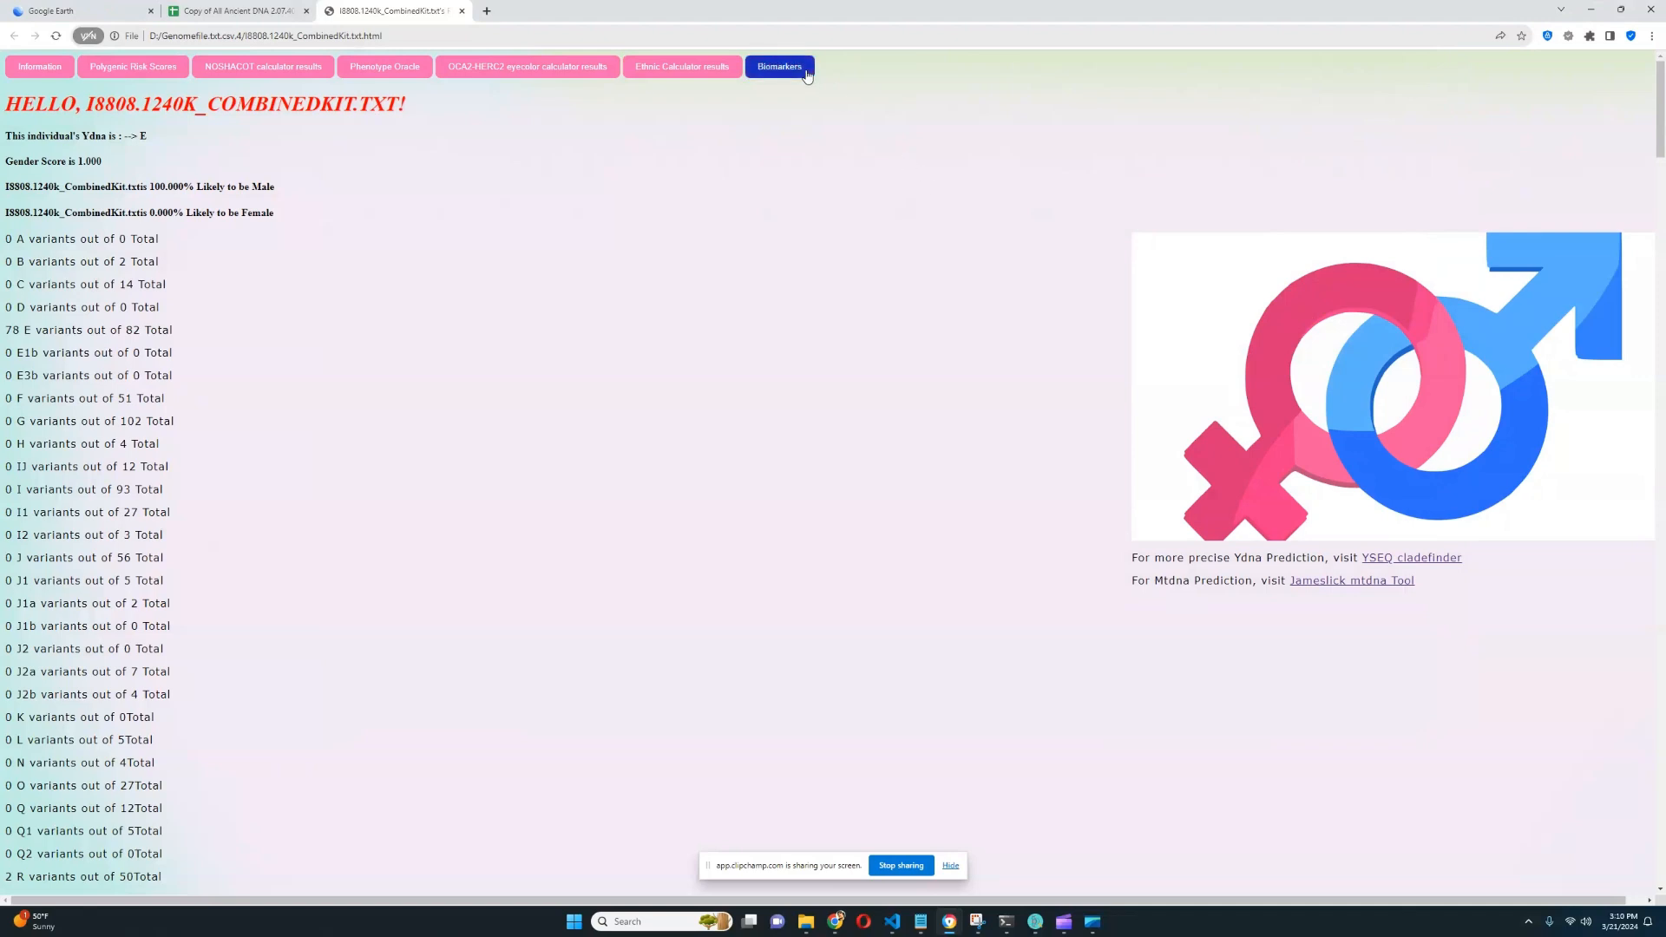
Open and enlarge the vitamins and levels popup, highlight vitamin D, and scroll to LDL/HDL cholesterol
{"action": "left_click", "coordinate": [779, 67]}
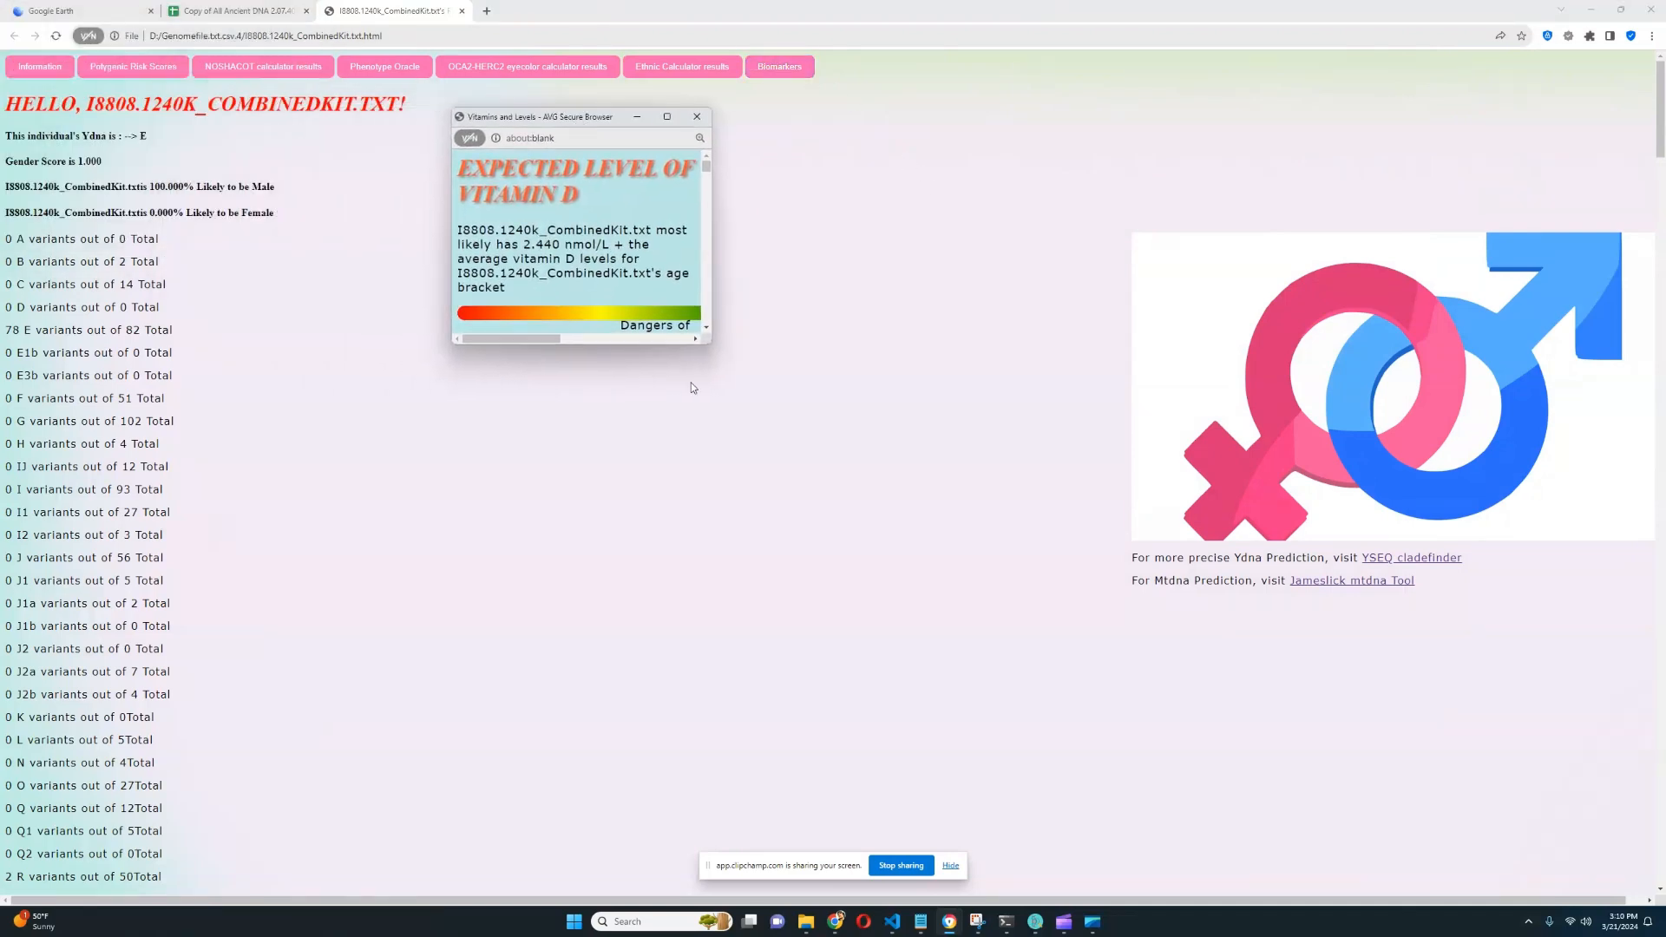
{"action": "left_click", "coordinate": [667, 115]}
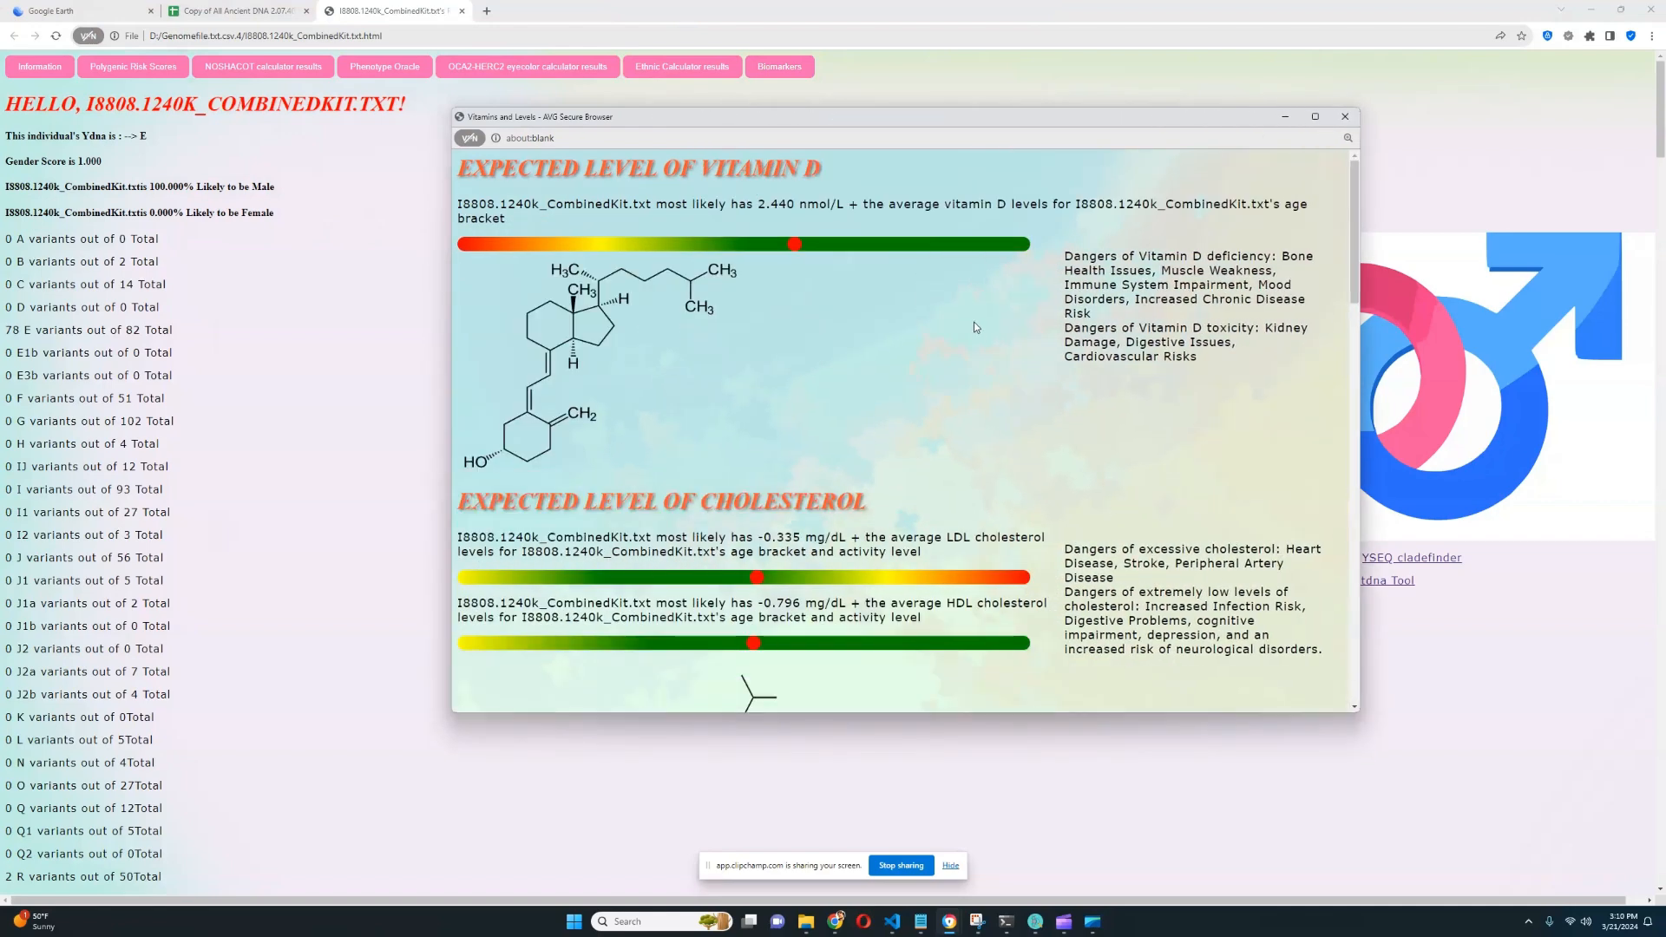
{"action": "left_click_drag", "start_coordinate": [740, 203], "coordinate": [847, 203]}
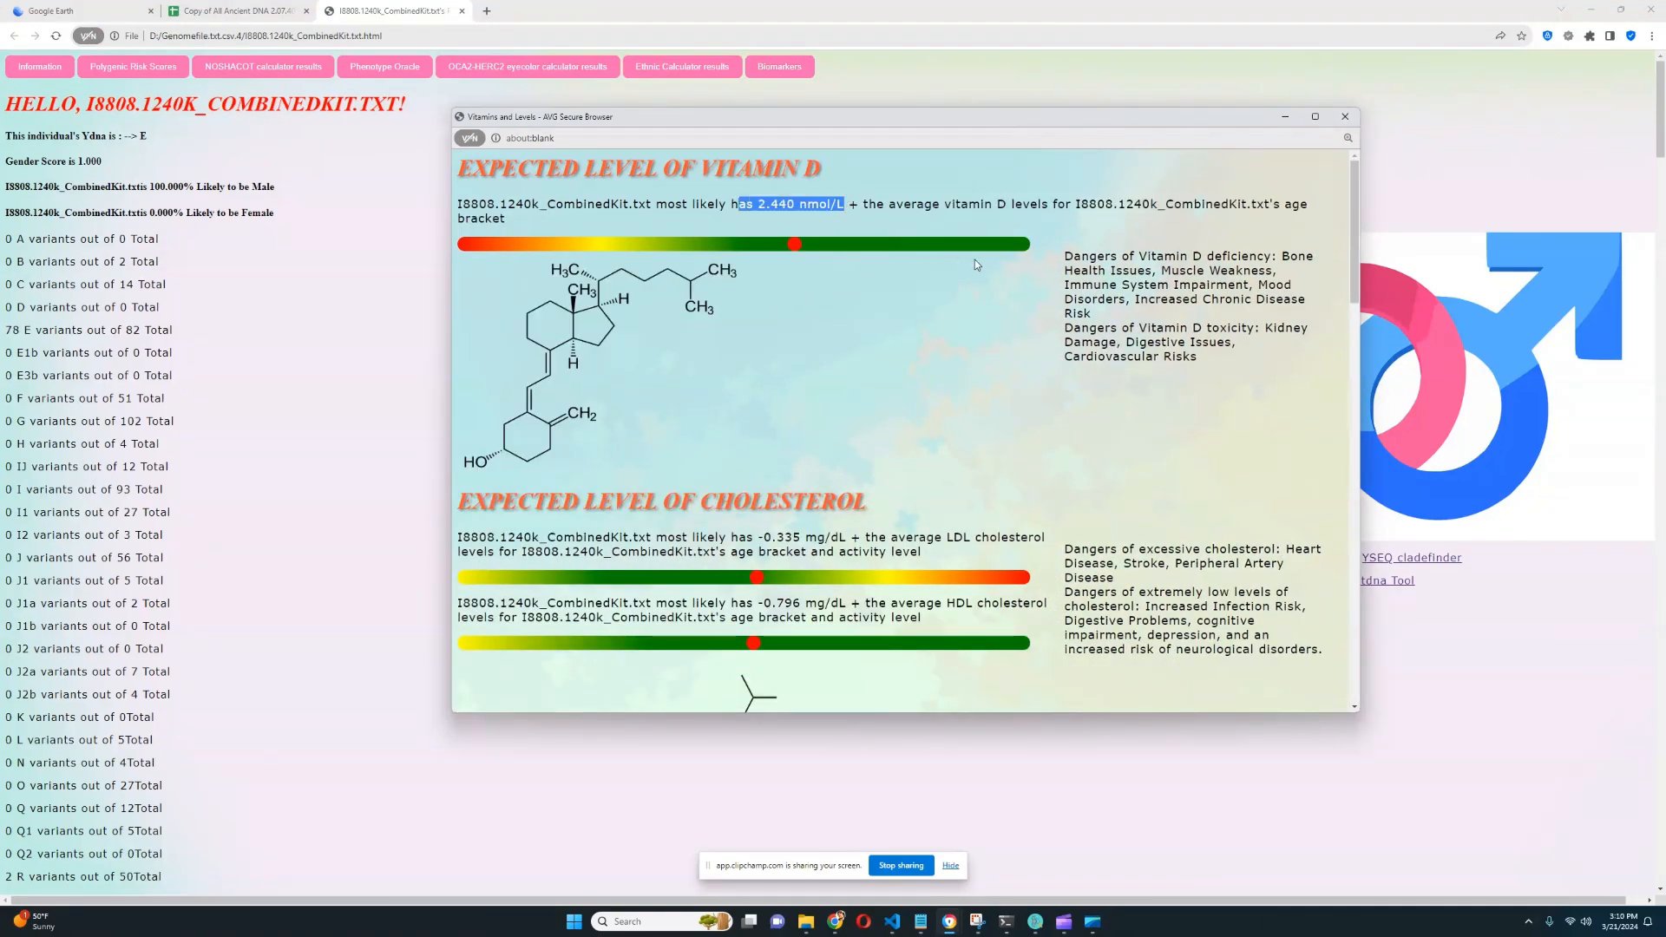
{"action": "scroll", "scroll_direction": "down", "scroll_amount": 3}
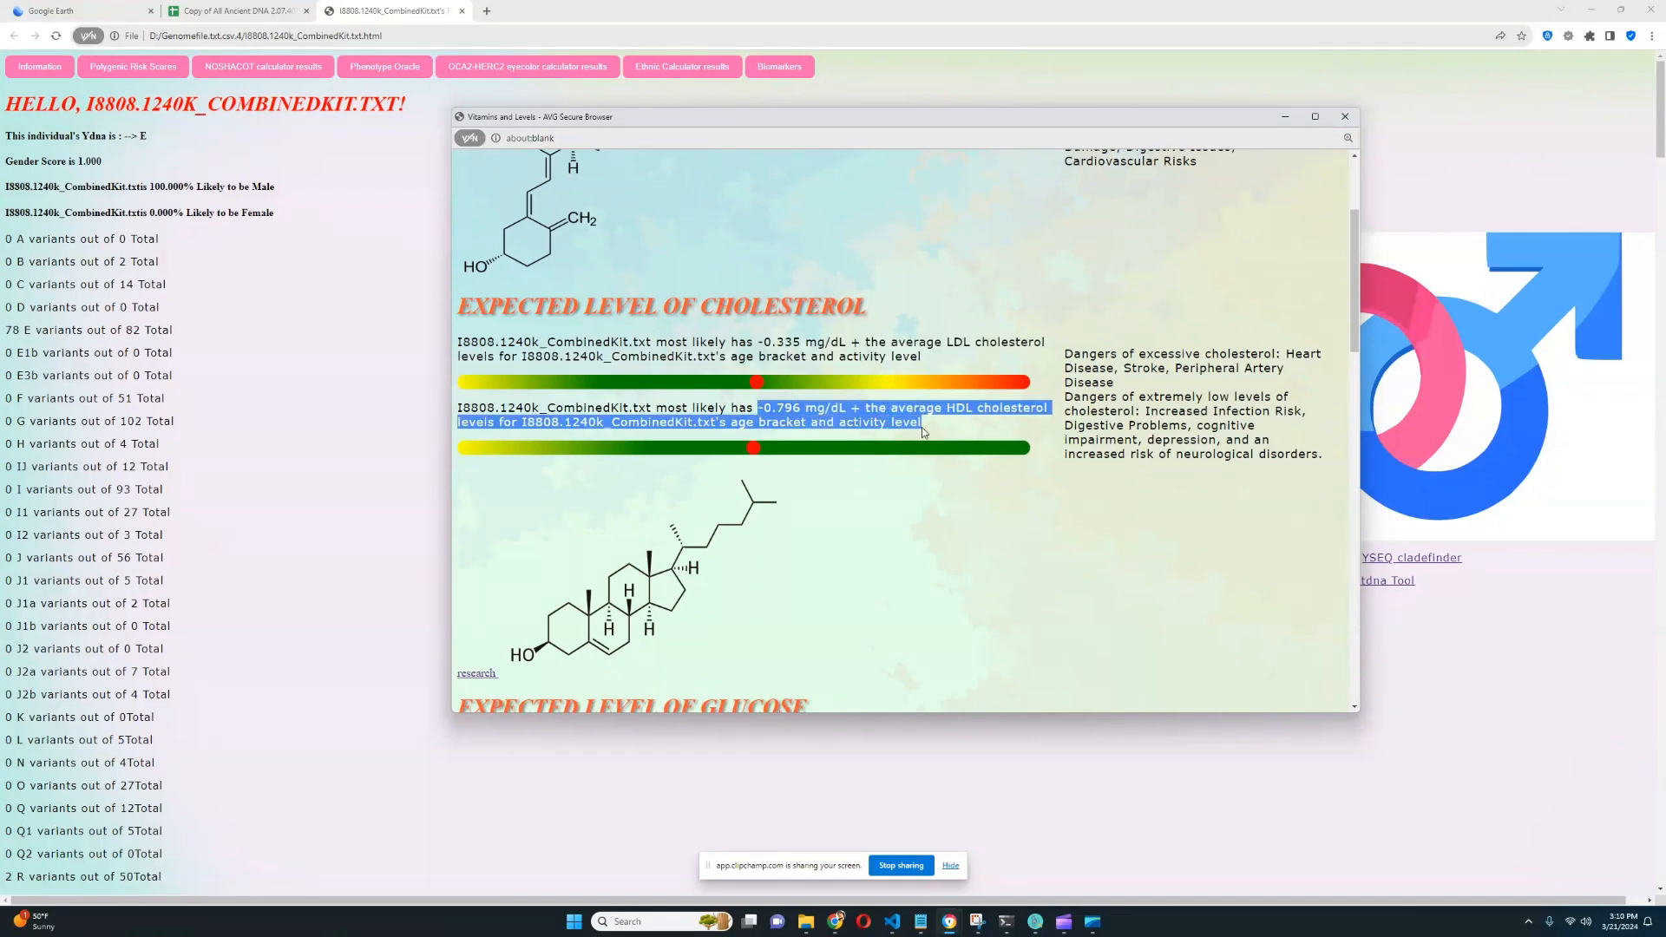
{"action": "left_click", "coordinate": [698, 465]}
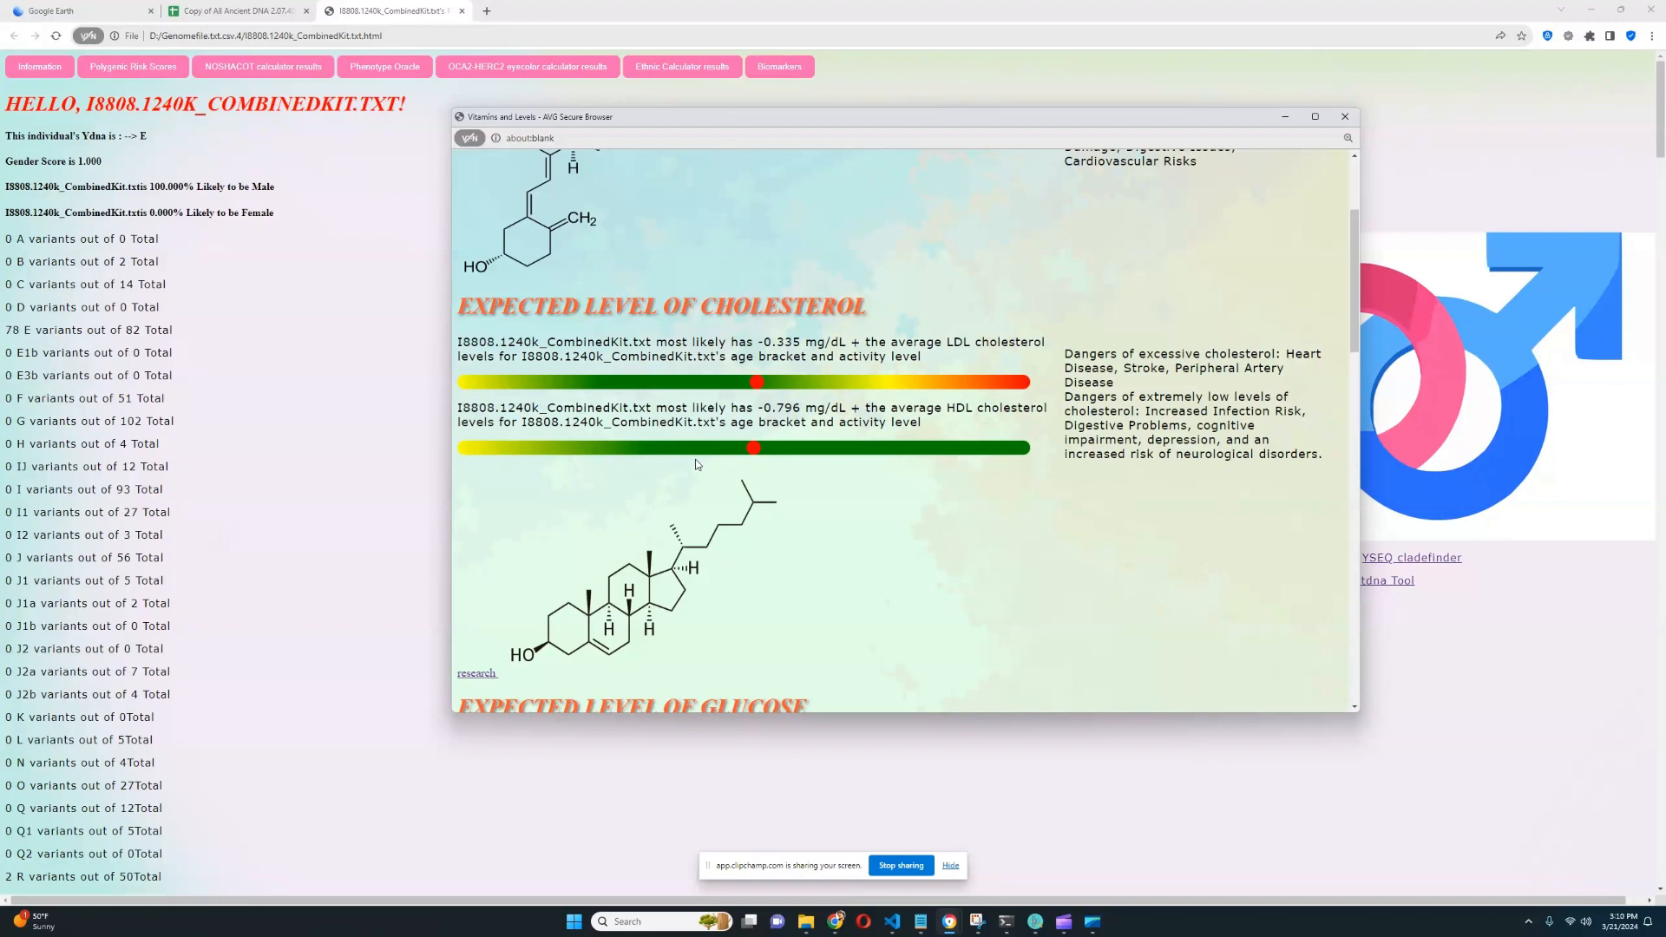
Review glucose (0.825 mg/dL), HbA1c and blood pressure (121.5/71.5 mmHg), reaching iron at 119.267 mcg/dL
{"action": "scroll", "scroll_direction": "down", "scroll_amount": 3}
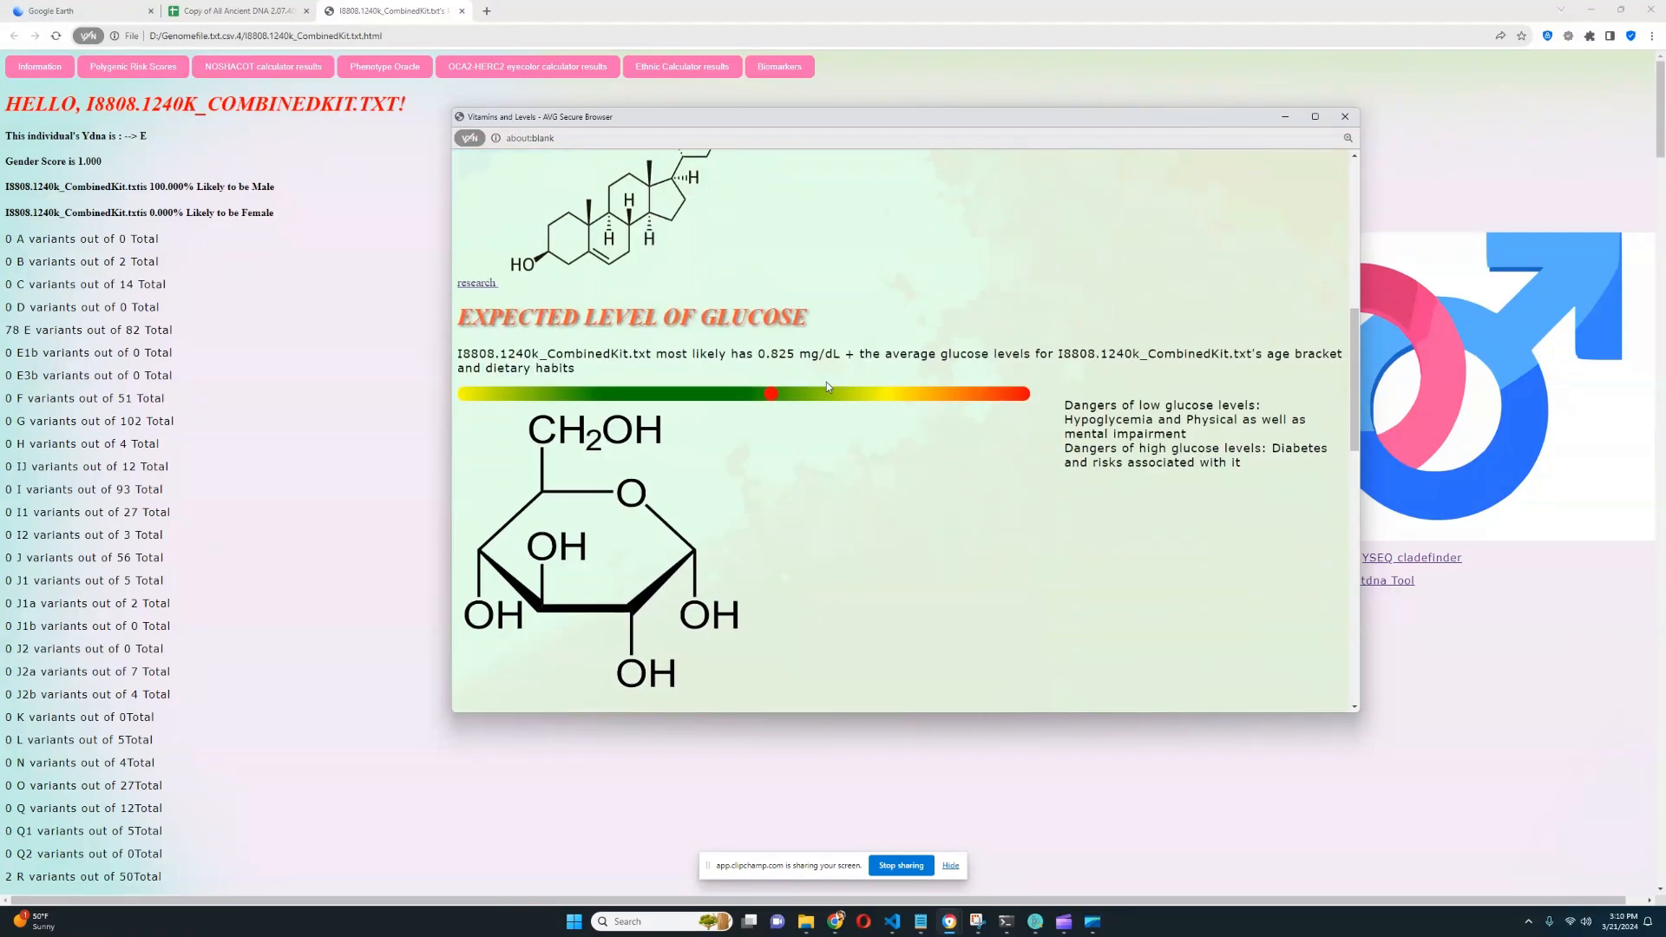
{"action": "left_click_drag", "start_coordinate": [756, 353], "coordinate": [824, 353]}
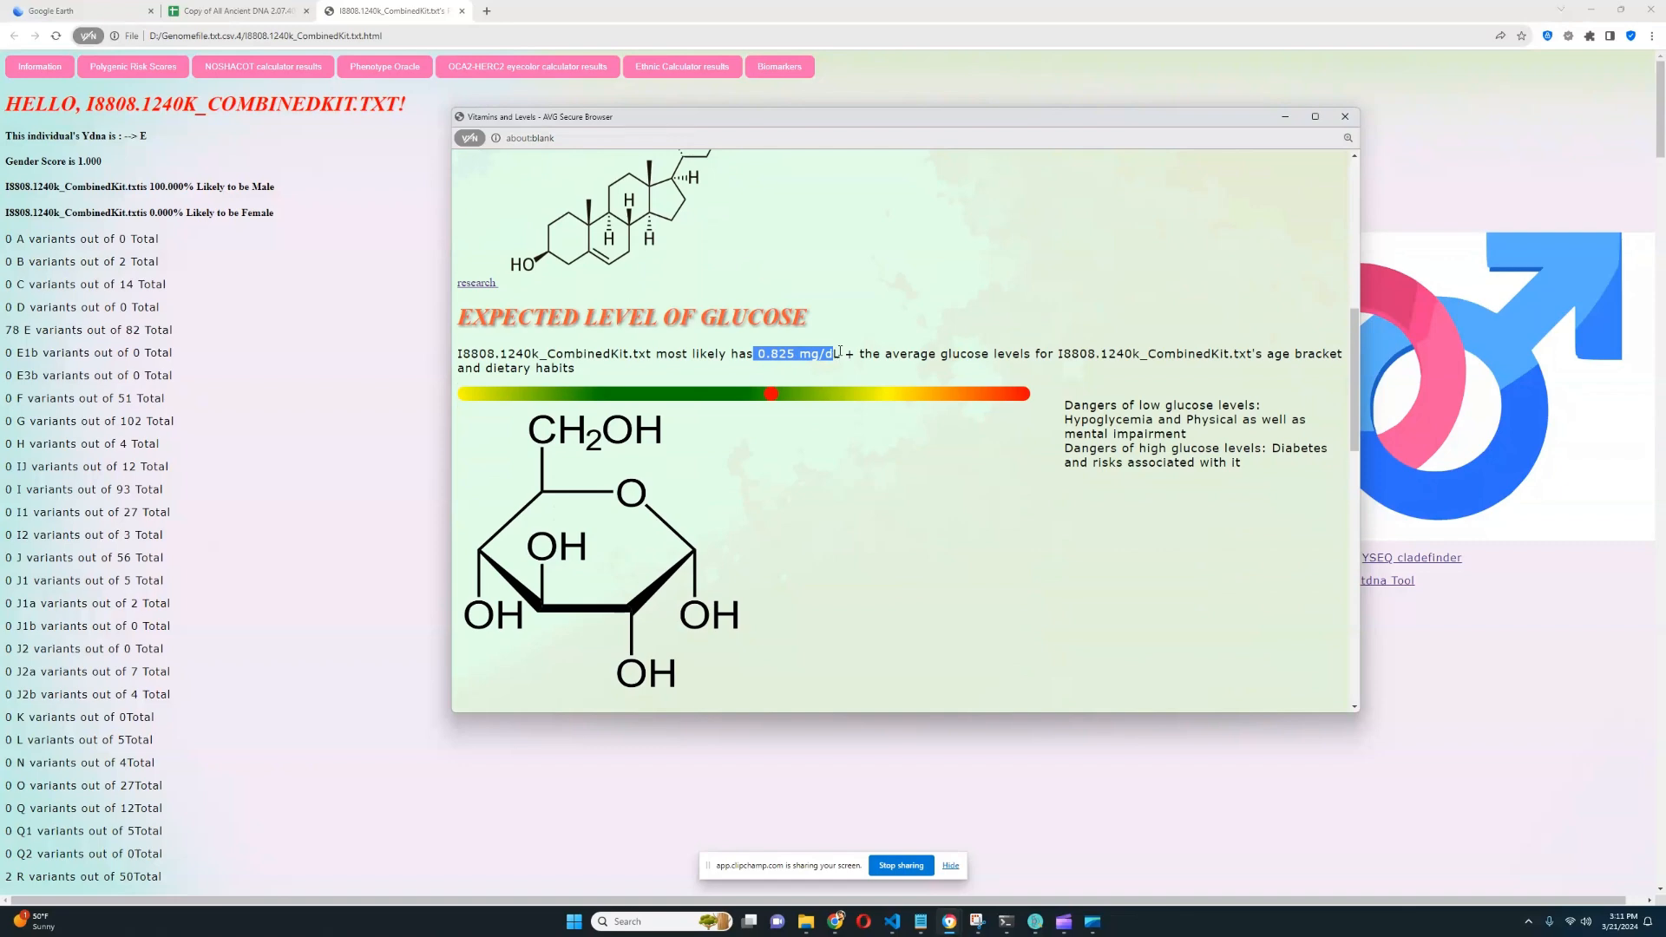
{"action": "scroll", "scroll_direction": "down", "scroll_amount": 3}
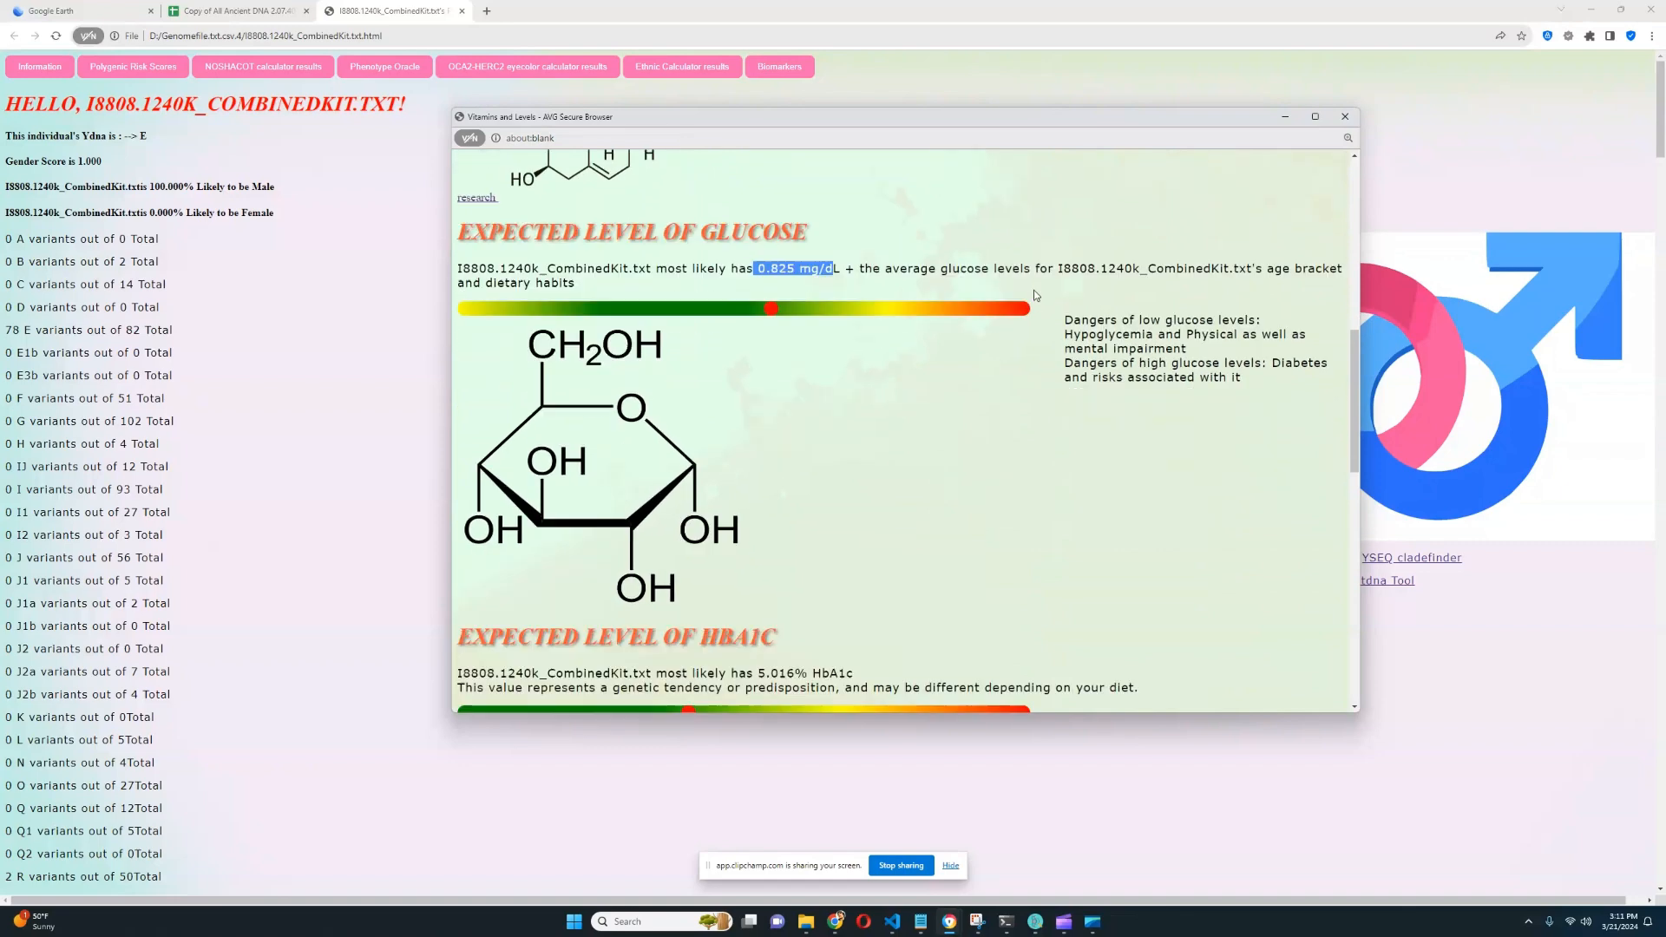
{"action": "scroll", "scroll_direction": "down", "scroll_amount": 3}
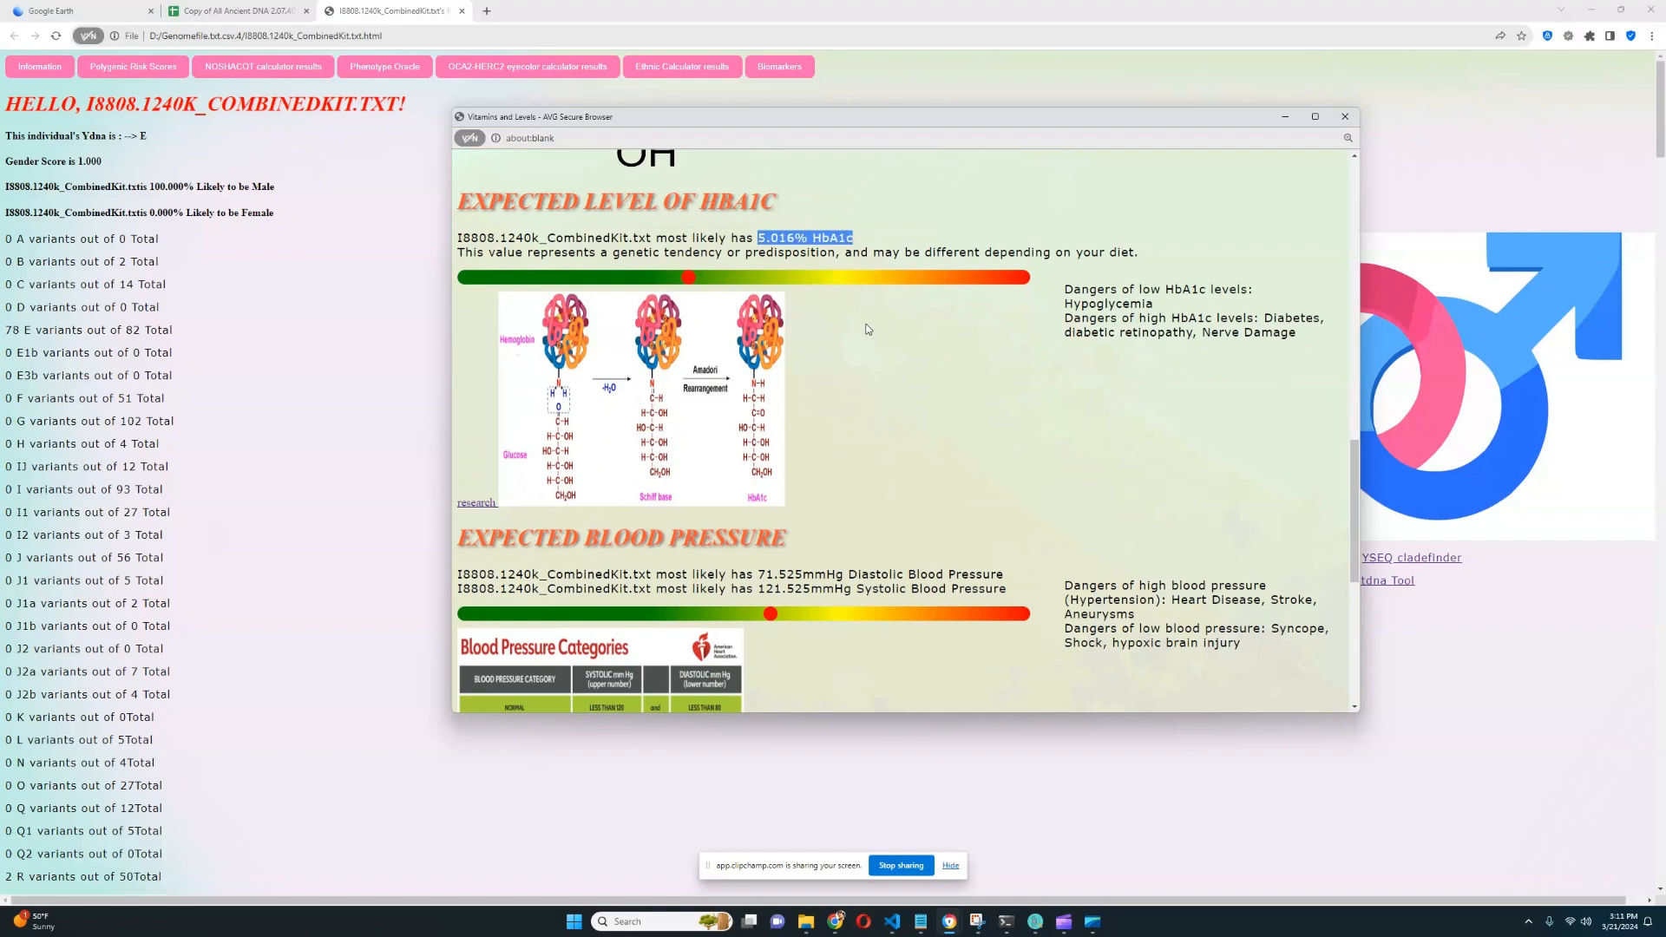
{"action": "scroll", "scroll_direction": "down", "scroll_amount": 3}
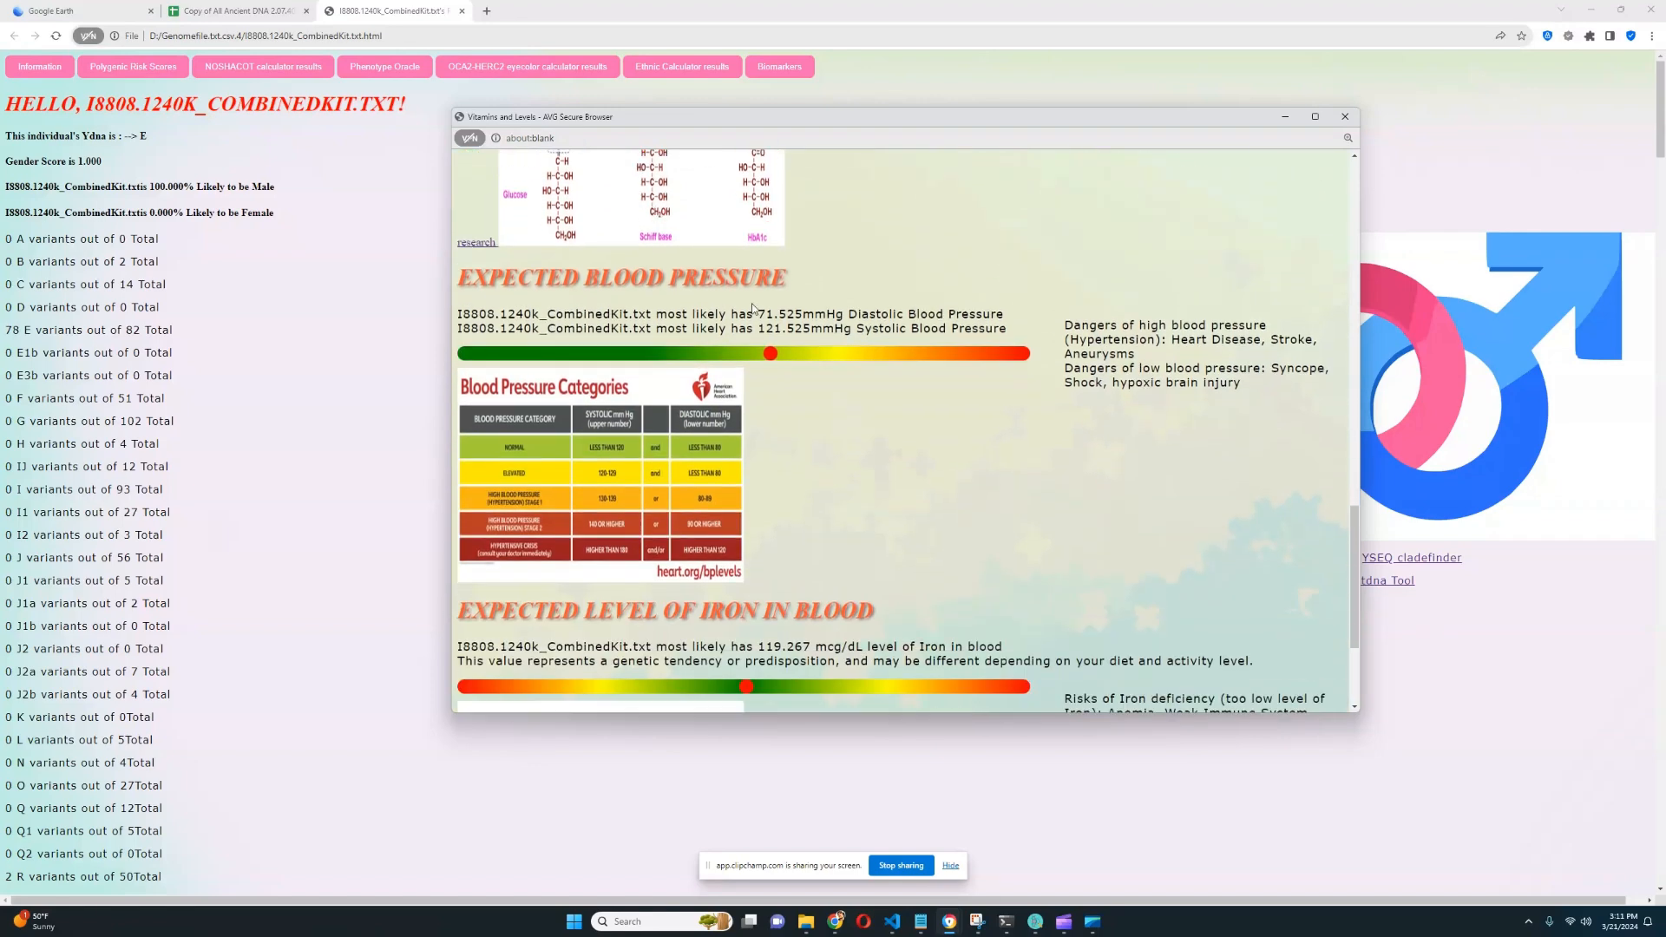
{"action": "left_click_drag", "start_coordinate": [758, 314], "coordinate": [1004, 328]}
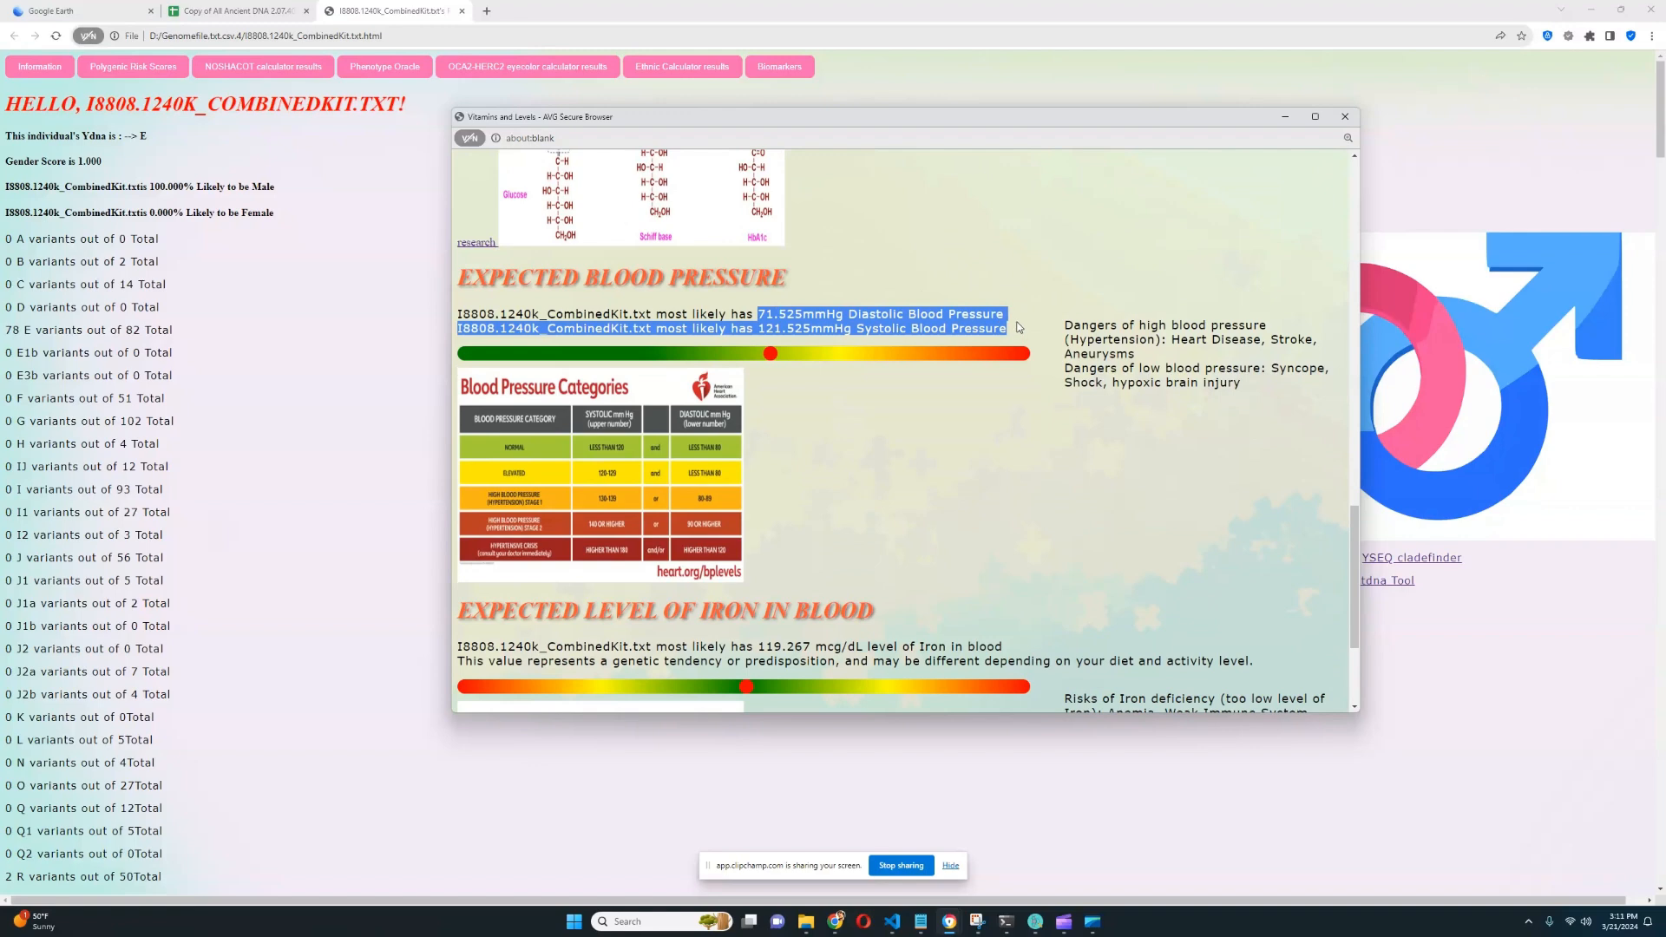
{"action": "mouse_move", "coordinate": [1023, 320]}
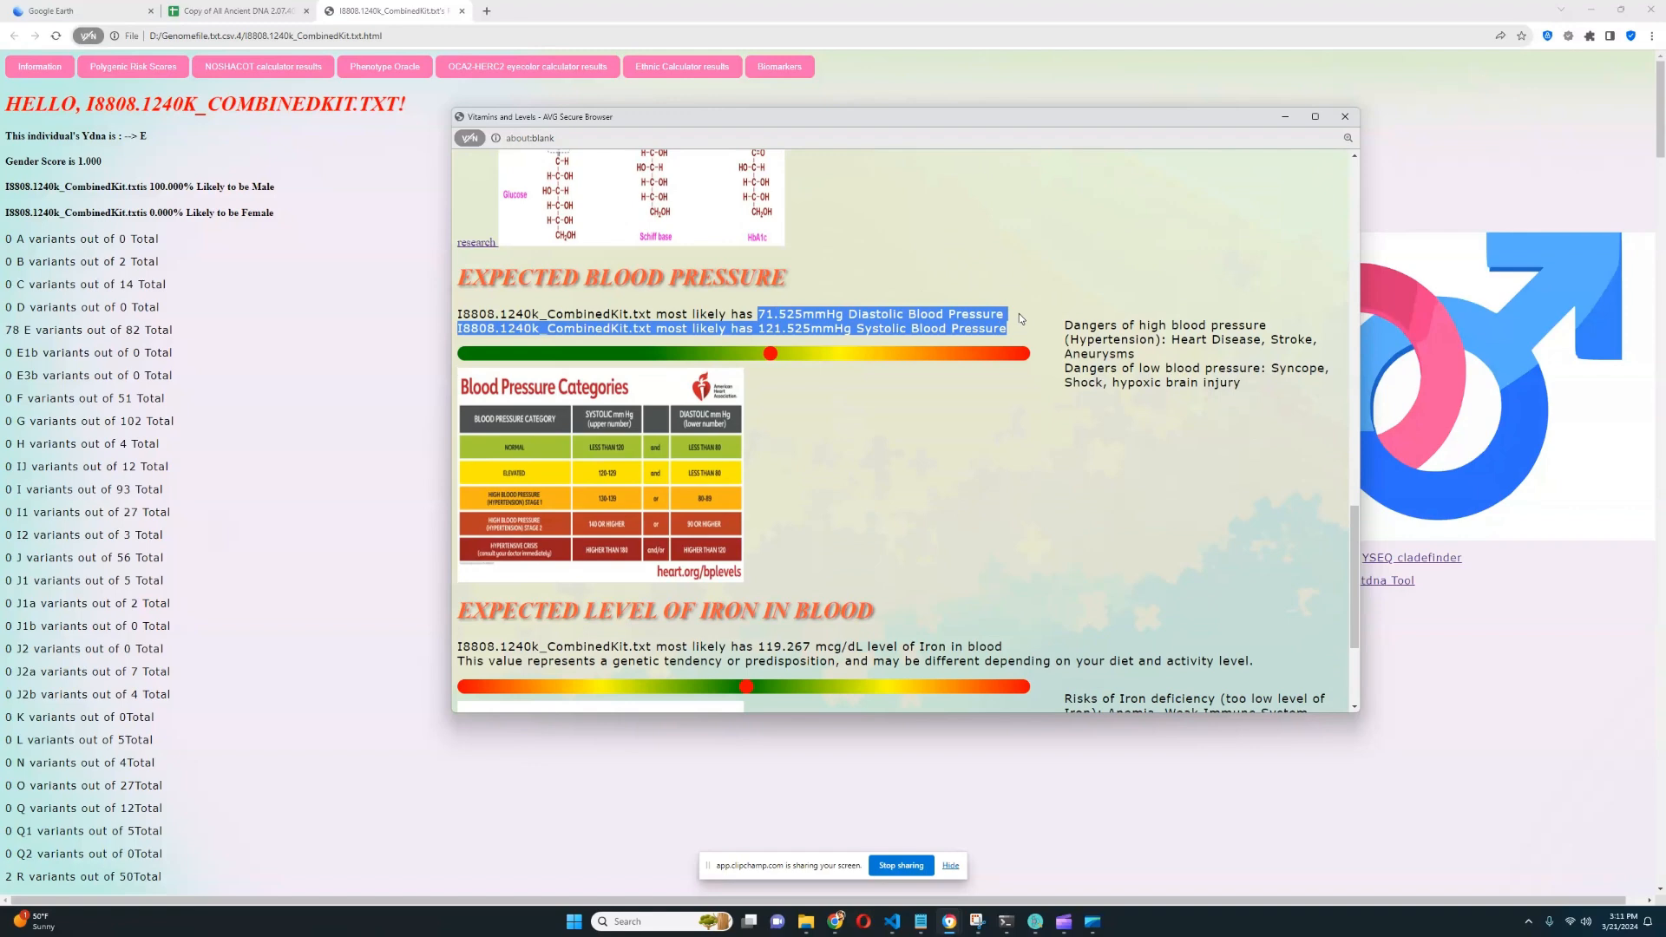
{"action": "mouse_move", "coordinate": [1008, 326]}
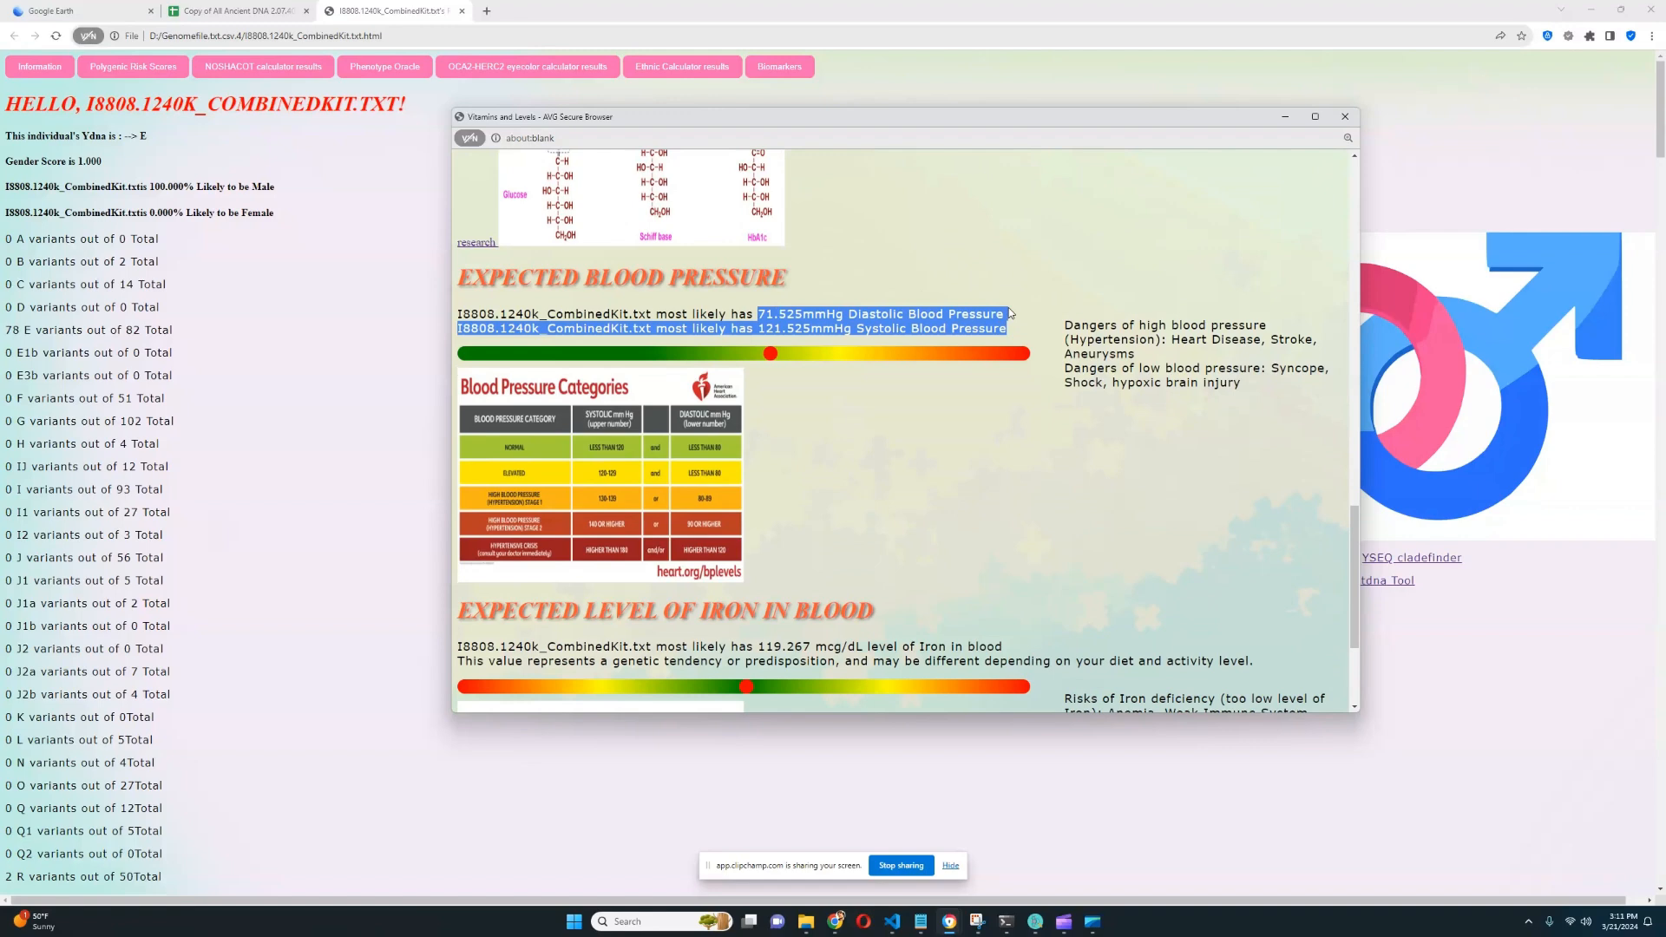
{"action": "mouse_move", "coordinate": [1011, 334]}
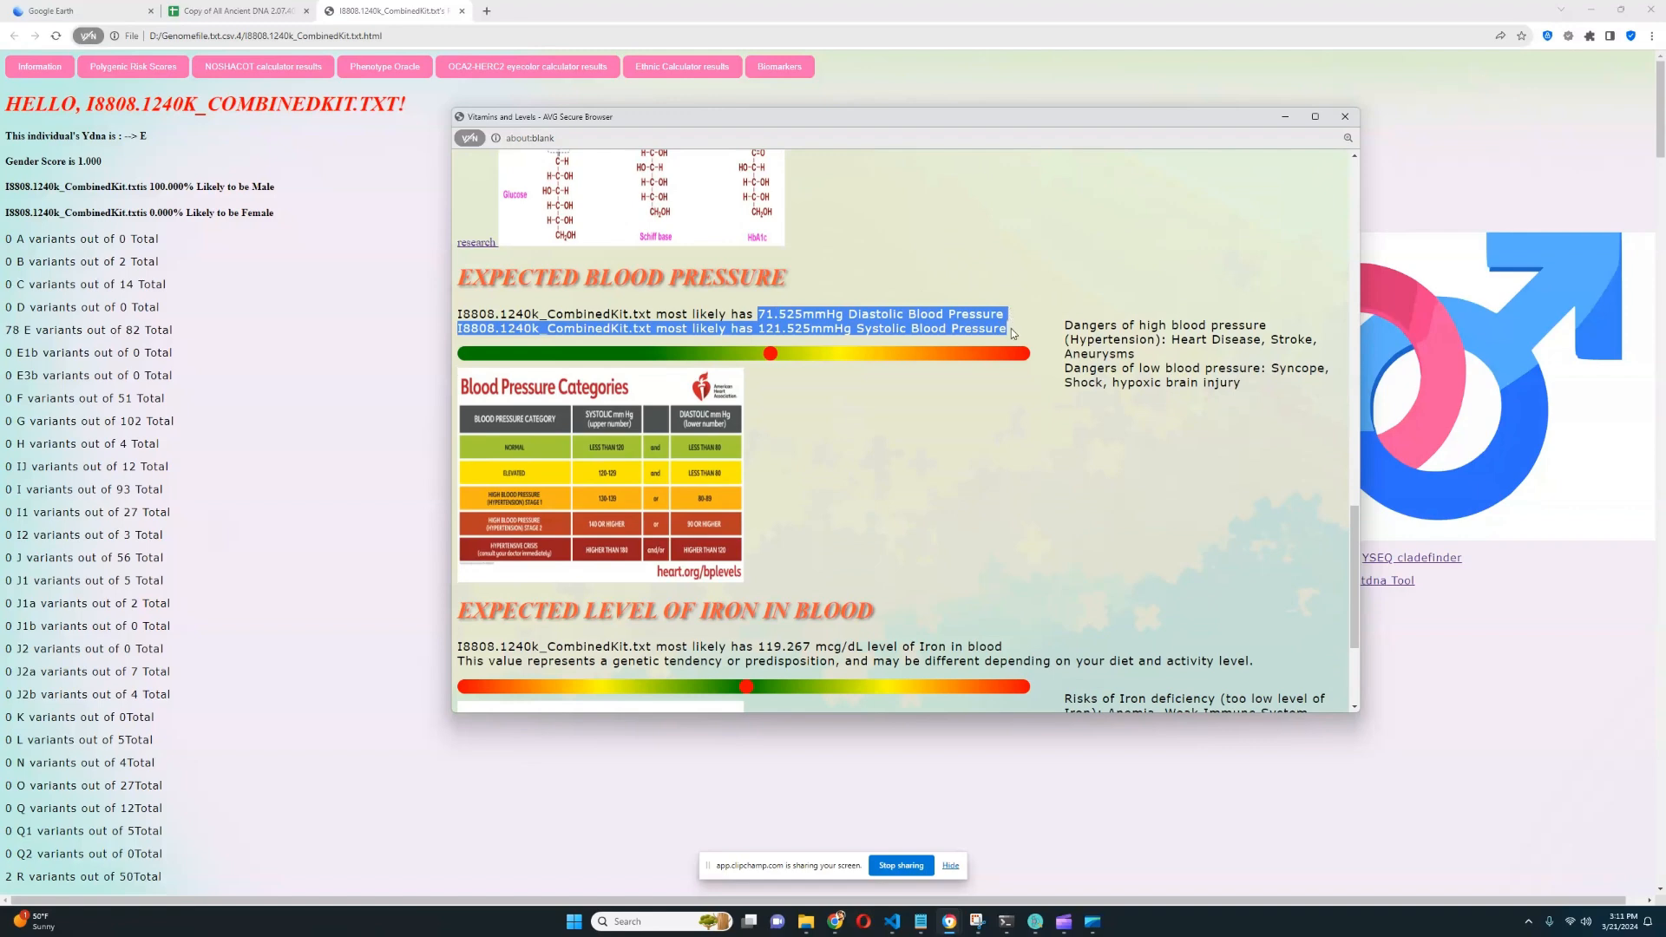
{"action": "mouse_move", "coordinate": [1011, 325]}
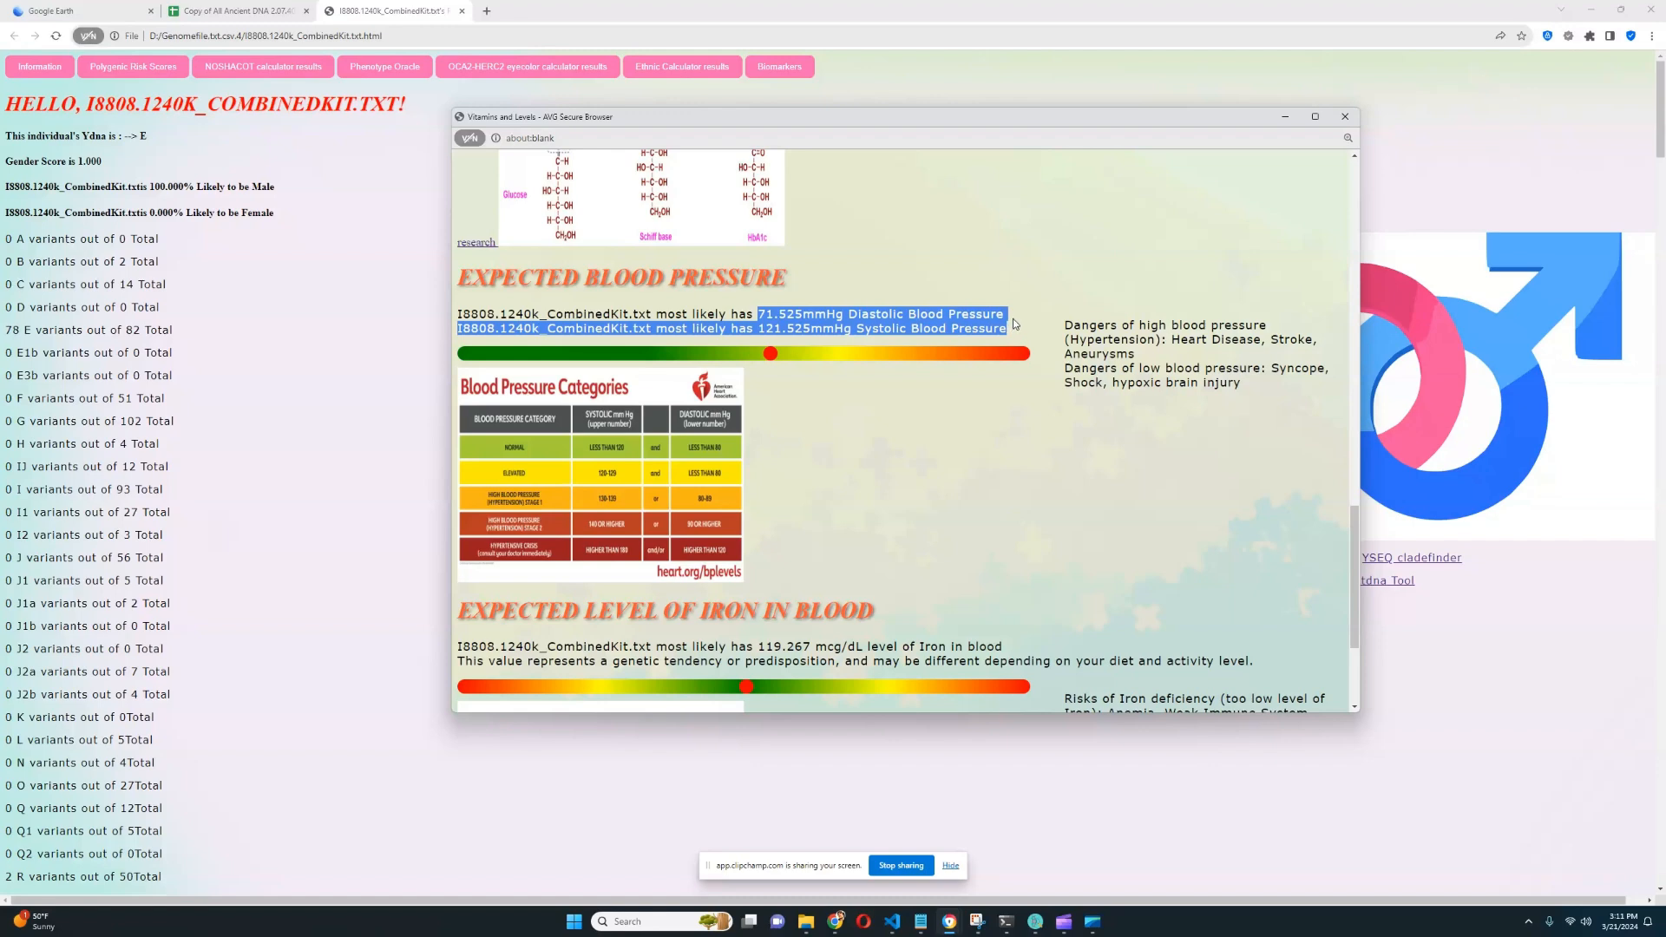
{"action": "mouse_move", "coordinate": [1018, 333]}
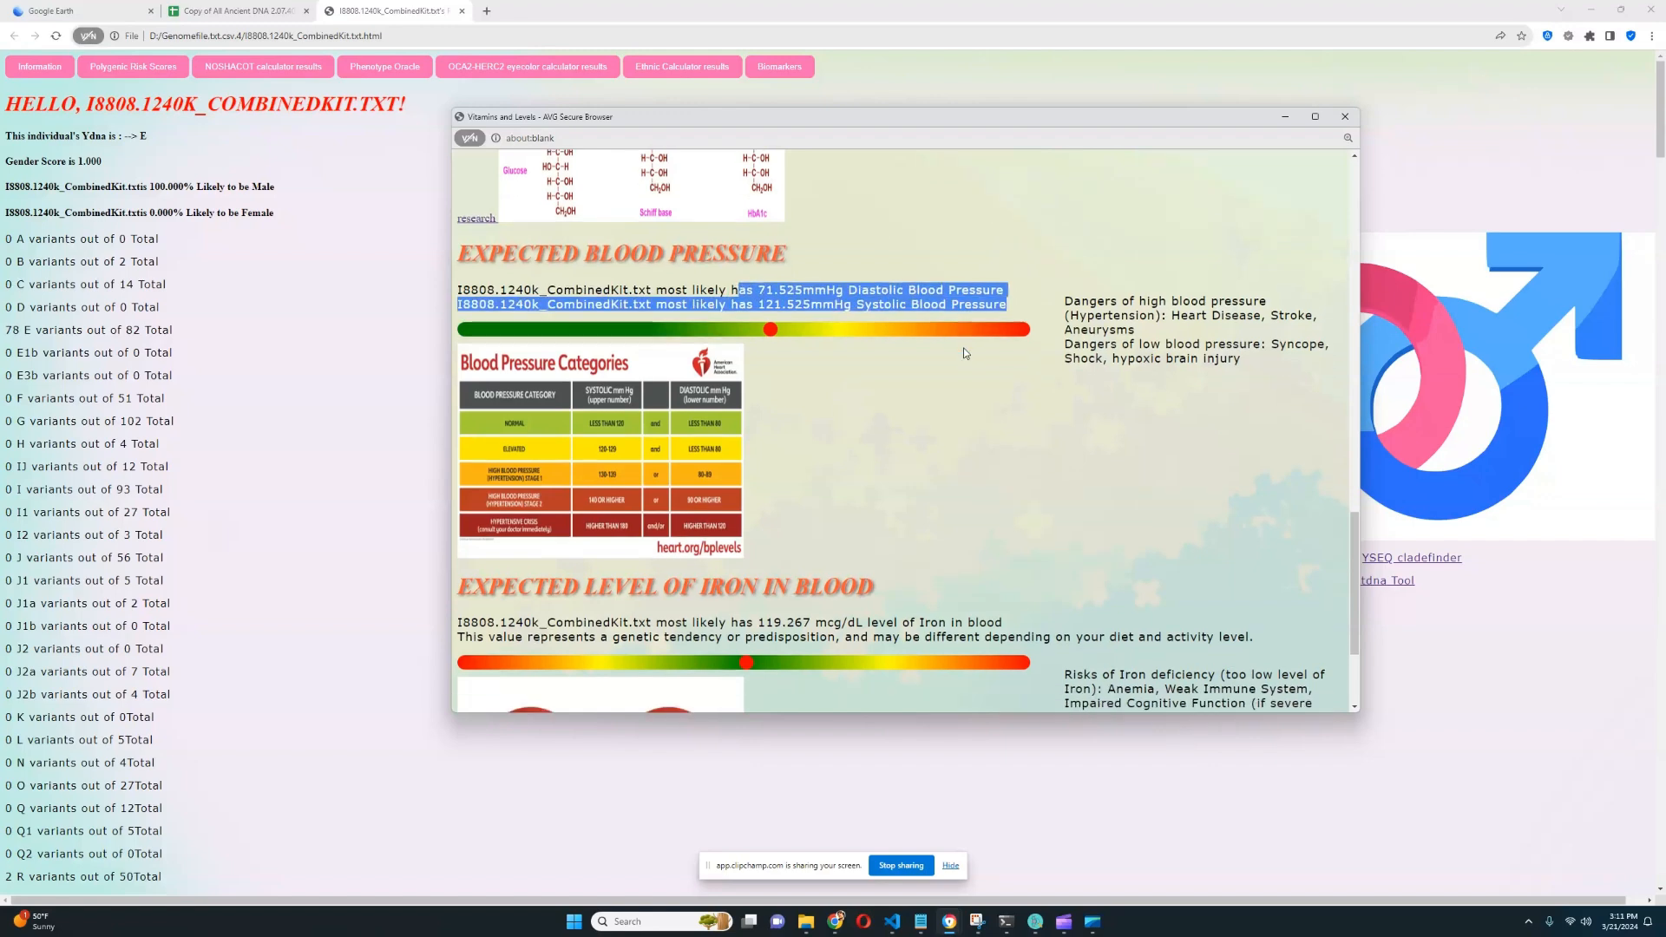
{"action": "scroll", "scroll_direction": "down", "scroll_amount": 3}
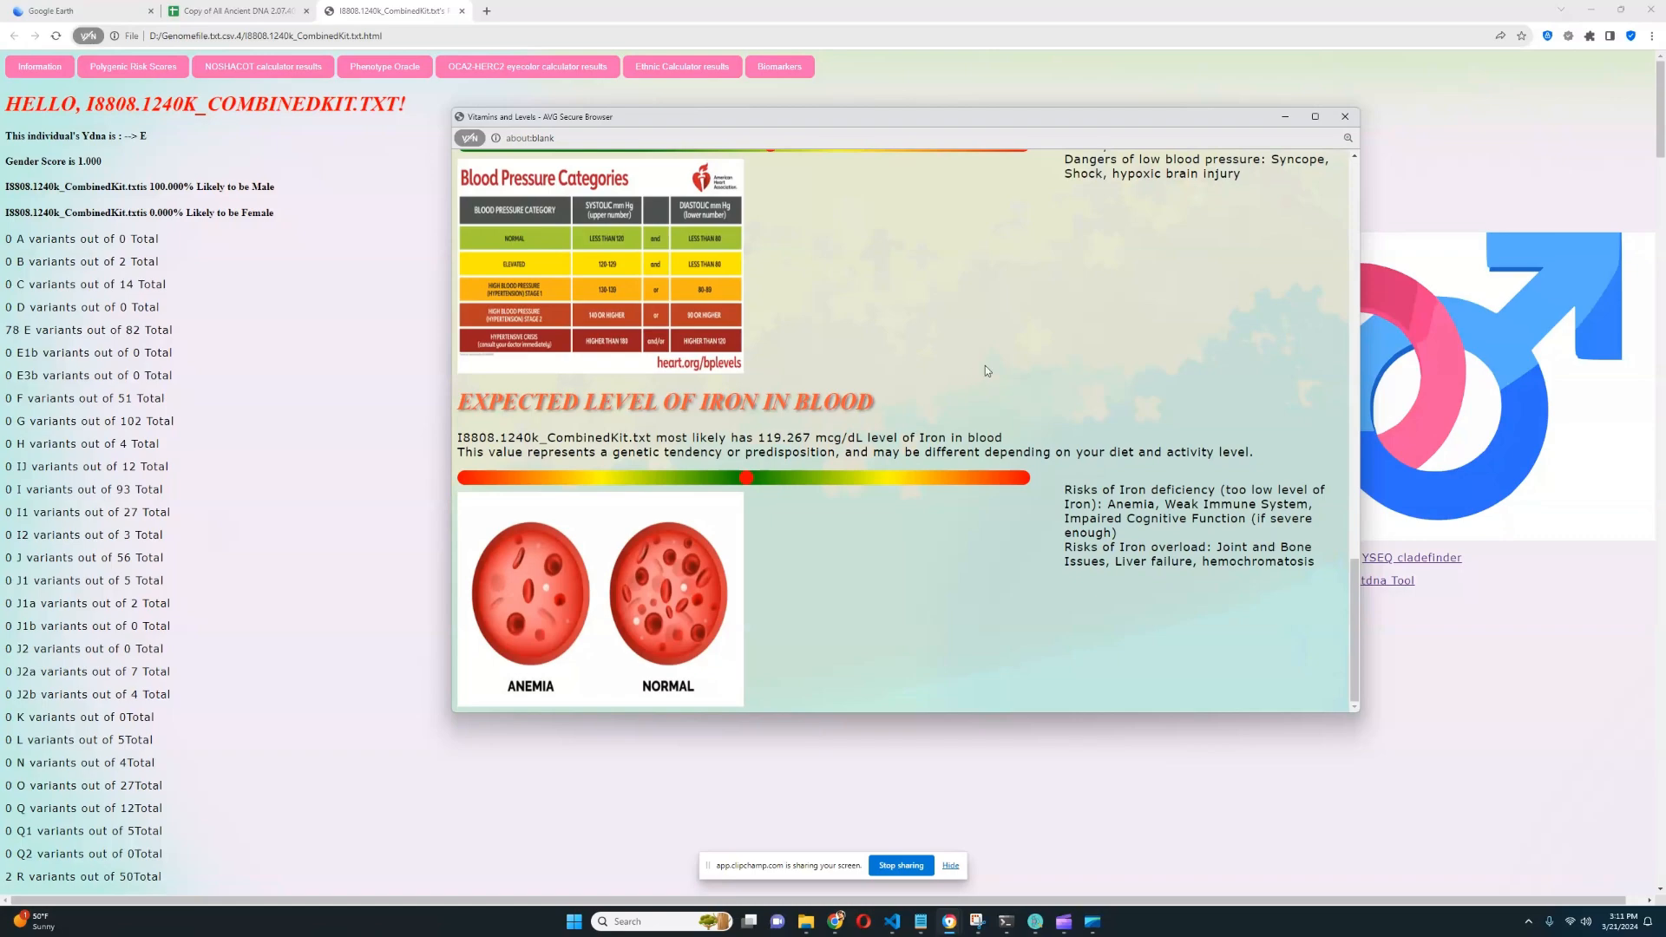
{"action": "mouse_move", "coordinate": [1304, 99]}
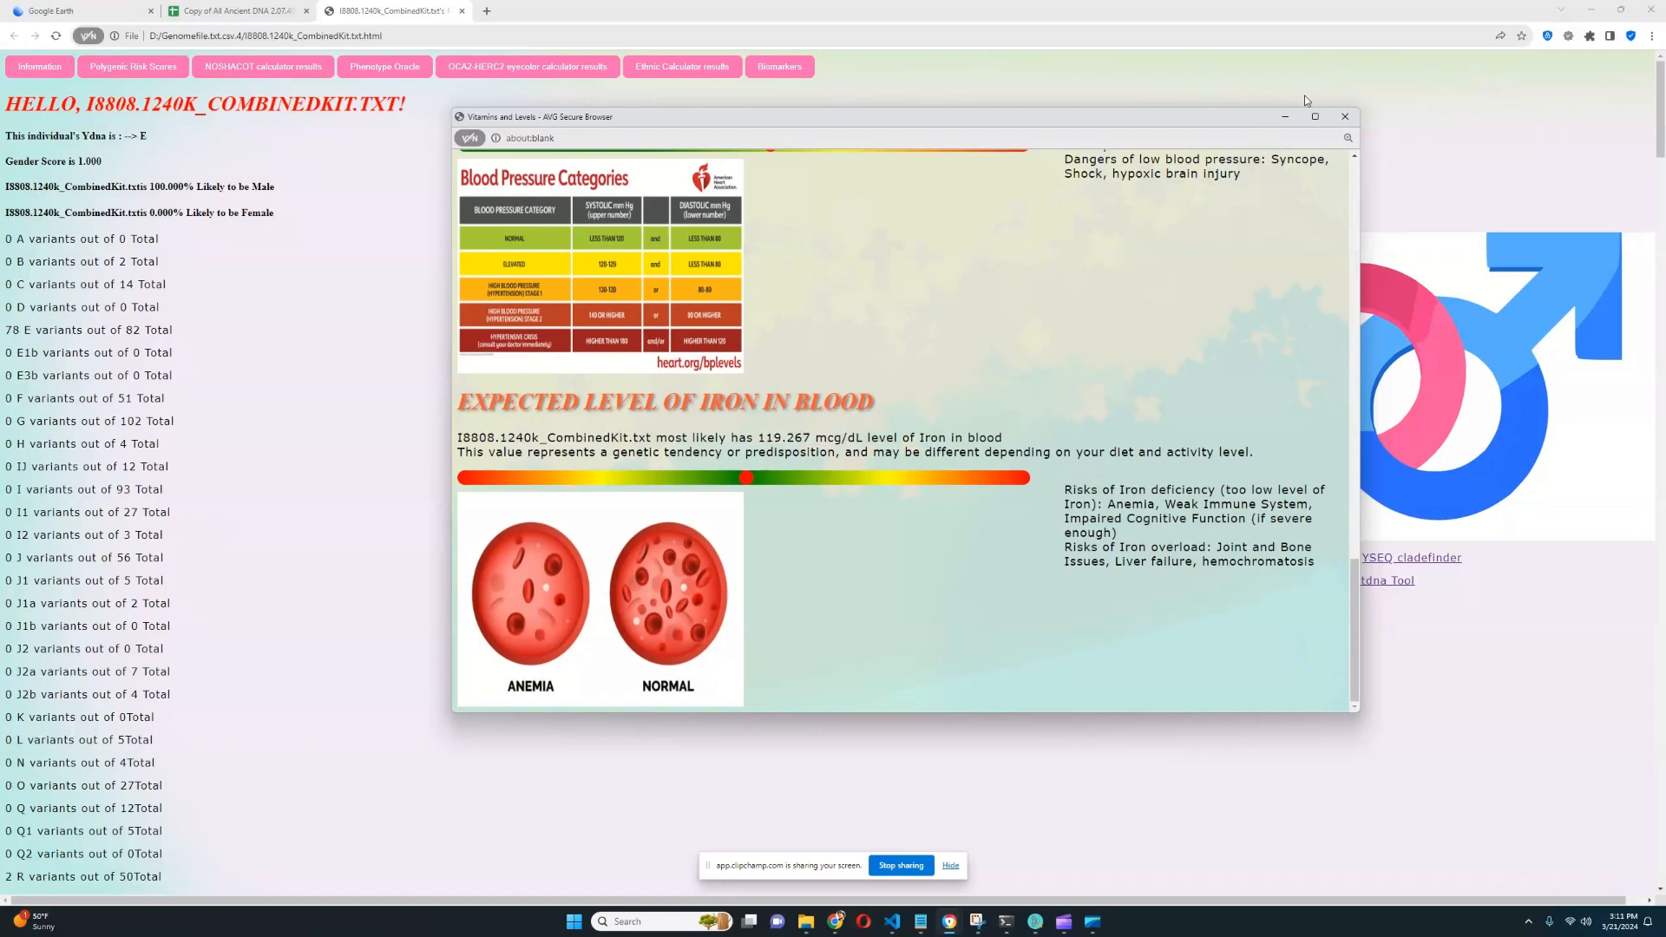
Close the biomarkers popup and scroll the report to blood group results showing Type A at 95.877%
{"action": "left_click", "coordinate": [1345, 116]}
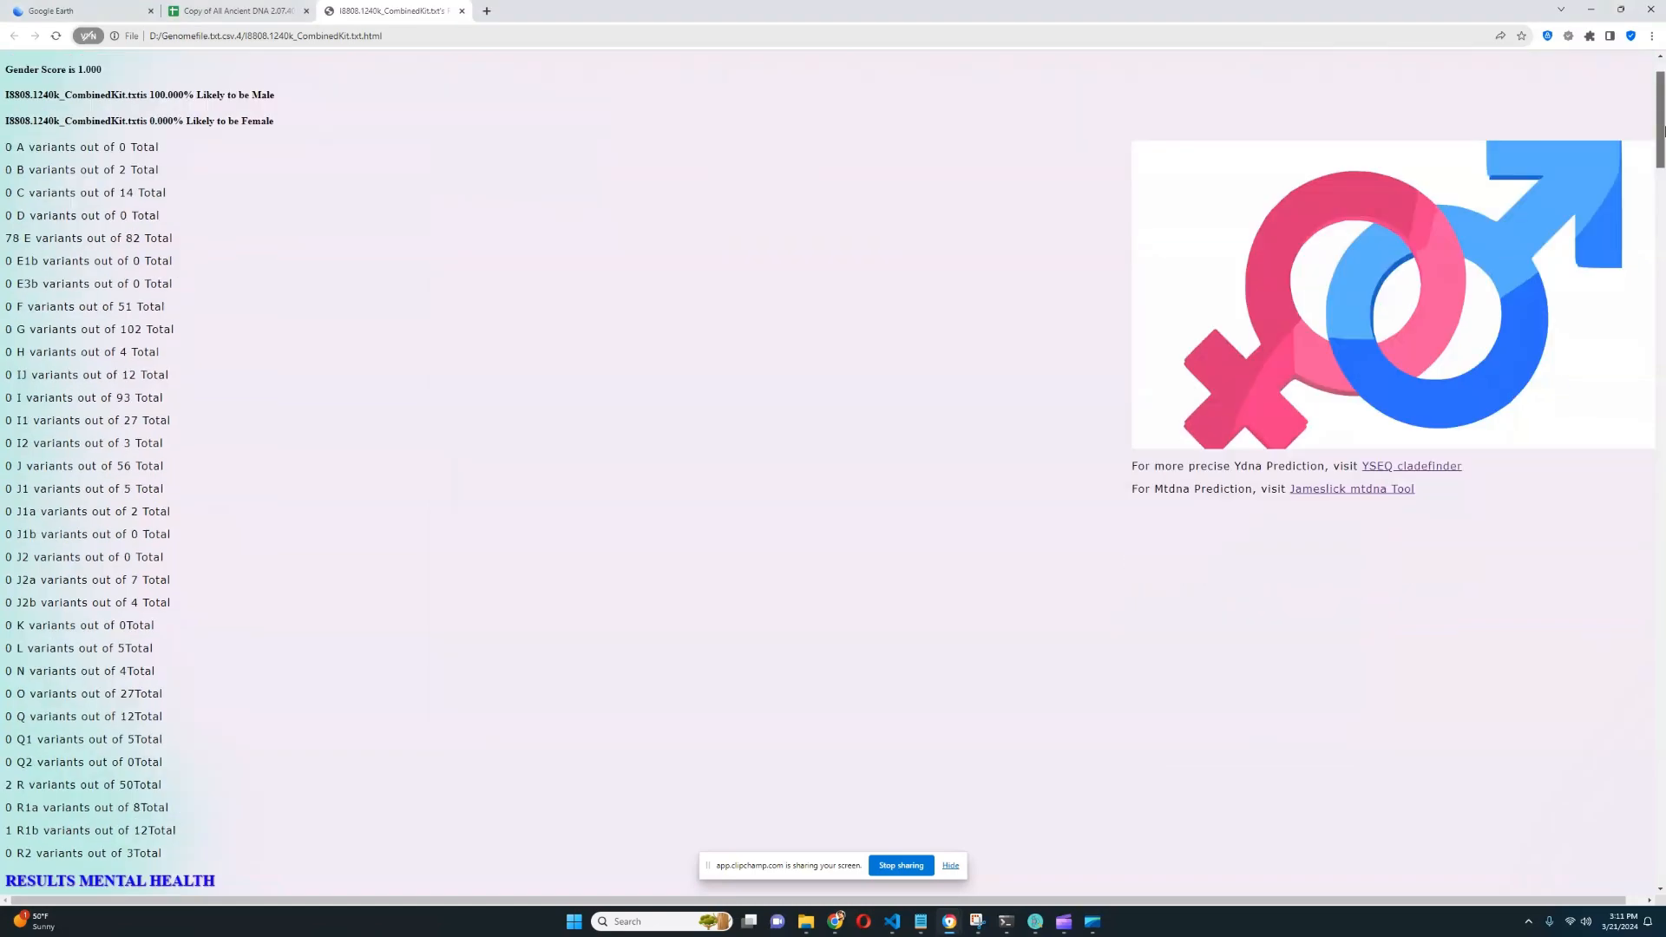
{"action": "scroll", "scroll_direction": "down", "scroll_amount": 3}
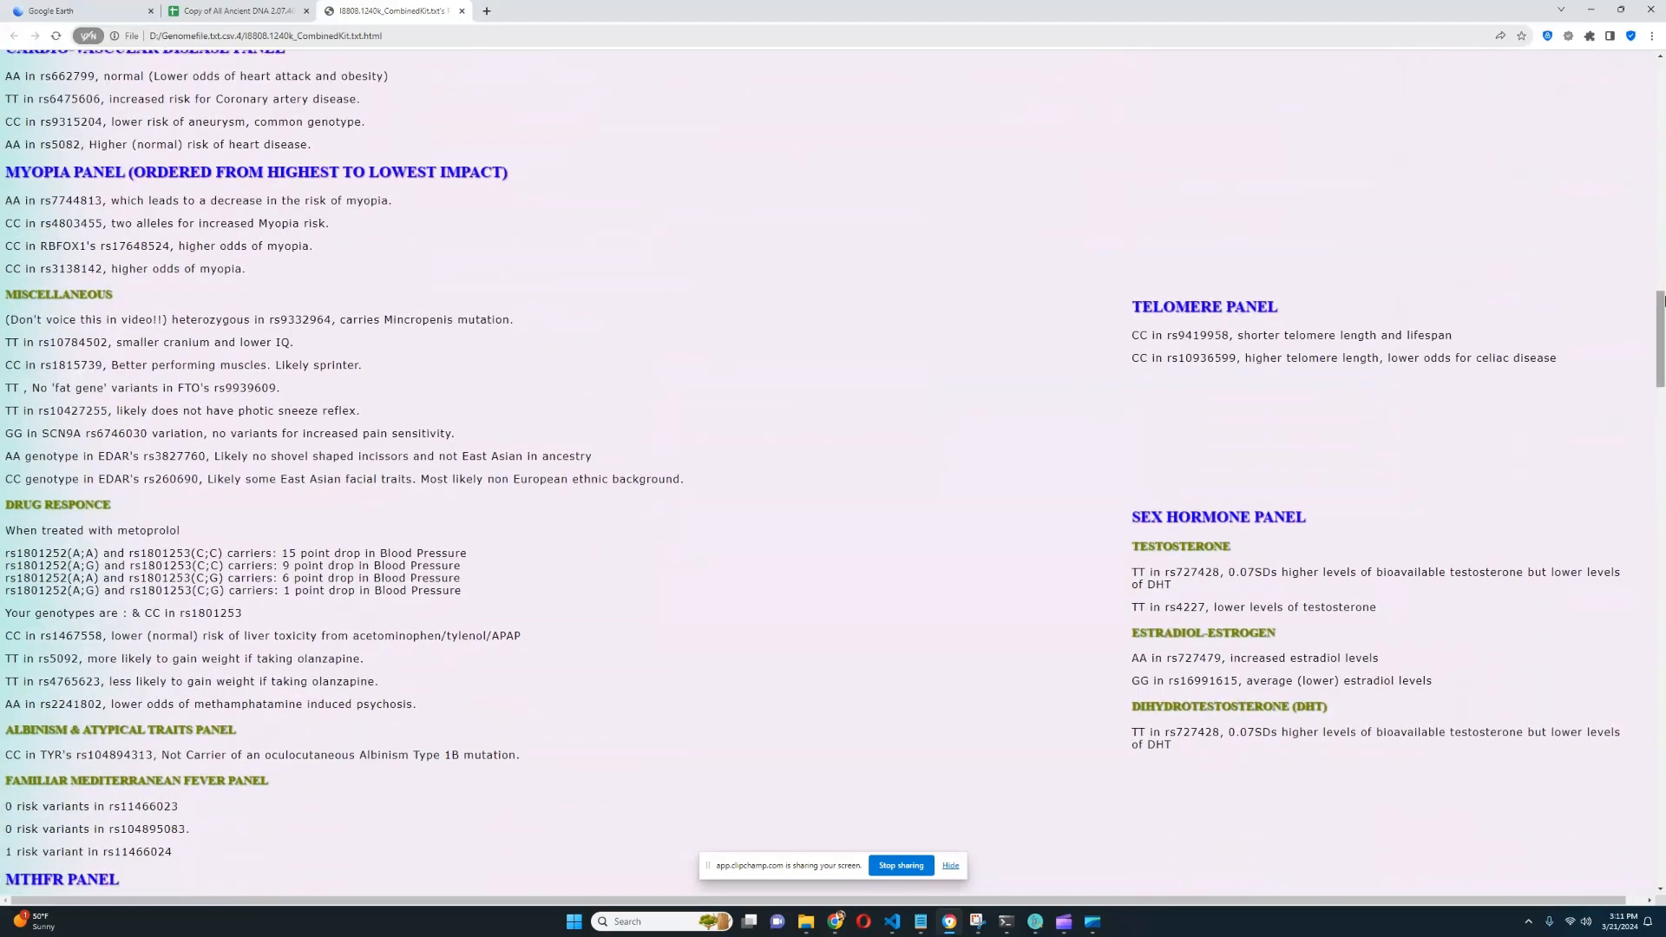
{"action": "scroll", "scroll_direction": "down", "scroll_amount": 3}
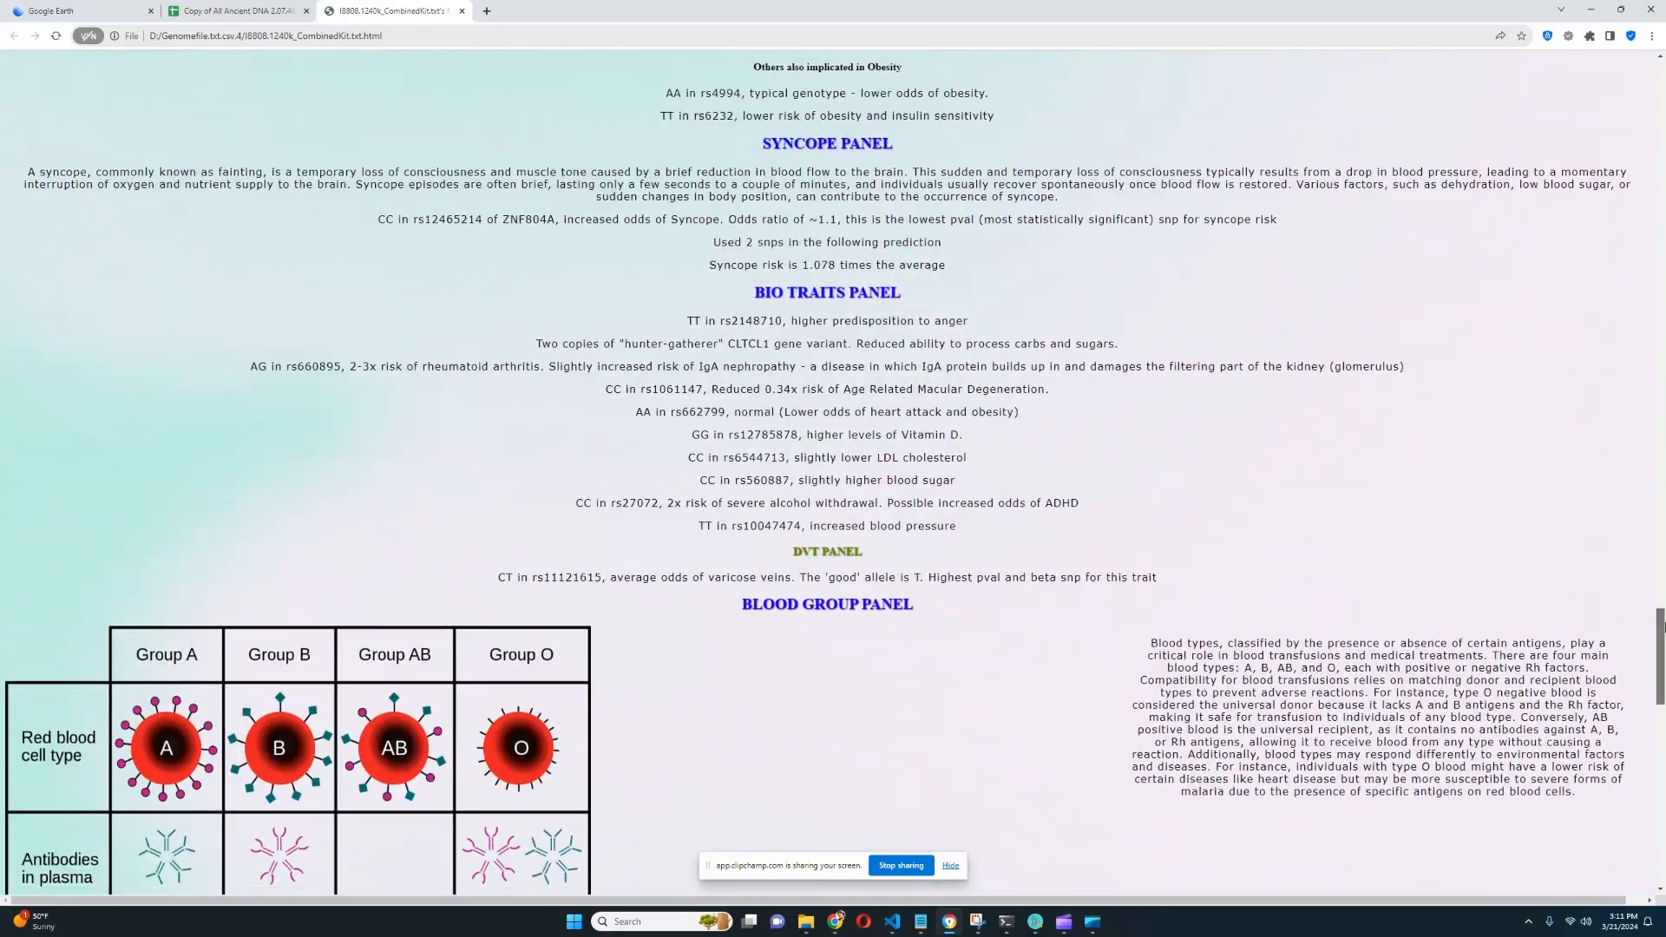
{"action": "scroll", "scroll_direction": "down", "scroll_amount": 3}
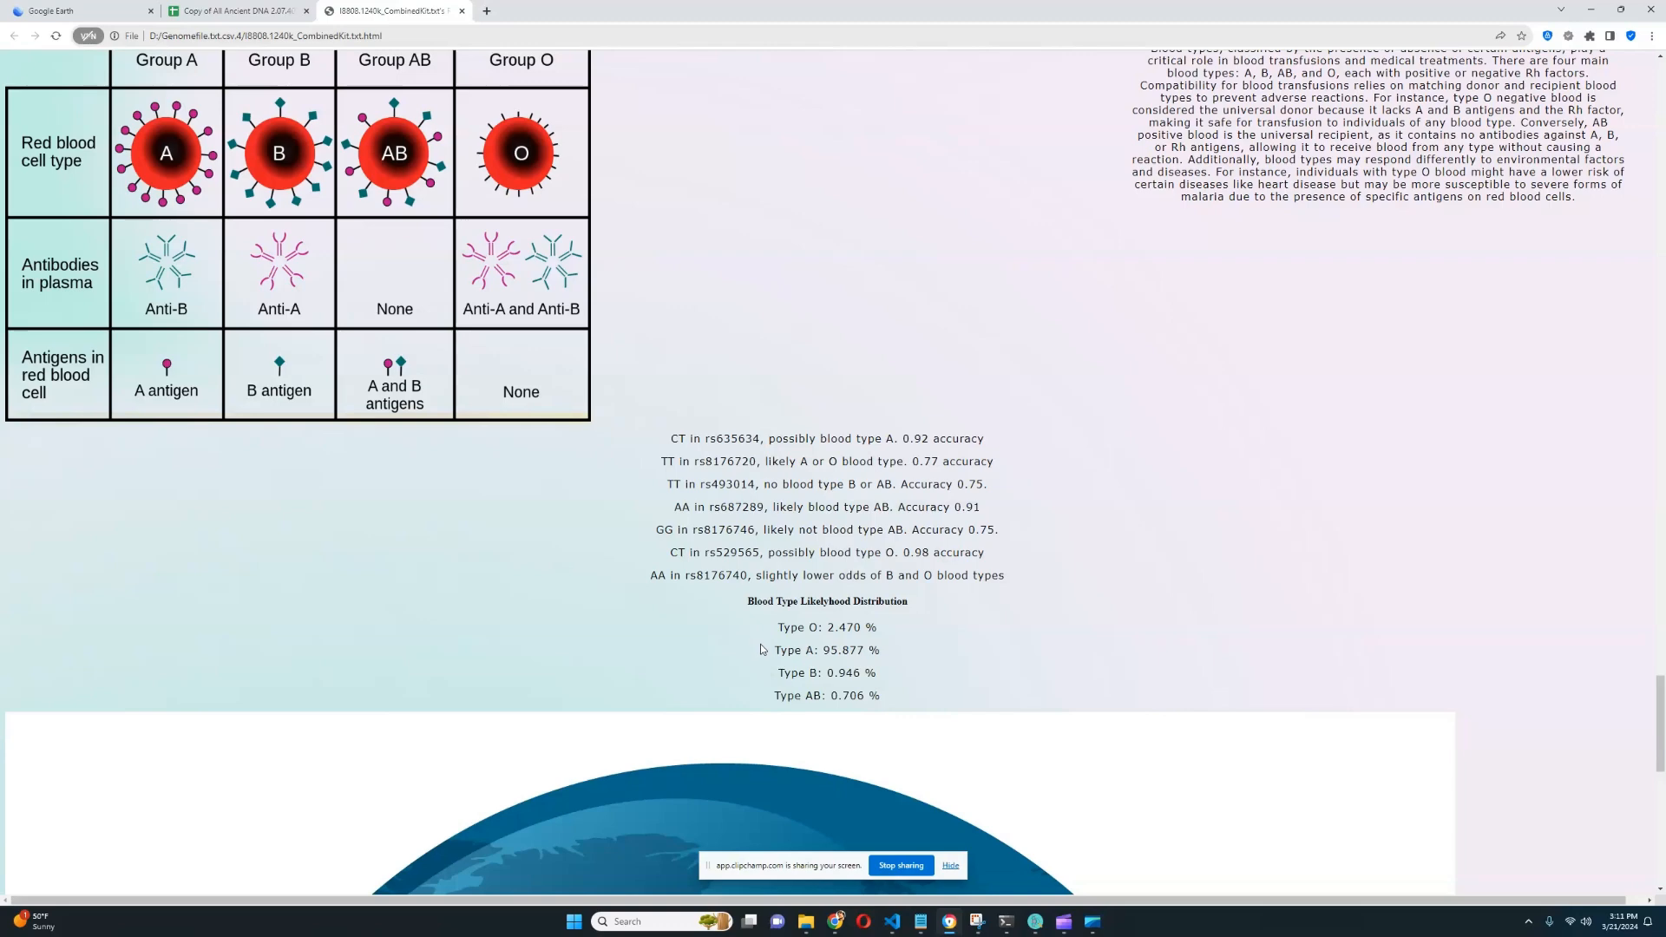
{"action": "mouse_move", "coordinate": [968, 626]}
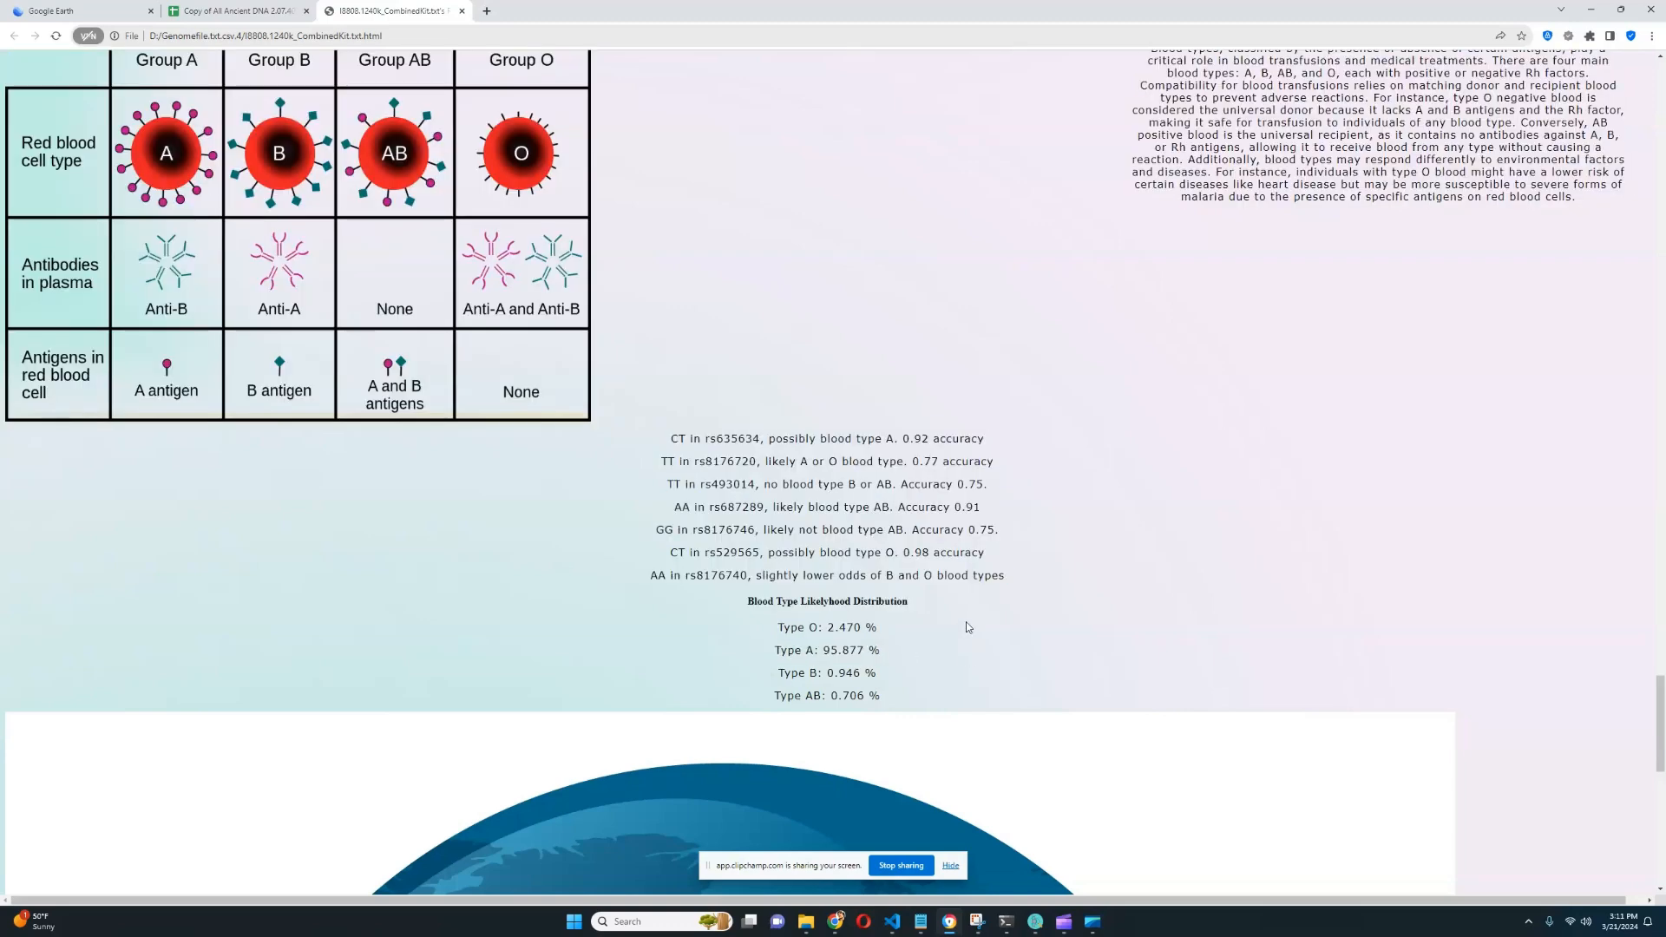
{"action": "mouse_move", "coordinate": [803, 644]}
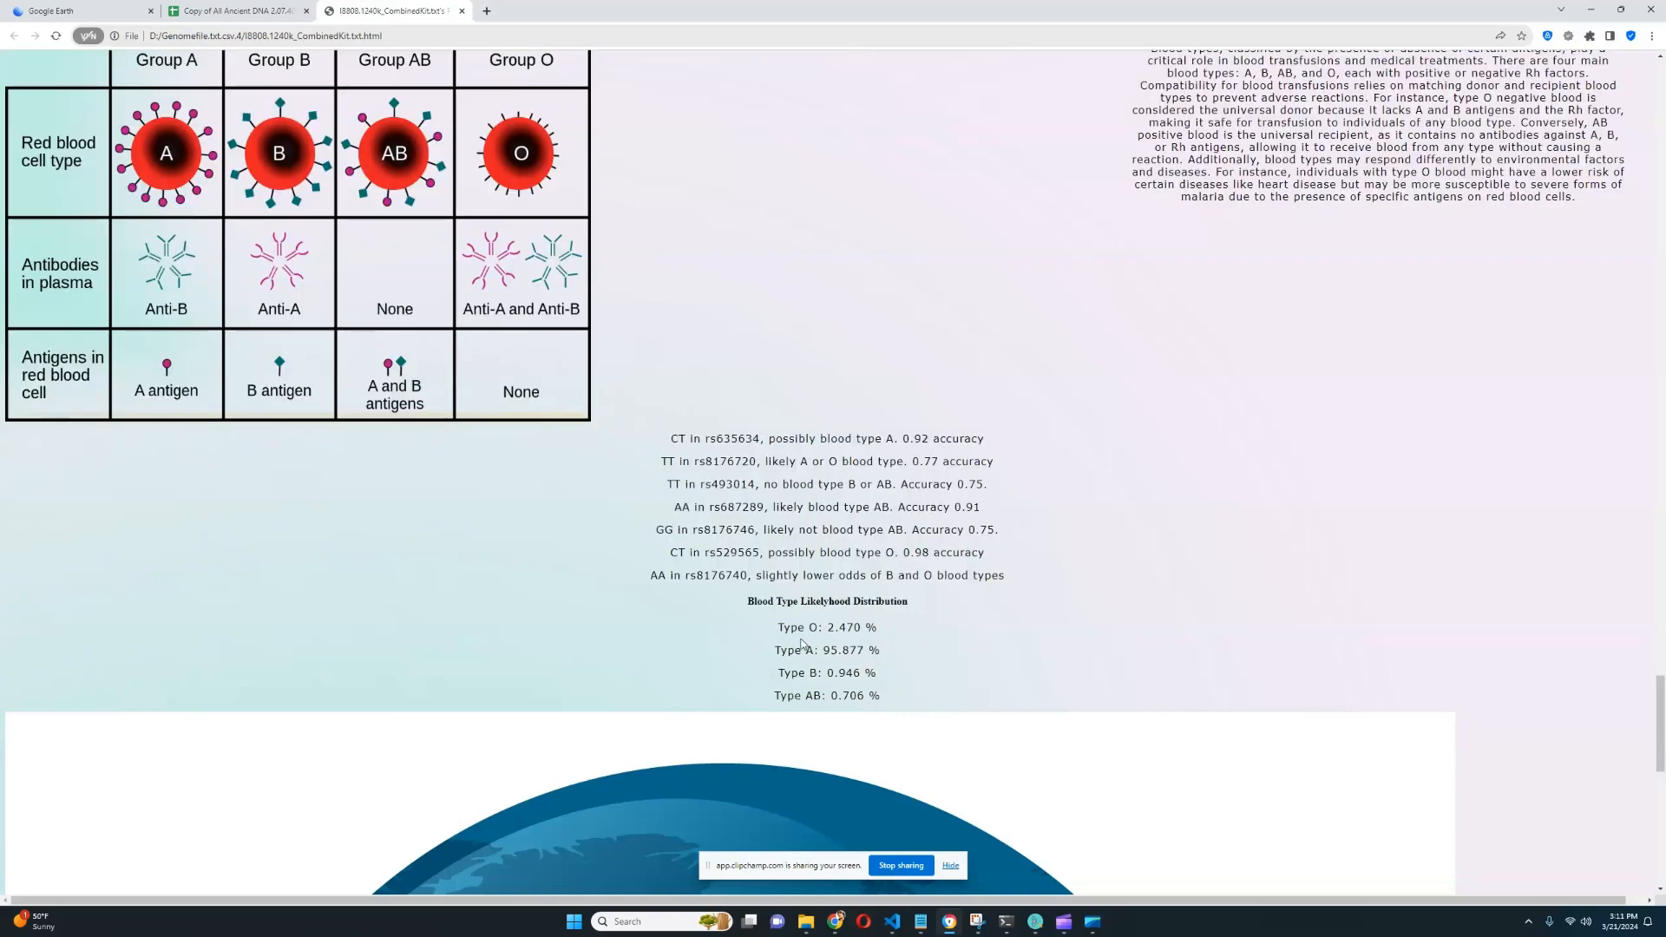
{"action": "mouse_move", "coordinate": [782, 631]}
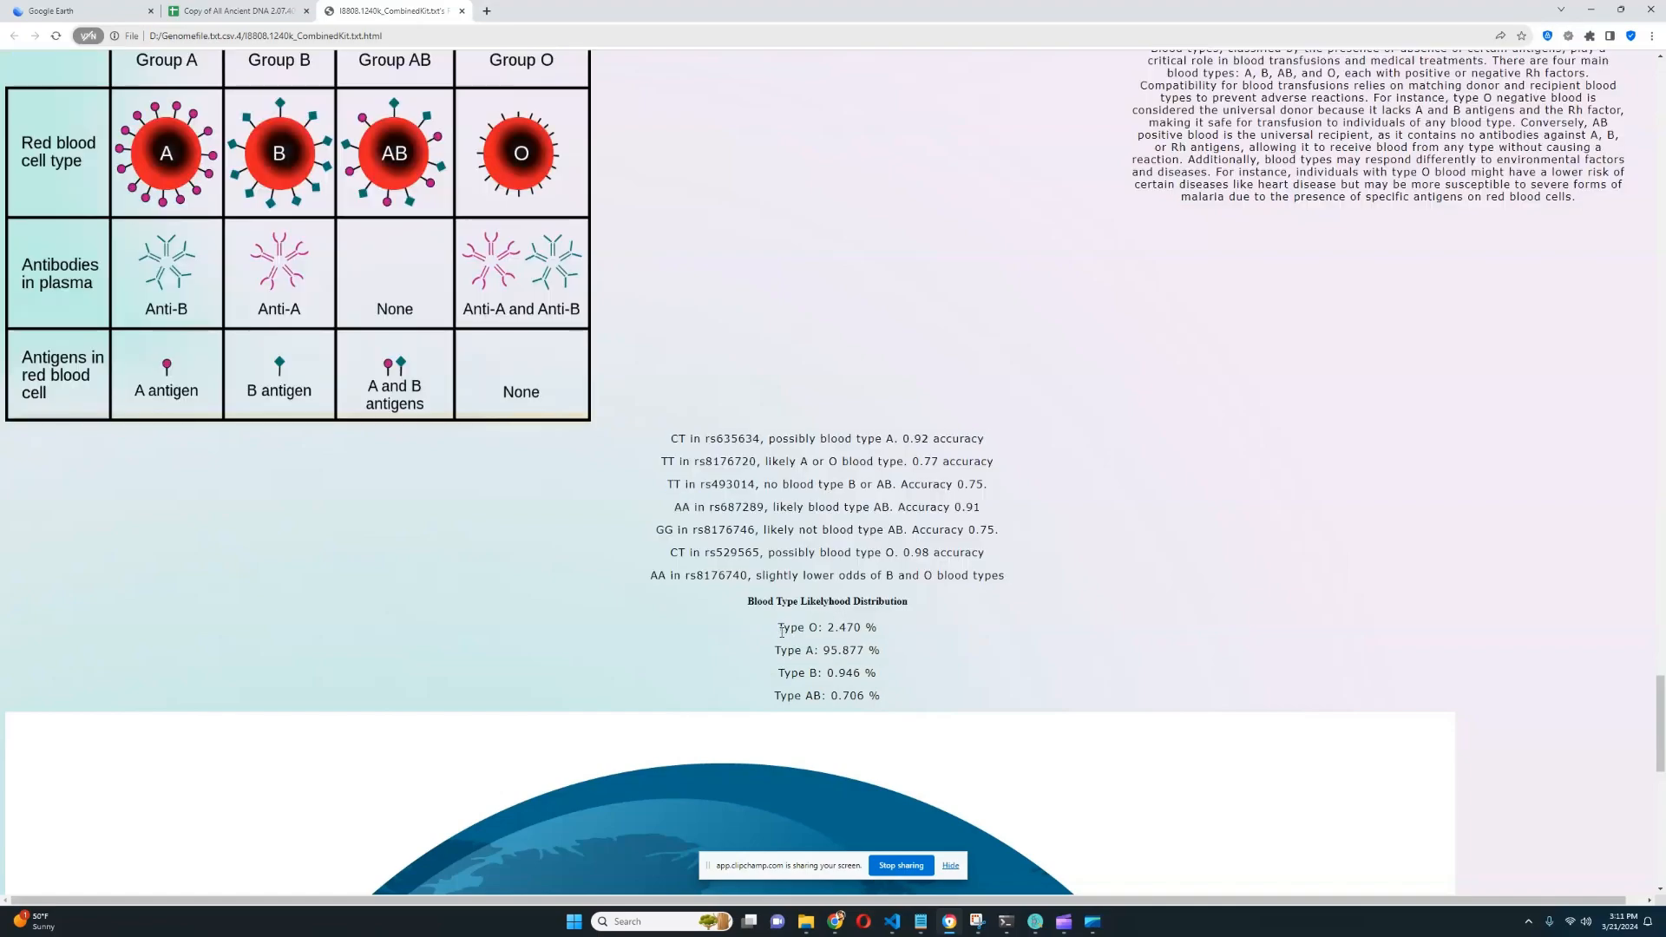
{"action": "mouse_move", "coordinate": [1314, 652]}
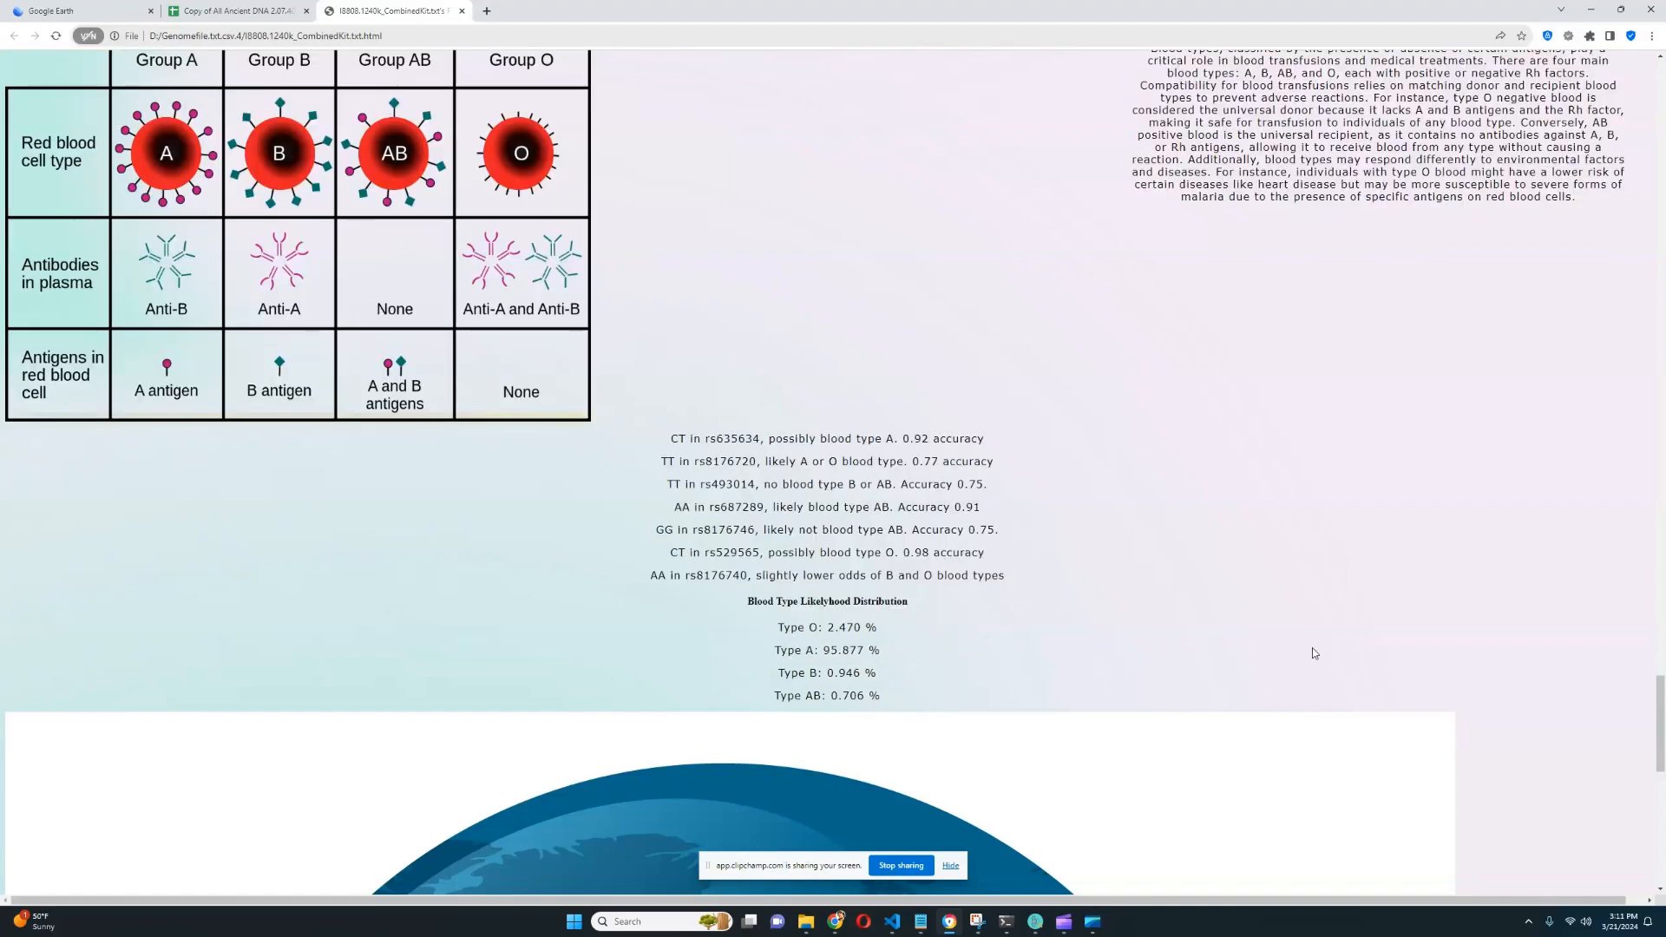
{"action": "scroll", "scroll_direction": "down", "scroll_amount": 3}
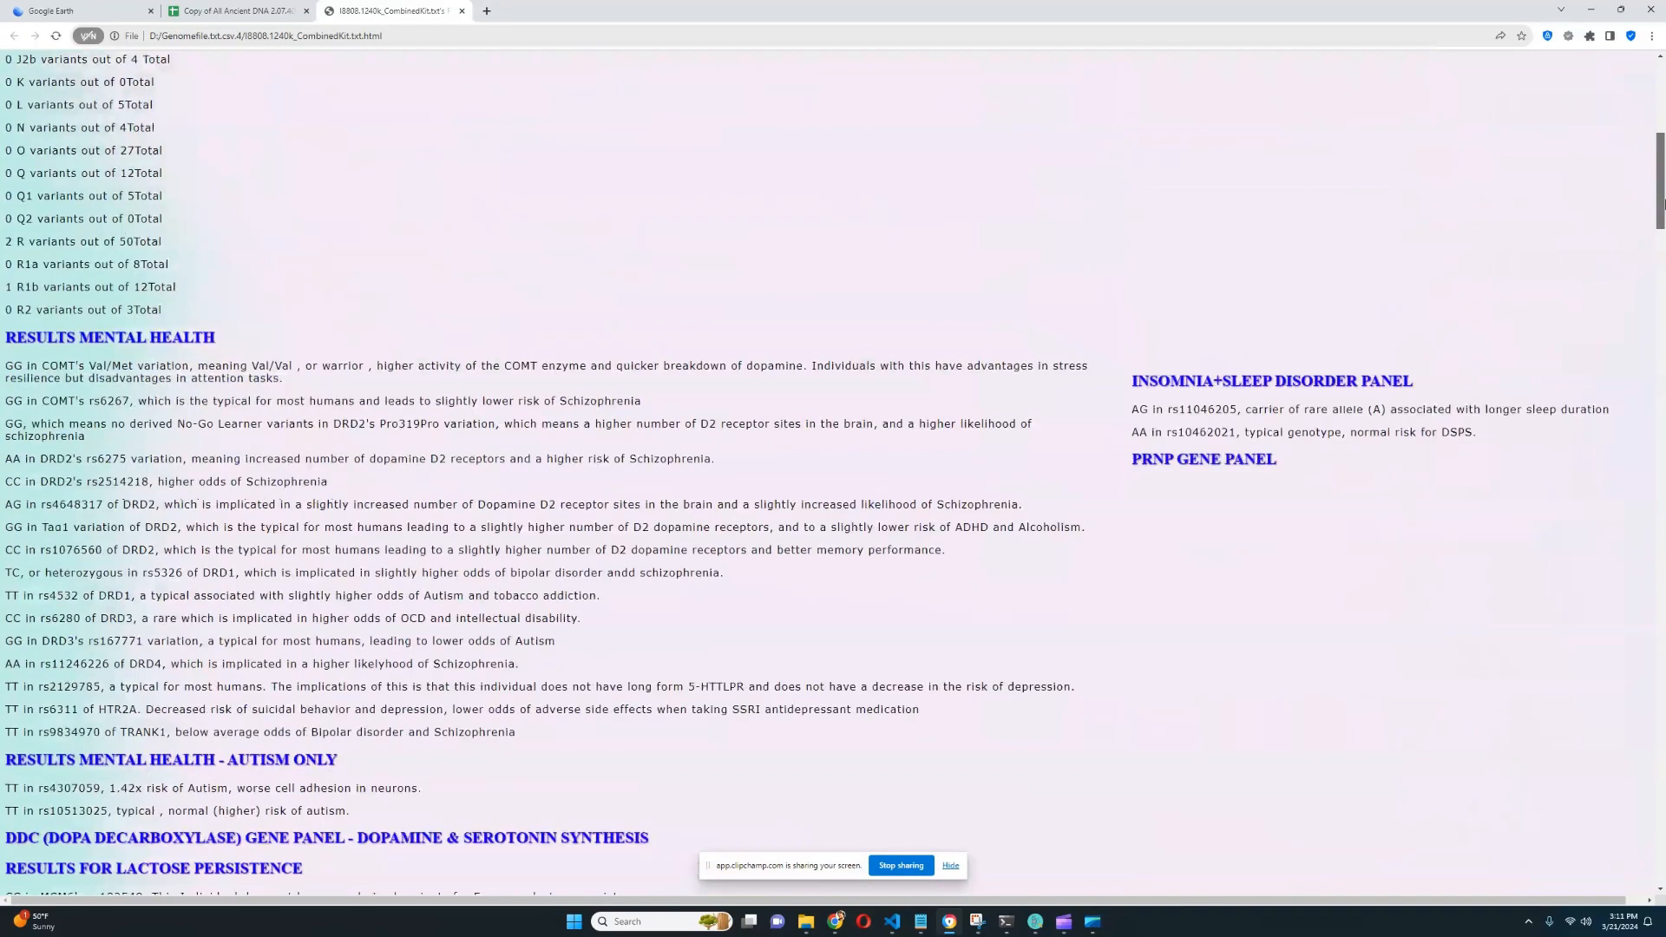
Scroll back to the report's HELLO heading with Y-DNA haplogroup E and male prediction
{"action": "scroll", "scroll_direction": "up", "scroll_amount": 3}
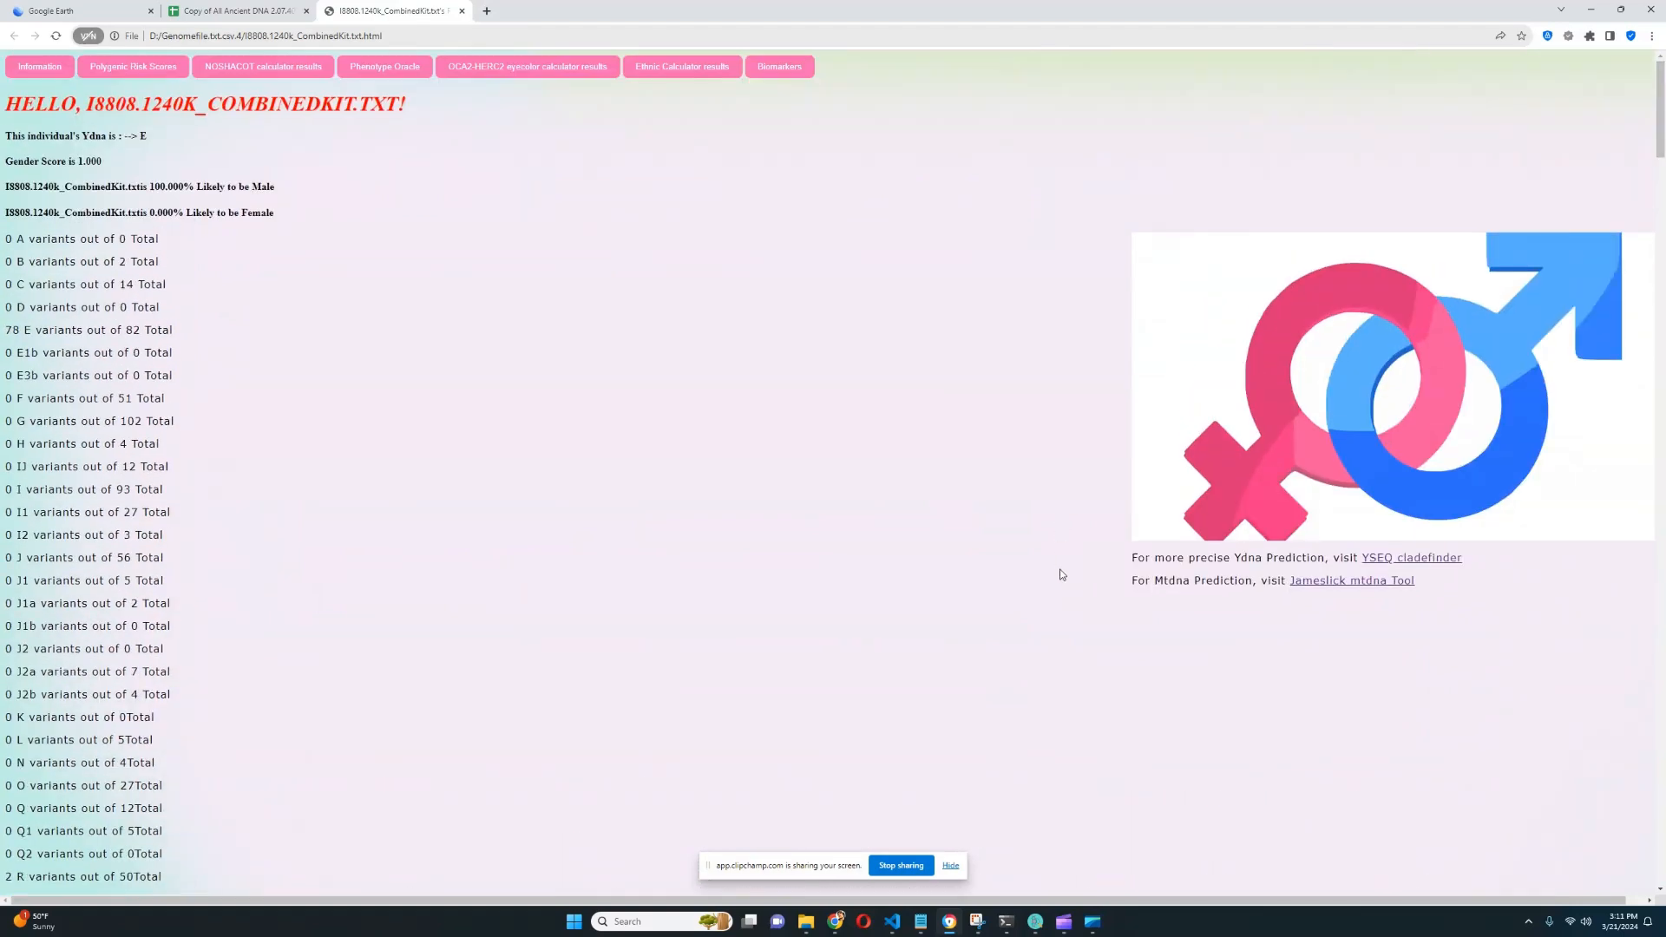
{"action": "mouse_move", "coordinate": [1072, 578]}
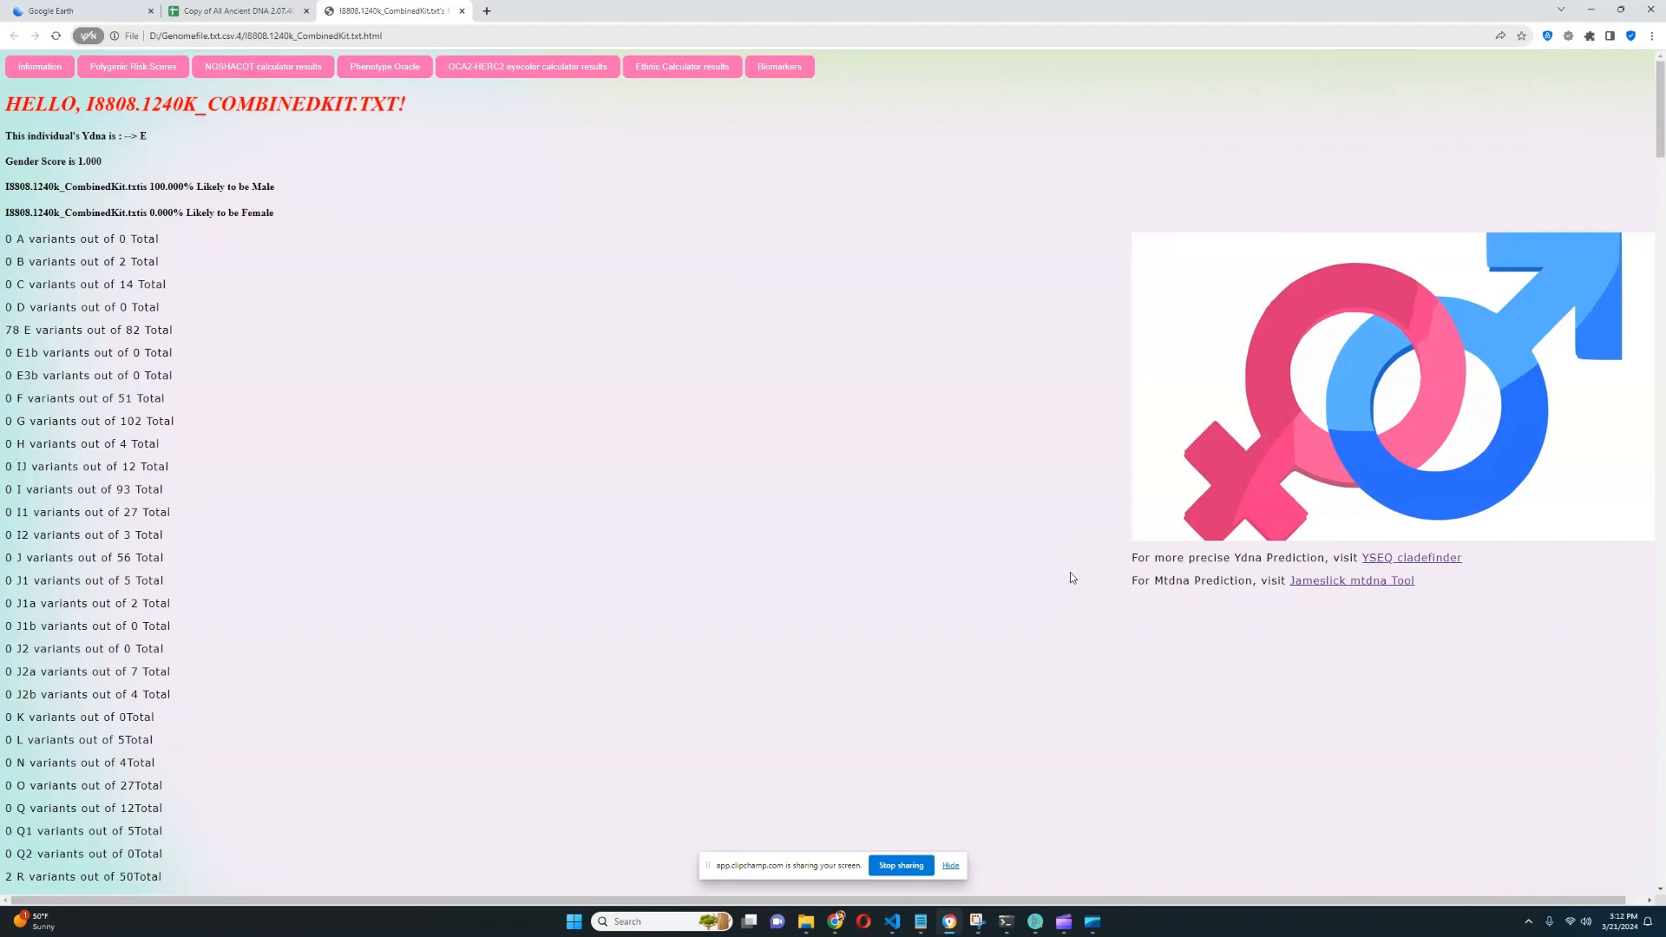
{"action": "mouse_move", "coordinate": [1070, 625]}
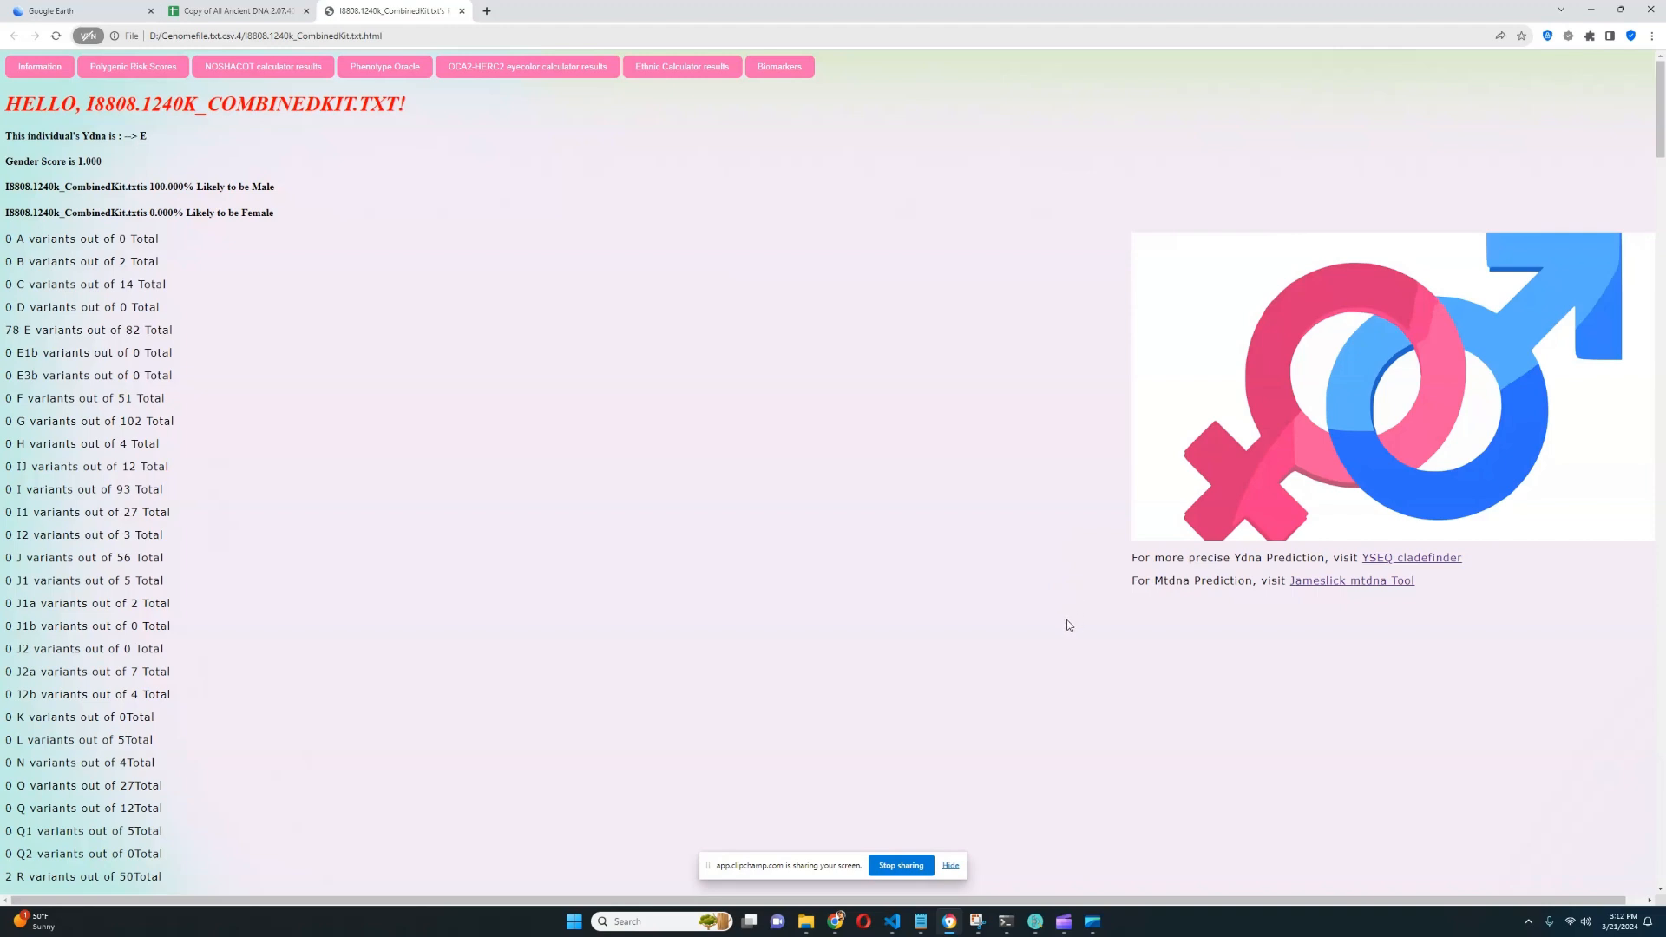